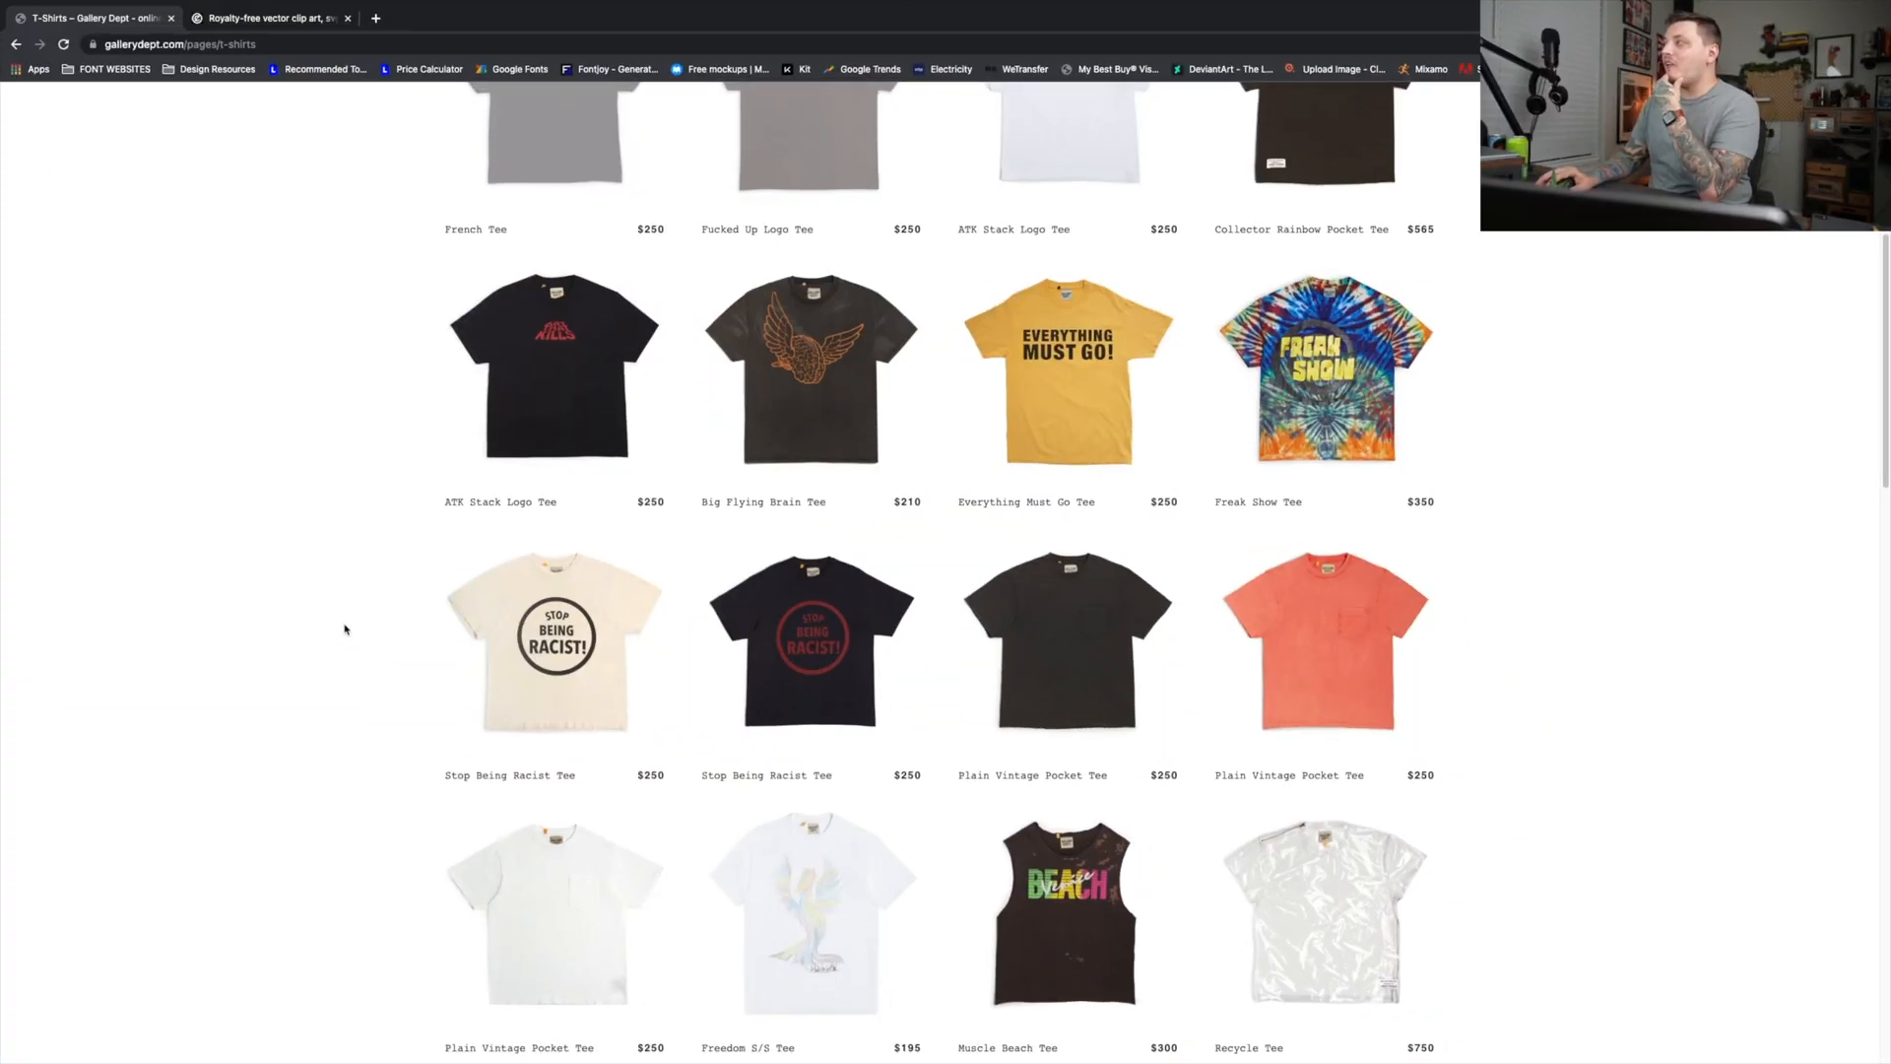
- Browse down the T-Shirts catalogue and open the Big Flying Brain Tee product page
{"action": "scroll", "scroll_direction": "down", "scroll_amount": 3}
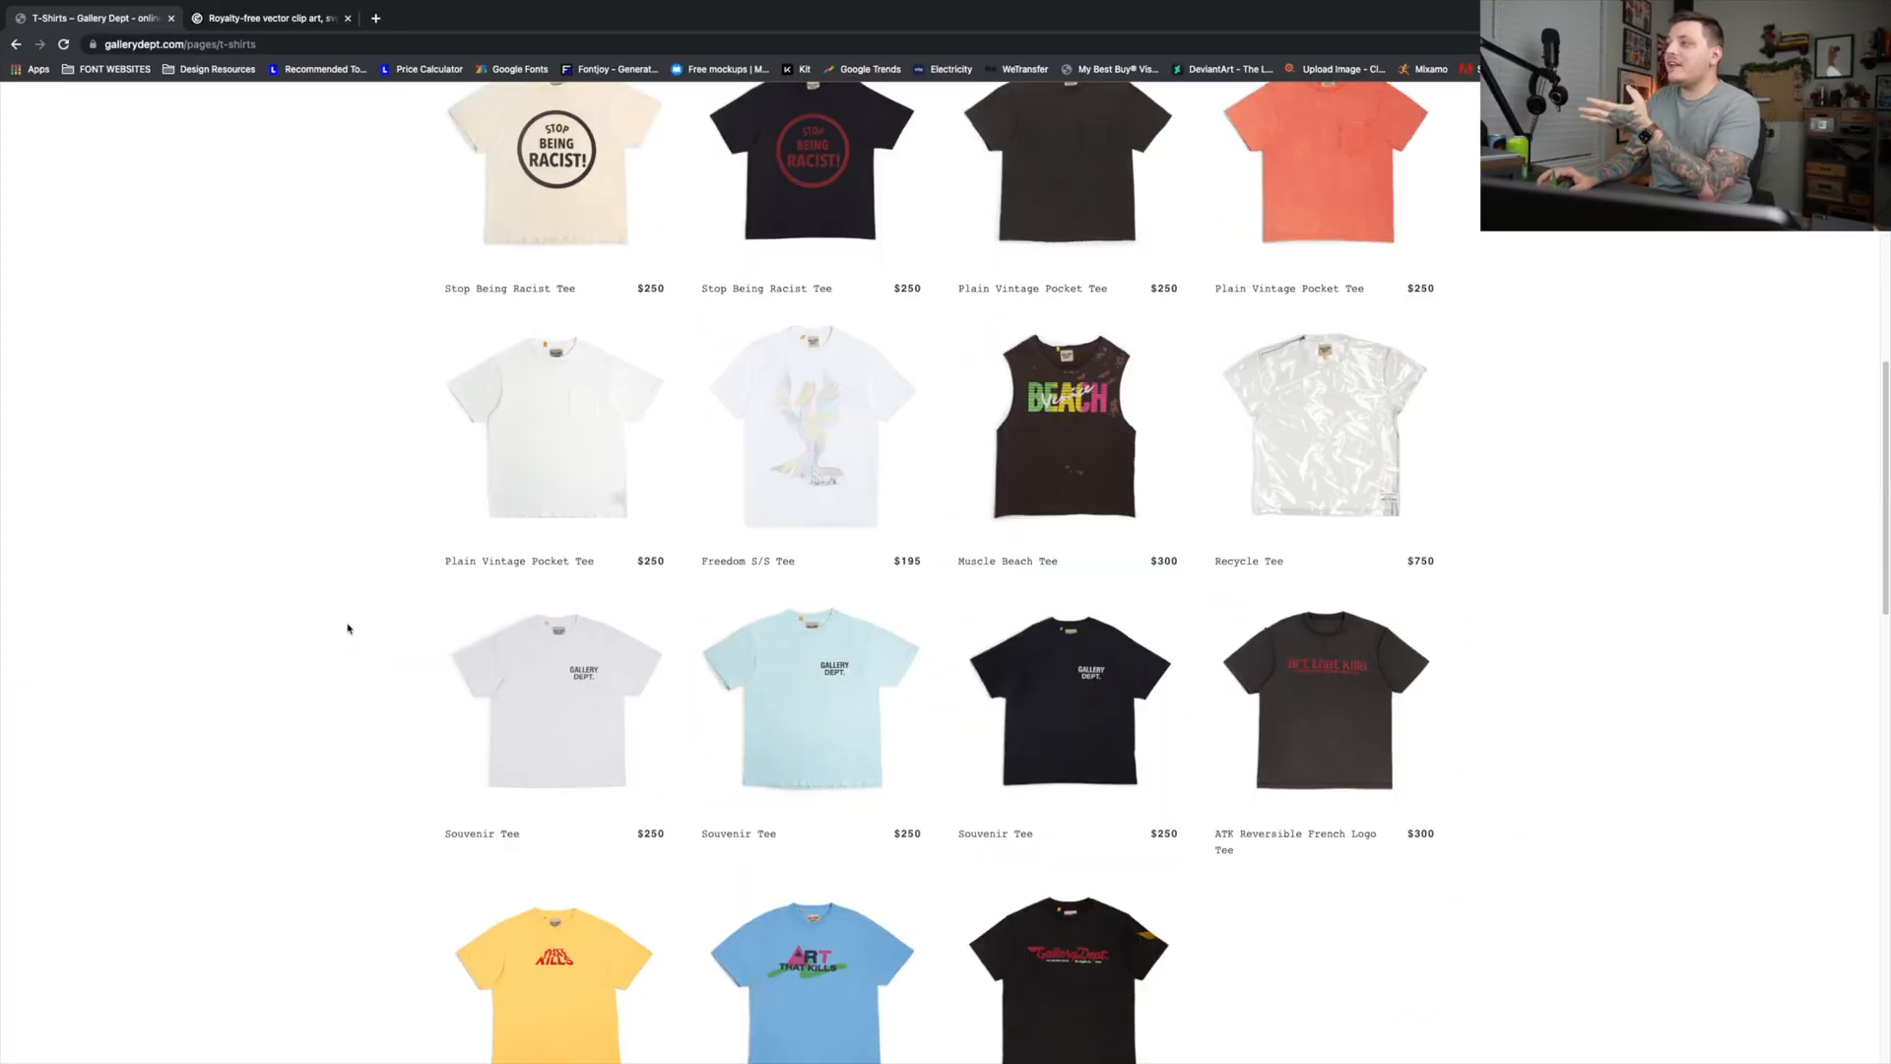
{"action": "scroll", "scroll_direction": "down", "scroll_amount": 3}
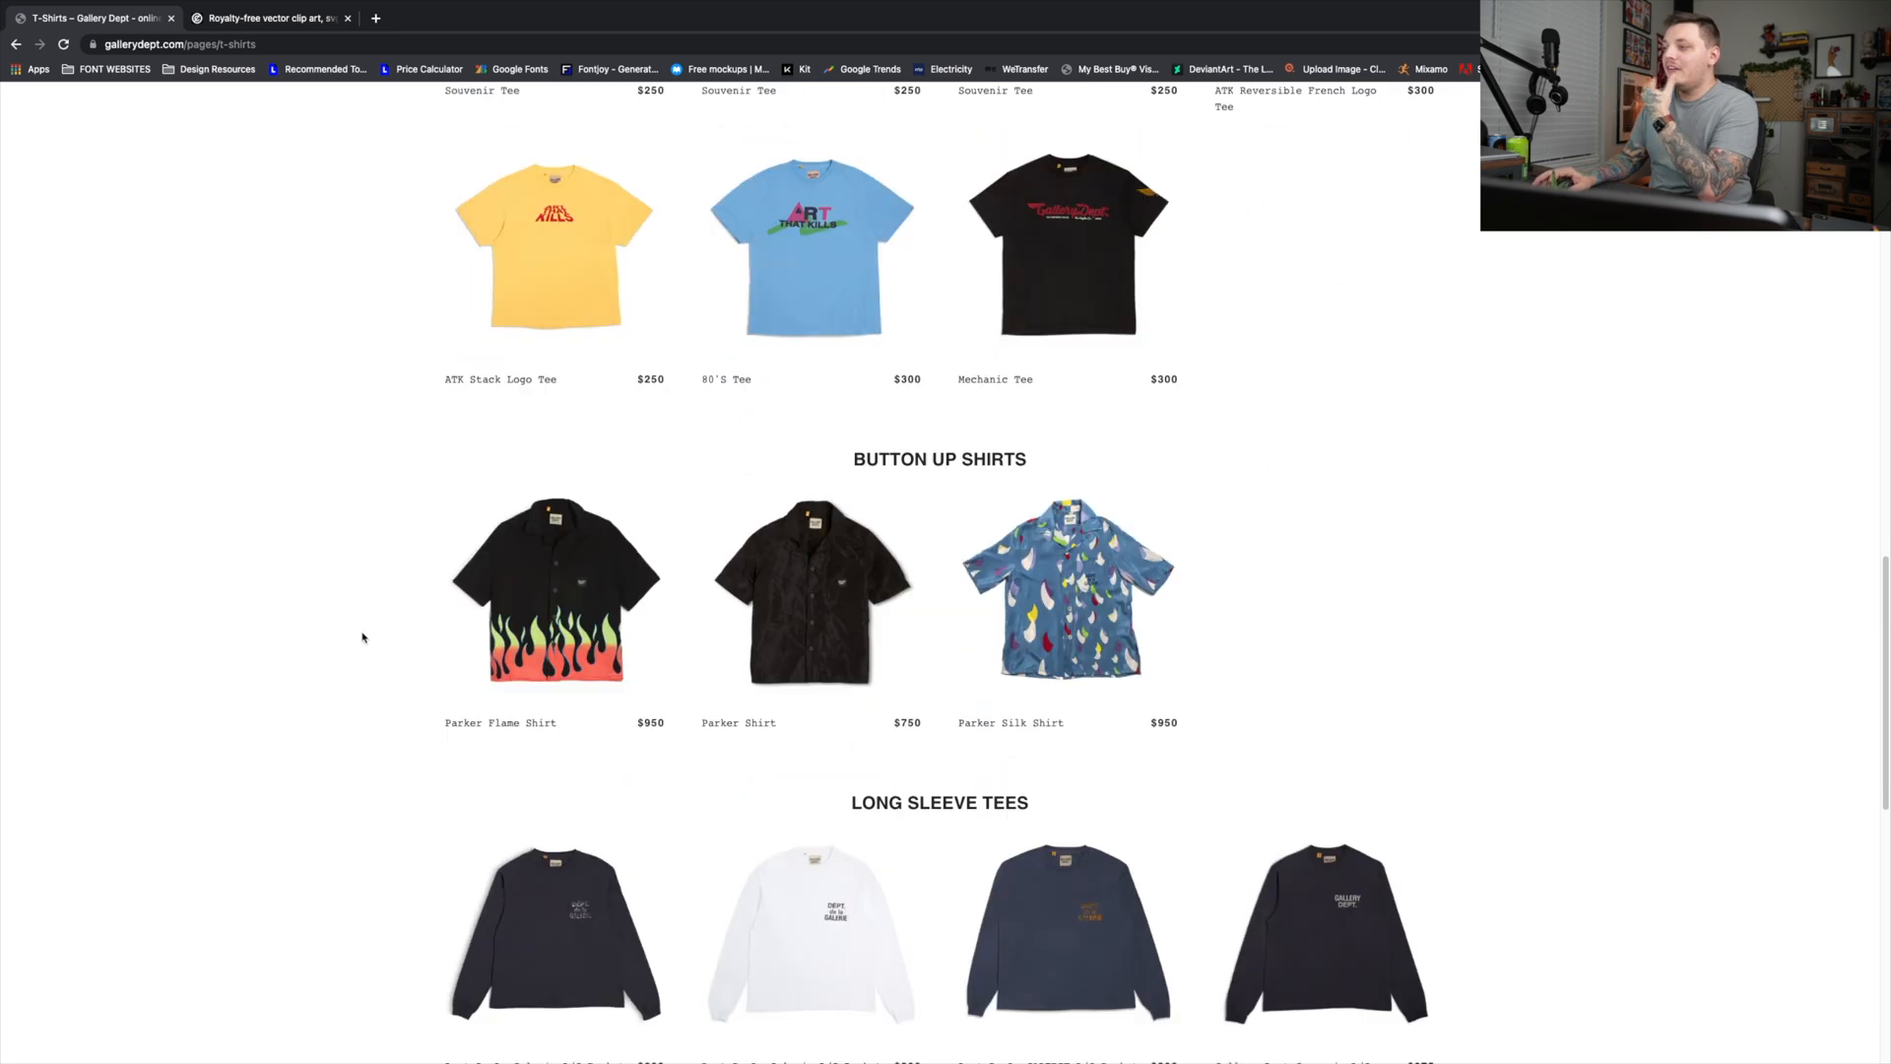
{"action": "scroll", "scroll_direction": "down", "scroll_amount": 3}
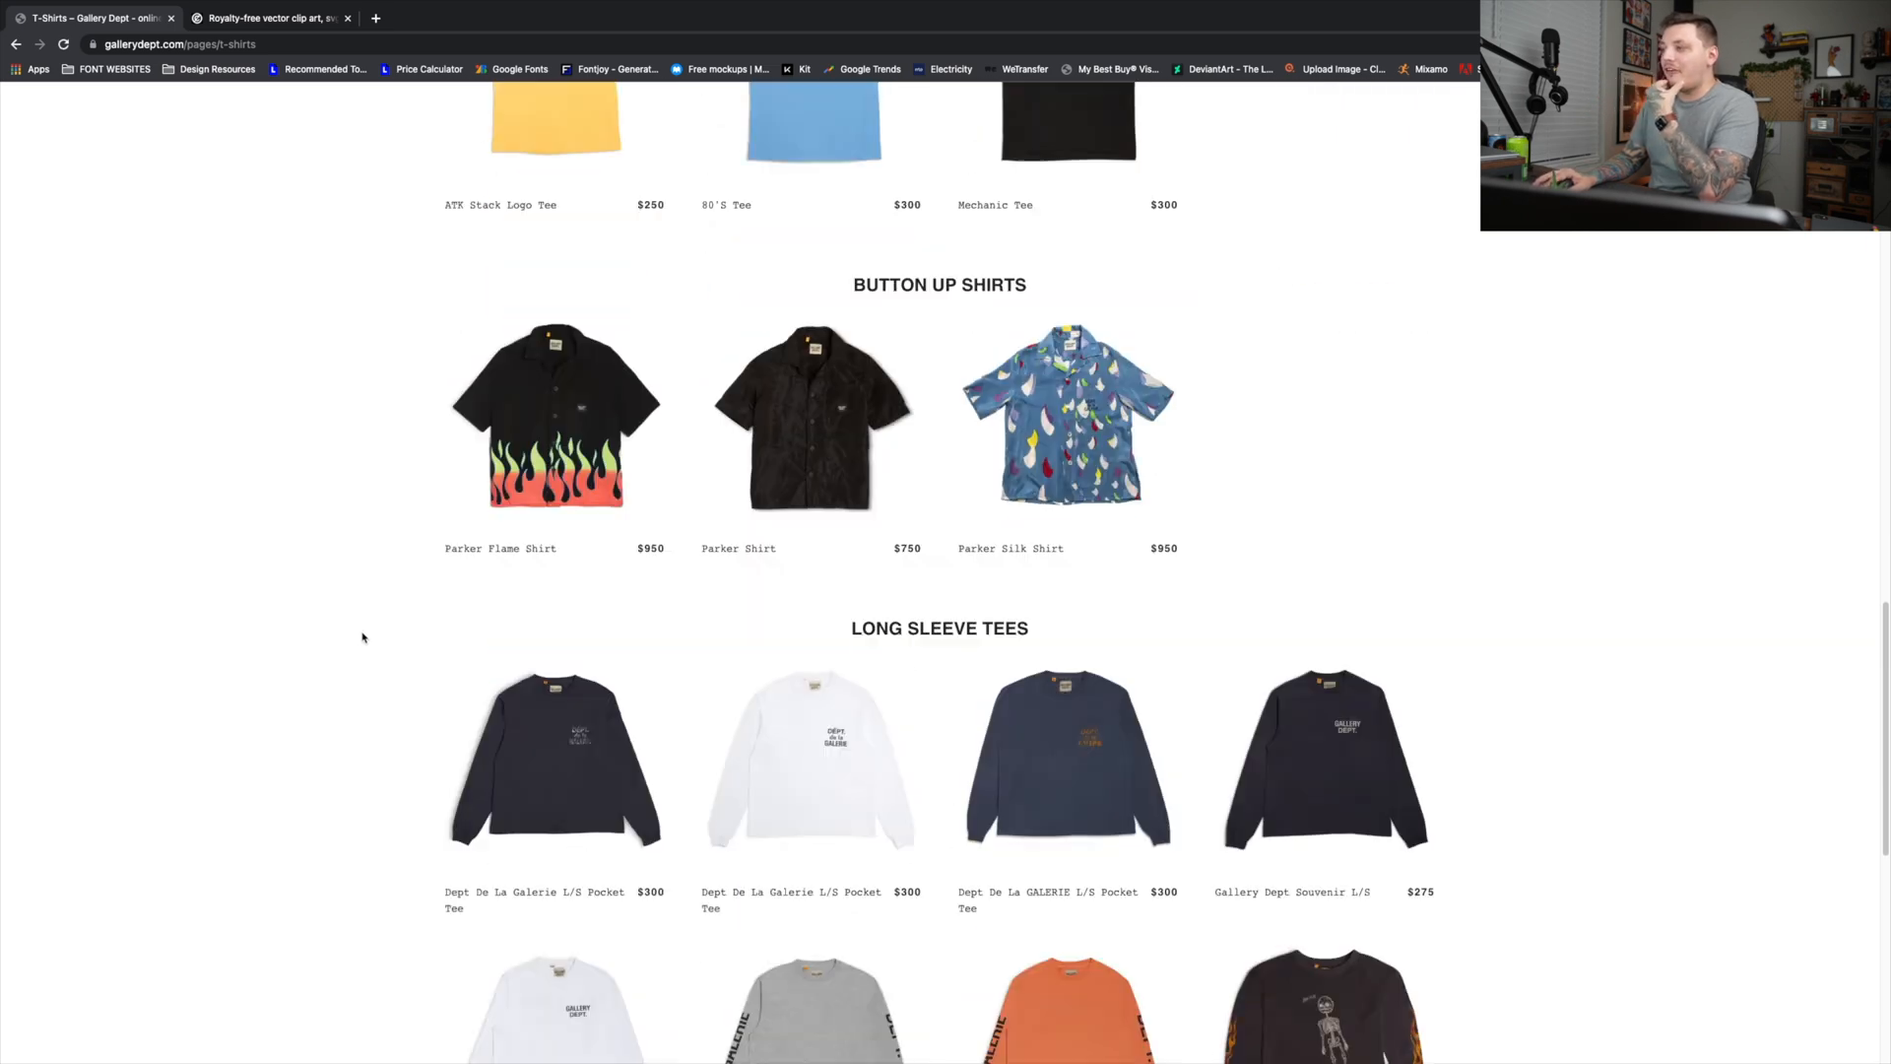
{"action": "scroll", "scroll_direction": "down", "scroll_amount": 3}
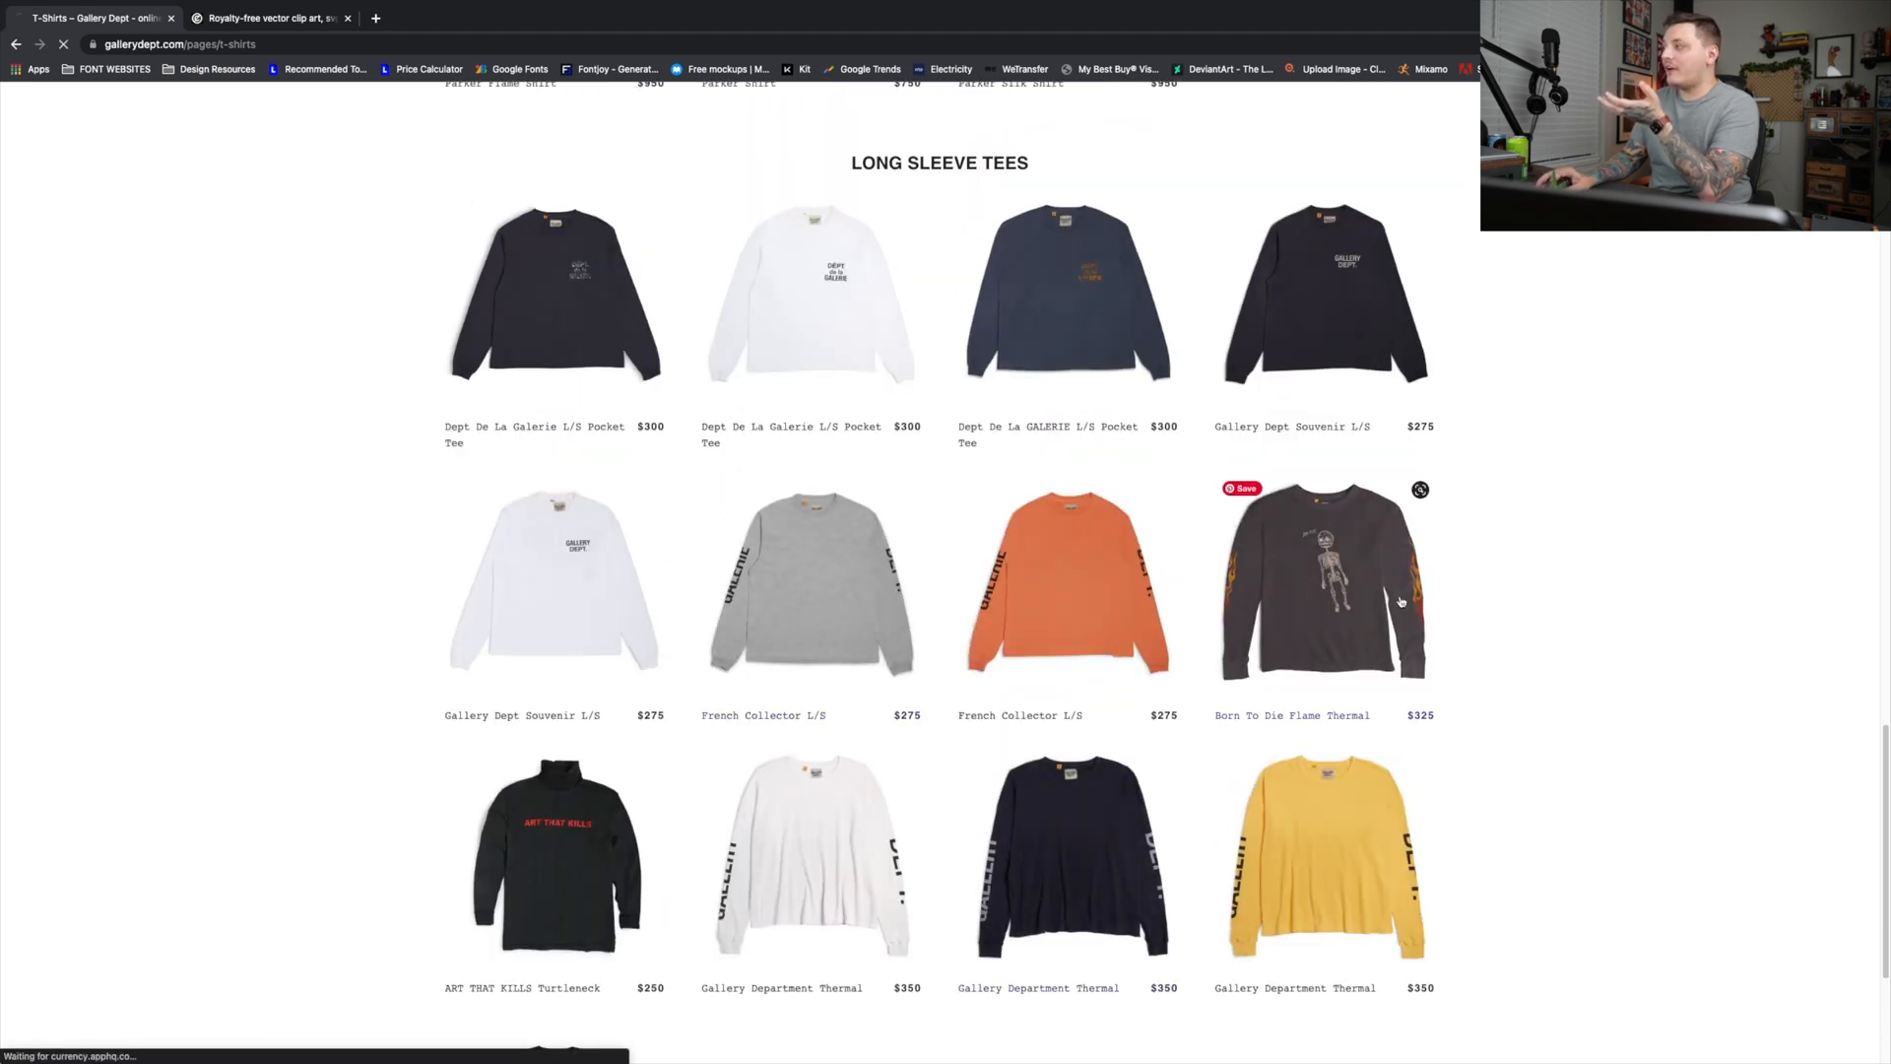
{"action": "left_click", "coordinate": [1322, 584]}
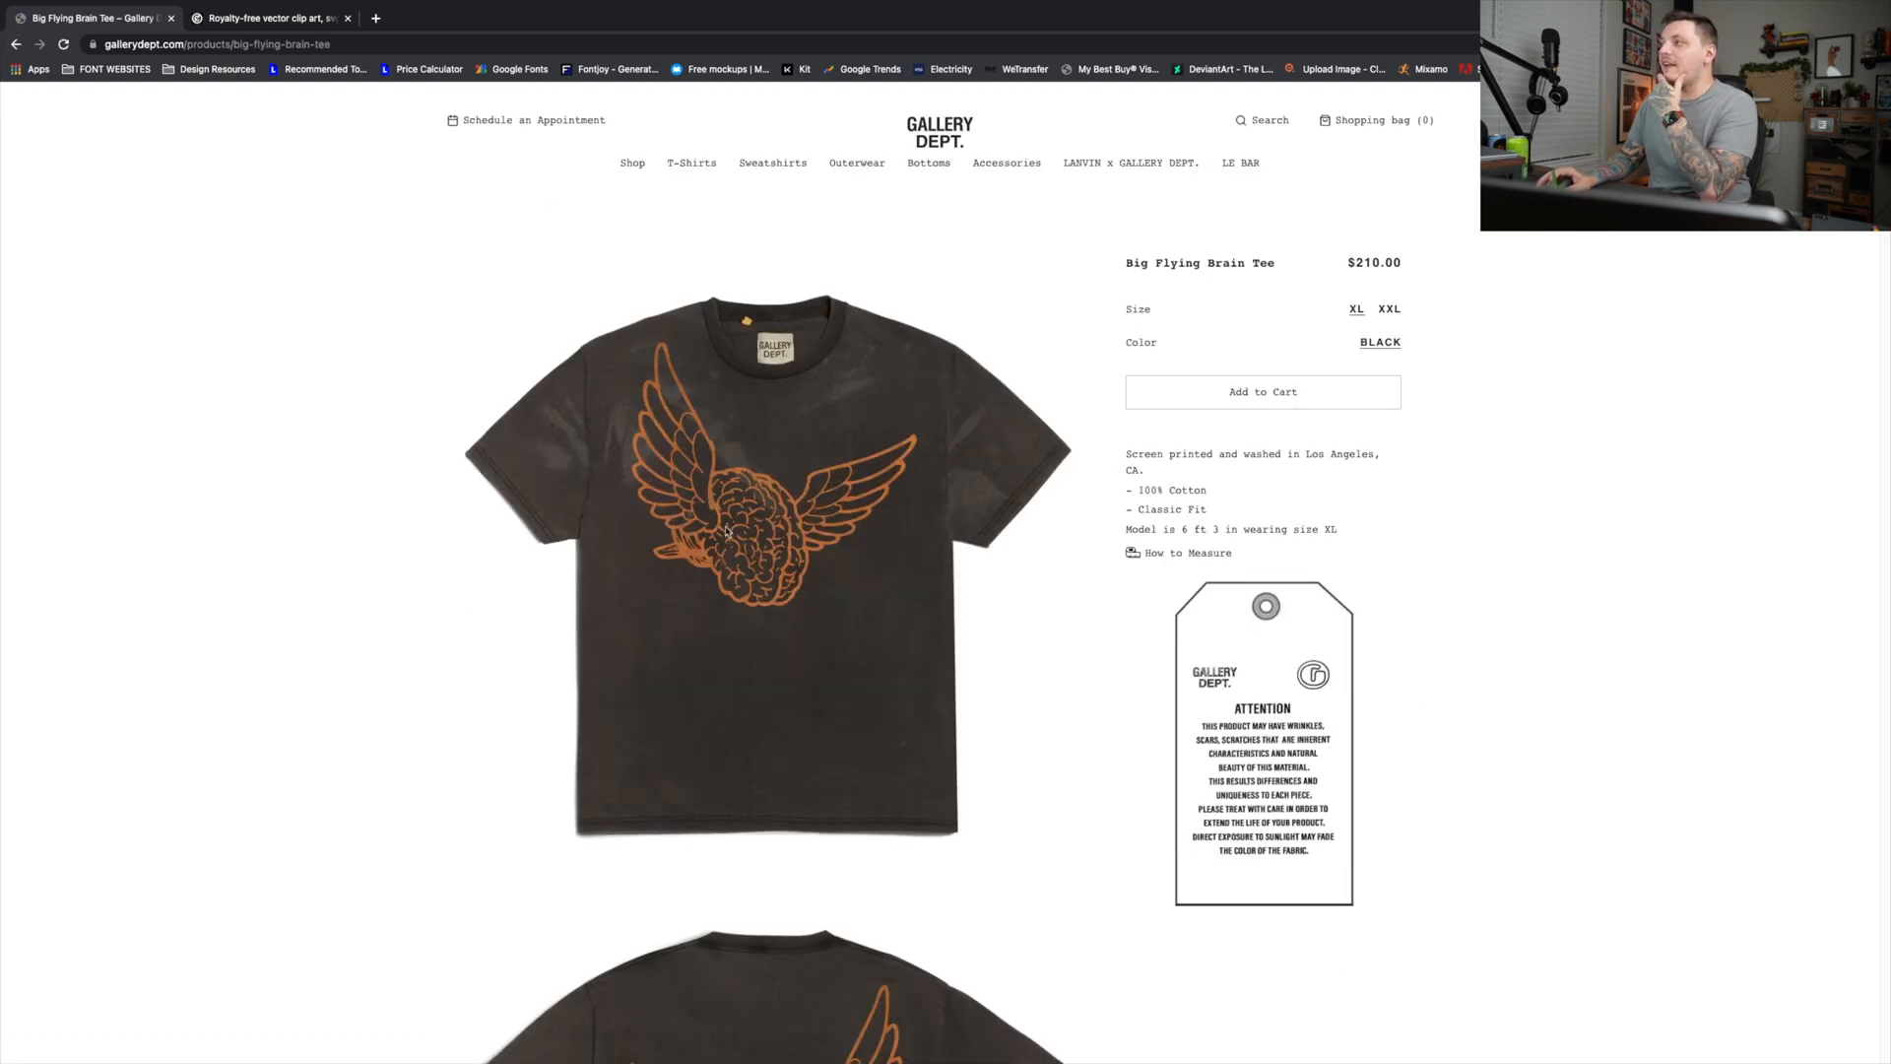
{"action": "mouse_move", "coordinate": [939, 552]}
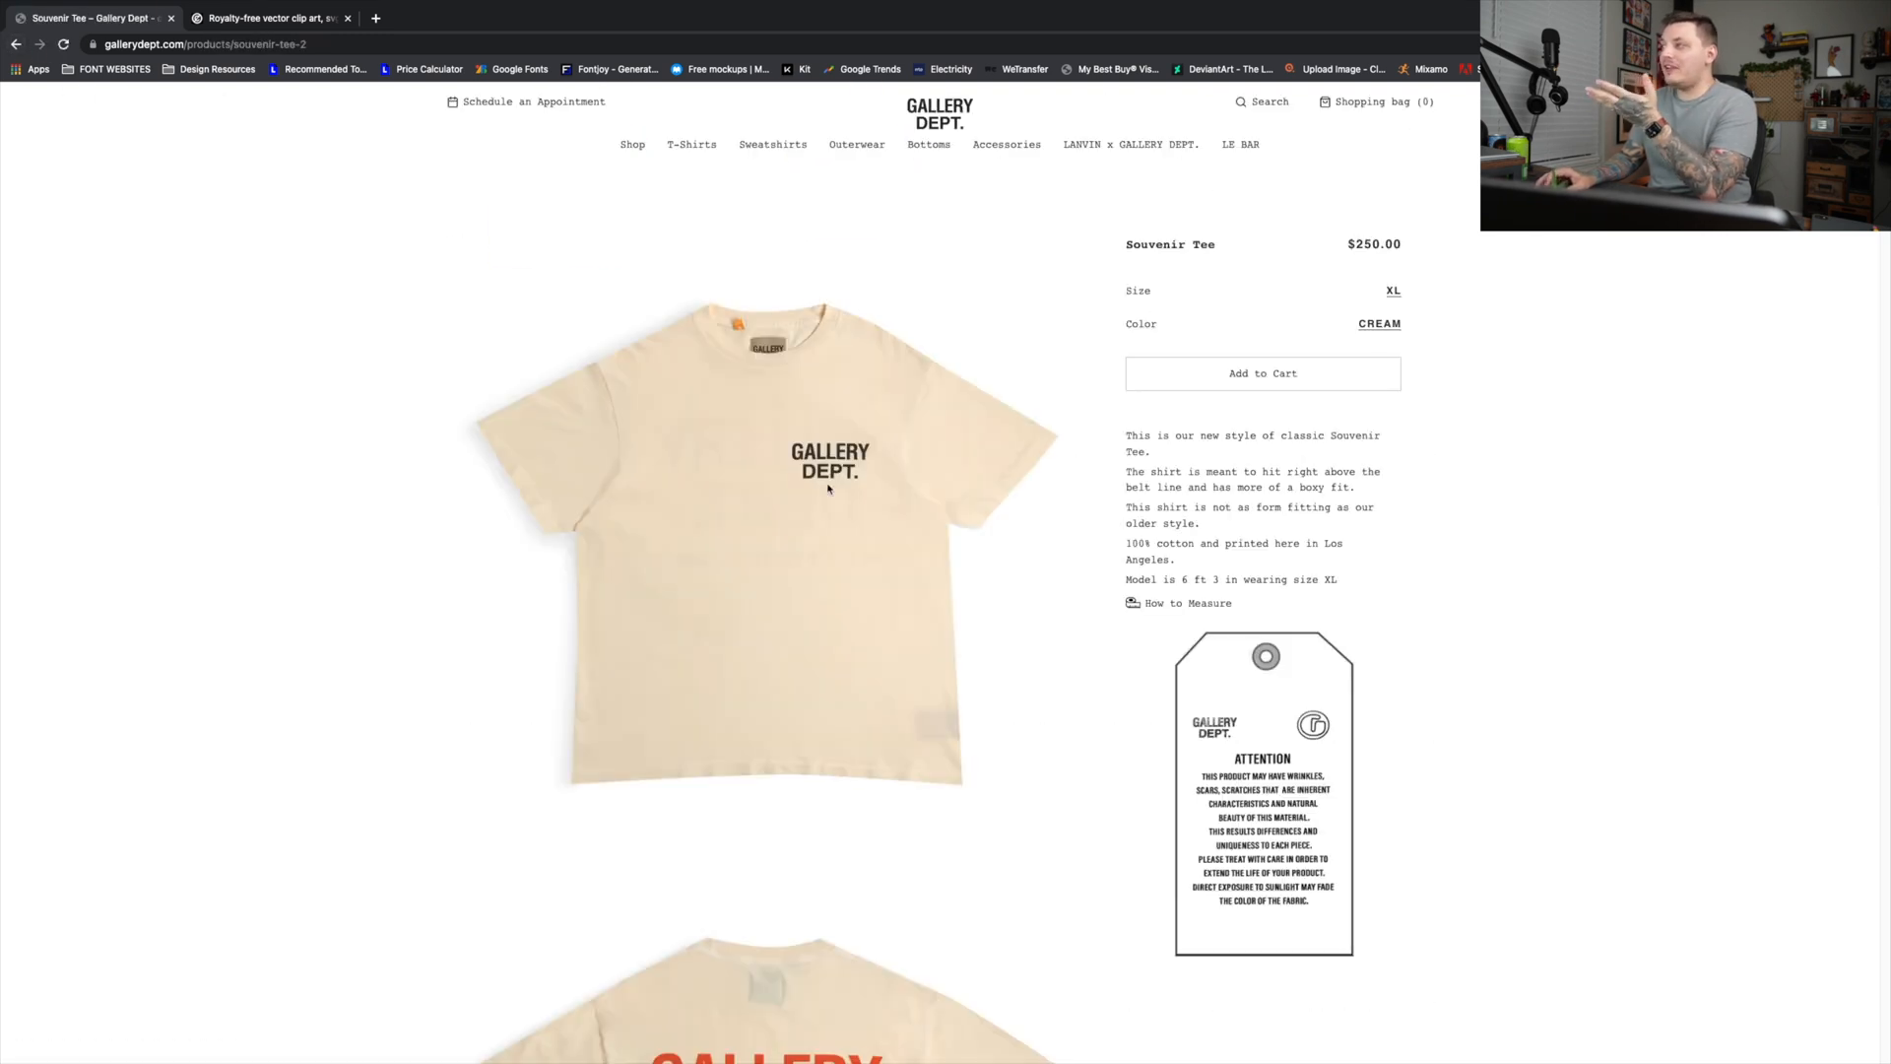
- Look over the Big Flying Brain Tee images showing the orange winged-brain print
{"action": "scroll", "scroll_direction": "down", "scroll_amount": 3}
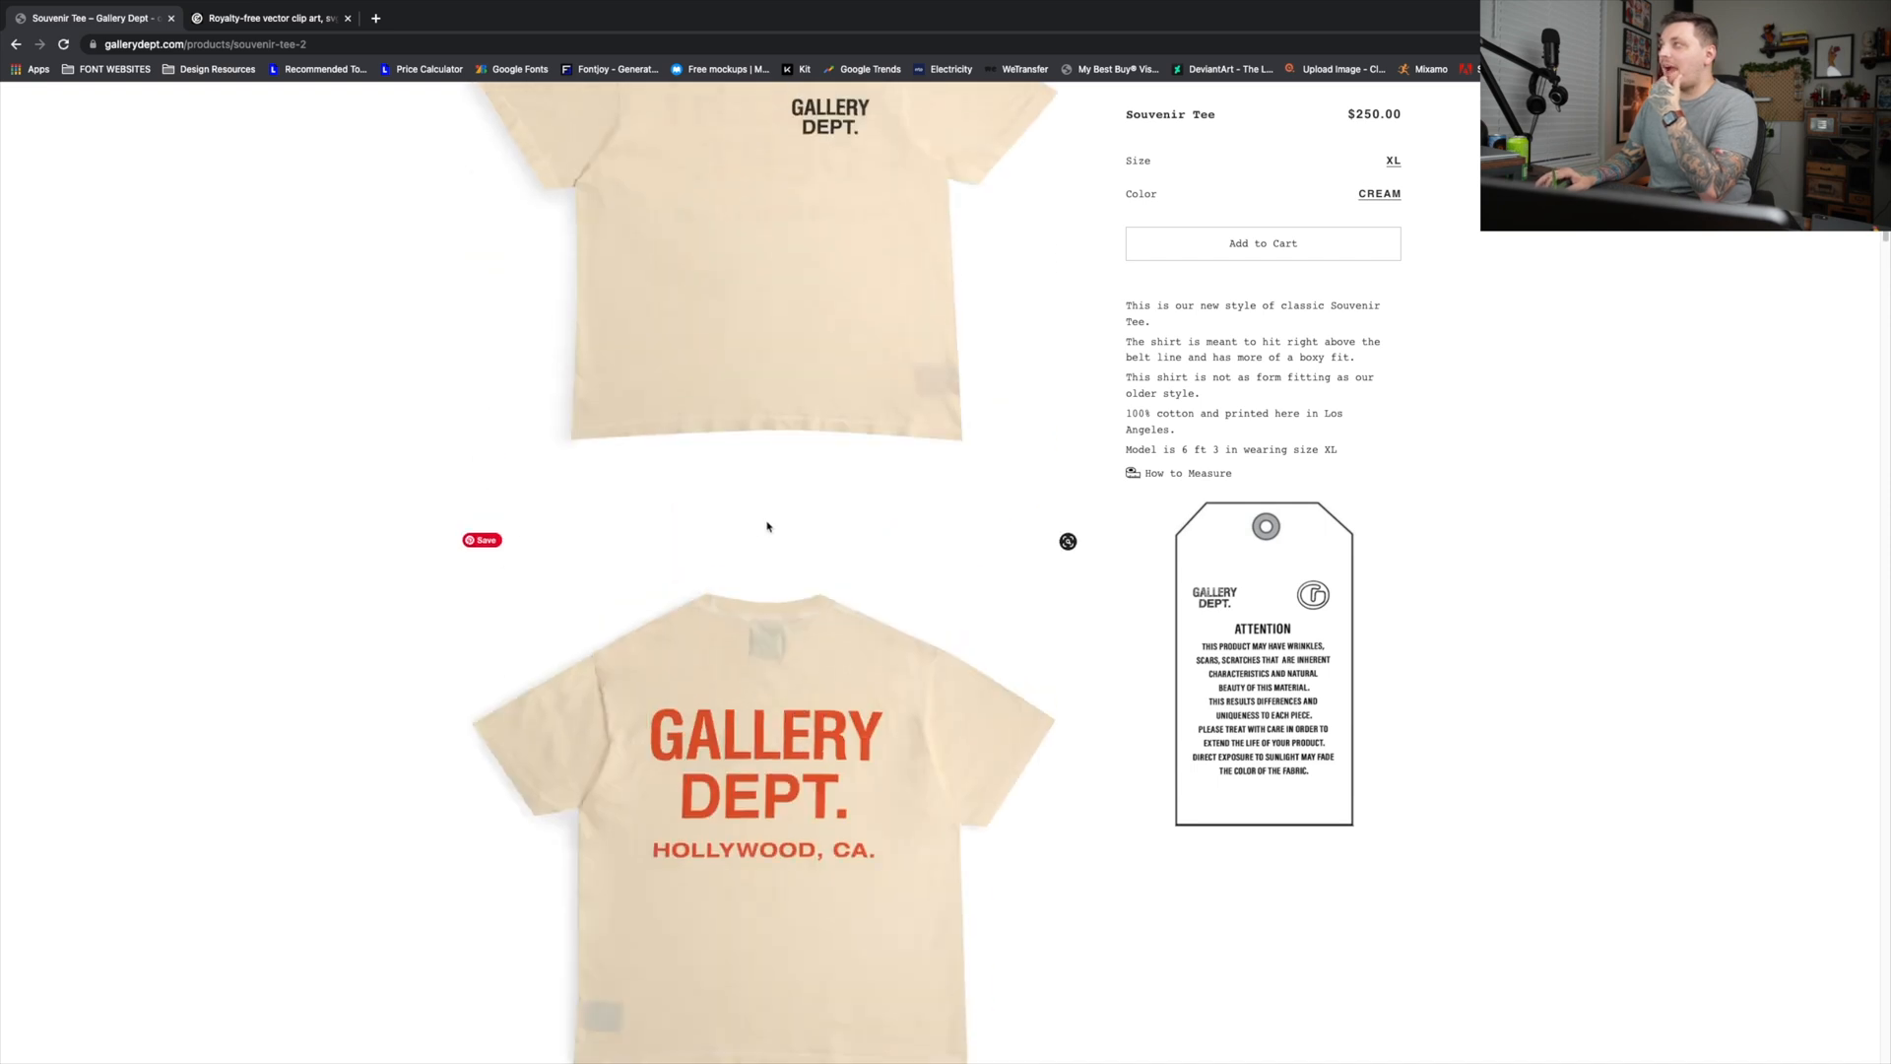
{"action": "scroll", "scroll_direction": "up", "scroll_amount": 3}
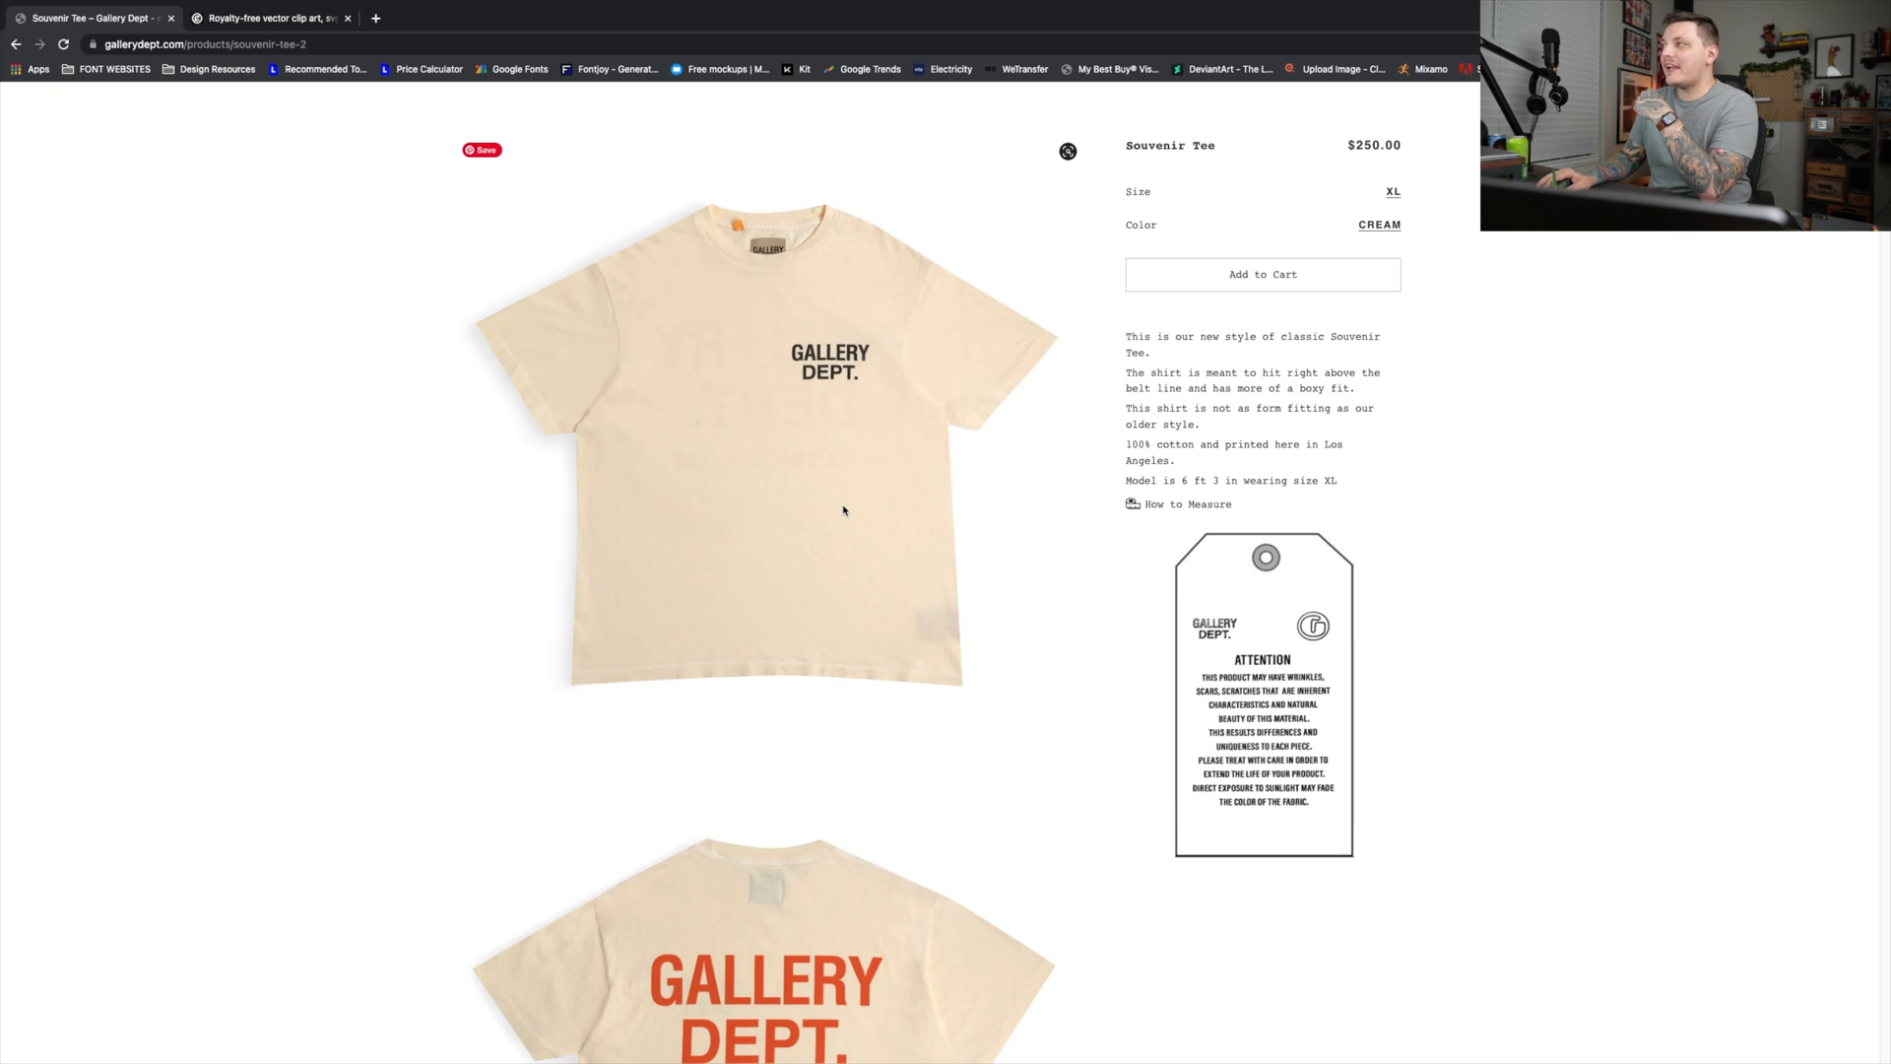
{"action": "scroll", "scroll_direction": "down", "scroll_amount": 3}
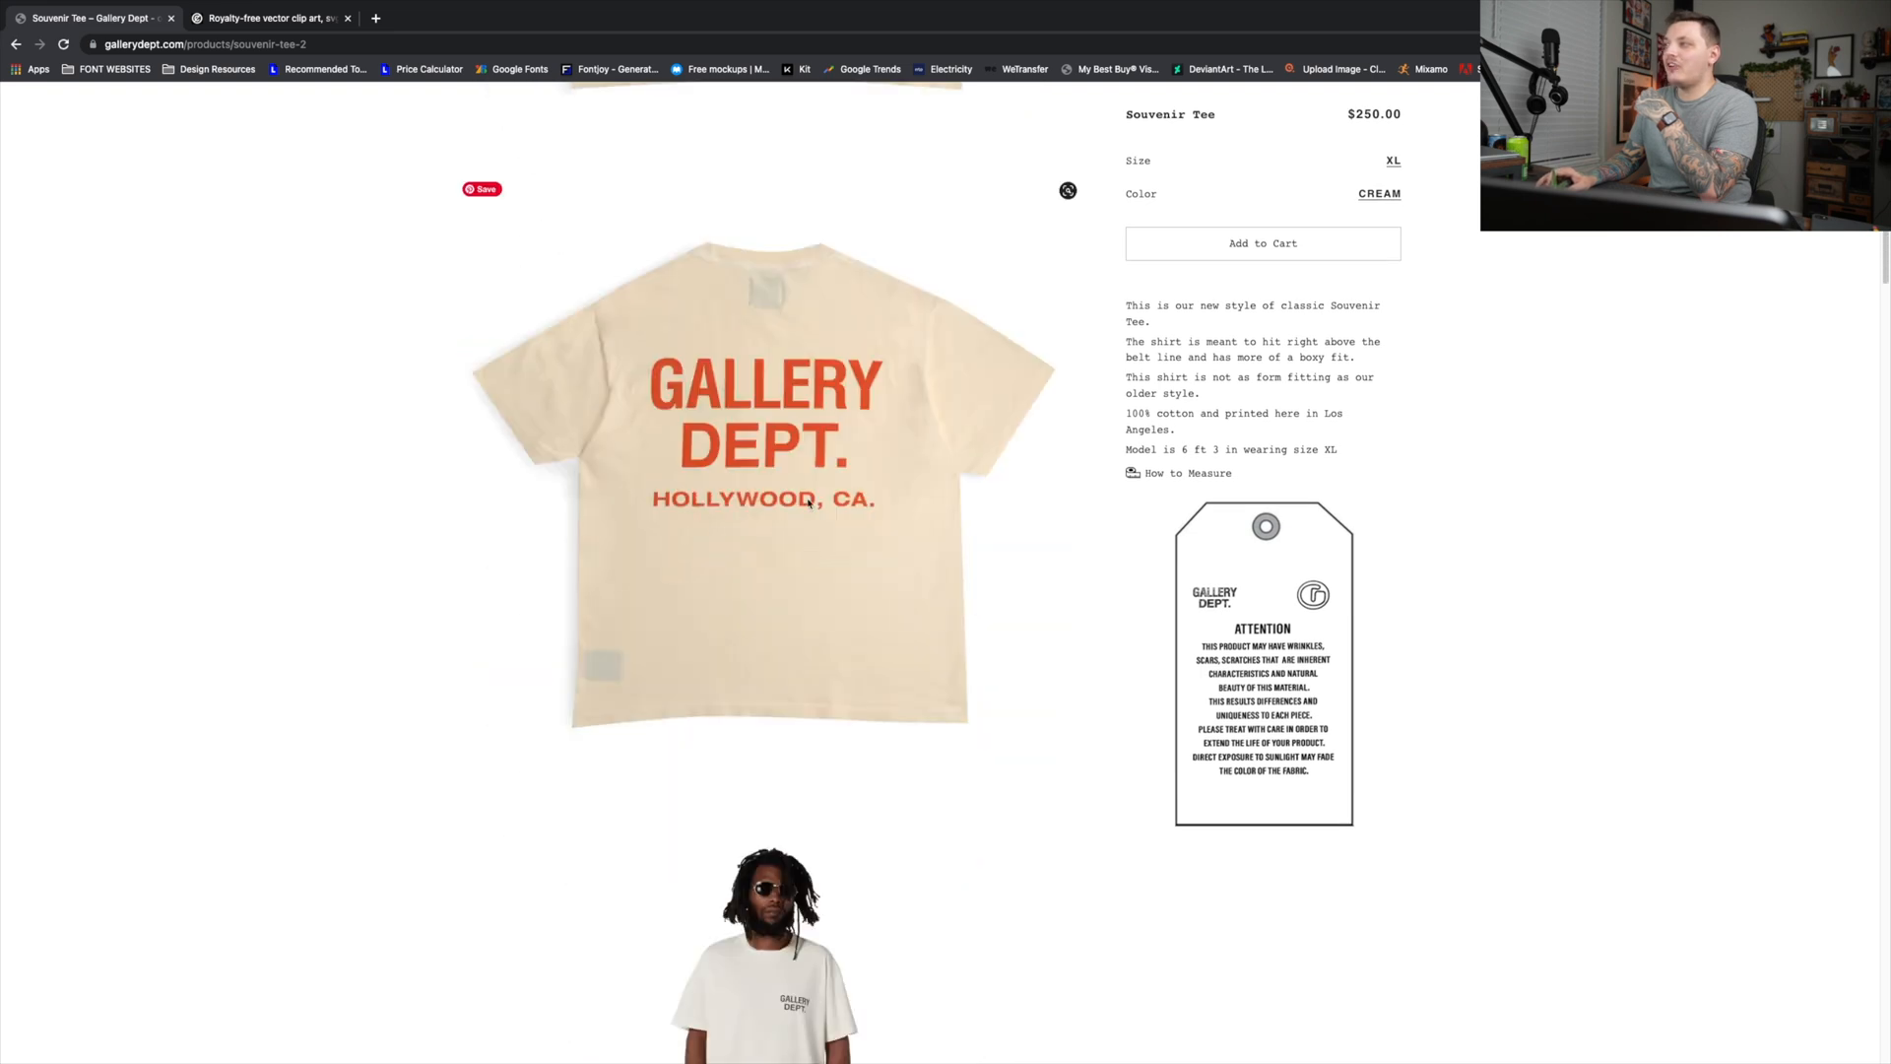
{"action": "mouse_move", "coordinate": [782, 479]}
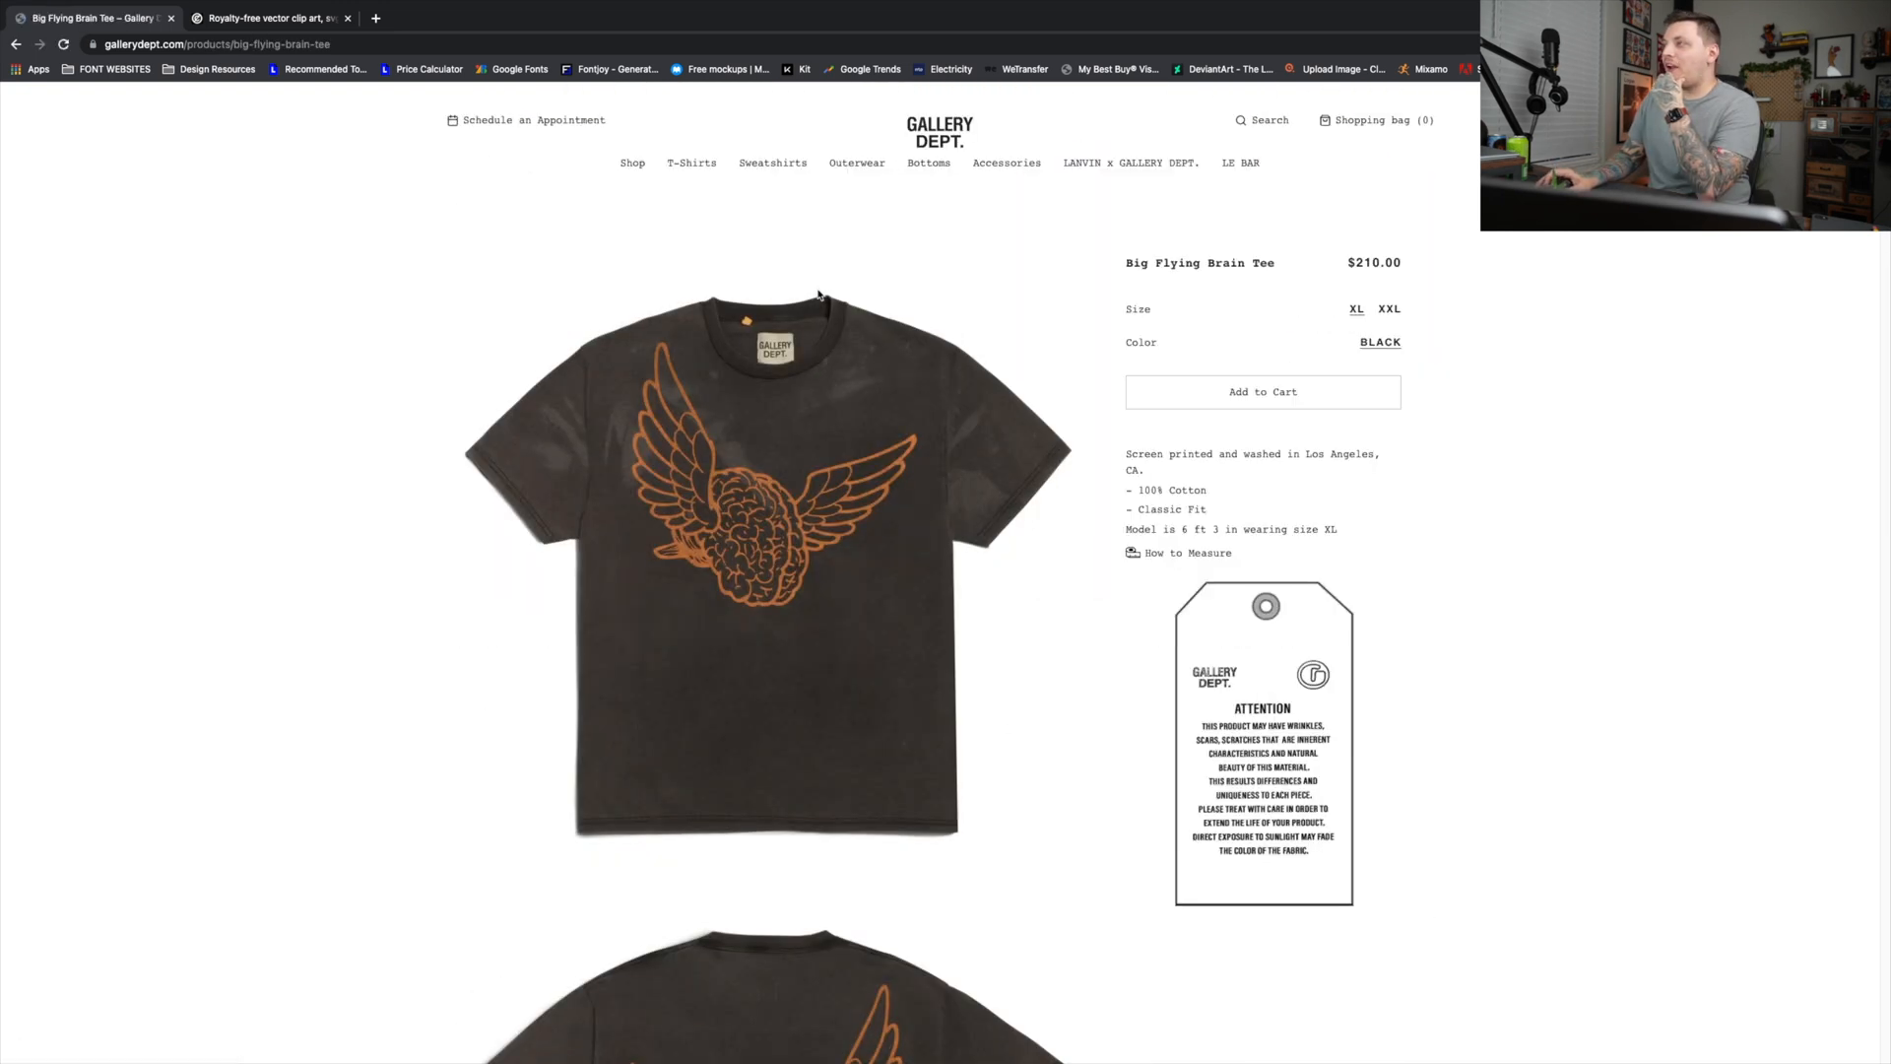
- On publicdomainvectors.org, search 'brain' and find the hand-drawn brain vector
{"action": "left_click", "coordinate": [266, 17]}
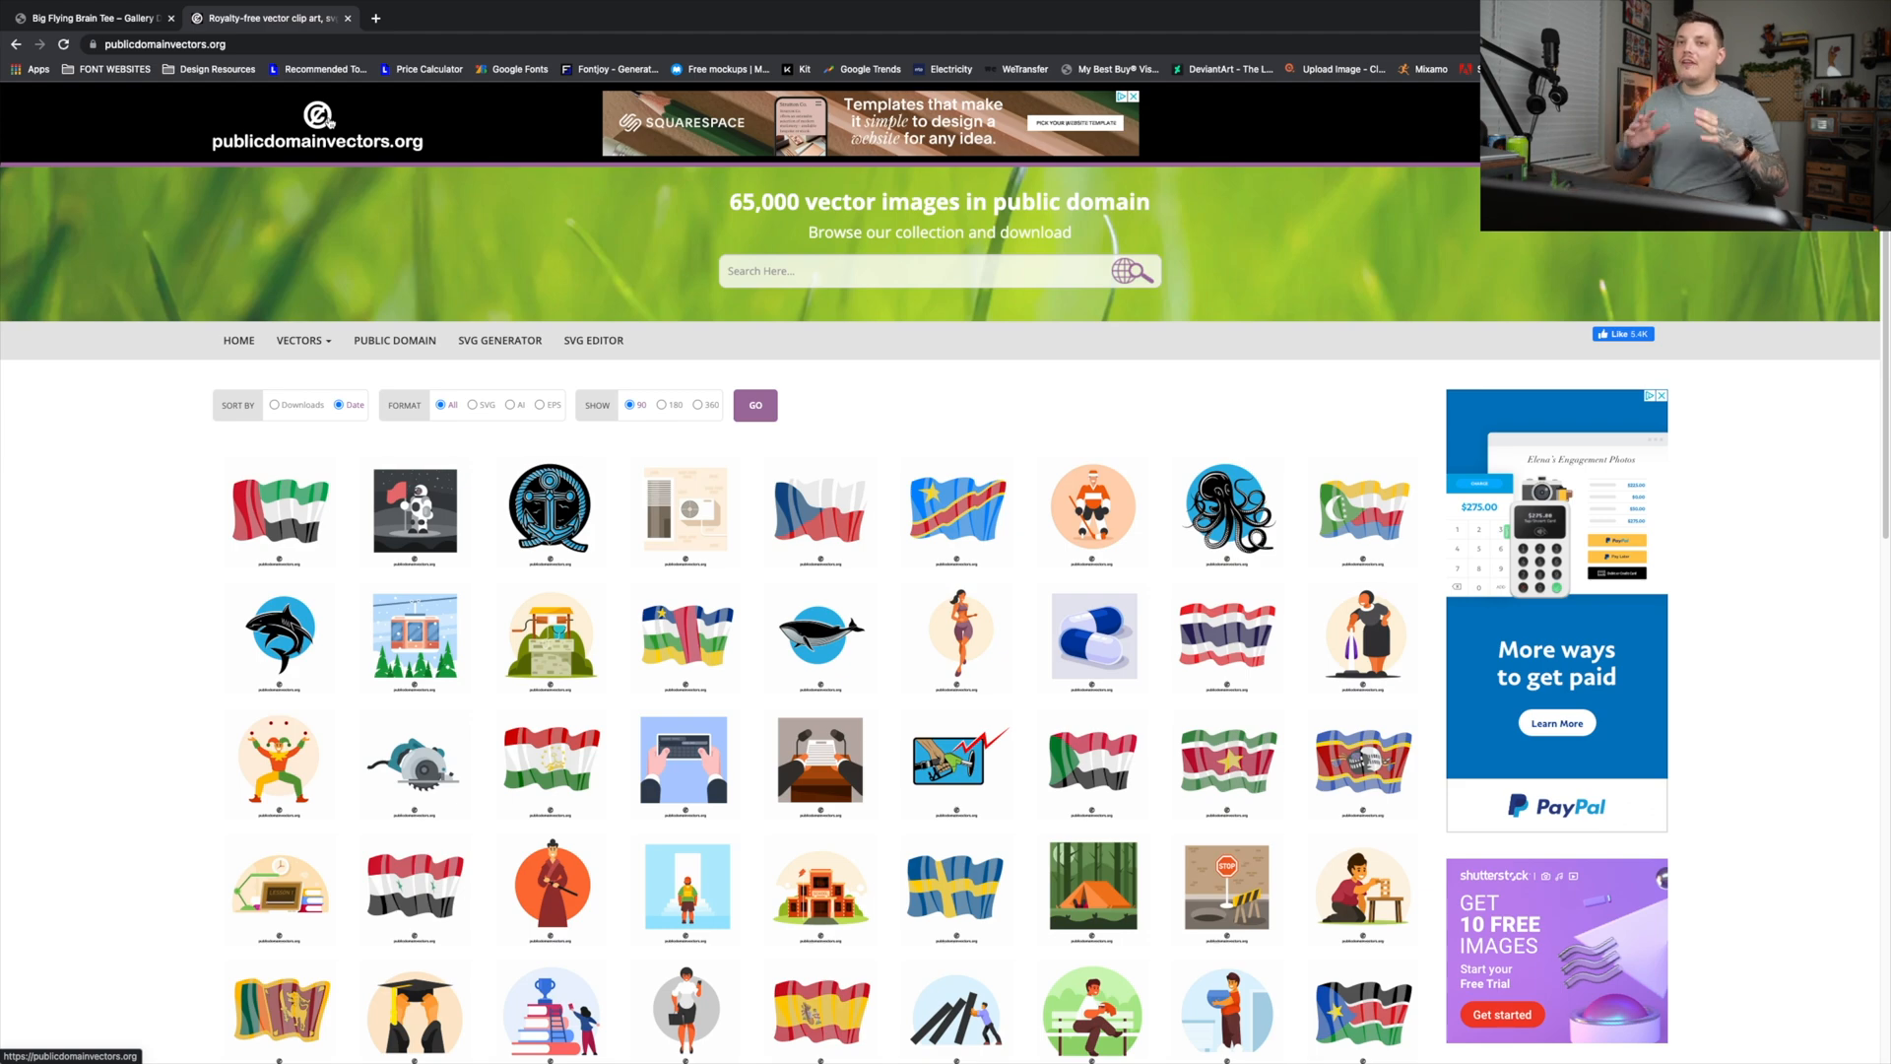
{"action": "left_click", "coordinate": [904, 270]}
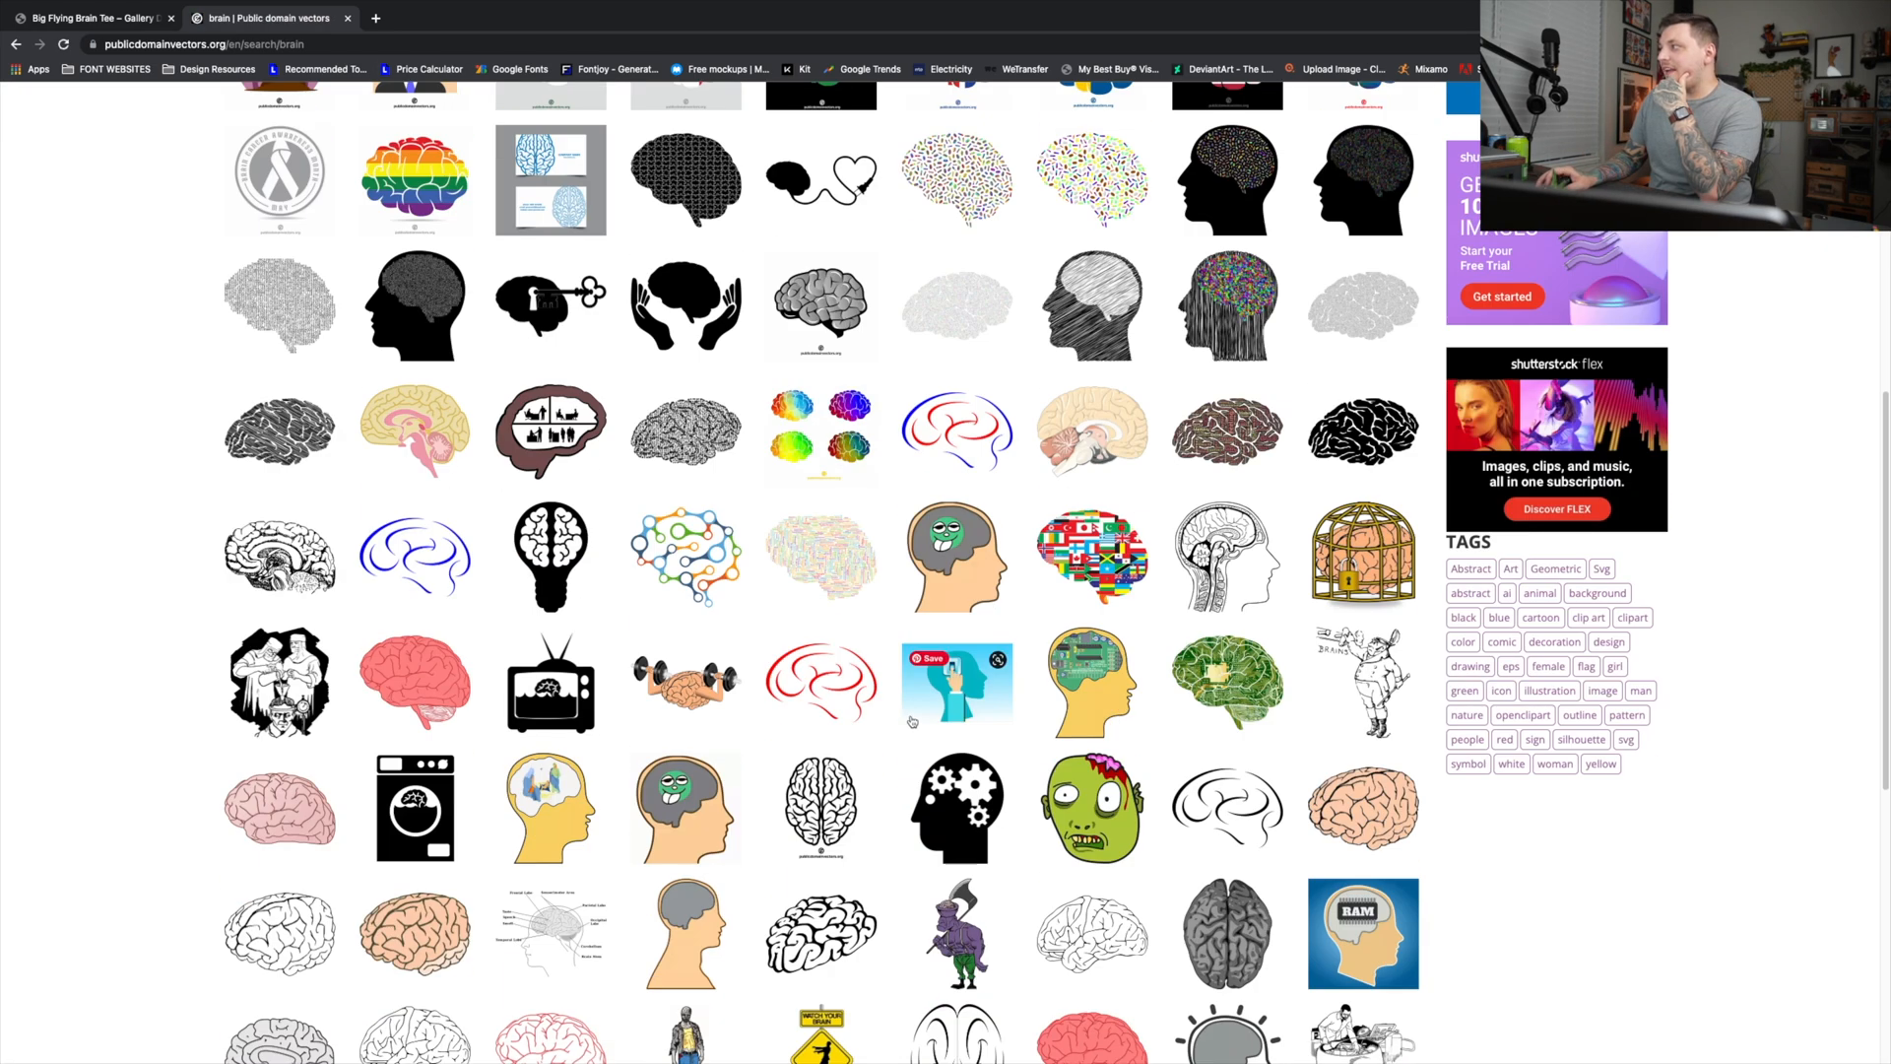
{"action": "scroll", "scroll_direction": "down", "scroll_amount": 3}
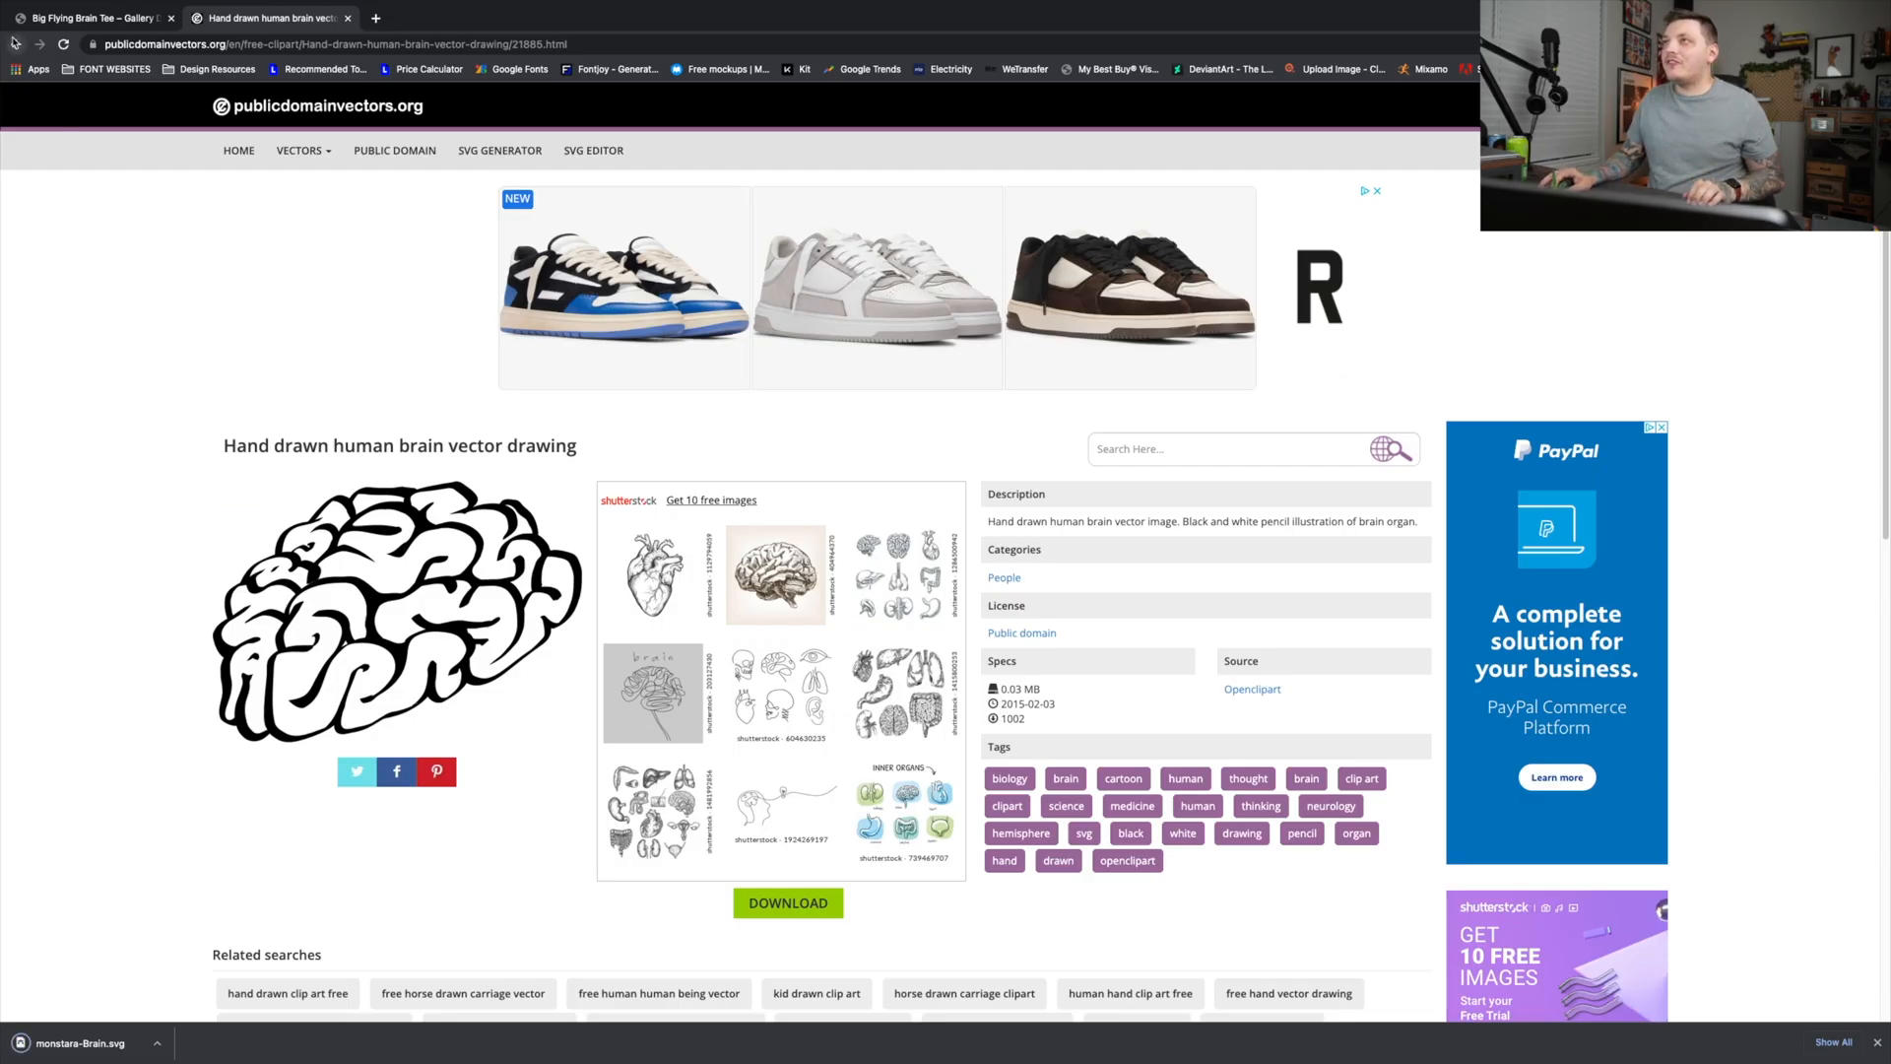
- Search 'wings', download a wings SVG and browse on to results page 2
{"action": "left_click", "coordinate": [1217, 449]}
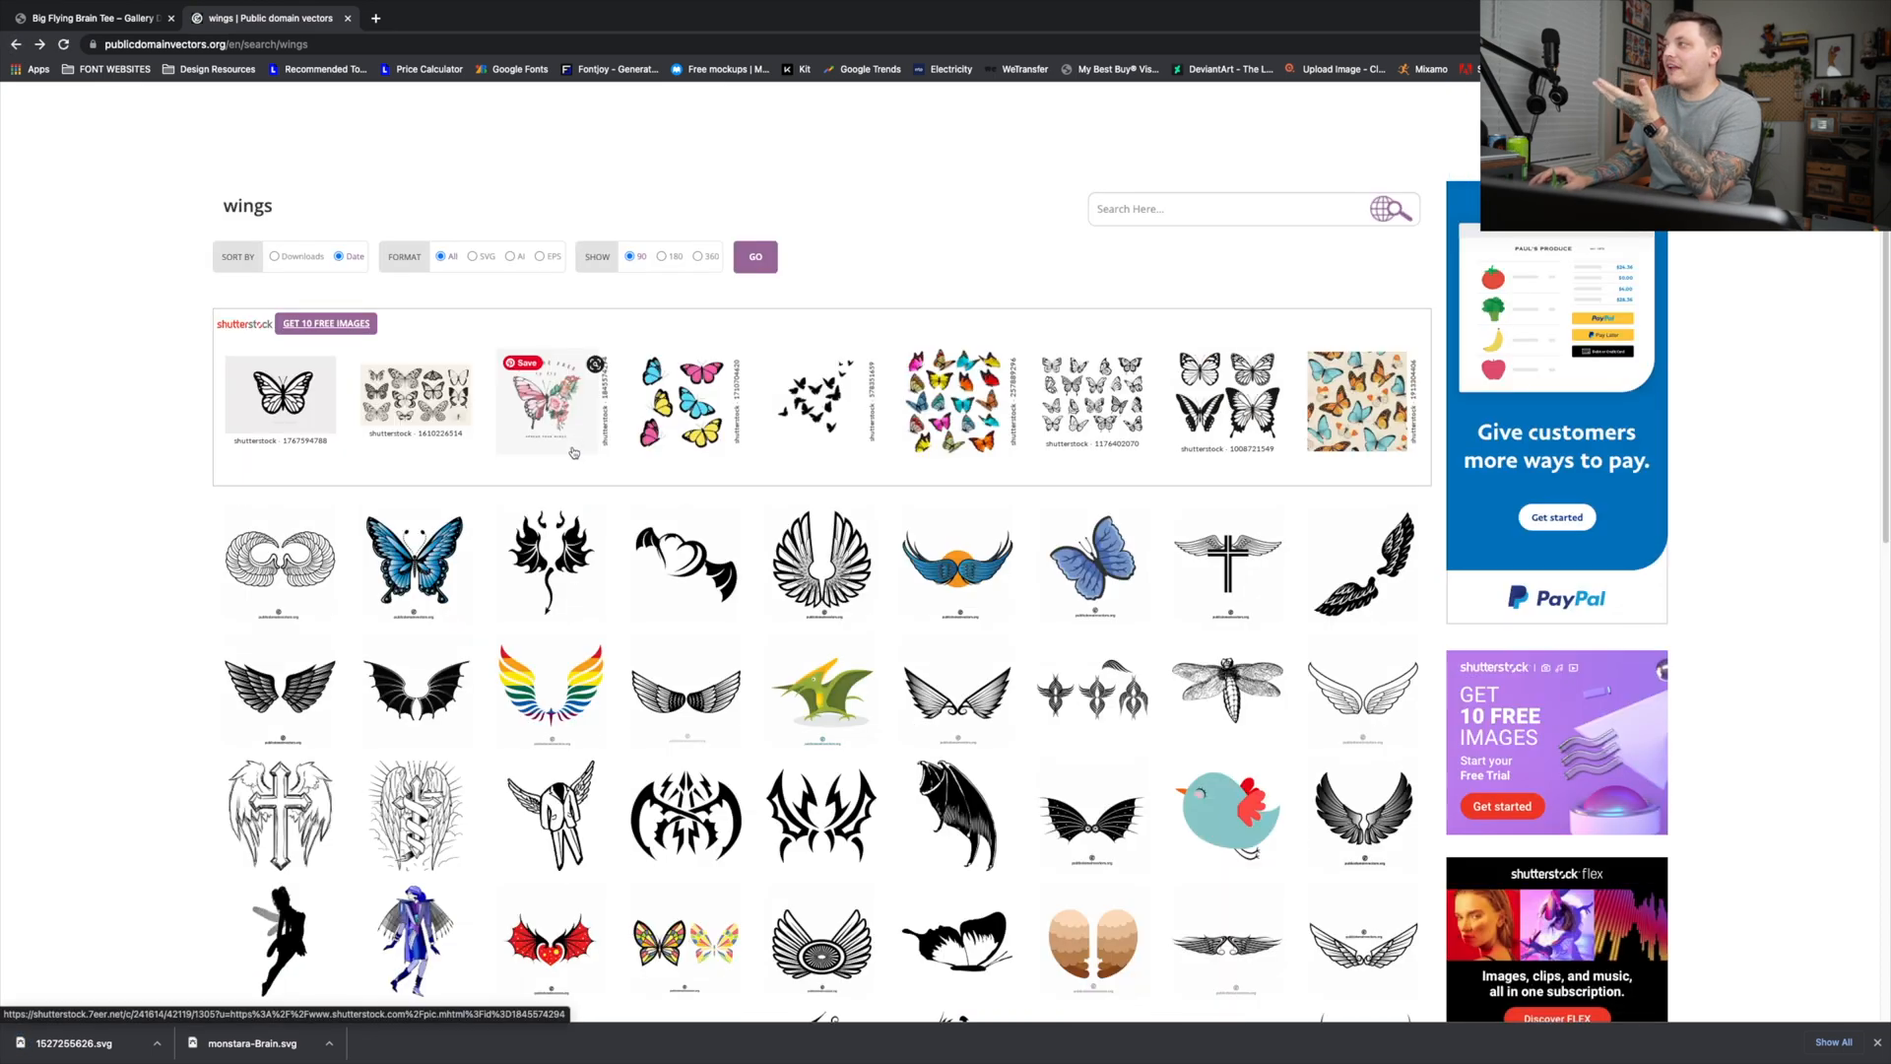
{"action": "scroll", "scroll_direction": "down", "scroll_amount": 3}
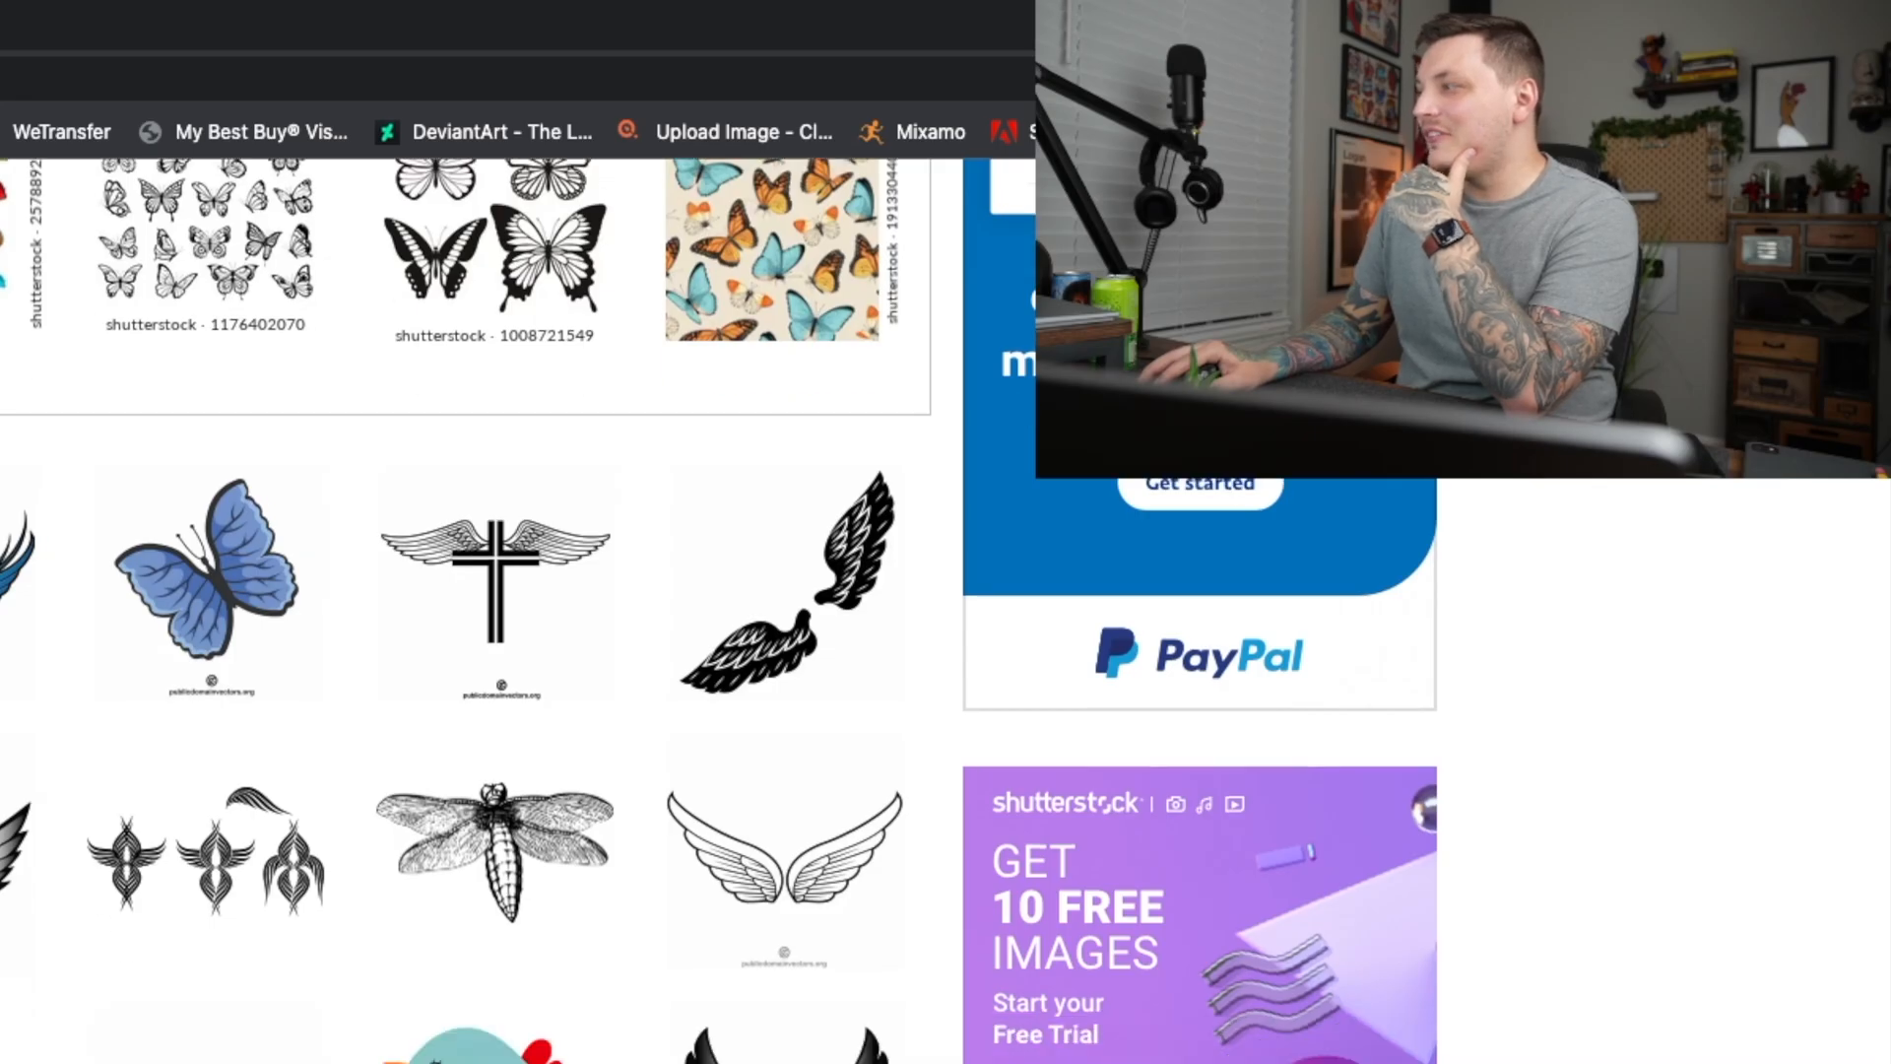
{"action": "scroll", "scroll_direction": "down", "scroll_amount": 3}
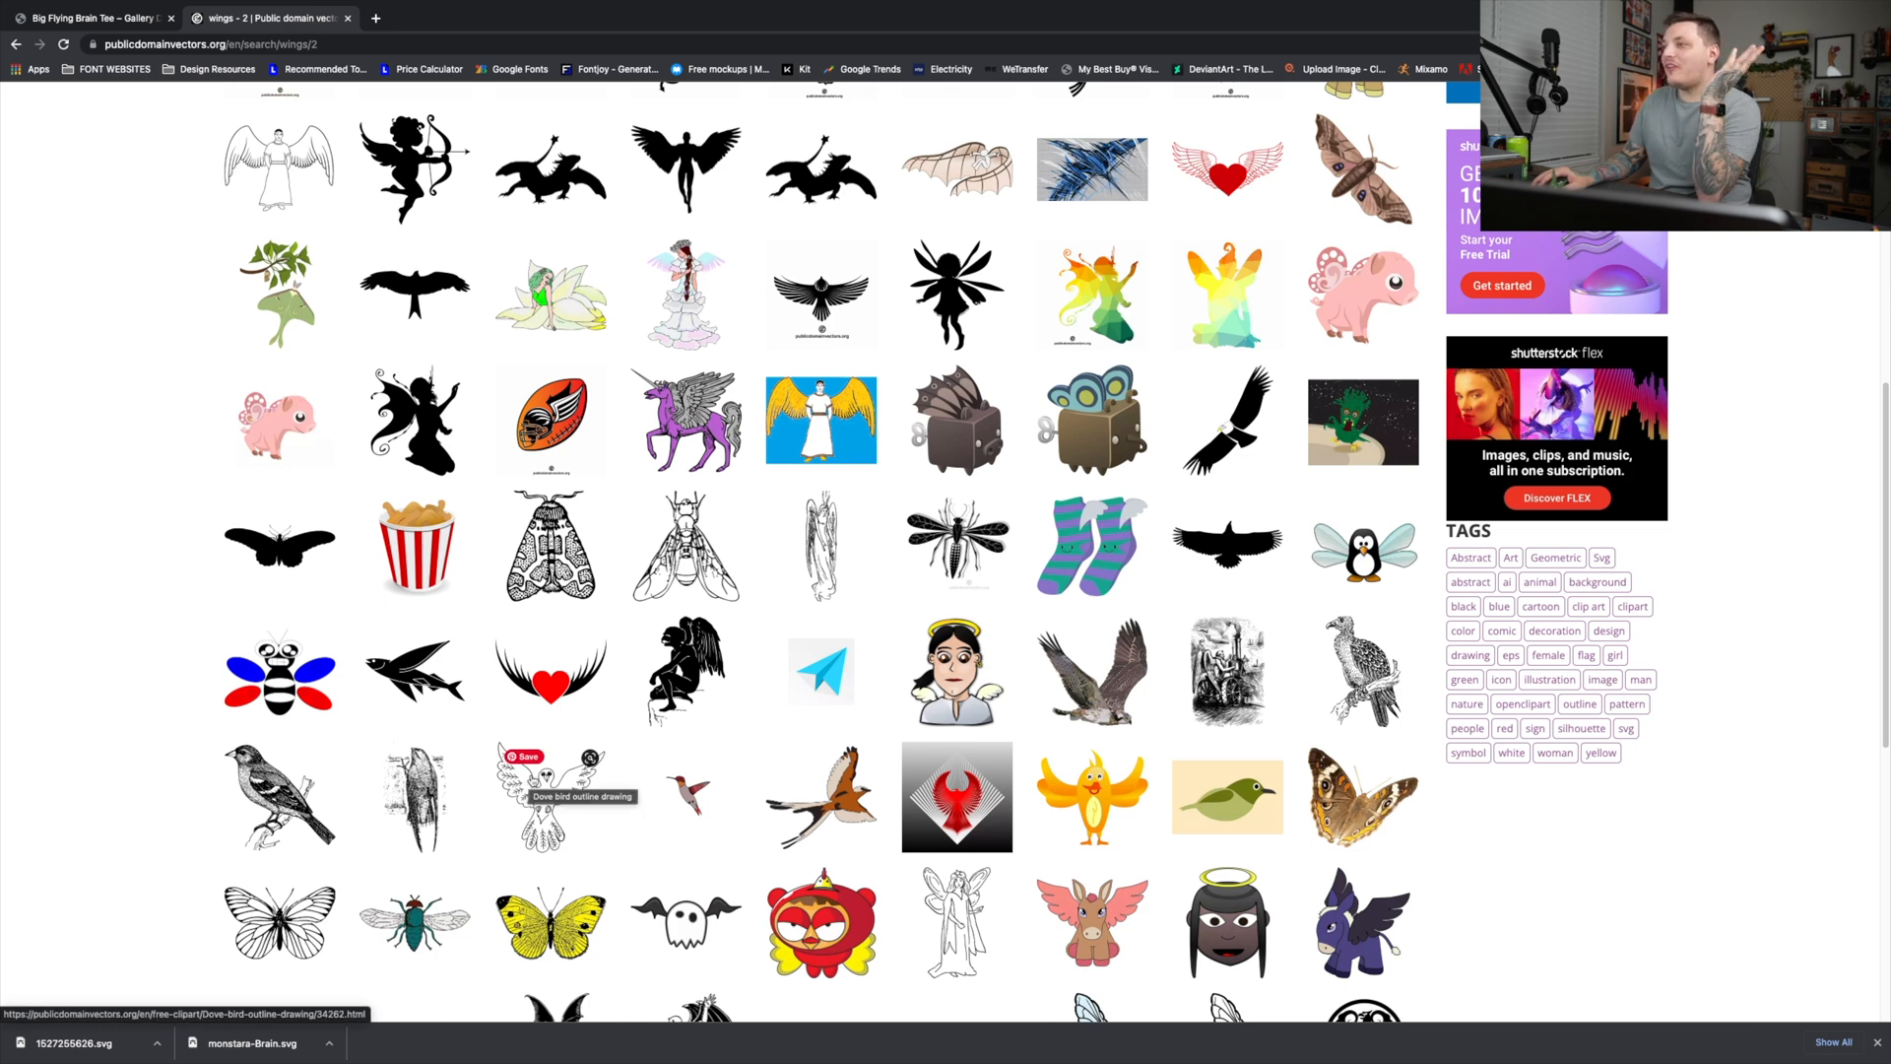
{"action": "scroll", "scroll_direction": "down", "scroll_amount": 3}
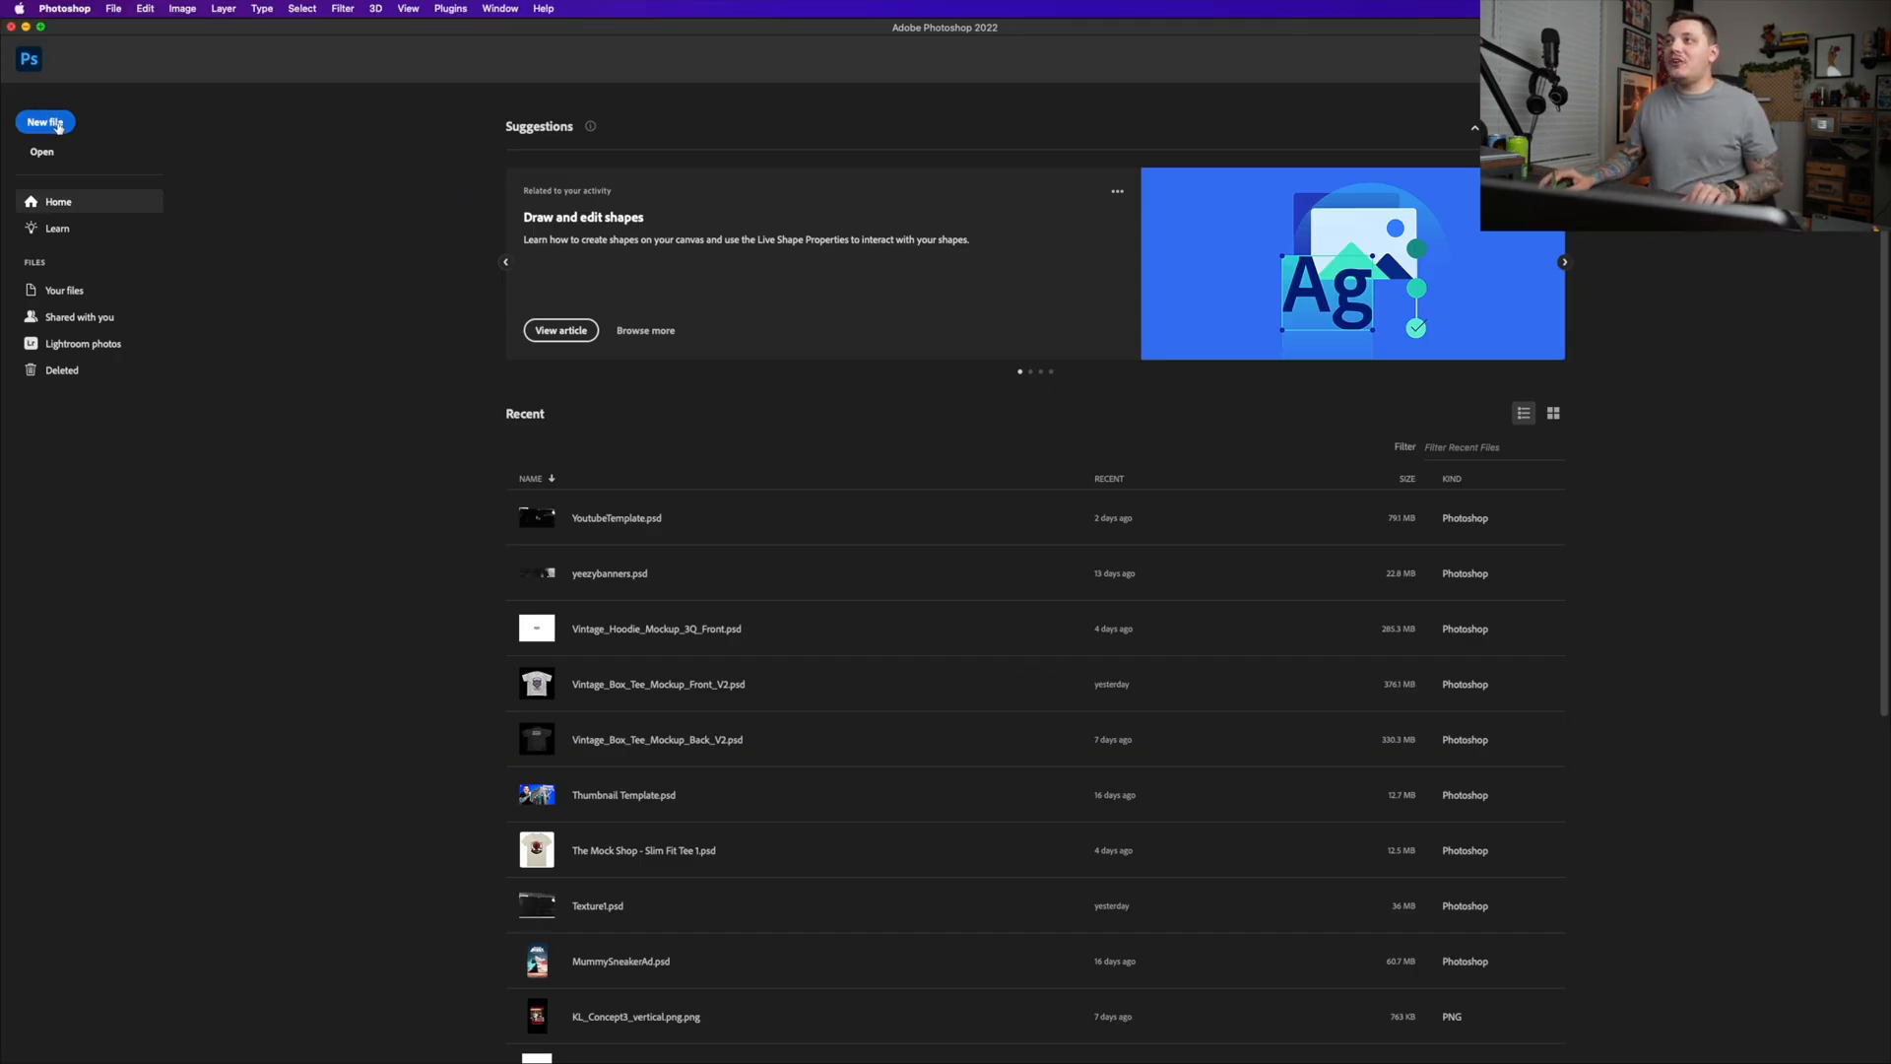
- Create a new document from the saved Merch Design preset (15×18 in, 300 ppi) with a white background
{"action": "left_click", "coordinate": [45, 123]}
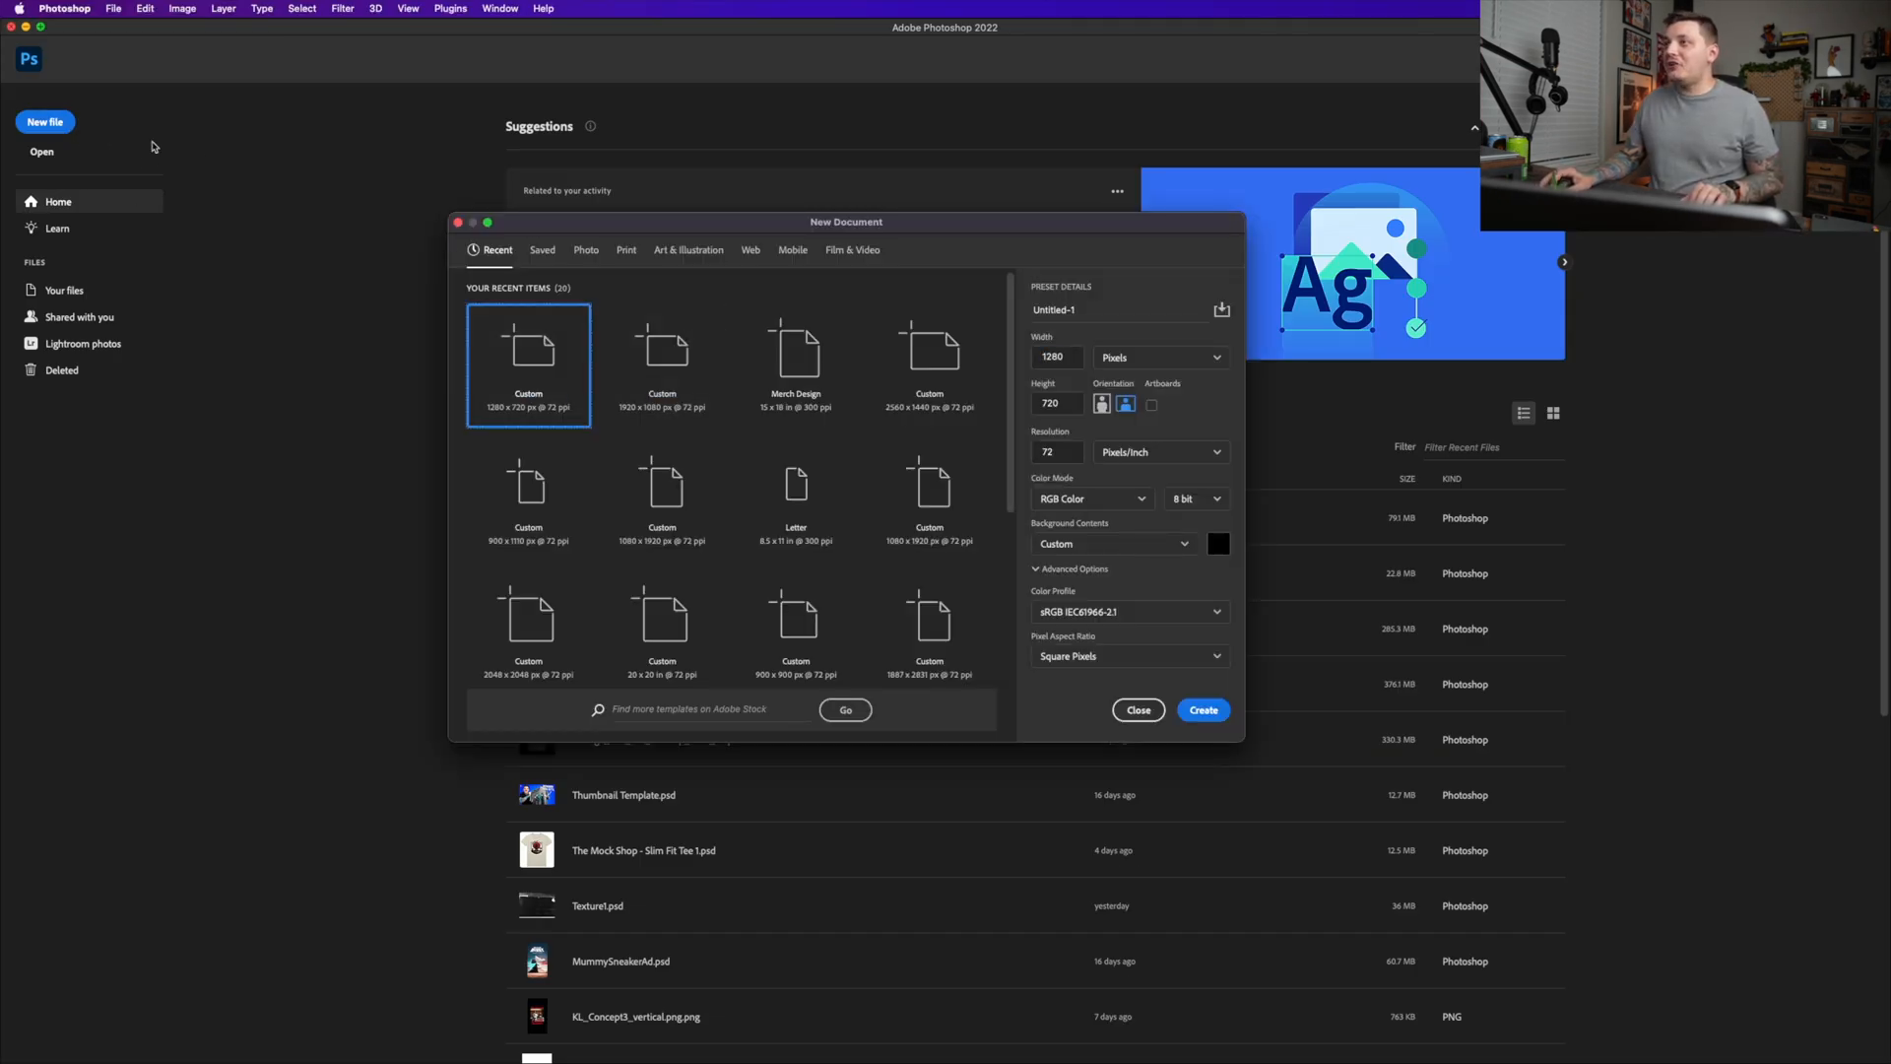
{"action": "left_click", "coordinate": [542, 250]}
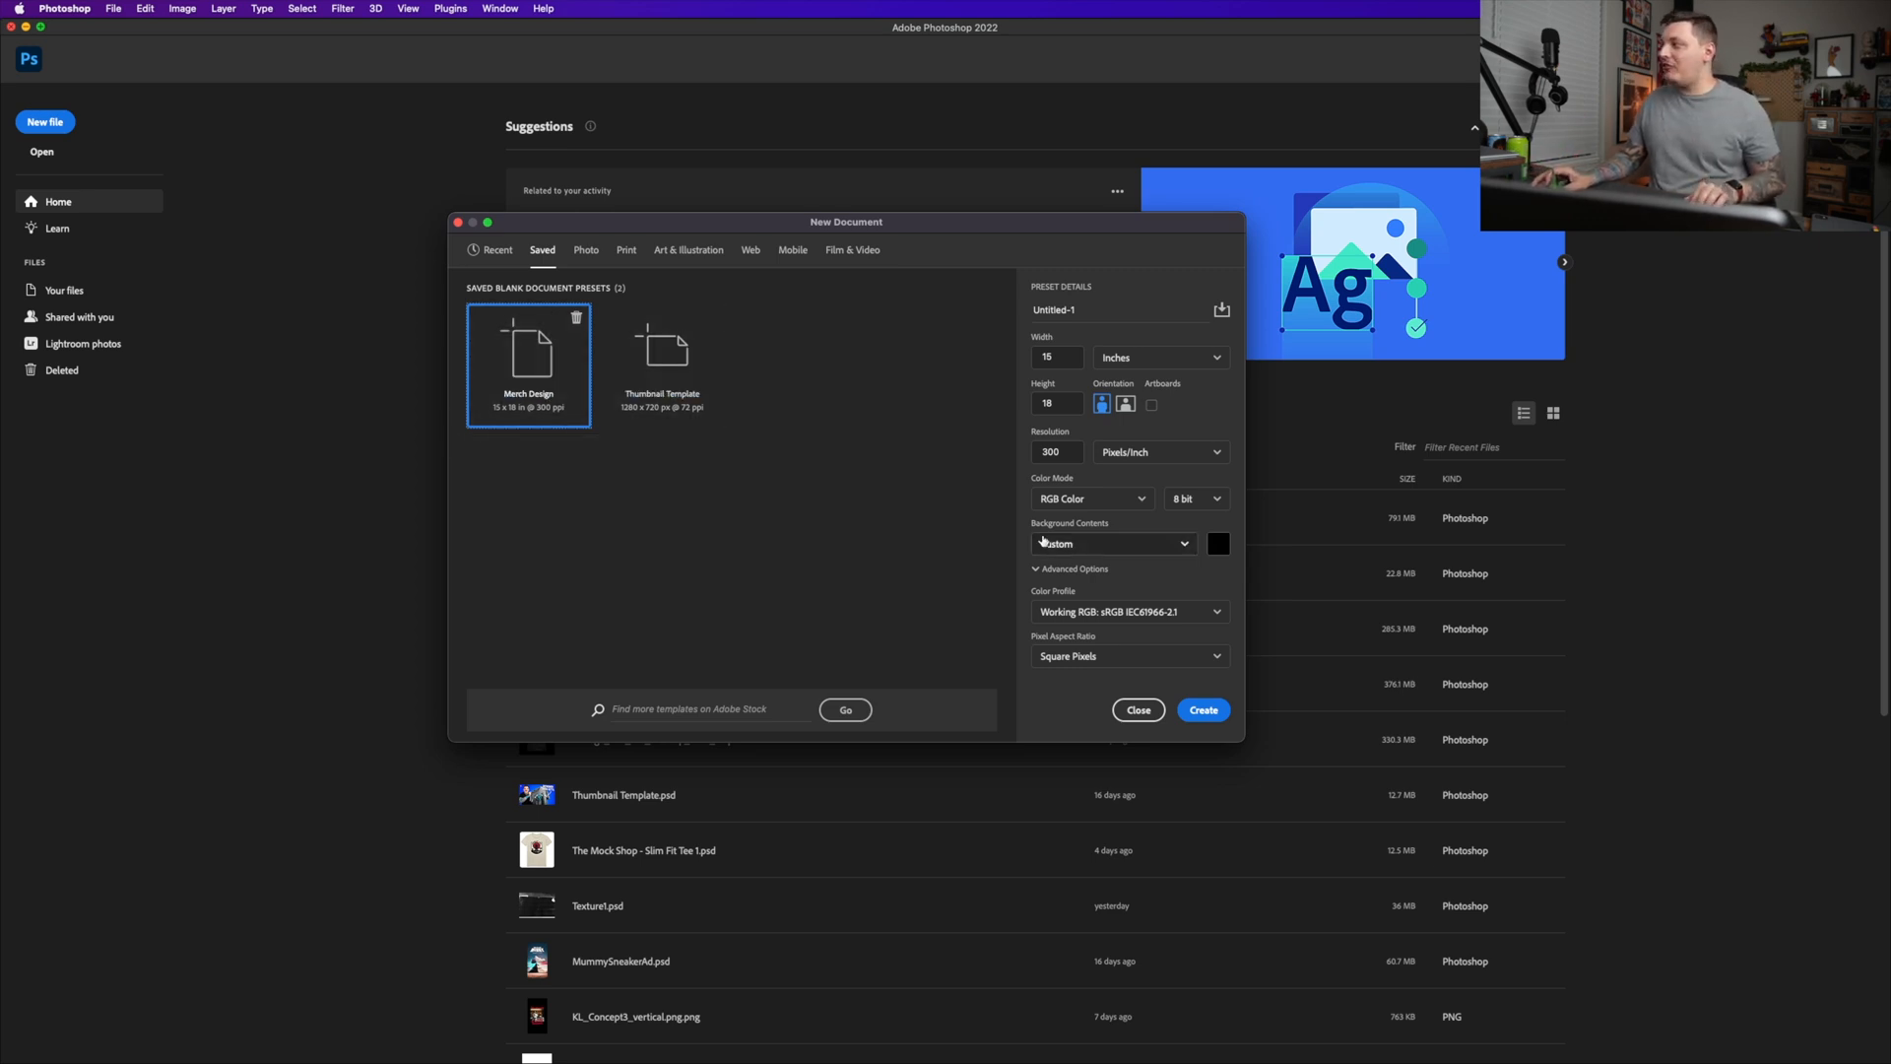
{"action": "left_click", "coordinate": [1201, 709]}
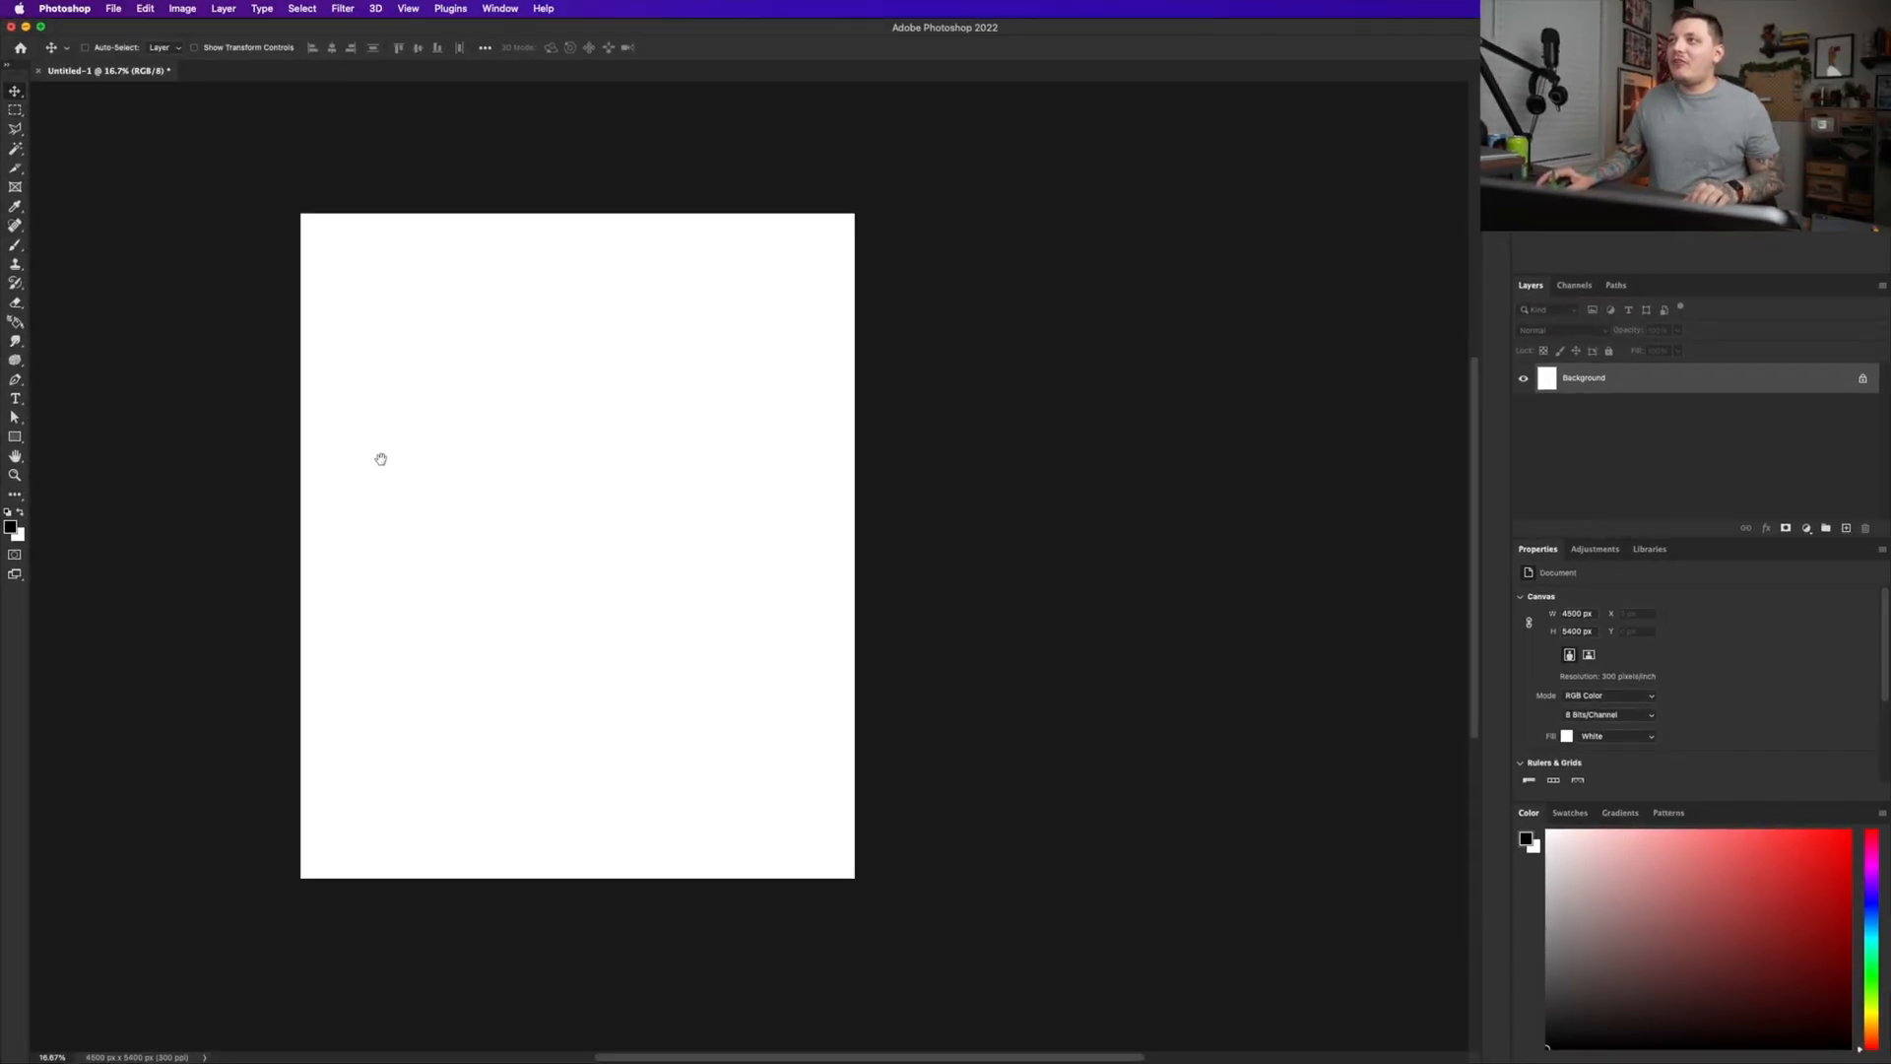
{"action": "mouse_move", "coordinate": [388, 467]}
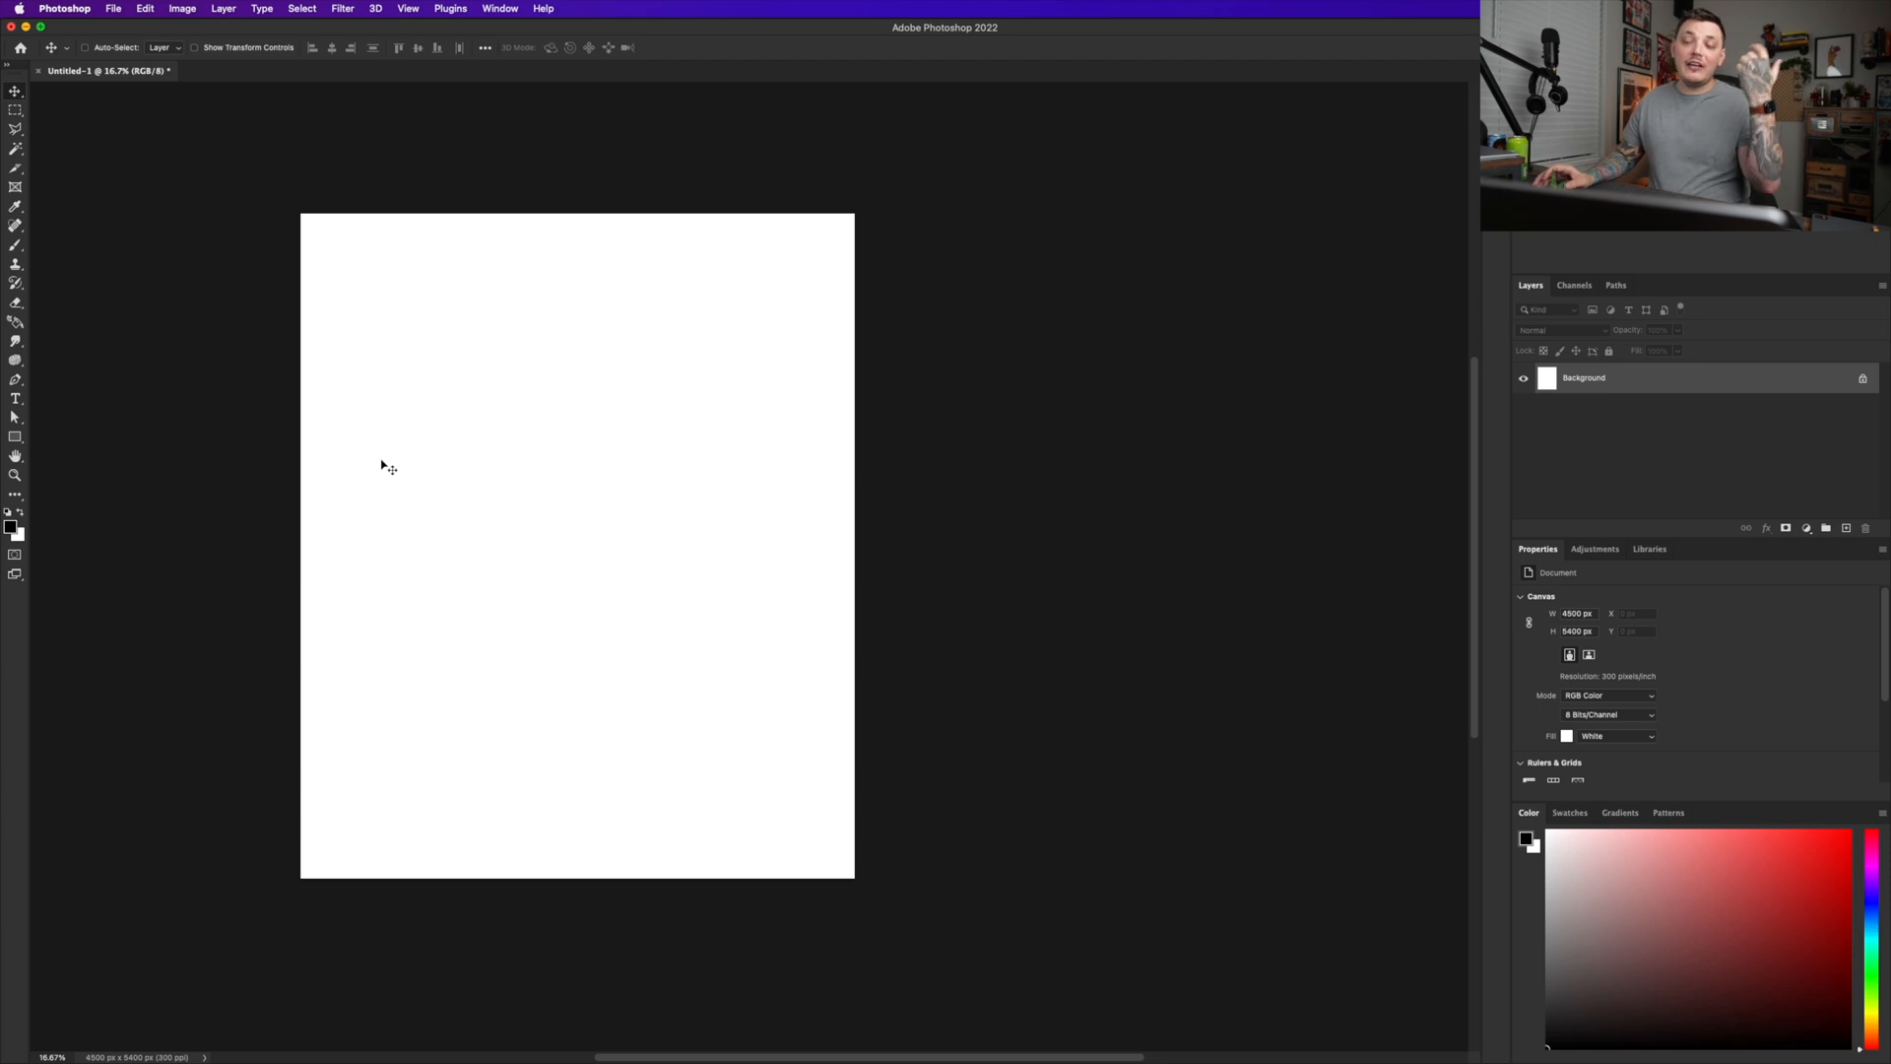
- Place the downloaded SVGs from the Desktop as embedded layers and group them as SVG'S
{"action": "left_click", "coordinate": [112, 8]}
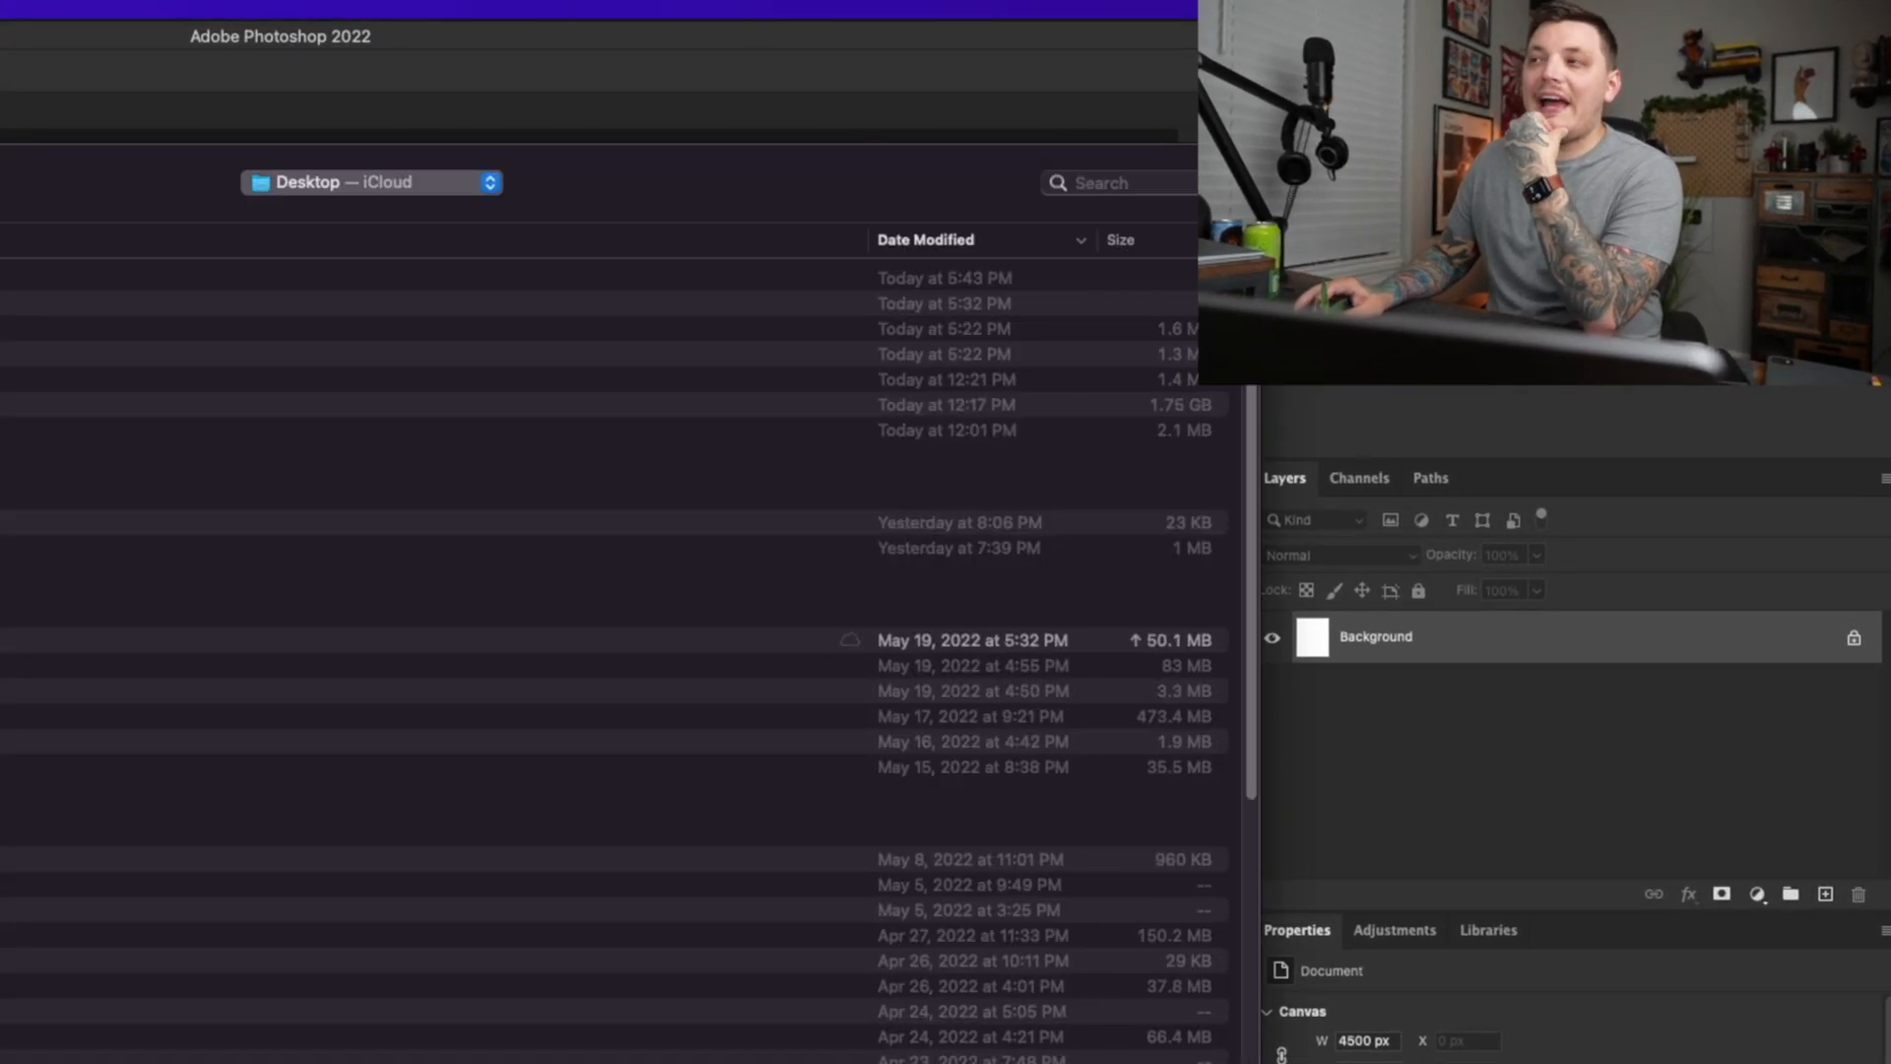
{"action": "left_click", "coordinate": [371, 181]}
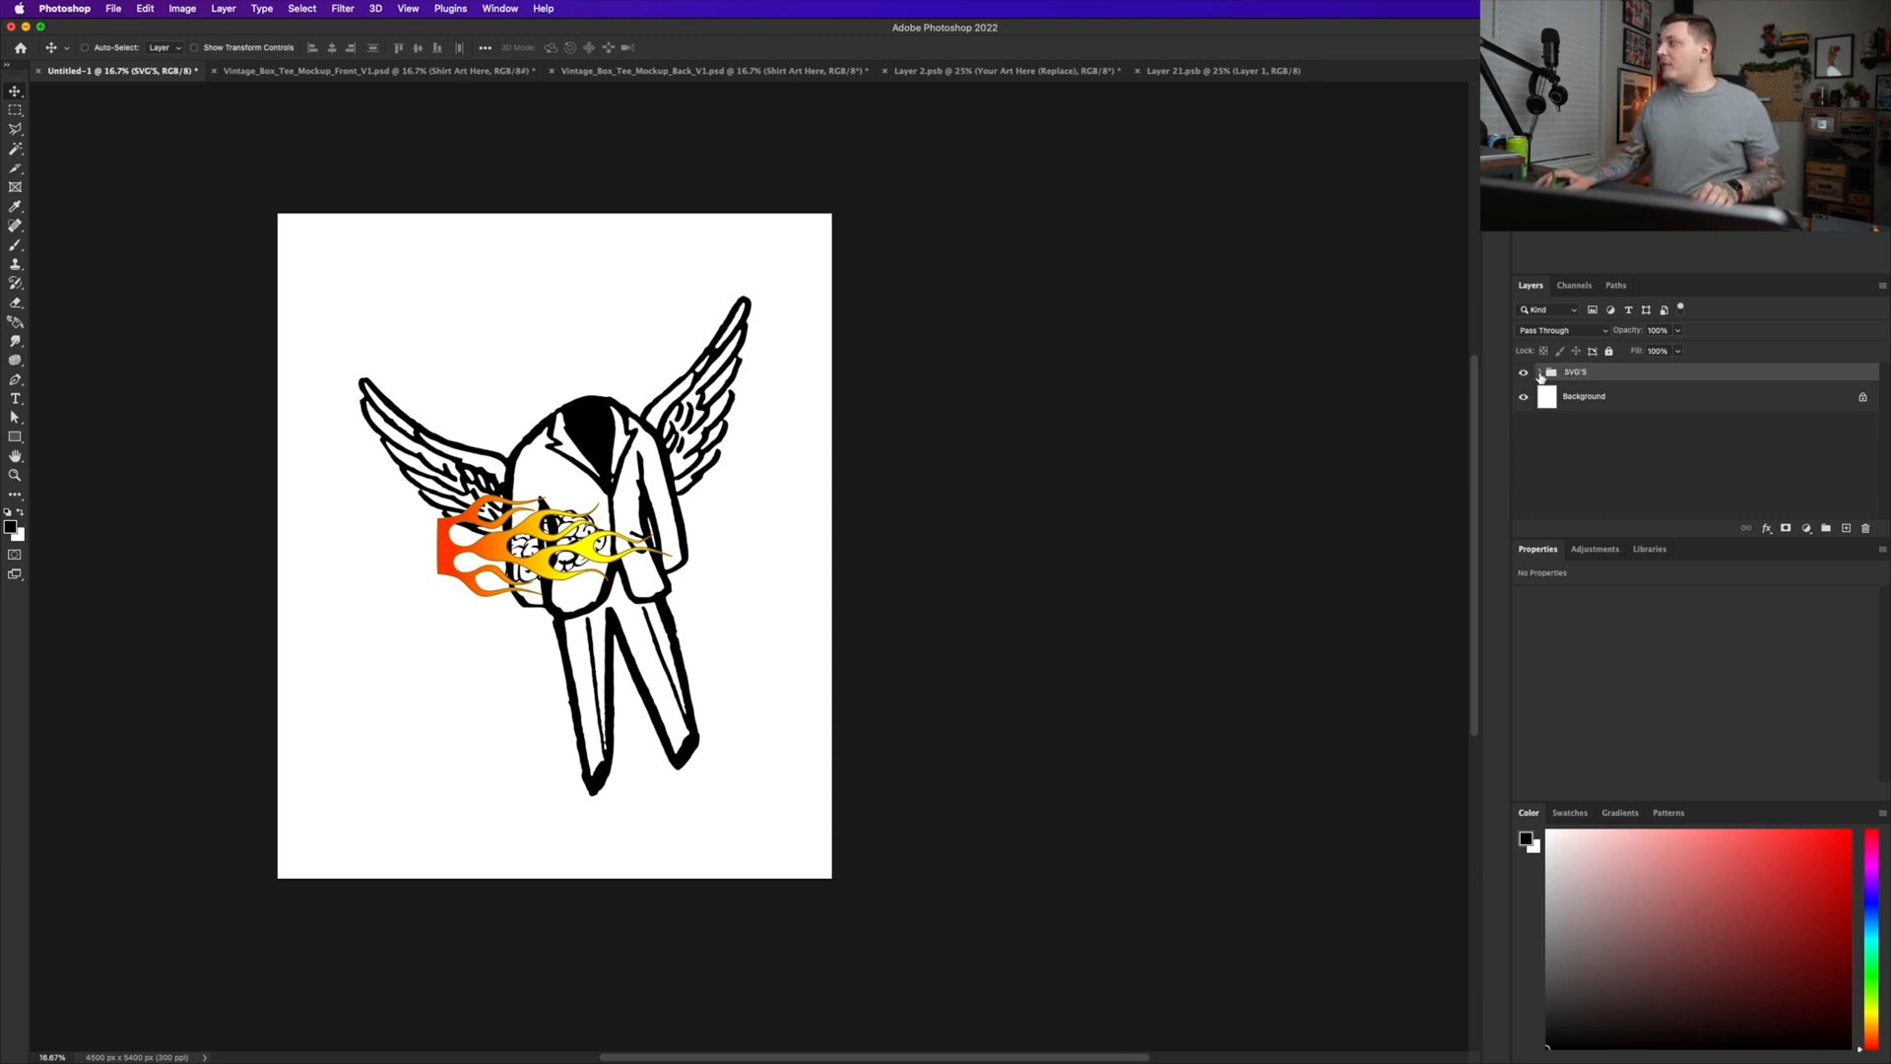
- Expand the SVG'S group and lasso one wing onto its own layer beside the brain
{"action": "left_click", "coordinate": [1539, 372]}
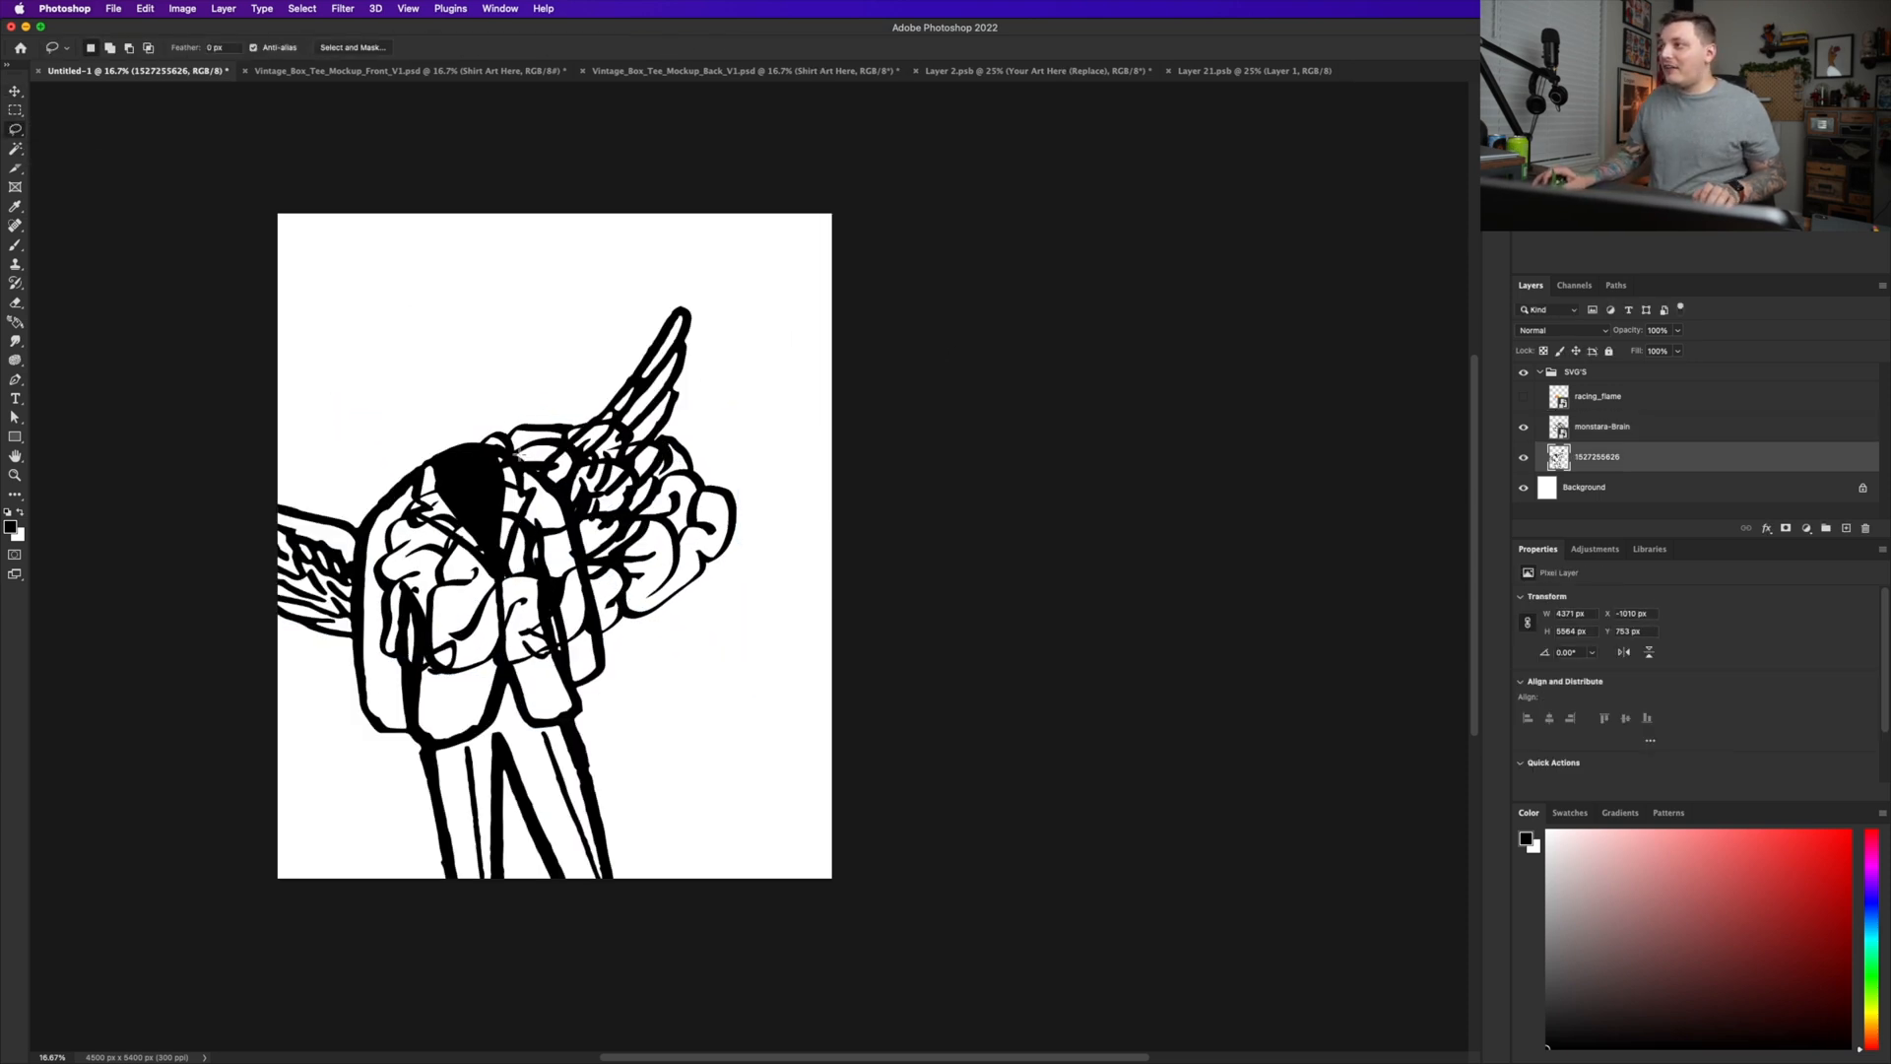
{"action": "left_click_drag", "start_coordinate": [520, 455], "coordinate": [698, 593]}
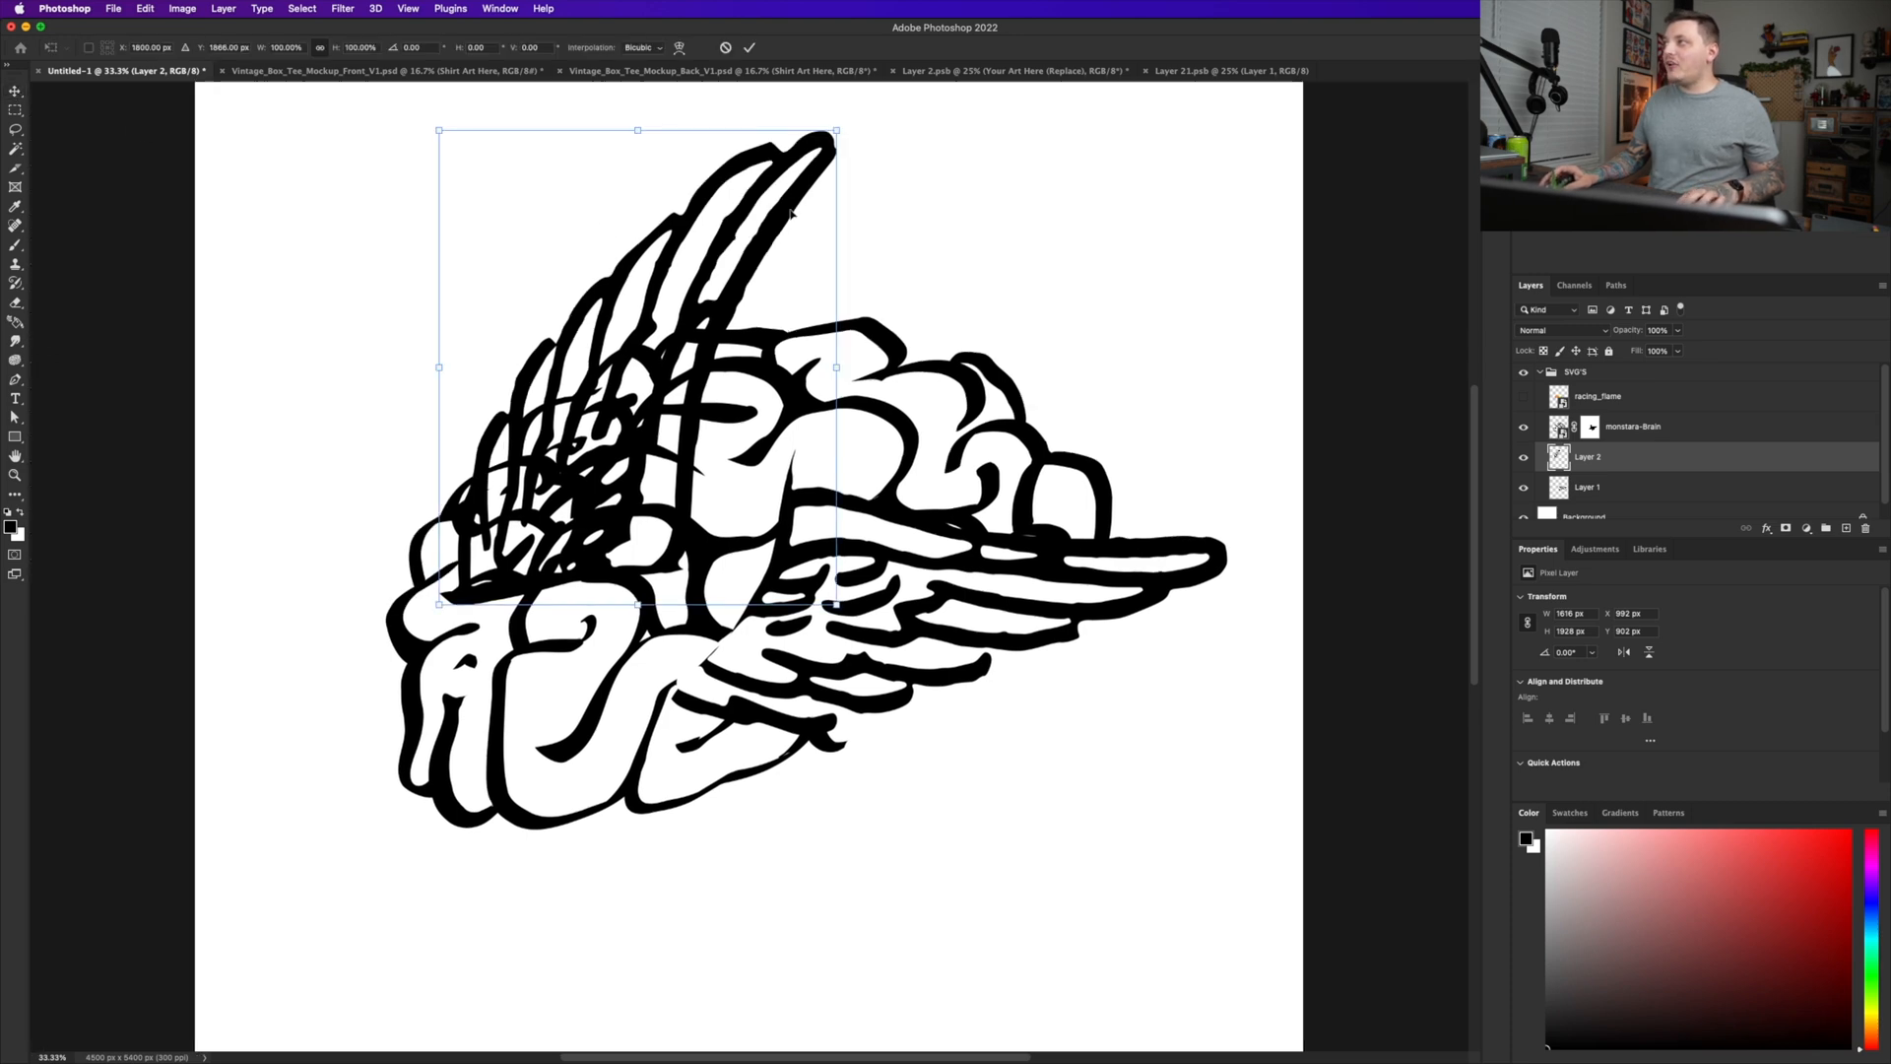
- Warp the wing copy to fit the brain and mask away the overlapping wing strokes
{"action": "right_click", "coordinate": [792, 214]}
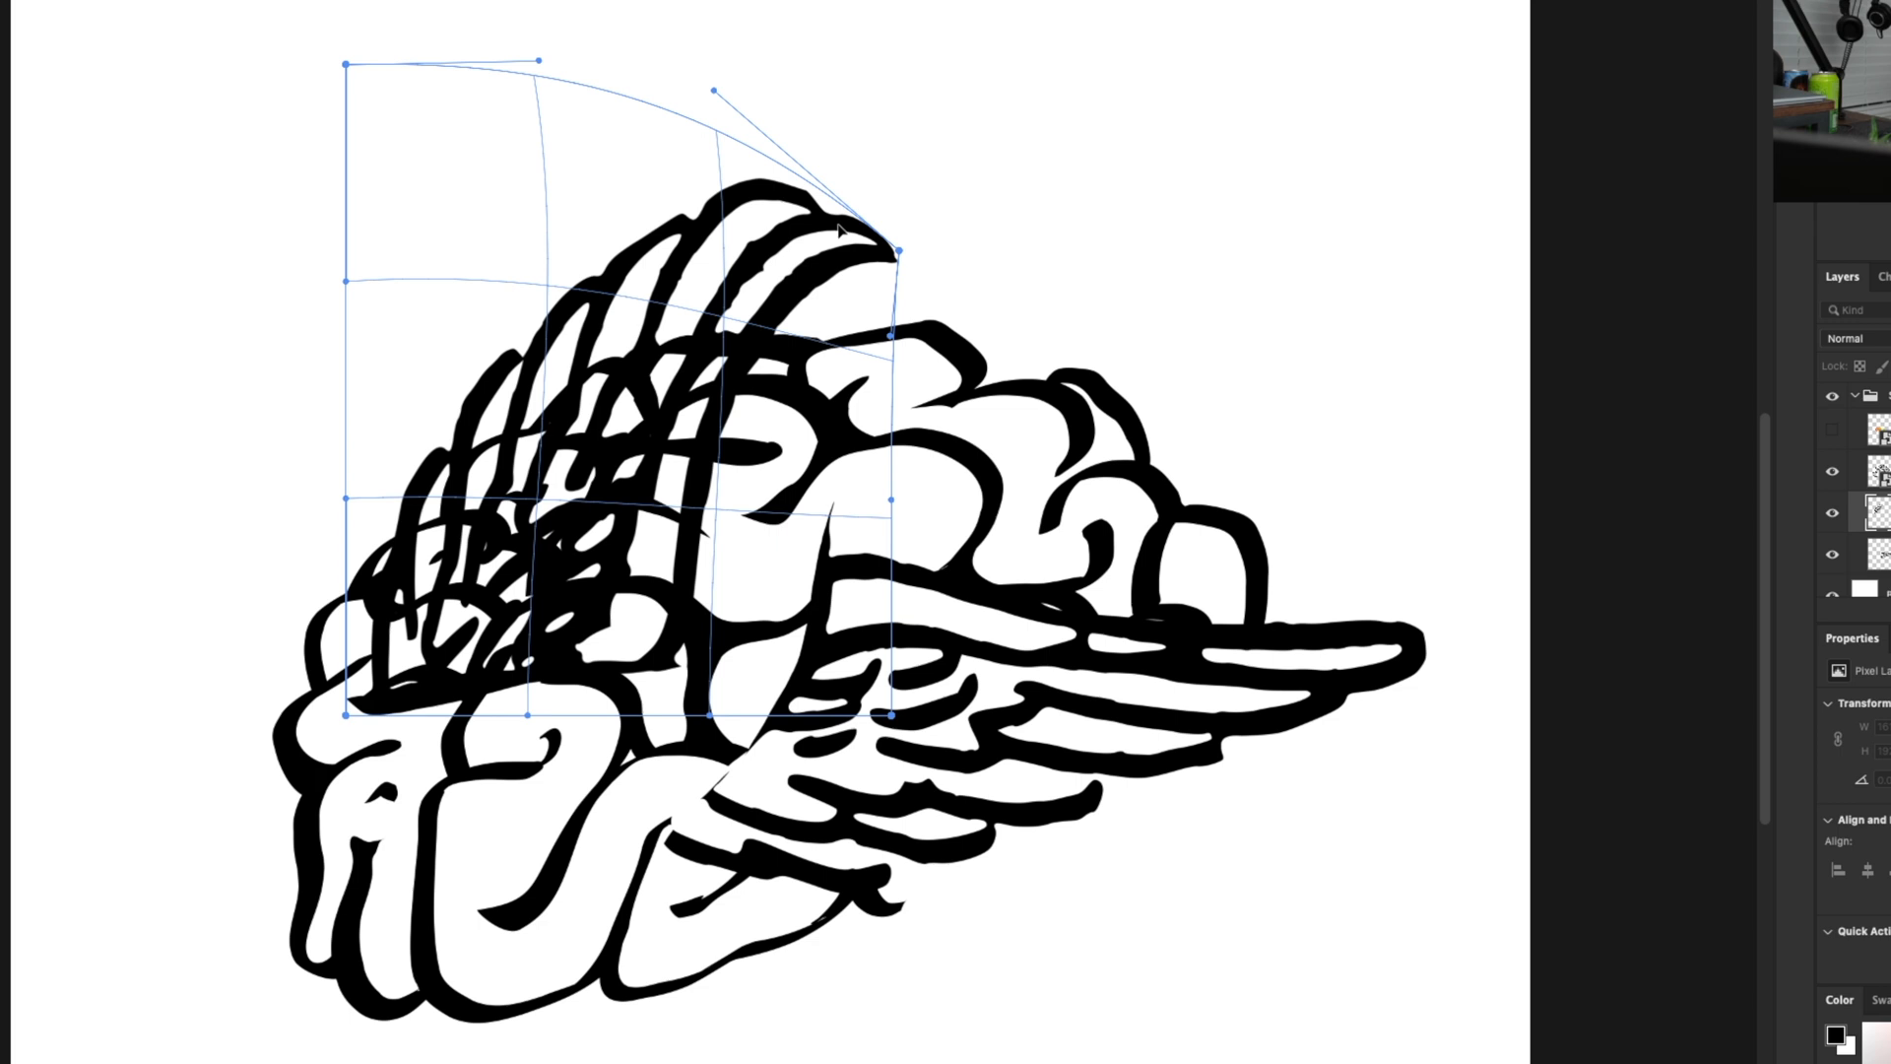
{"action": "mouse_move", "coordinate": [417, 94]}
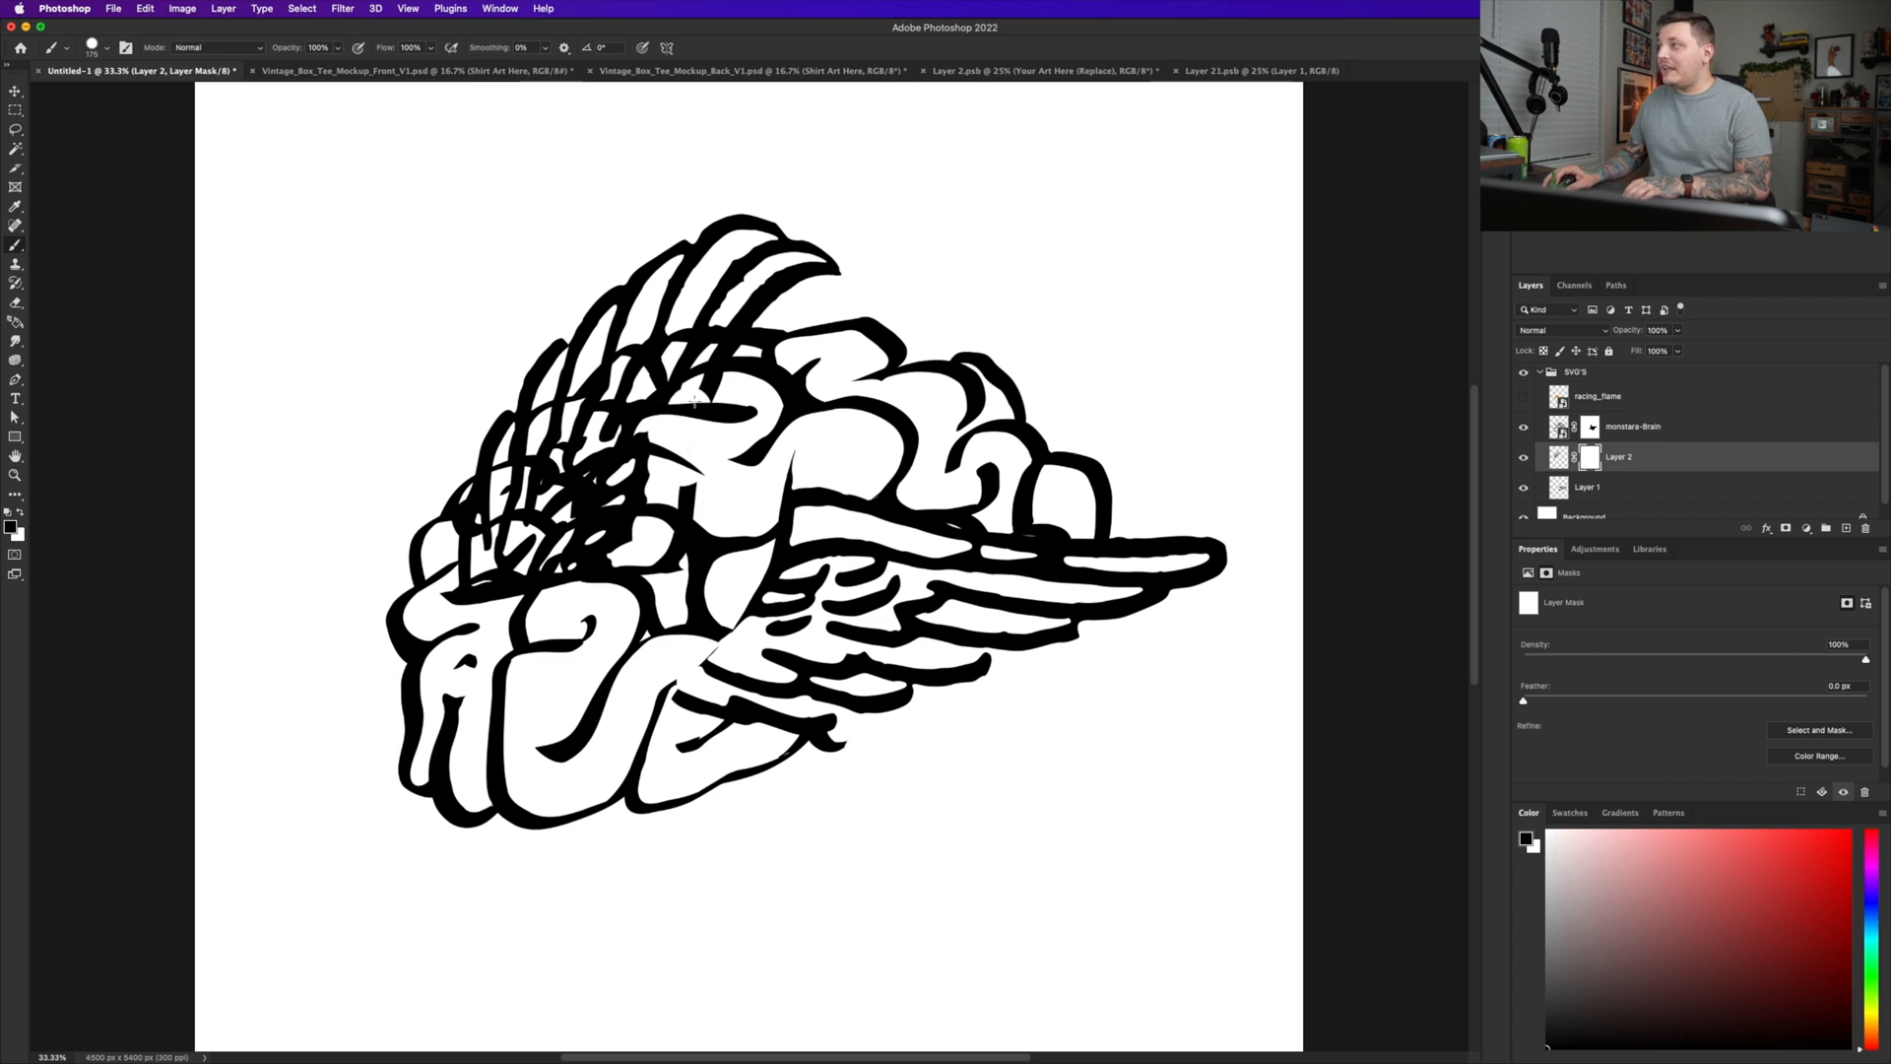
{"action": "left_click_drag", "start_coordinate": [693, 398], "coordinate": [579, 459]}
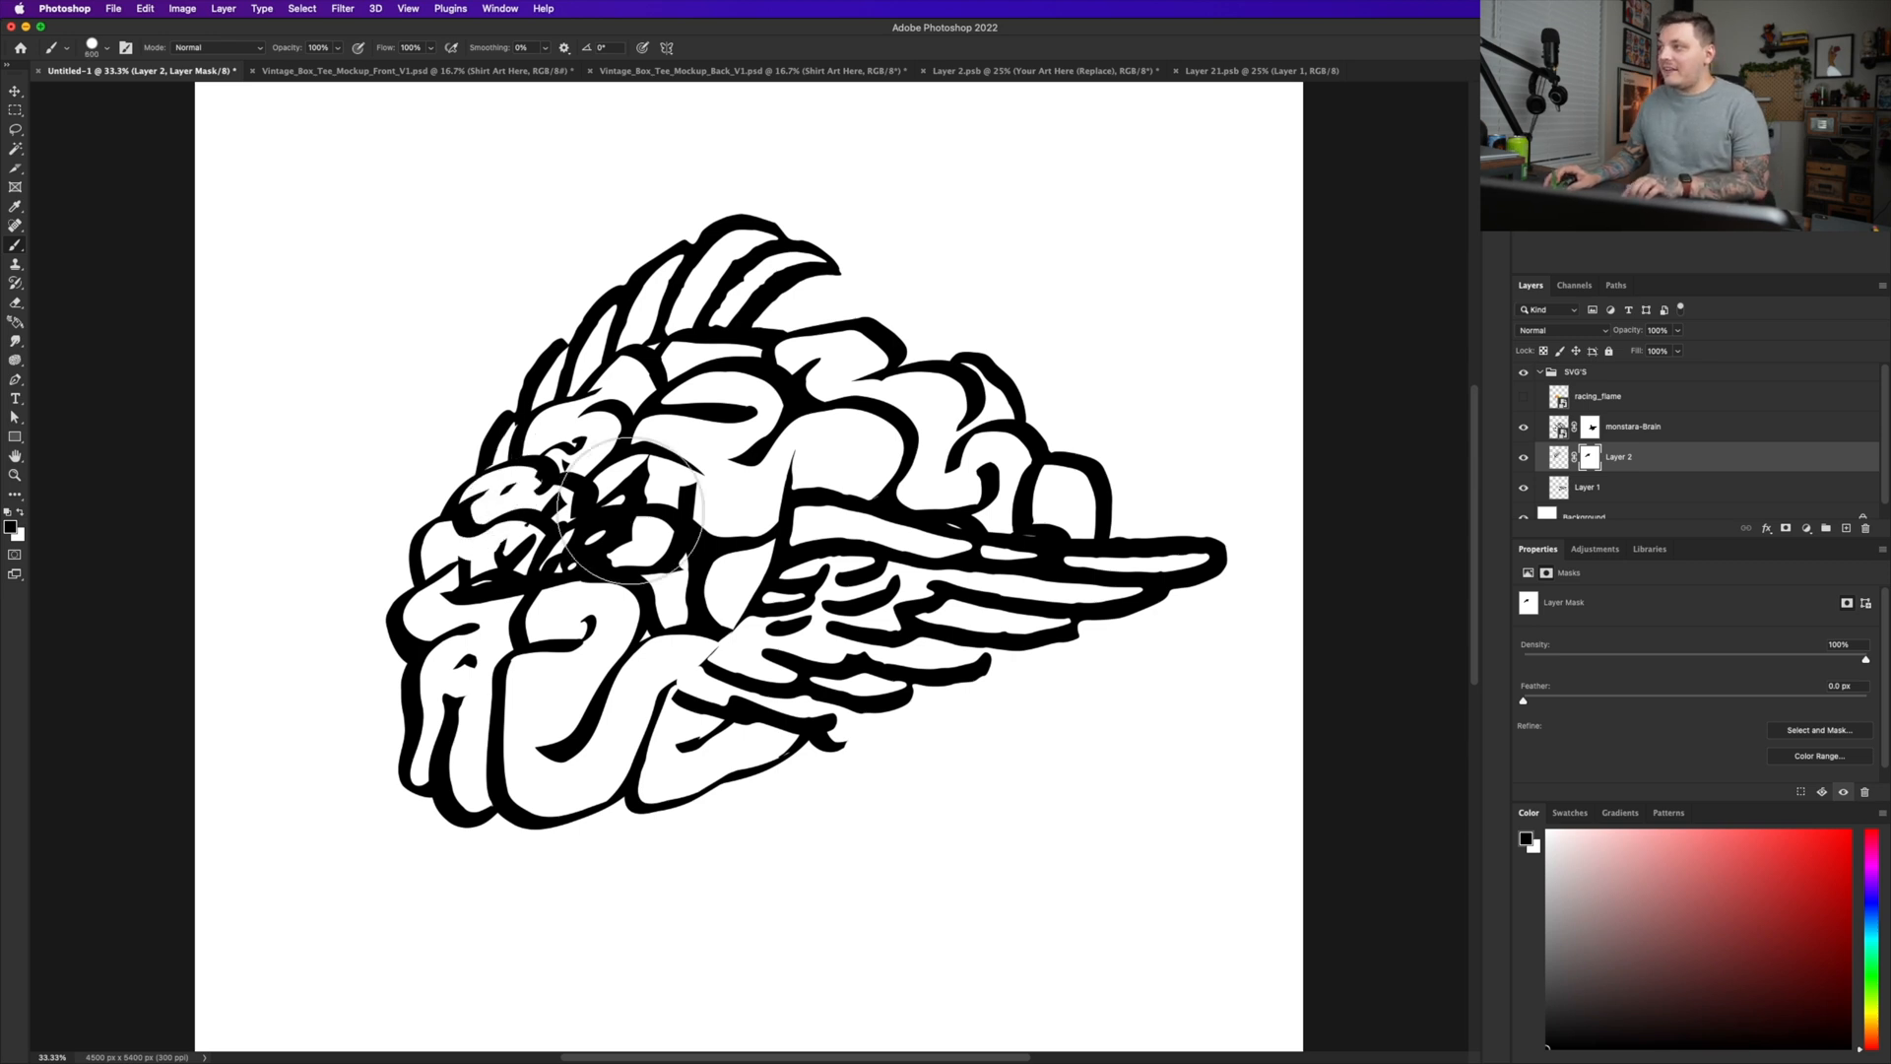
{"action": "left_click", "coordinate": [1617, 486]}
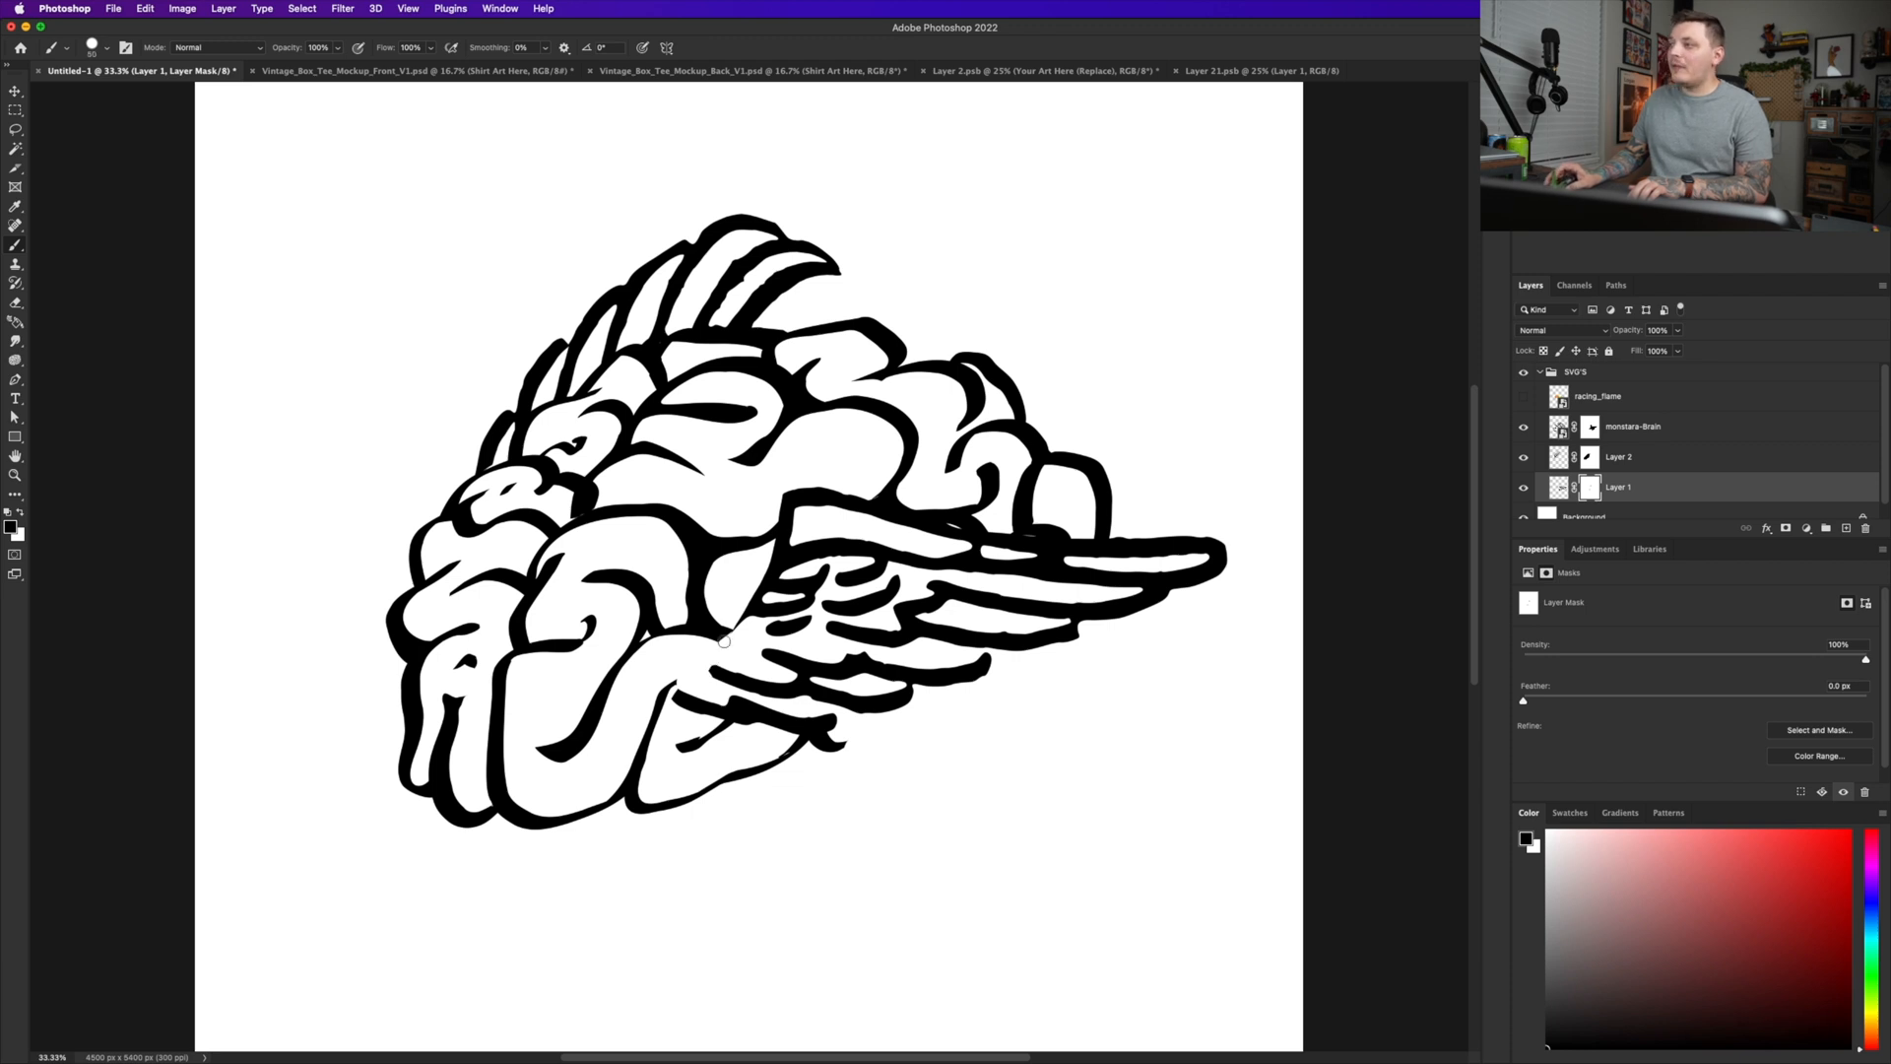
{"action": "mouse_move", "coordinate": [1152, 603]}
{"action": "type", "text": "G"}
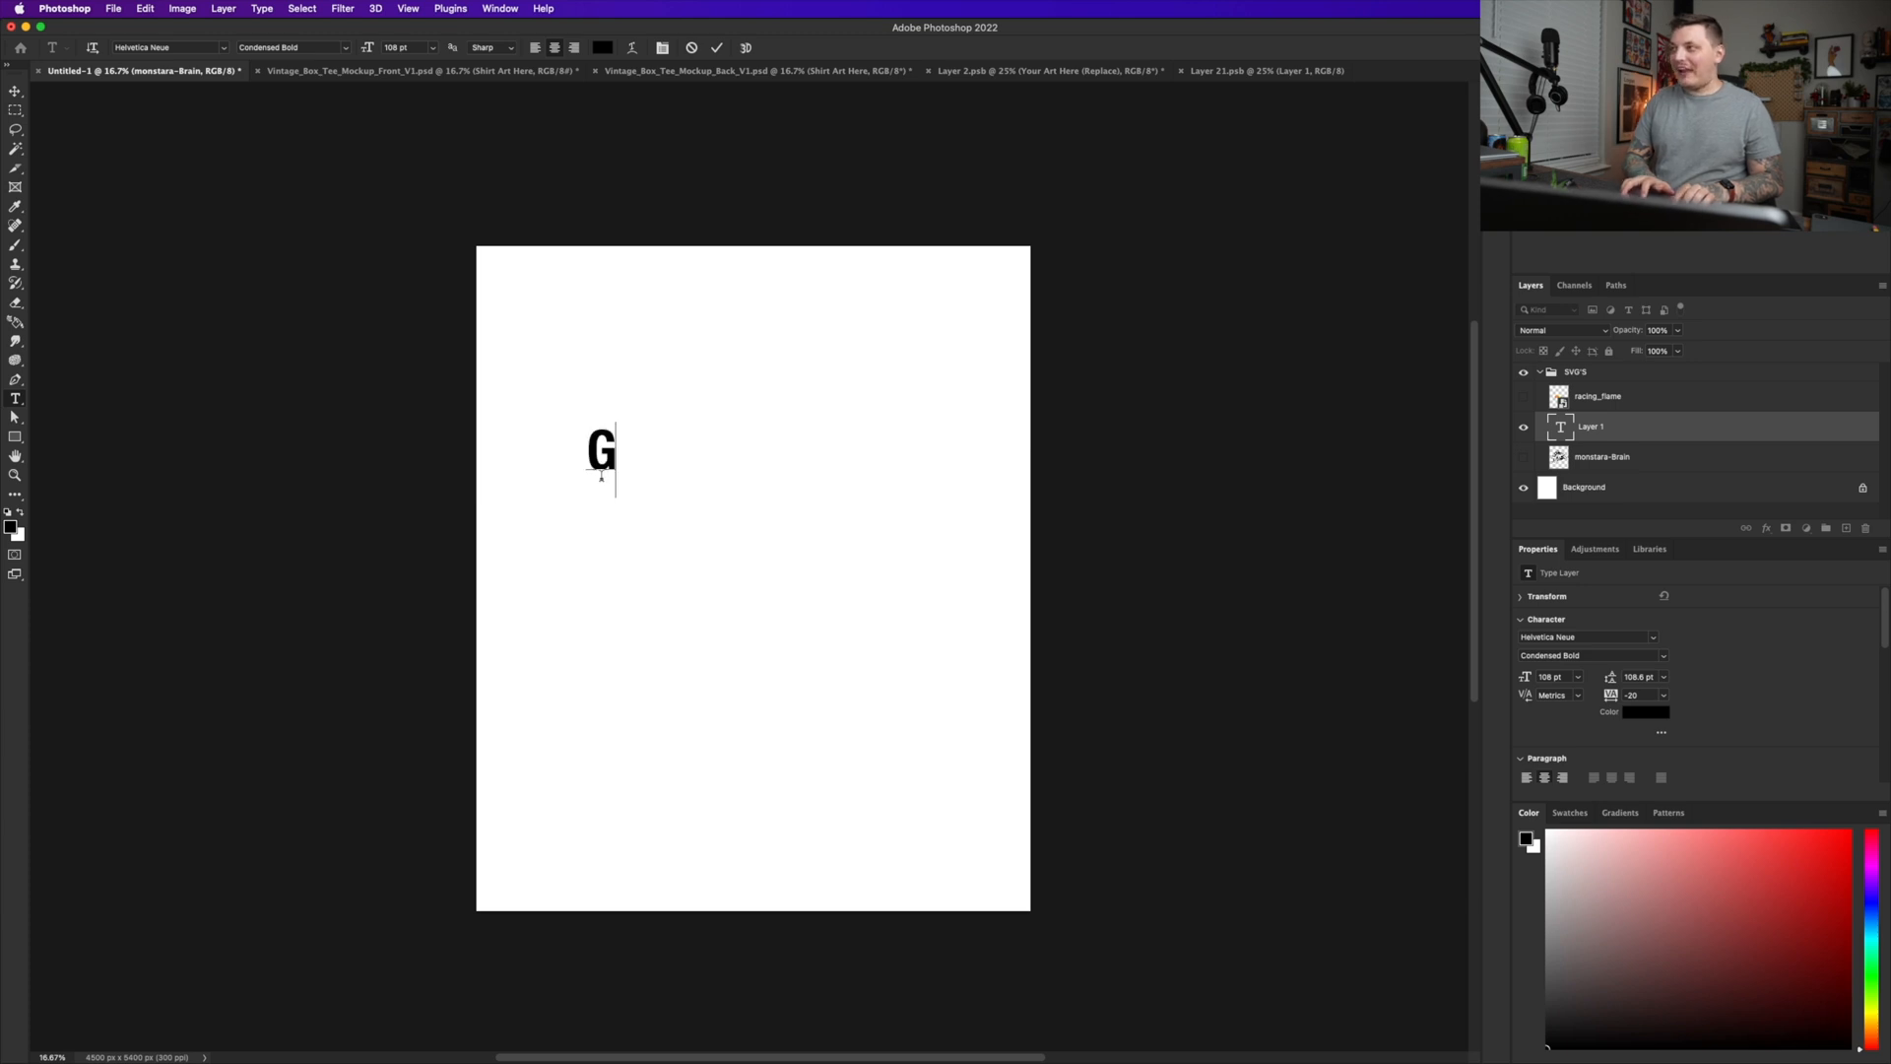
- Set GALLERY and DEPT. as stacked bold type layers and group them
{"action": "type", "text": "ALLERY"}
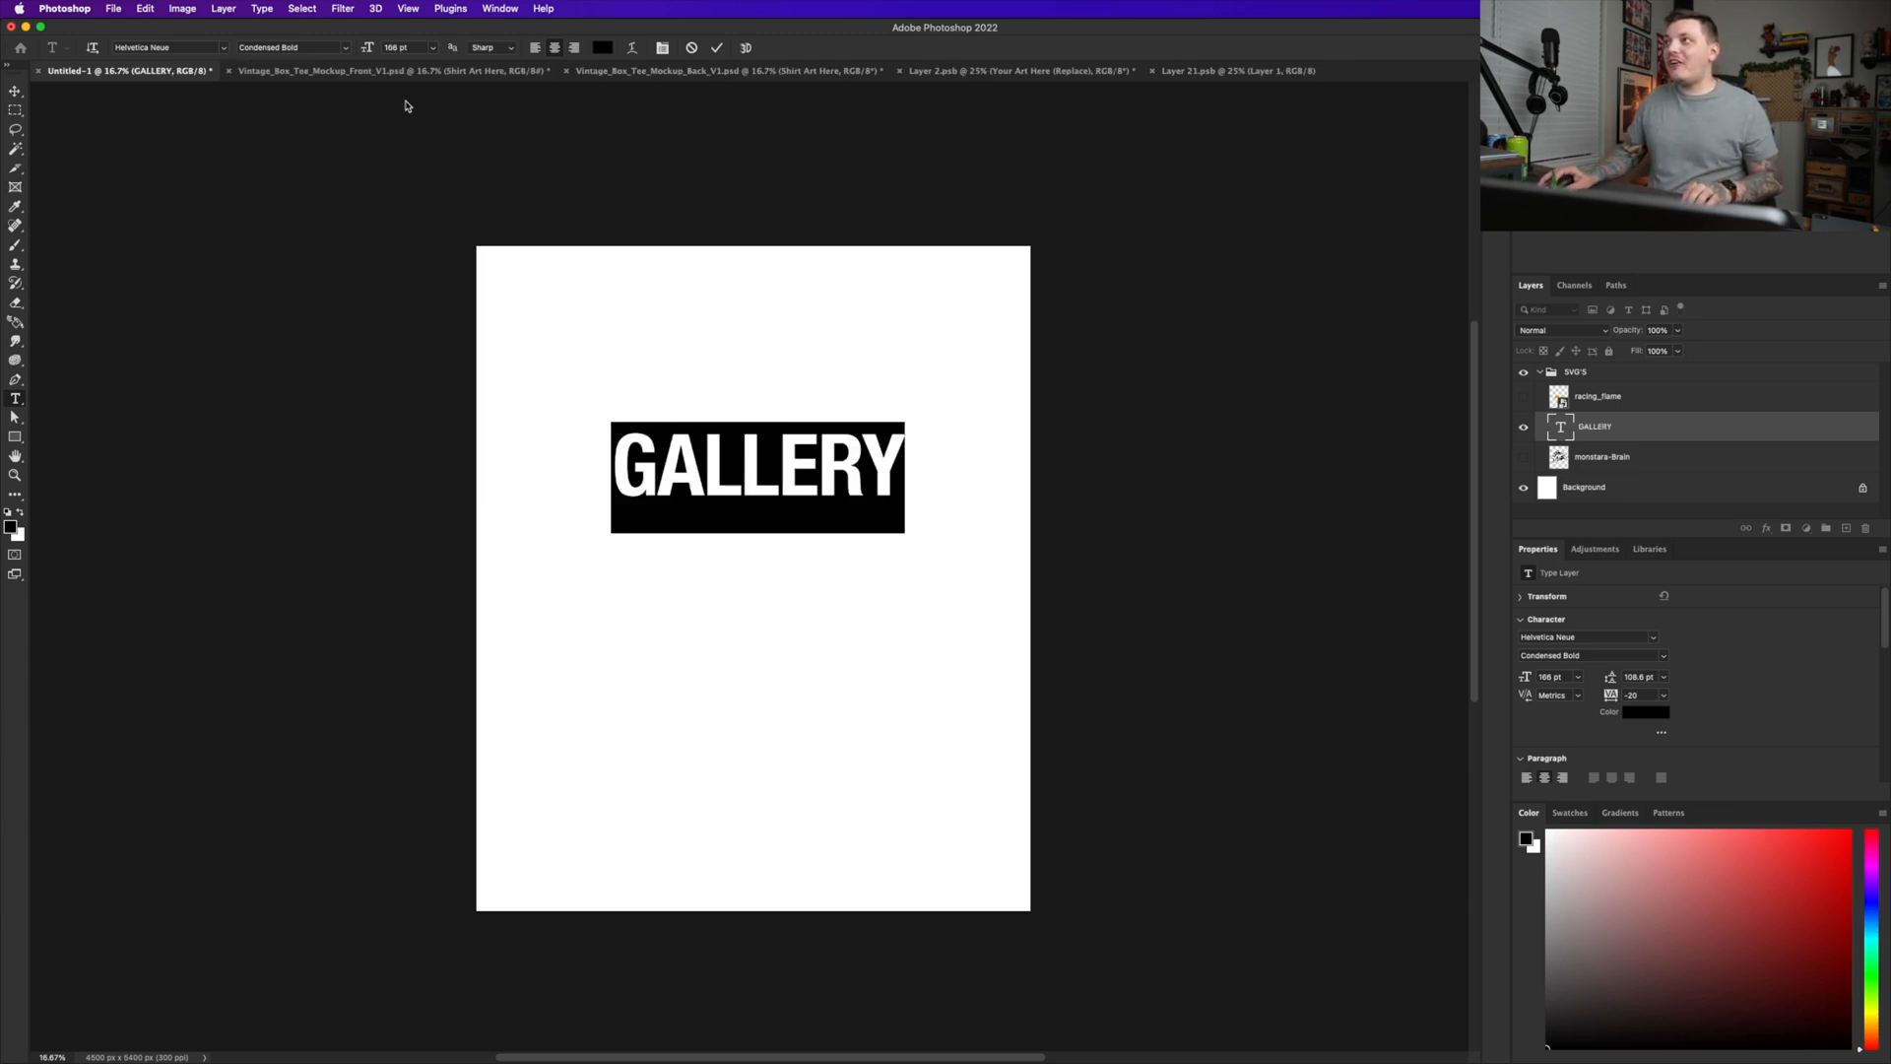
{"action": "left_click", "coordinate": [291, 47]}
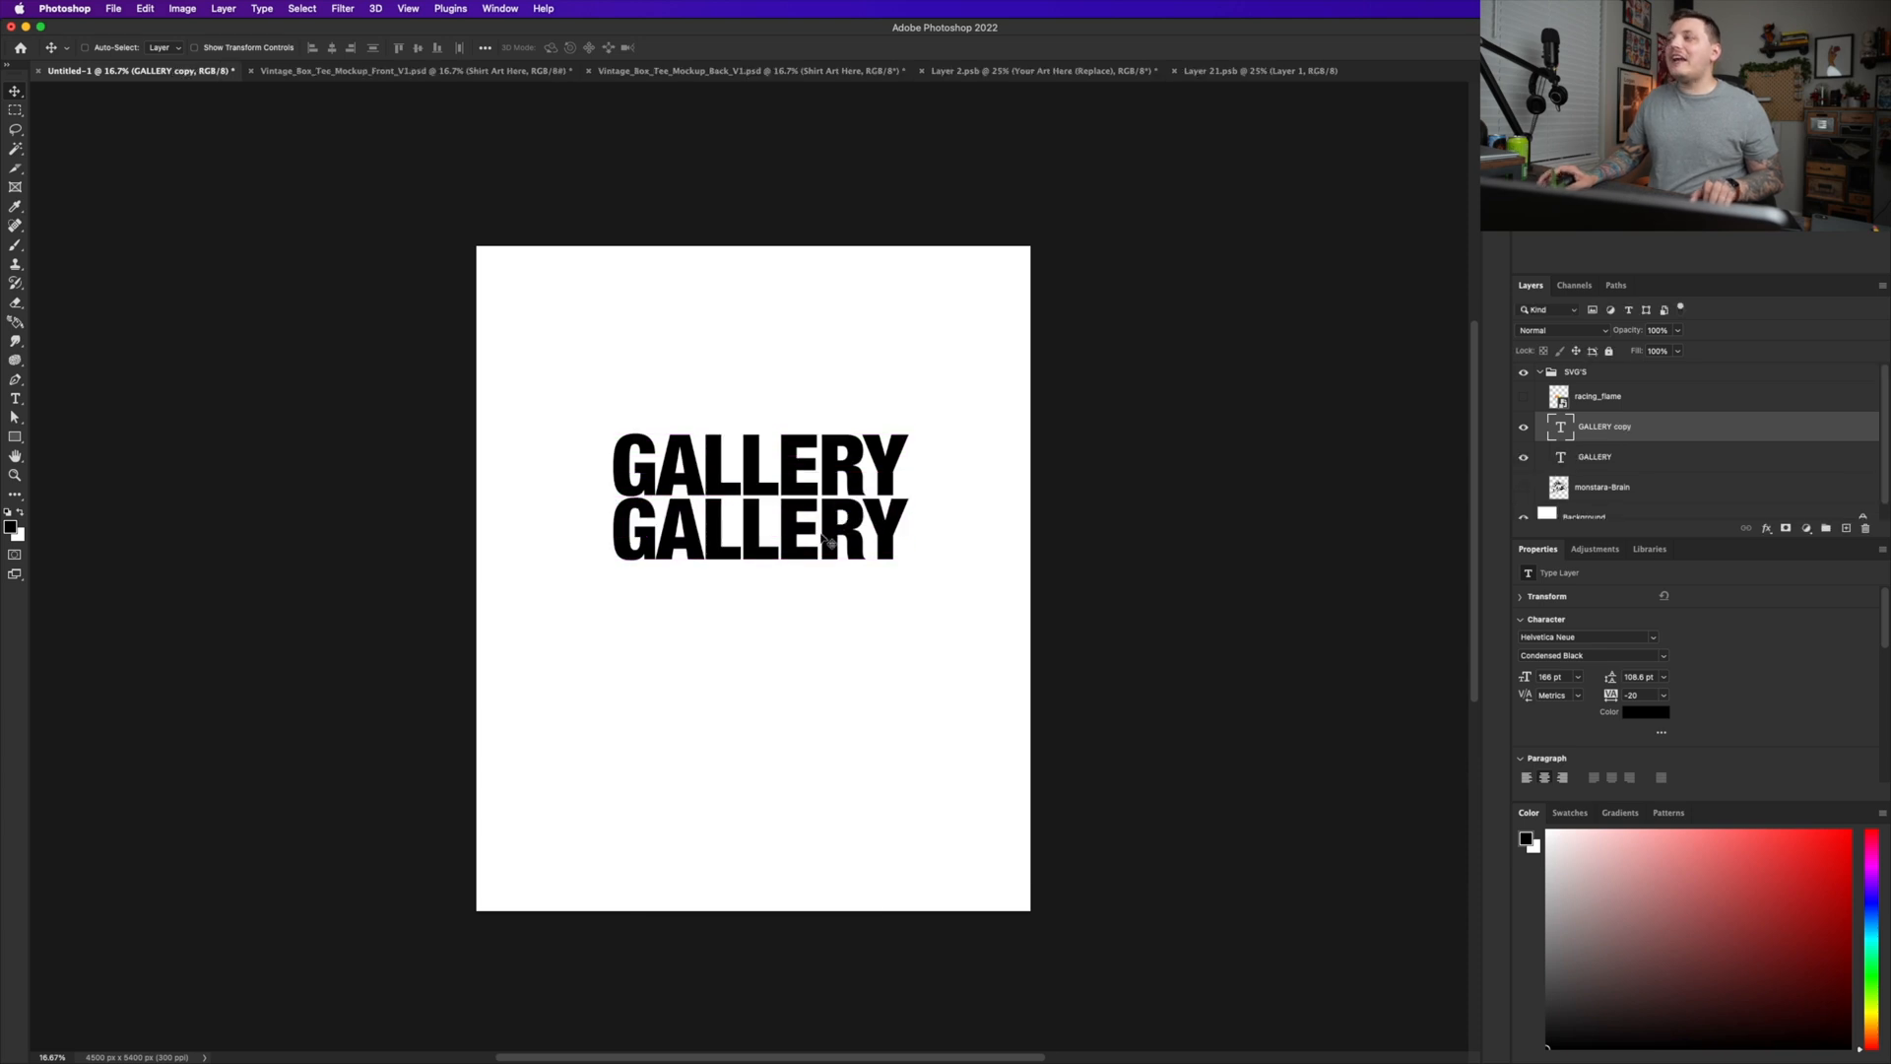
{"action": "type", "text": "DEPT."}
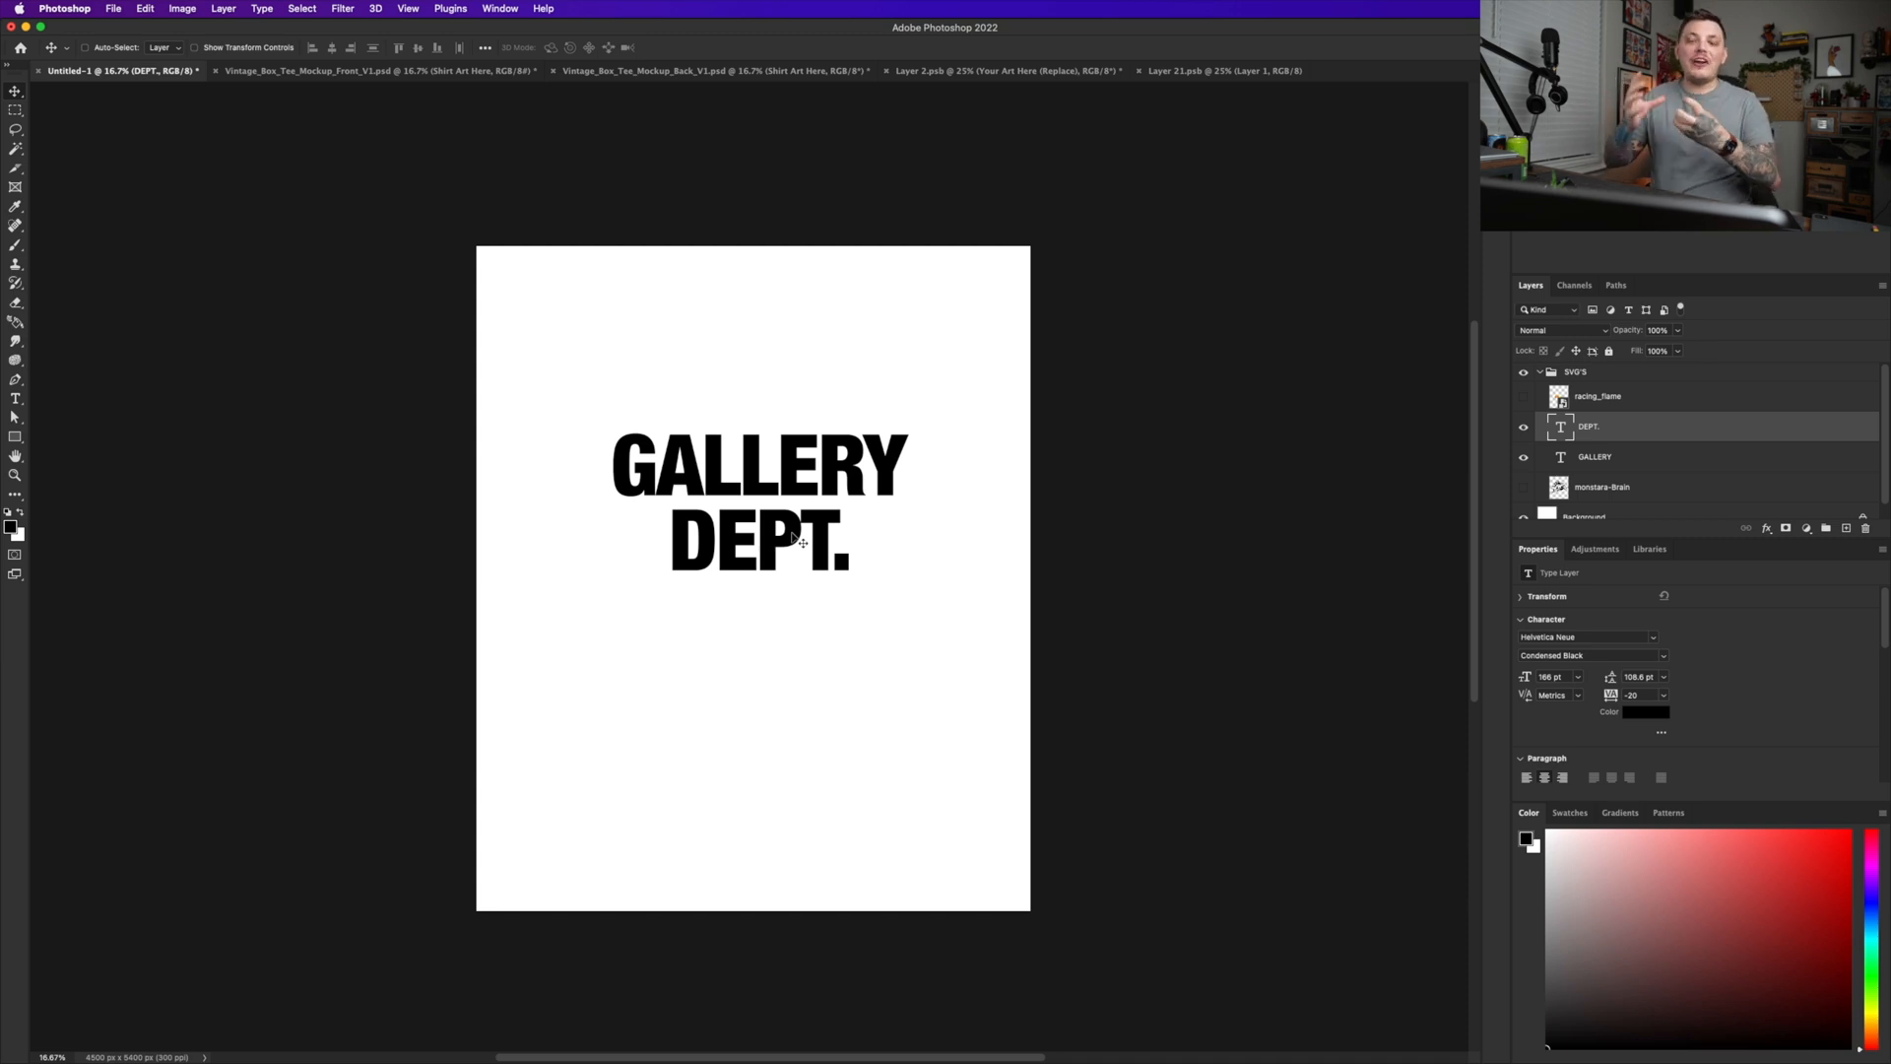
{"action": "mouse_move", "coordinate": [784, 528]}
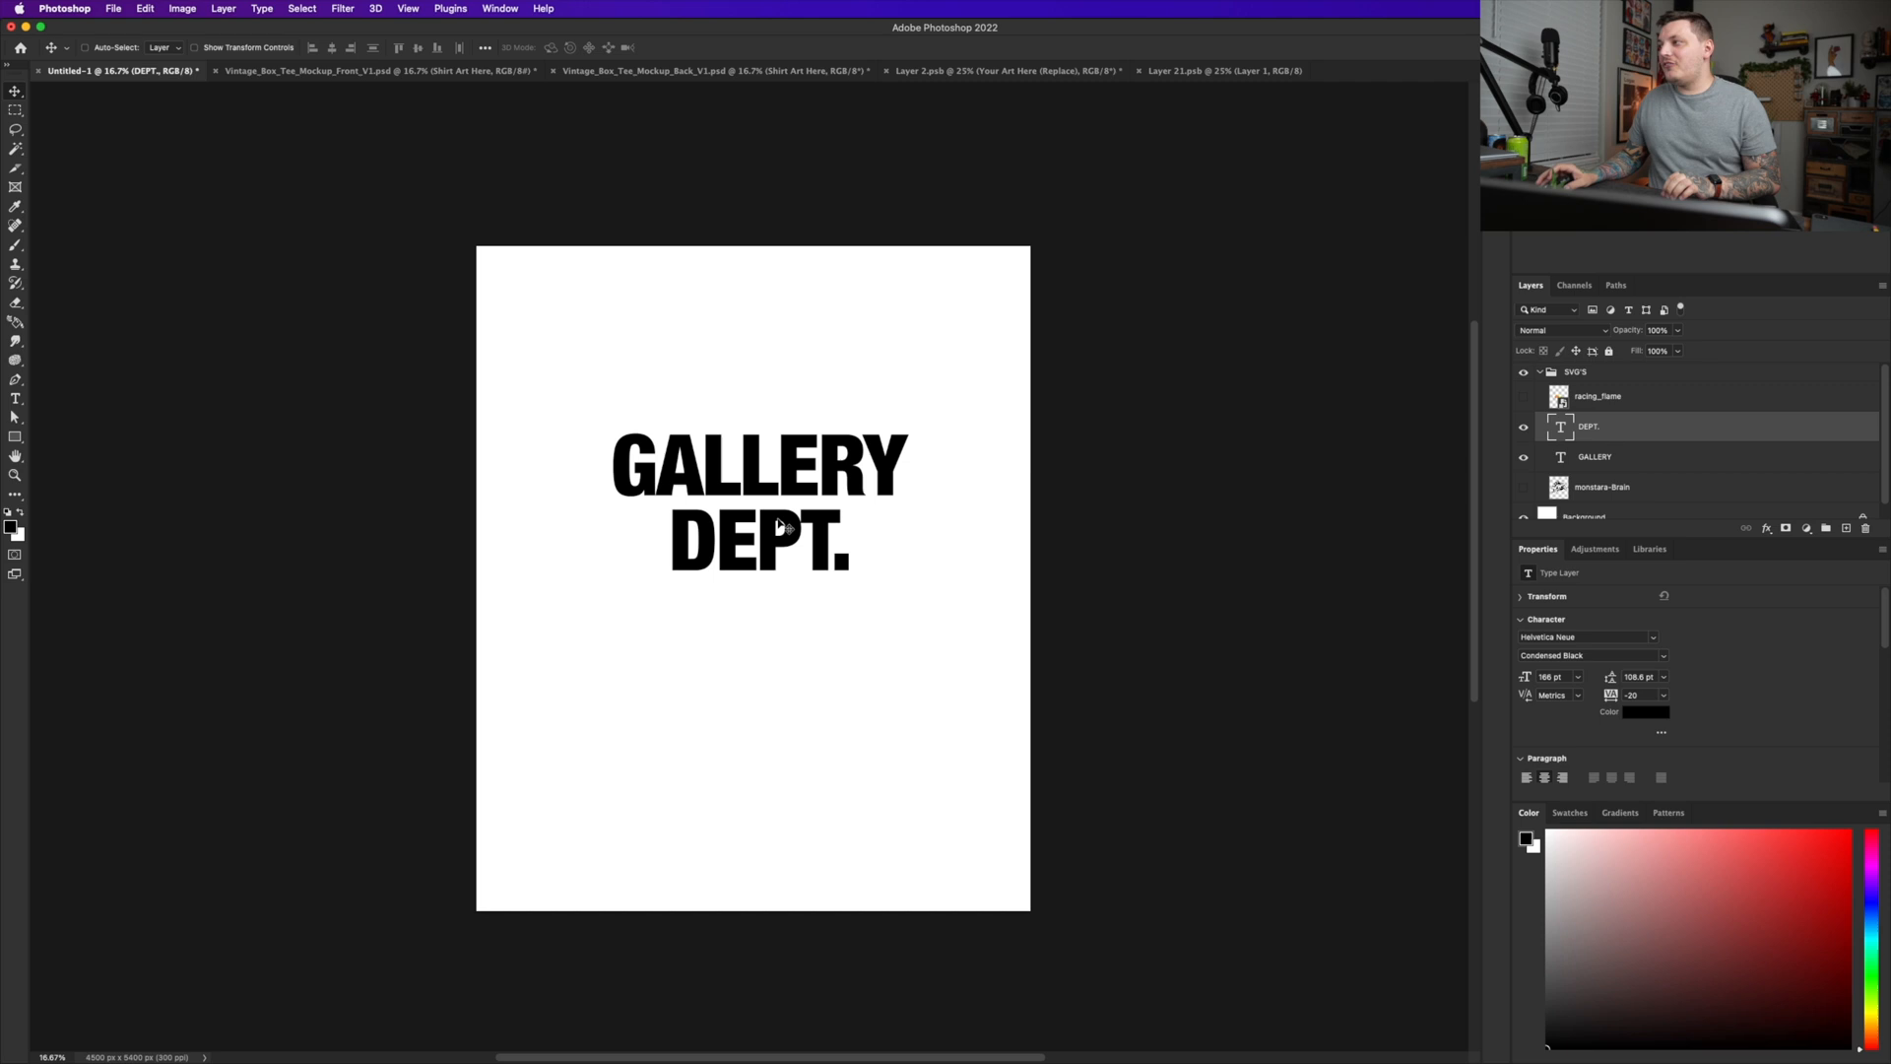
{"action": "left_click", "coordinate": [1594, 455]}
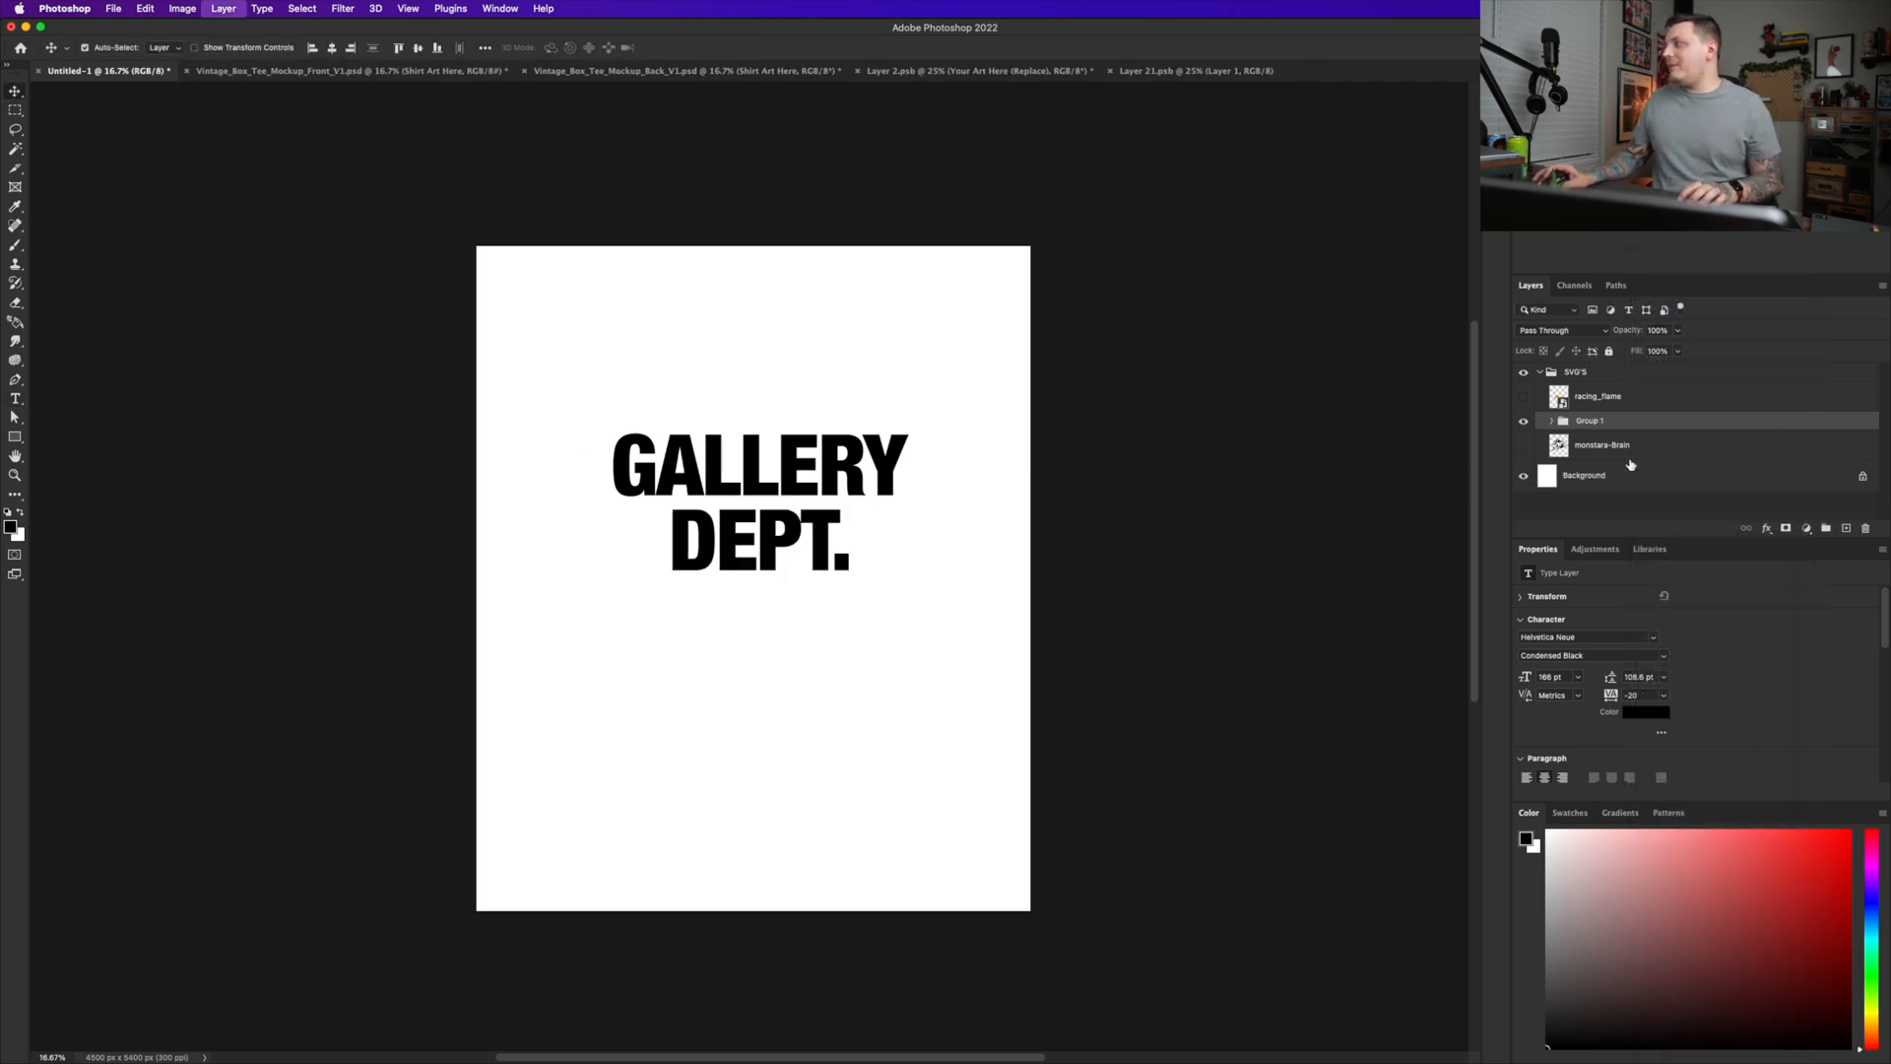
- Retype the duplicated layer as NASHVILLE, TN in Condensed Black beneath GALLERY DEPT
{"action": "double_click", "coordinate": [1589, 420]}
{"action": "type", "text": "NMa"}
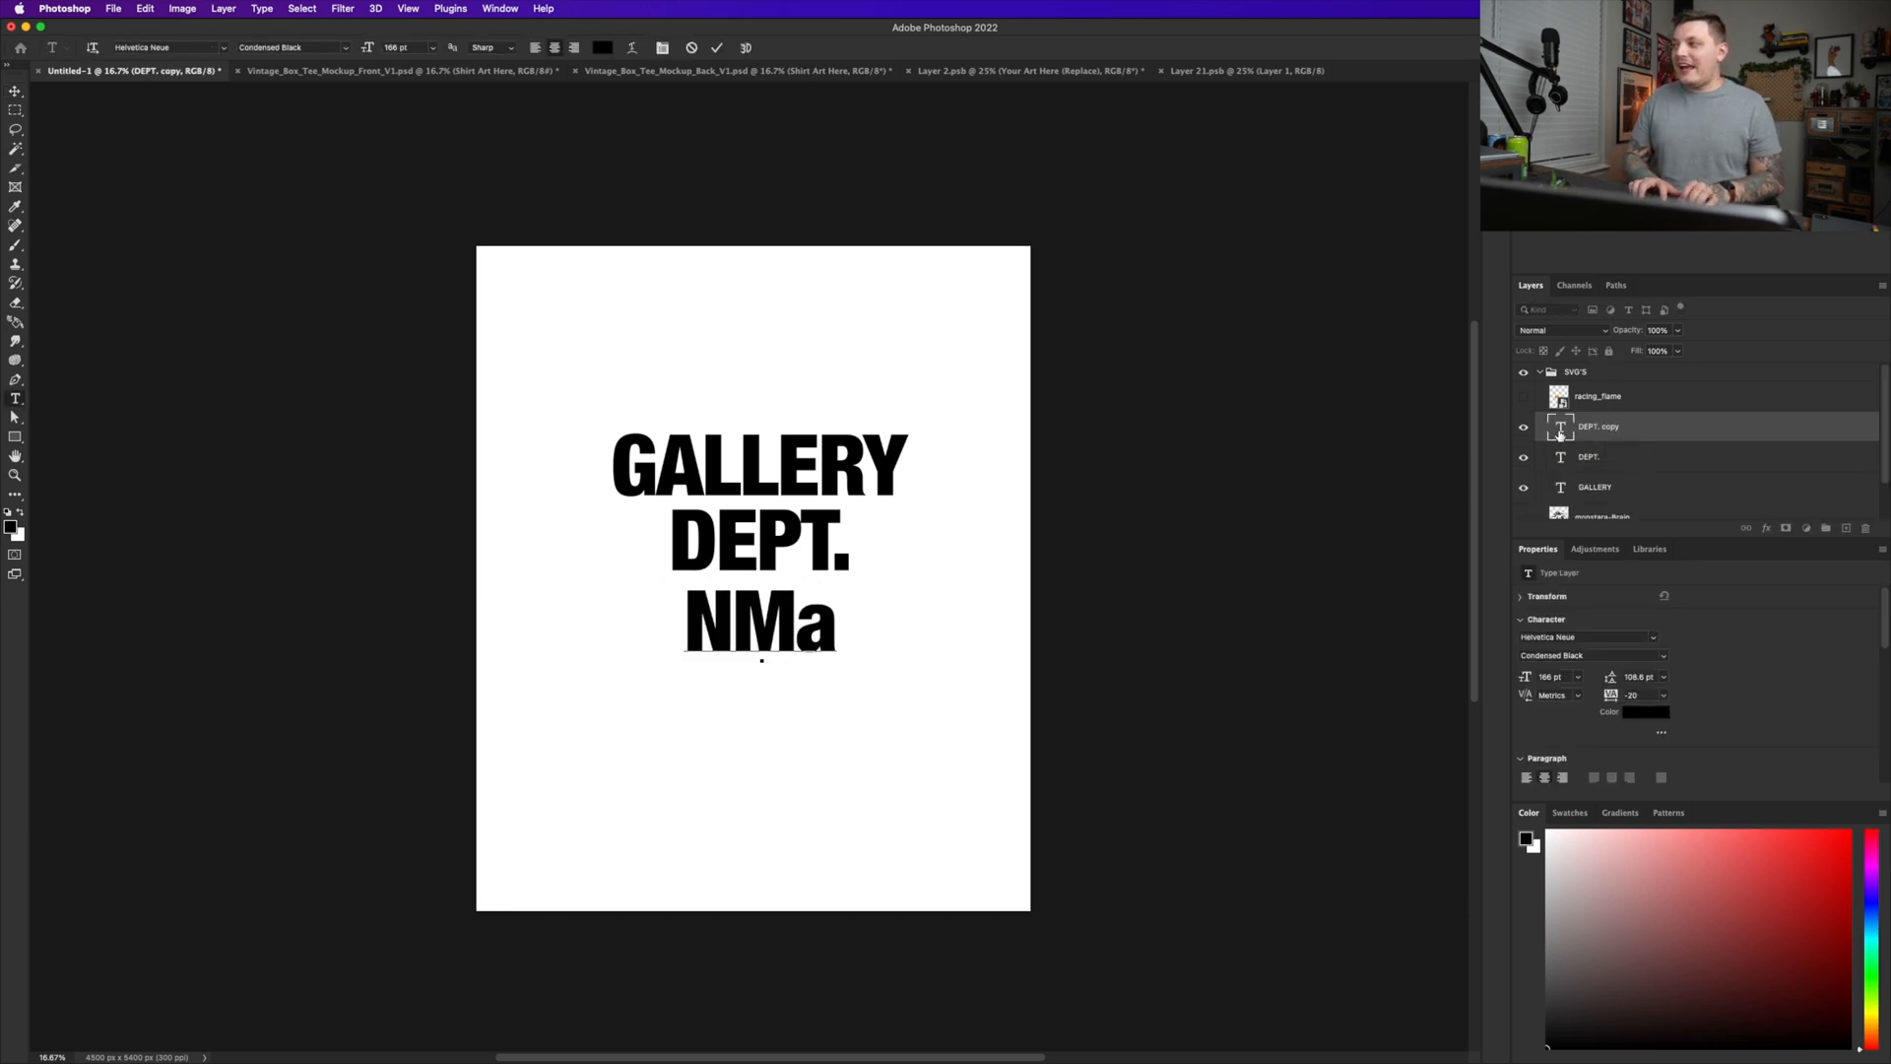
{"action": "key", "text": "Backspace"}
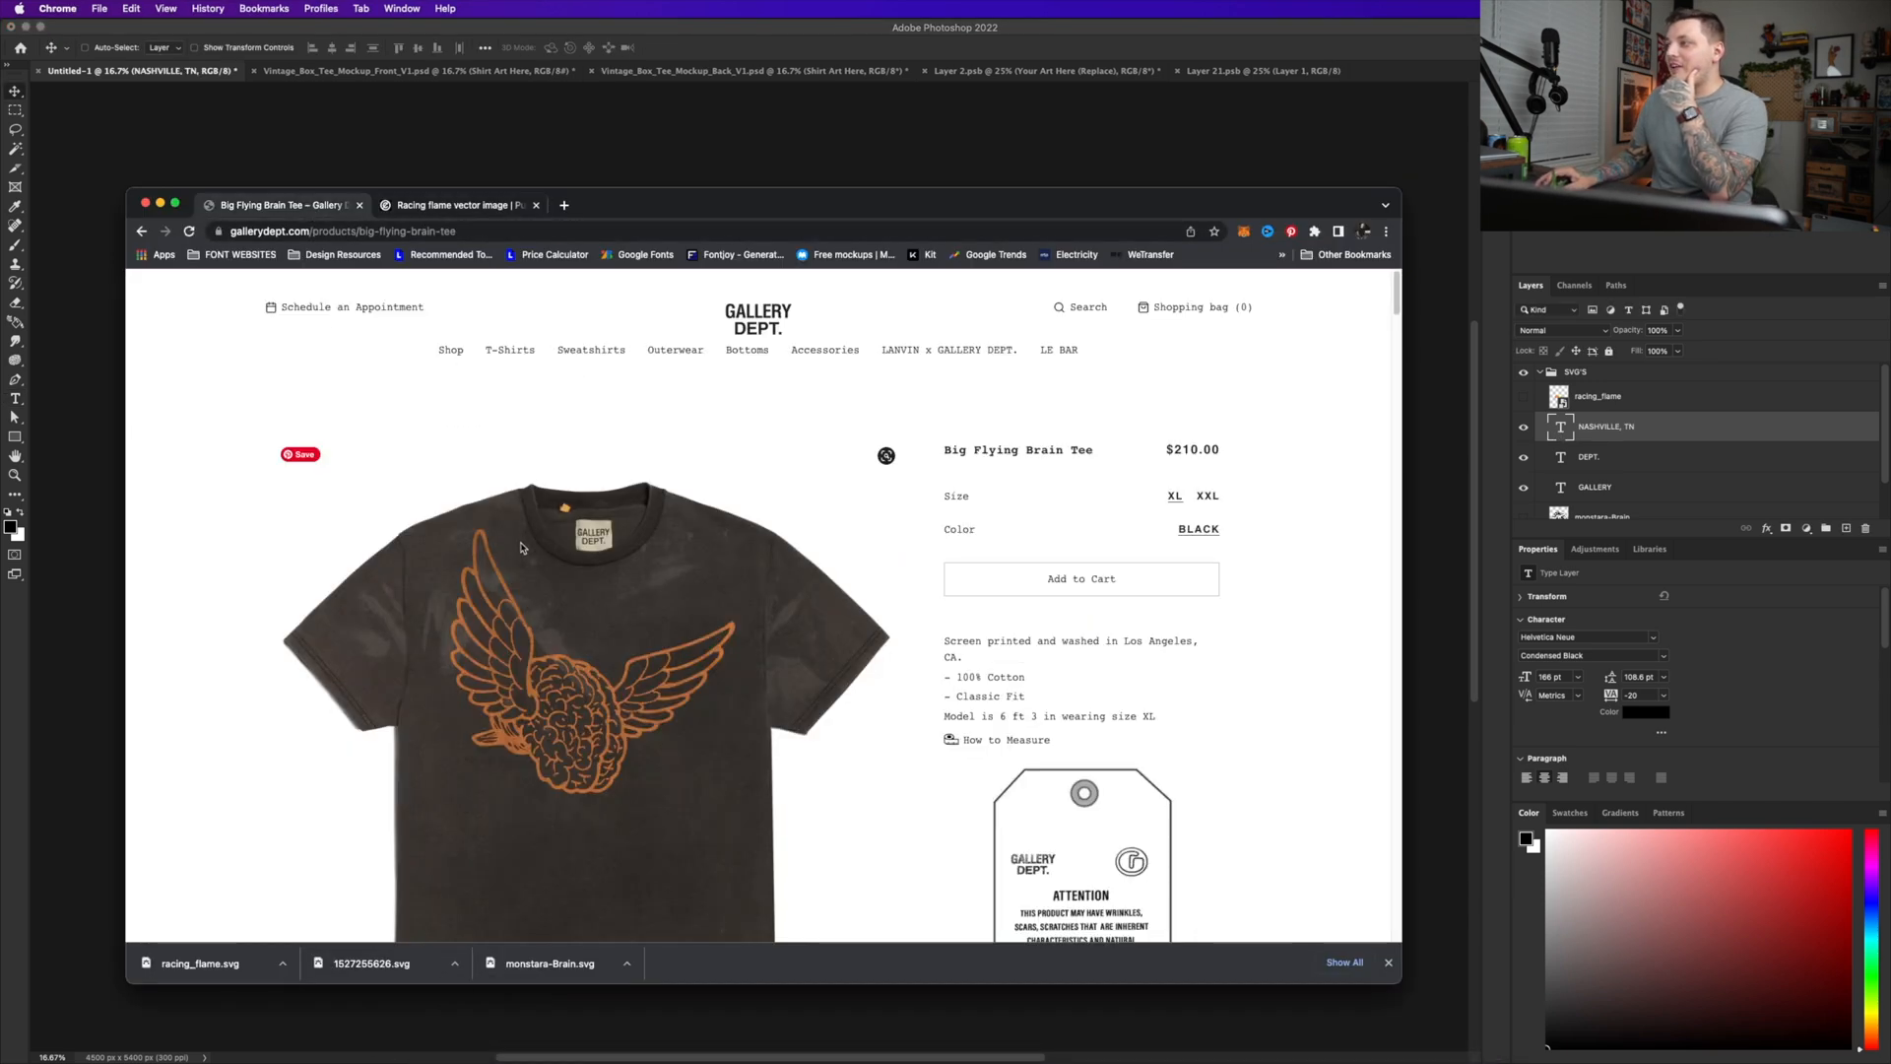
{"action": "scroll", "scroll_direction": "down", "scroll_amount": 3}
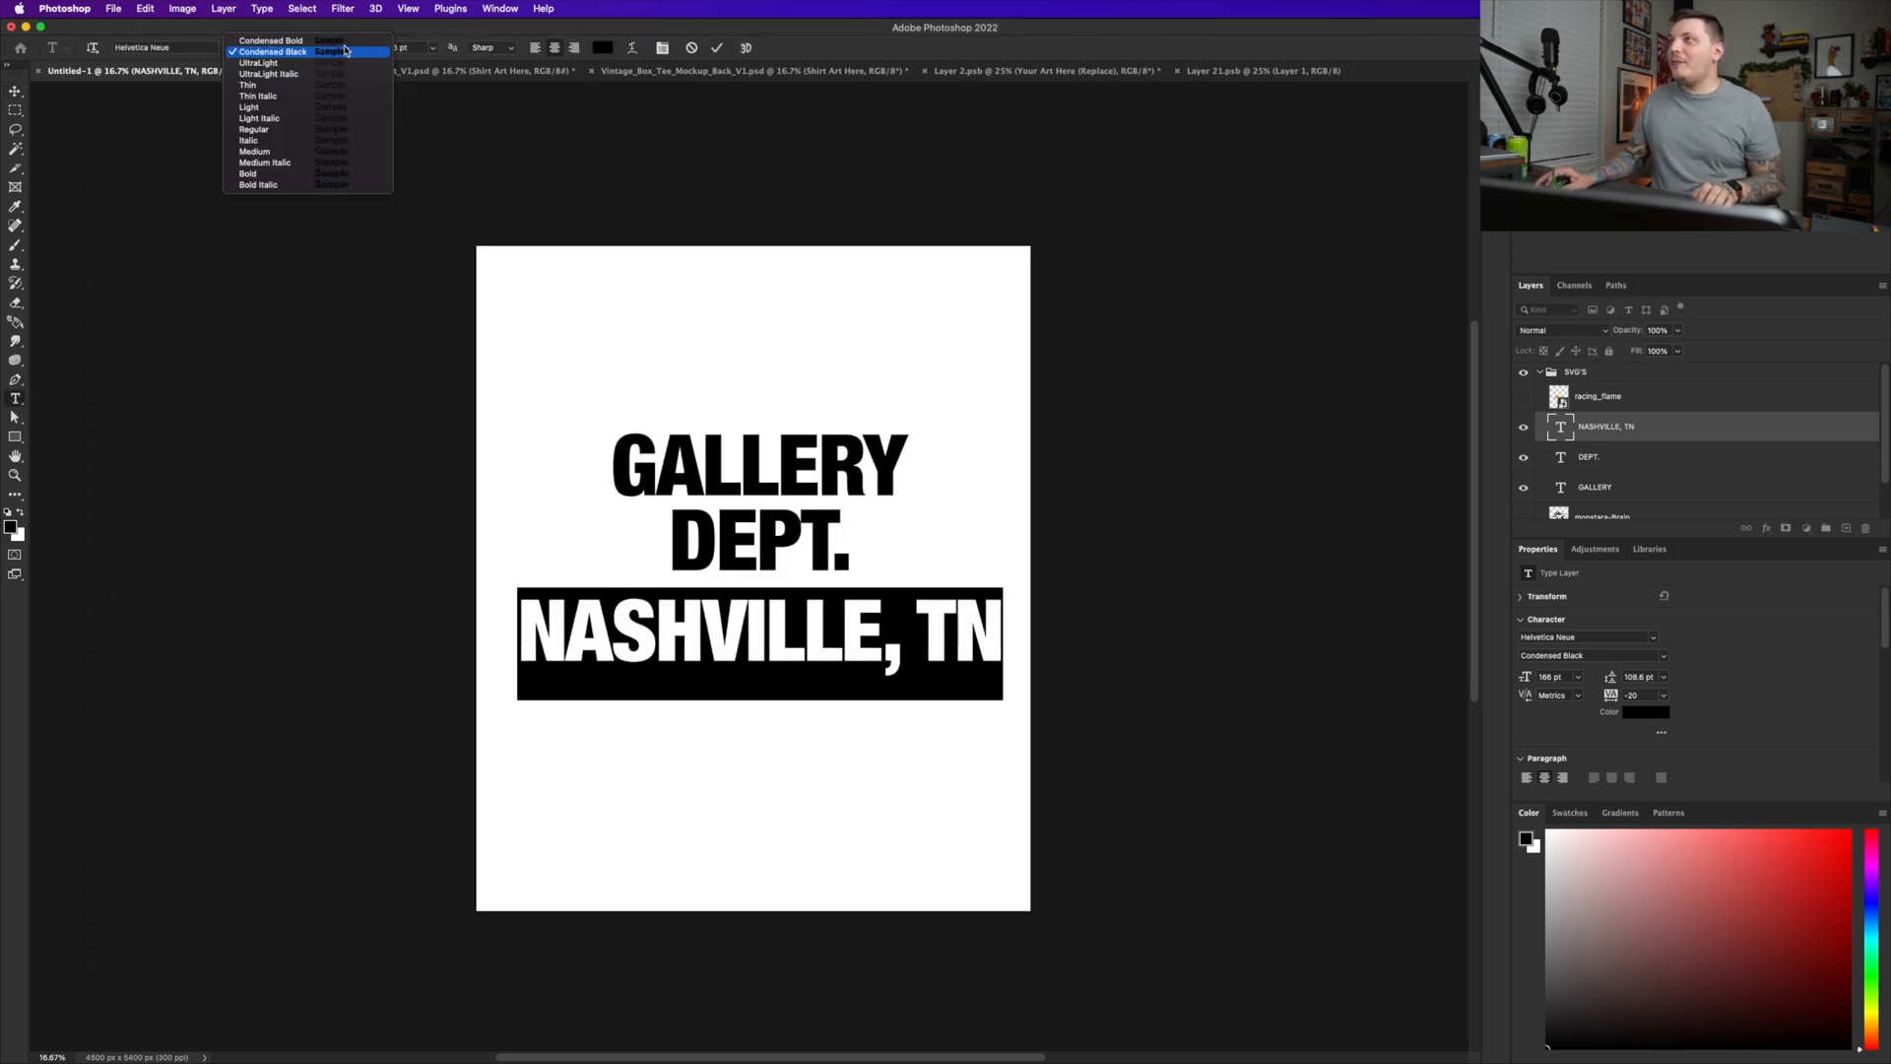
{"action": "left_click", "coordinate": [272, 39]}
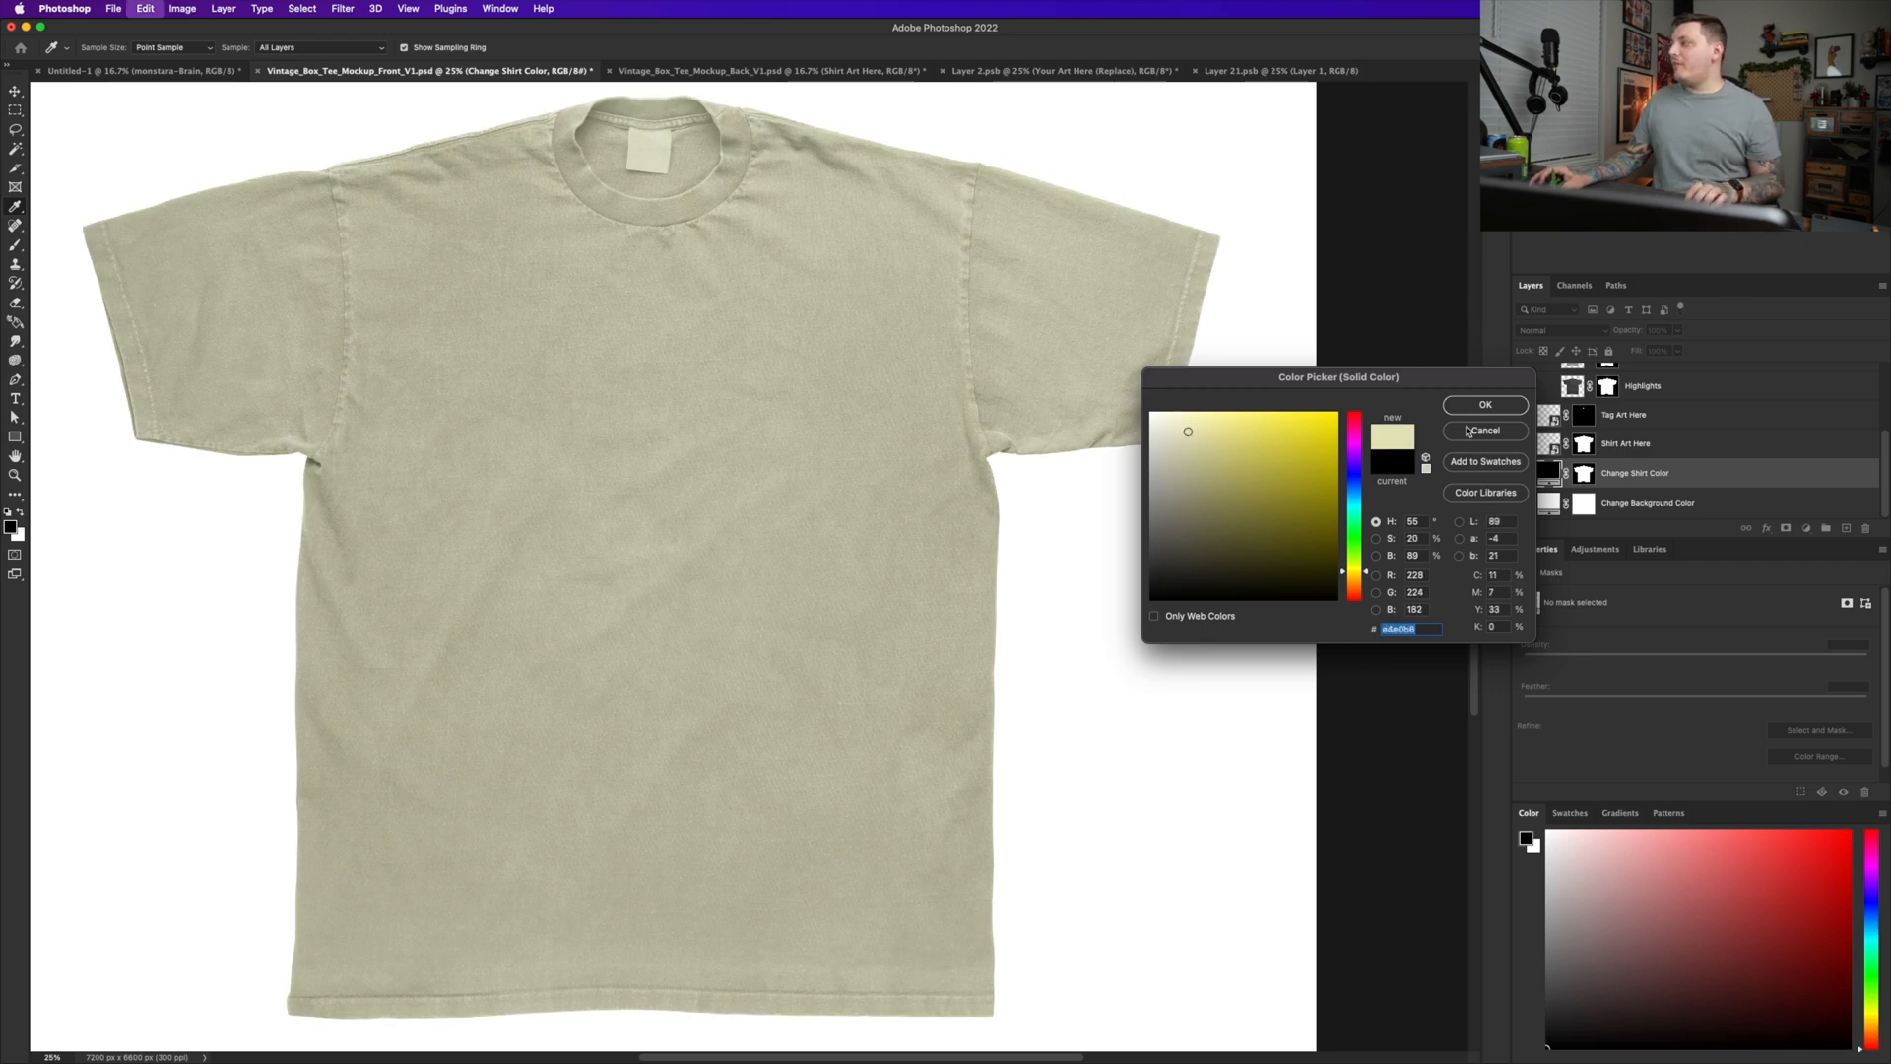
- Cancel the shirt Color Picker and return to the winged-brain document with the brain visible
{"action": "left_click", "coordinate": [136, 71]}
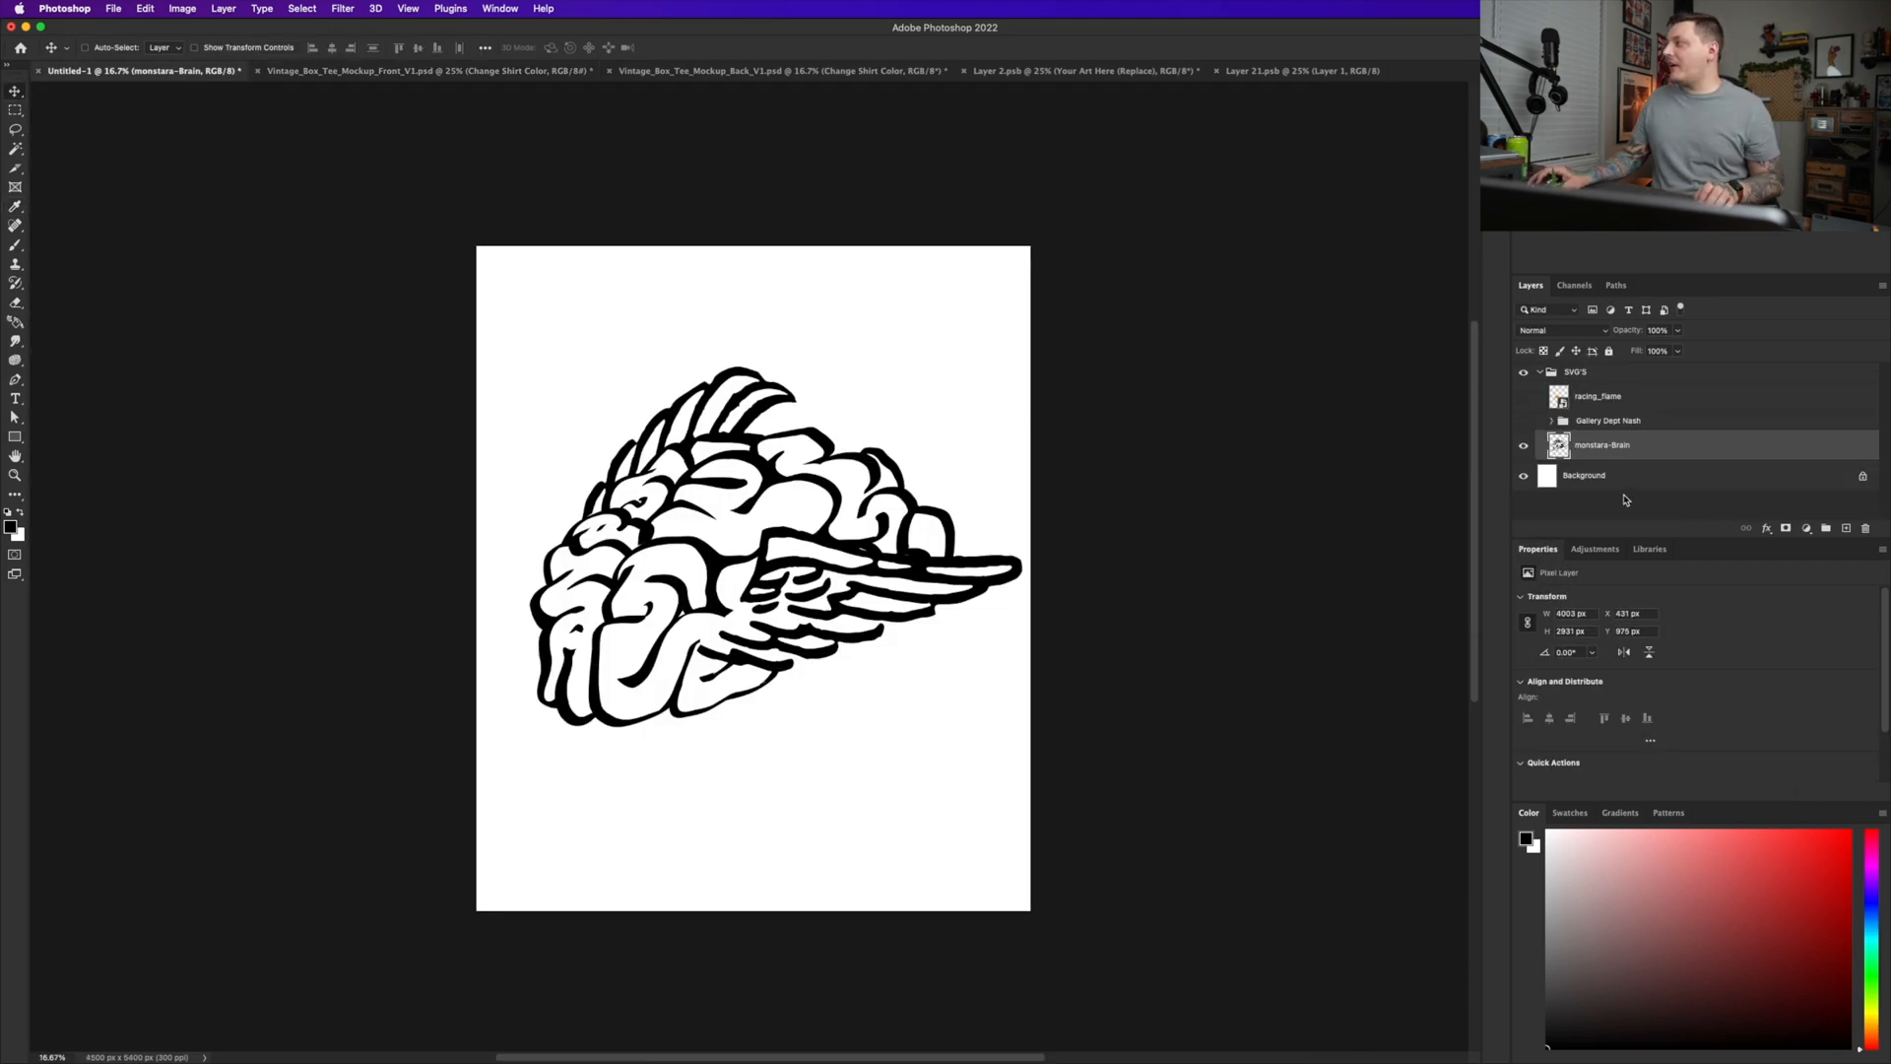
- Put the winged brain into the front tee's Shirt Art Here smart object and the text group onto the back mockup
{"action": "left_click", "coordinate": [144, 8]}
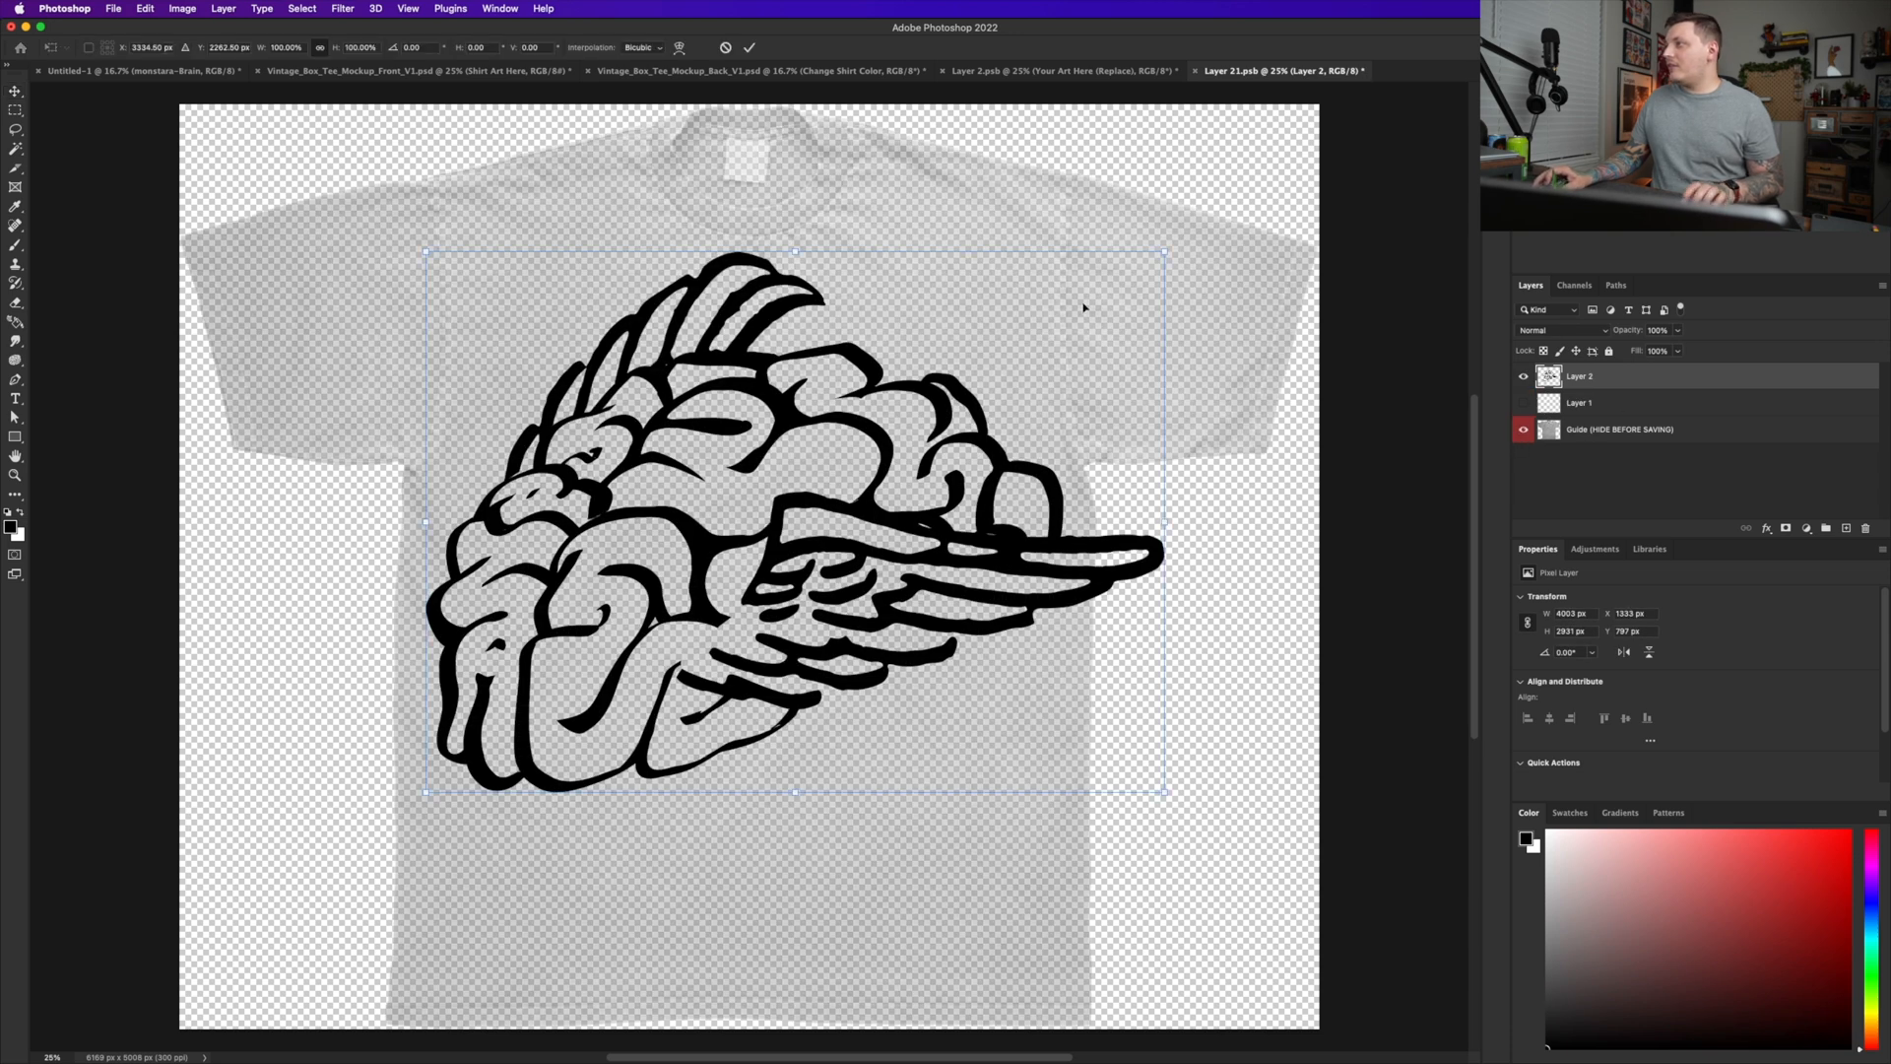
{"action": "left_click_drag", "start_coordinate": [1162, 792], "coordinate": [1017, 691]}
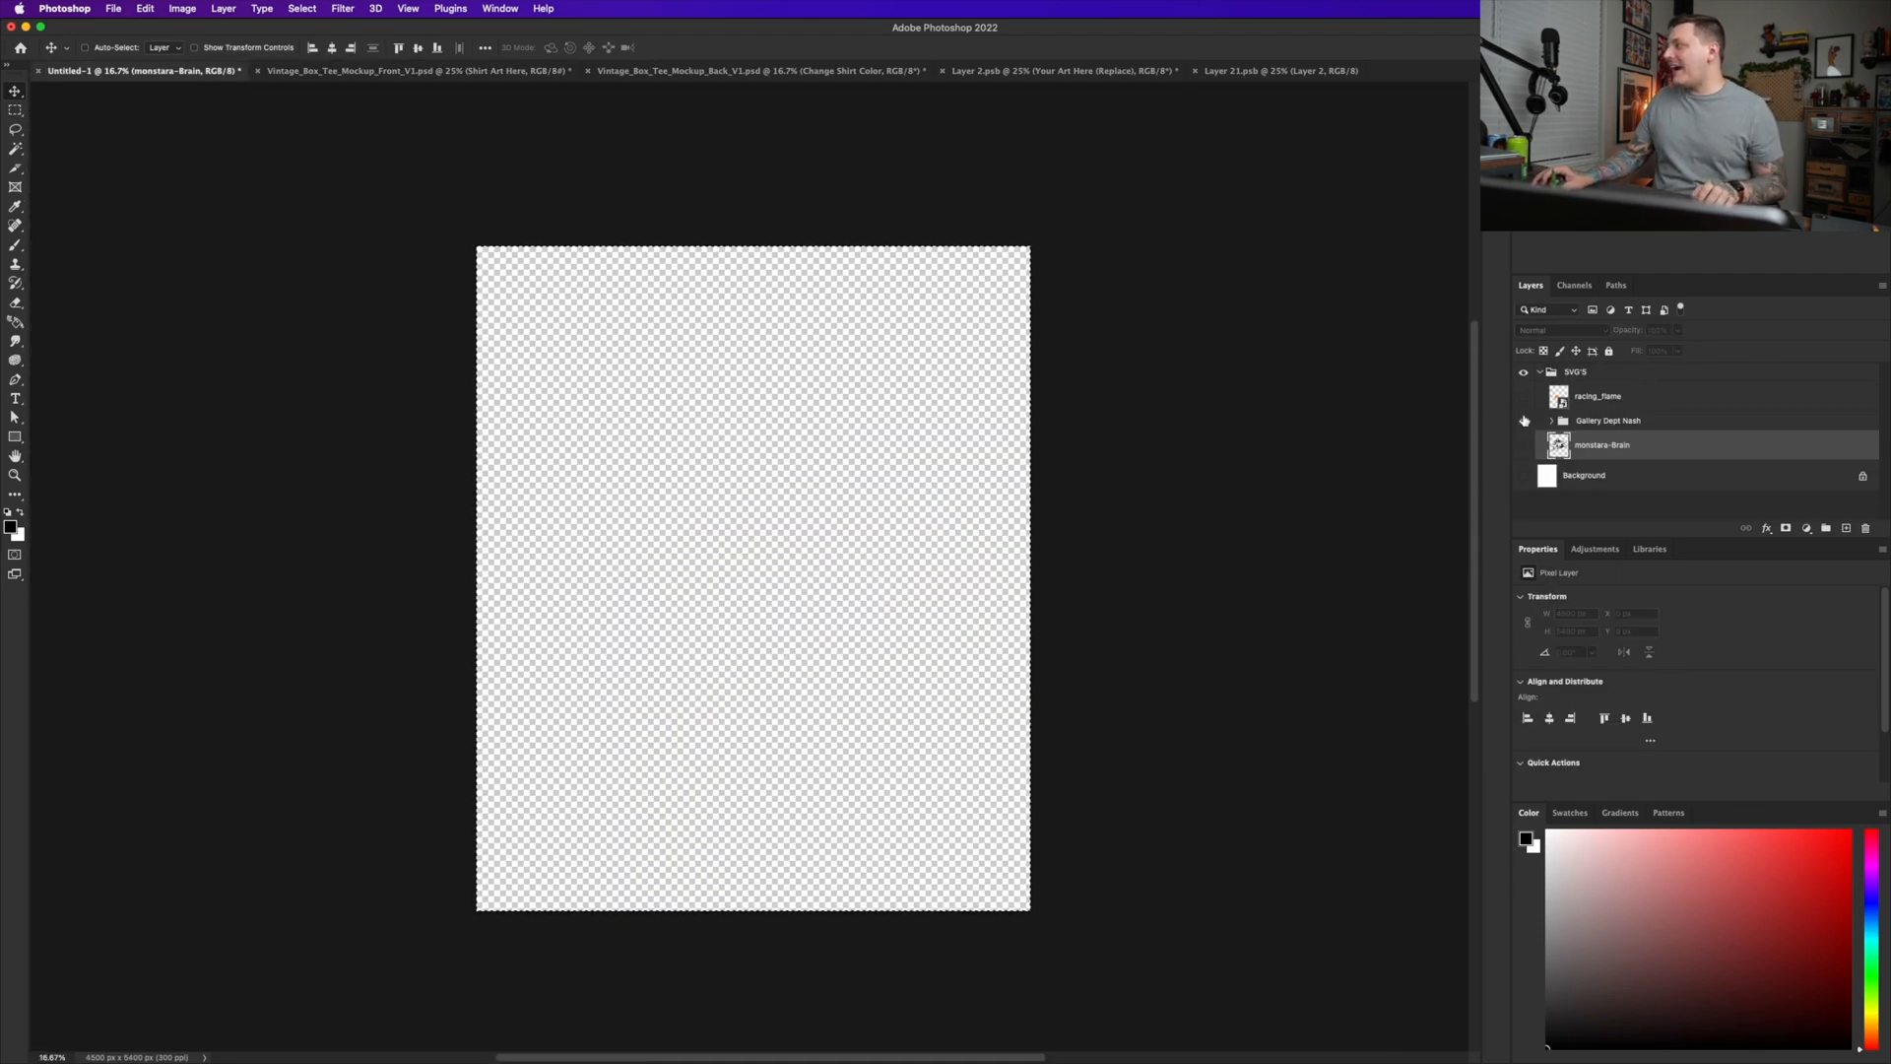
{"action": "left_click", "coordinate": [144, 8]}
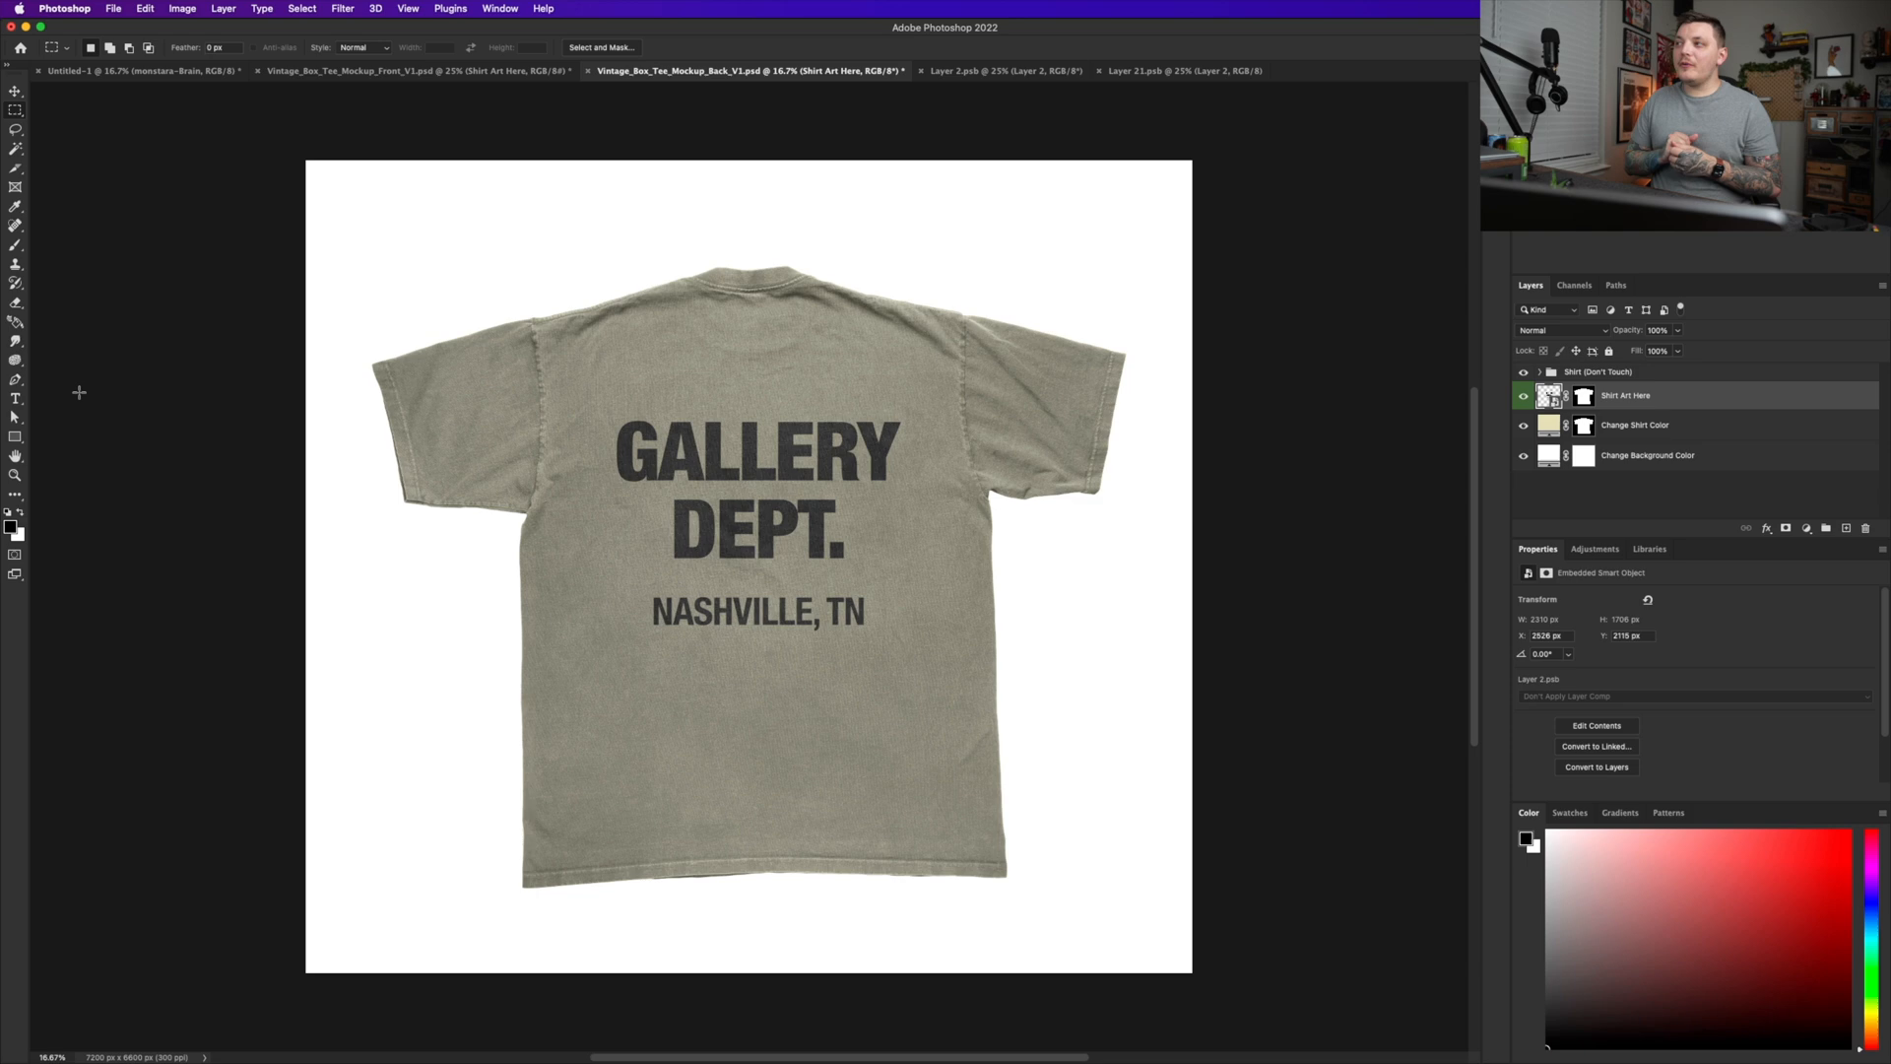
- Recolour the front tee's winged-brain artwork with an orange Color Overlay and return to the shirt colour settings
{"action": "left_click", "coordinate": [416, 71]}
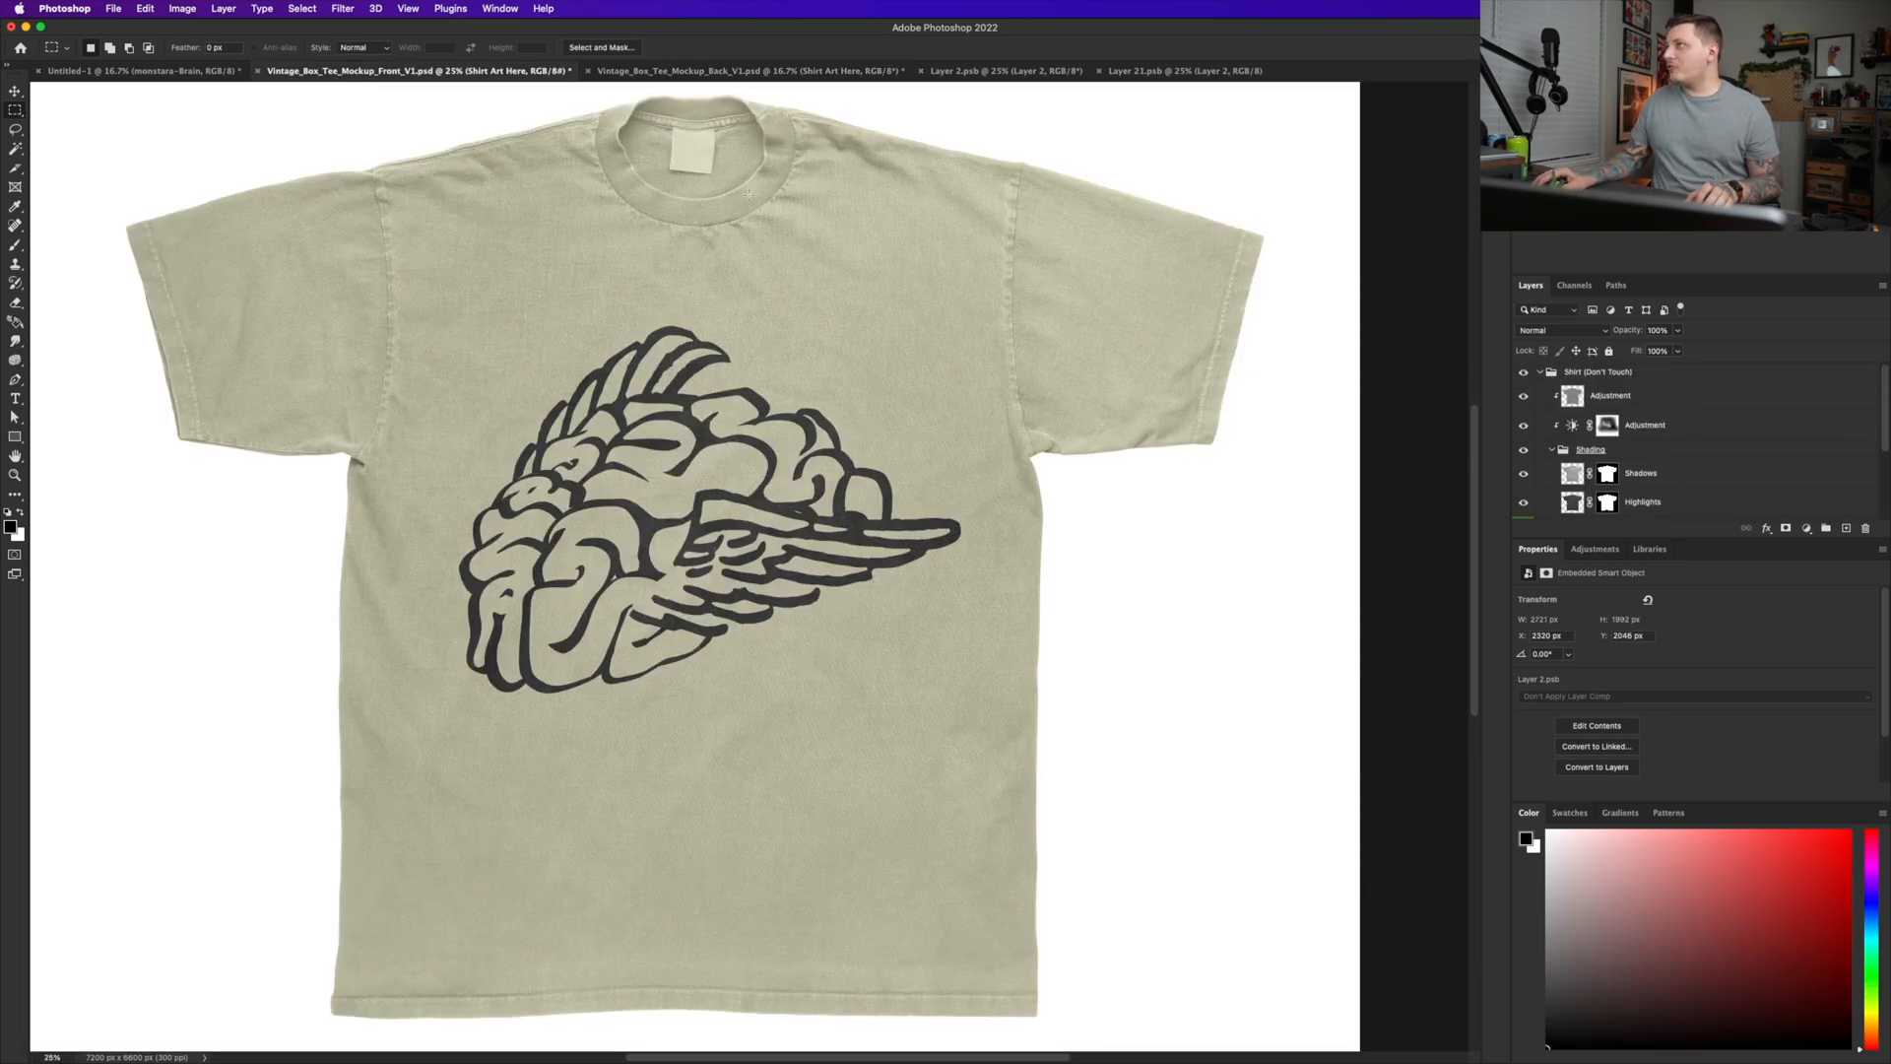
{"action": "left_click", "coordinate": [1181, 71]}
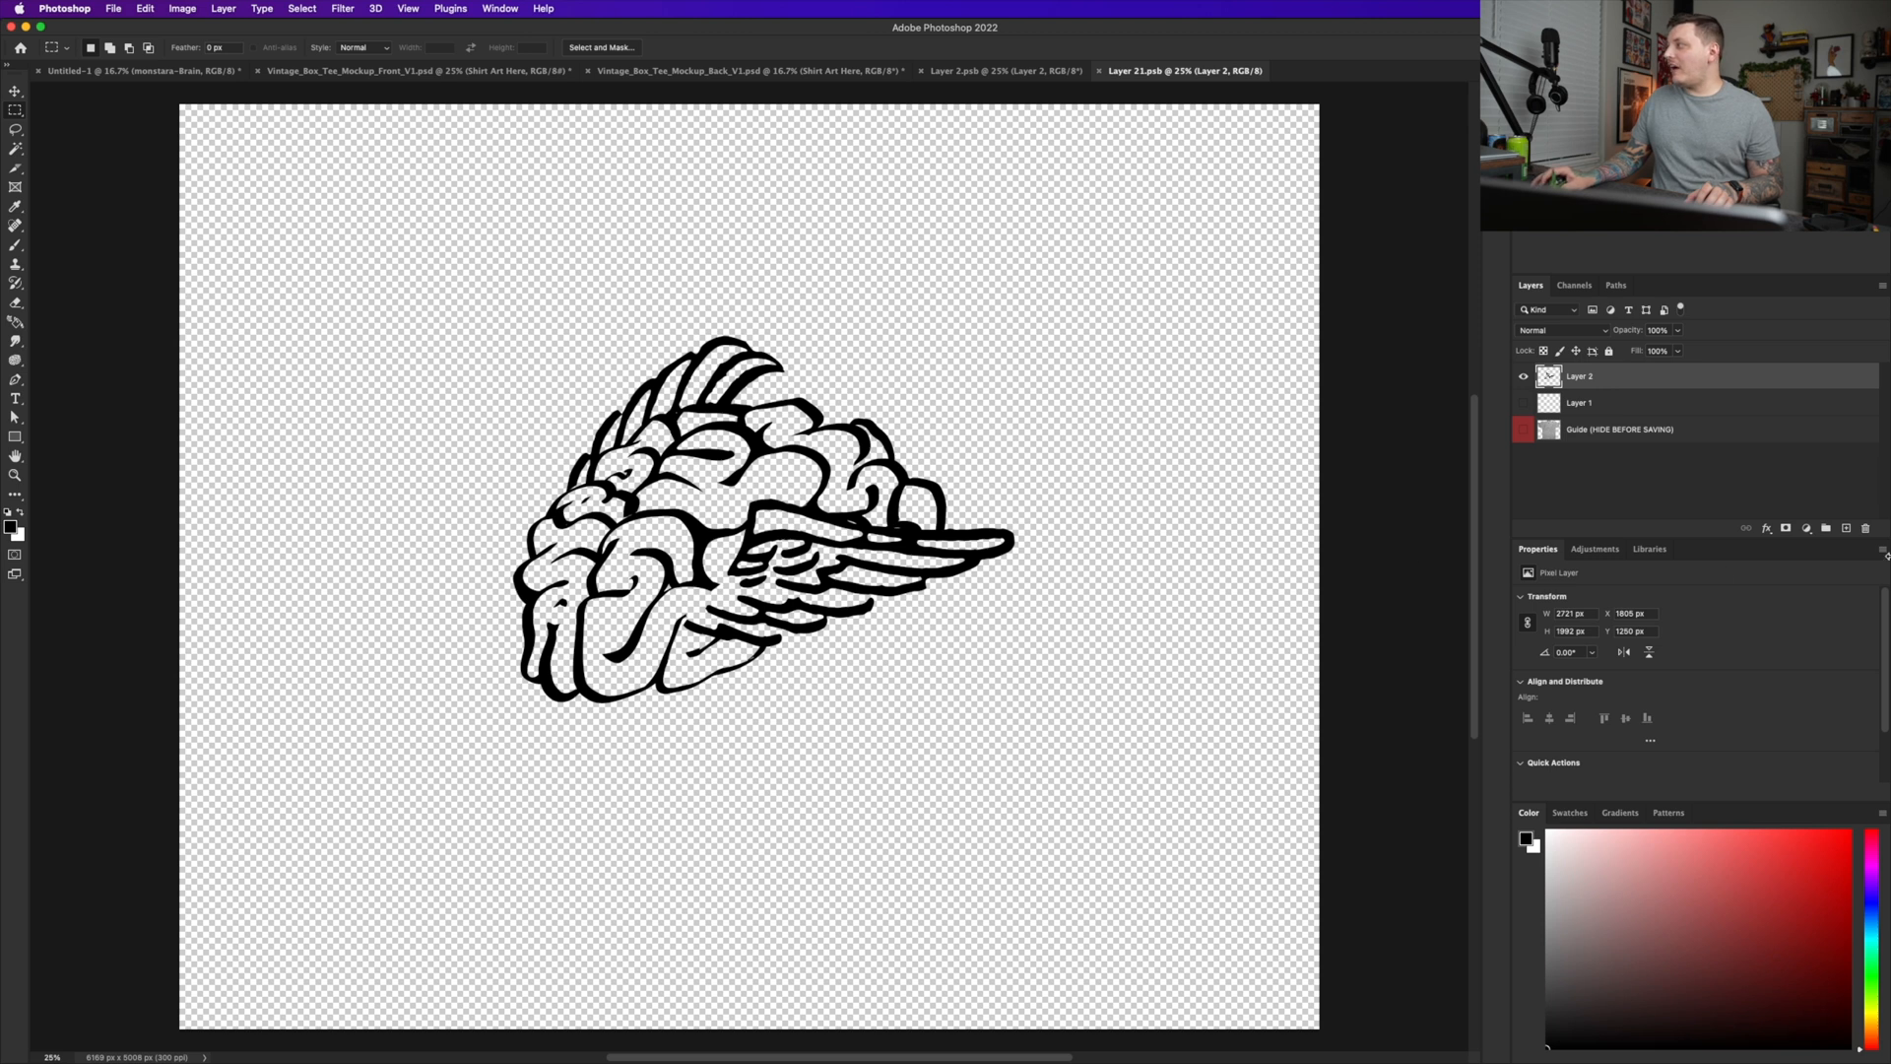
{"action": "left_click", "coordinate": [1765, 528]}
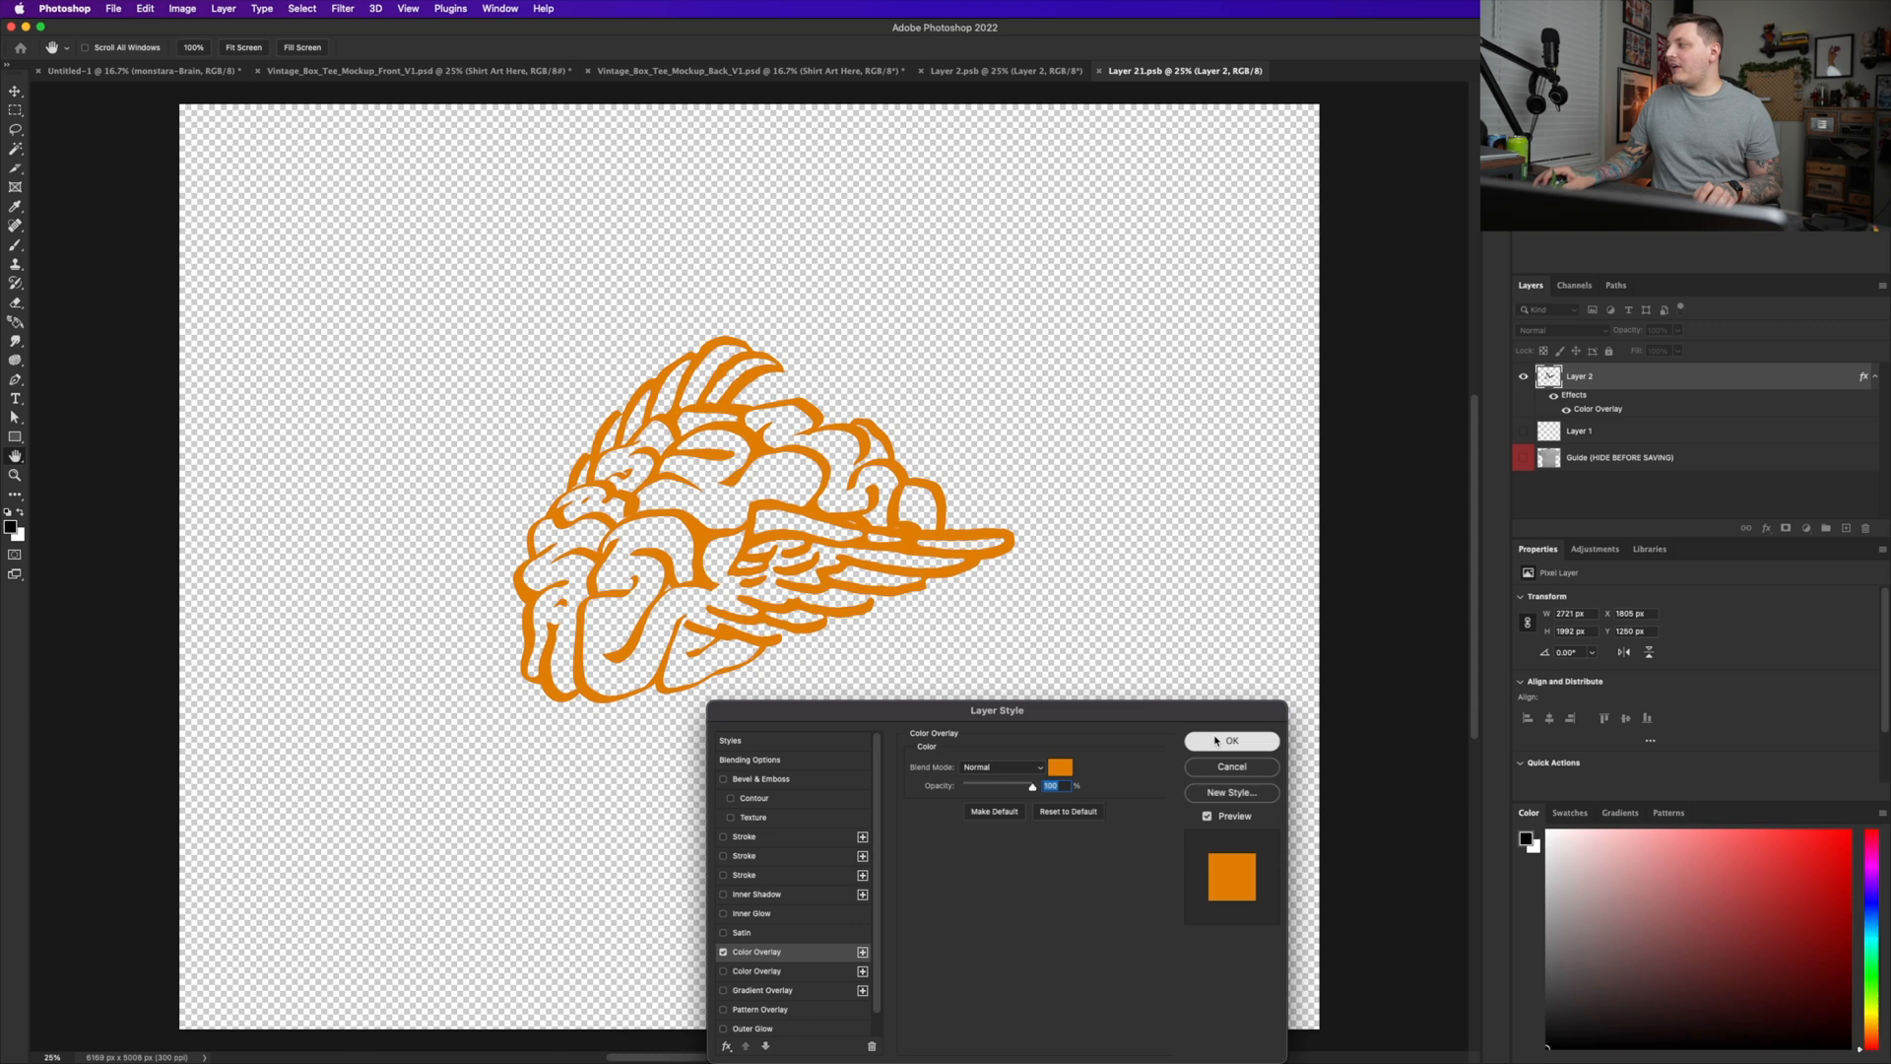
{"action": "left_click", "coordinate": [1229, 741]}
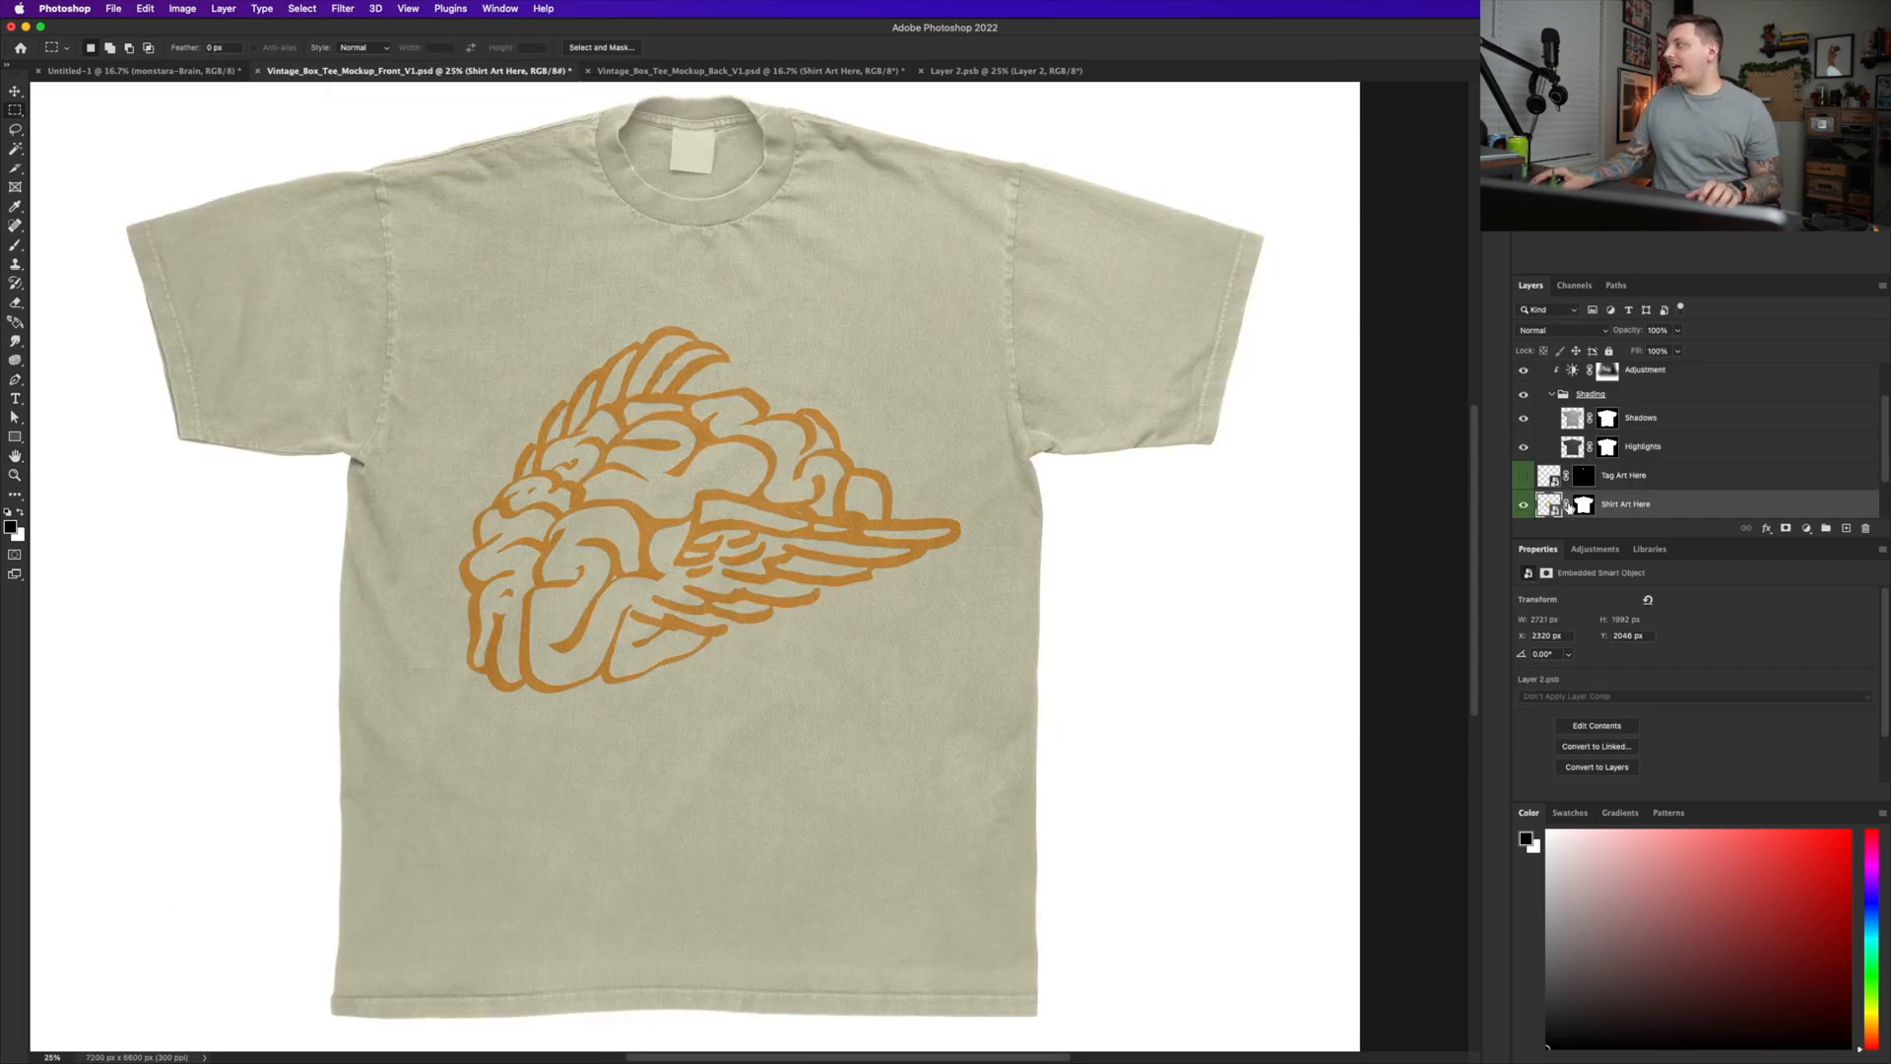
{"action": "double_click", "coordinate": [1554, 473]}
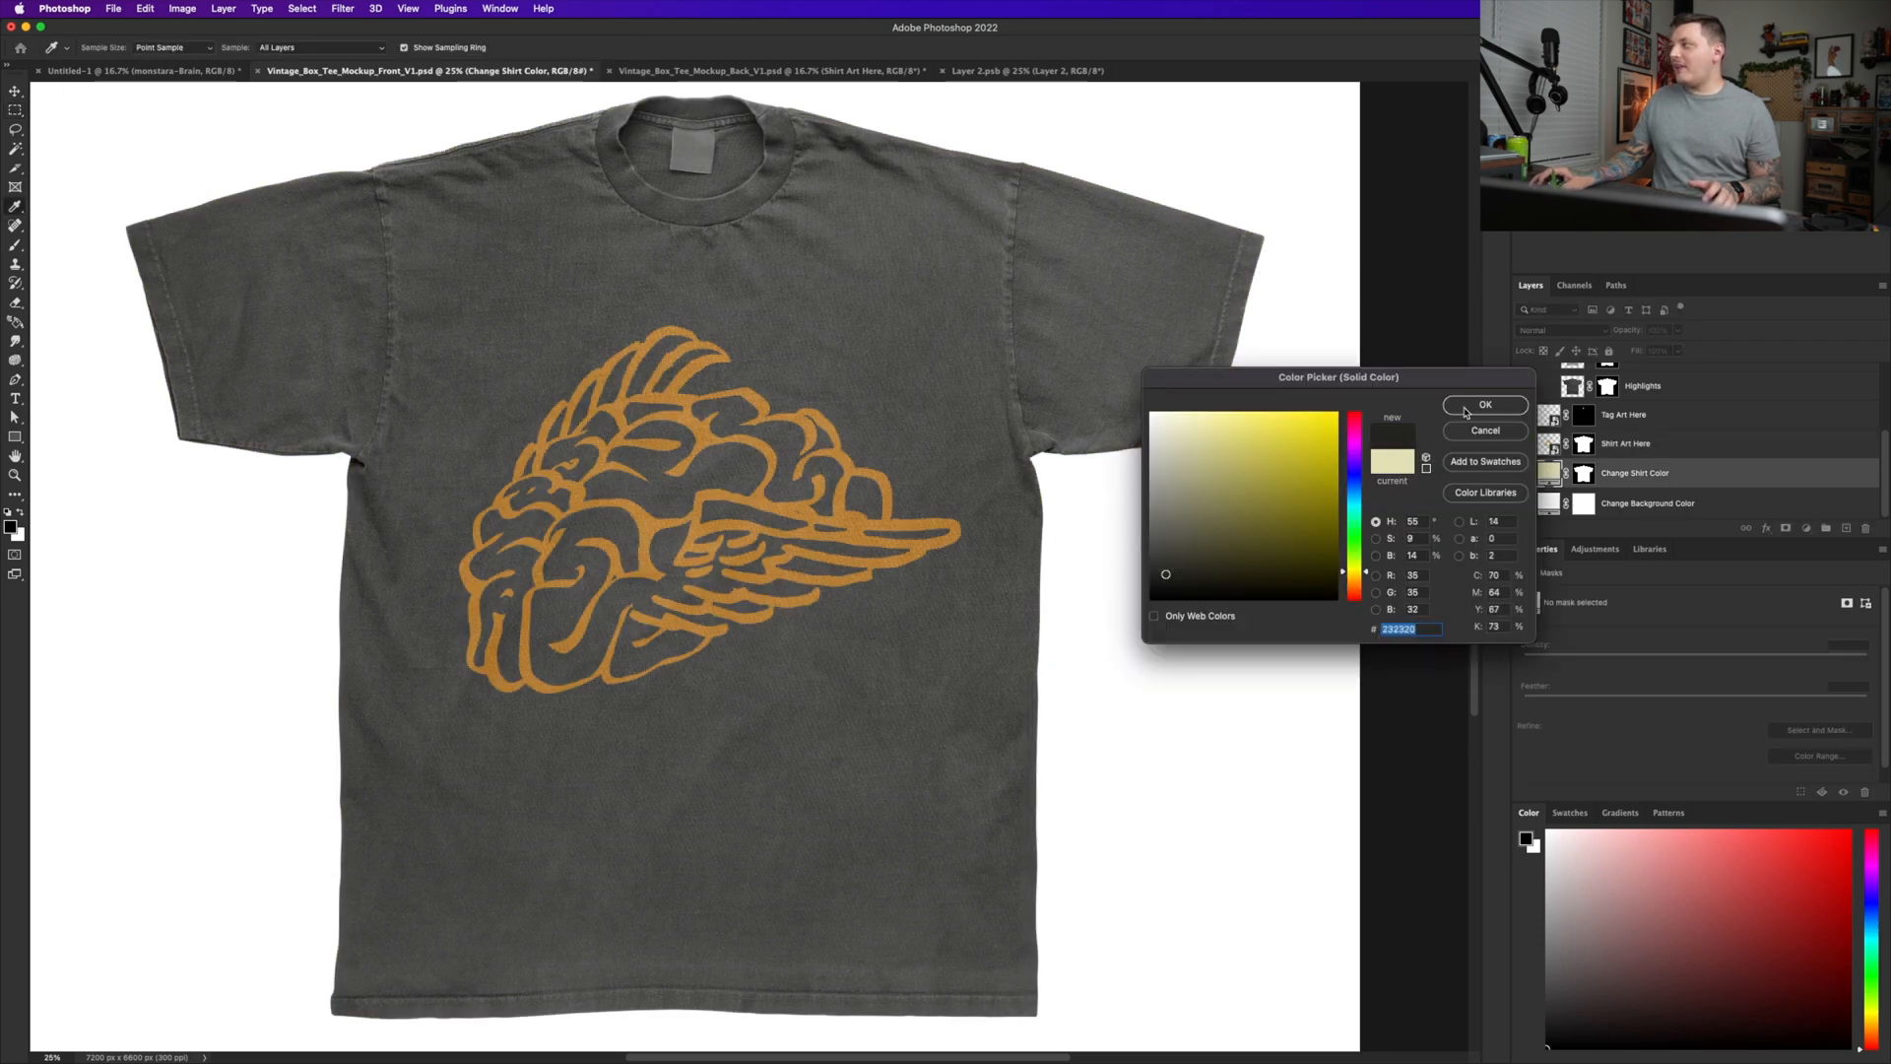
- Give the tees a light stone shirt colour and bring in the long-sleeve mockup with the racing flame graphic
{"action": "left_click", "coordinate": [1166, 421]}
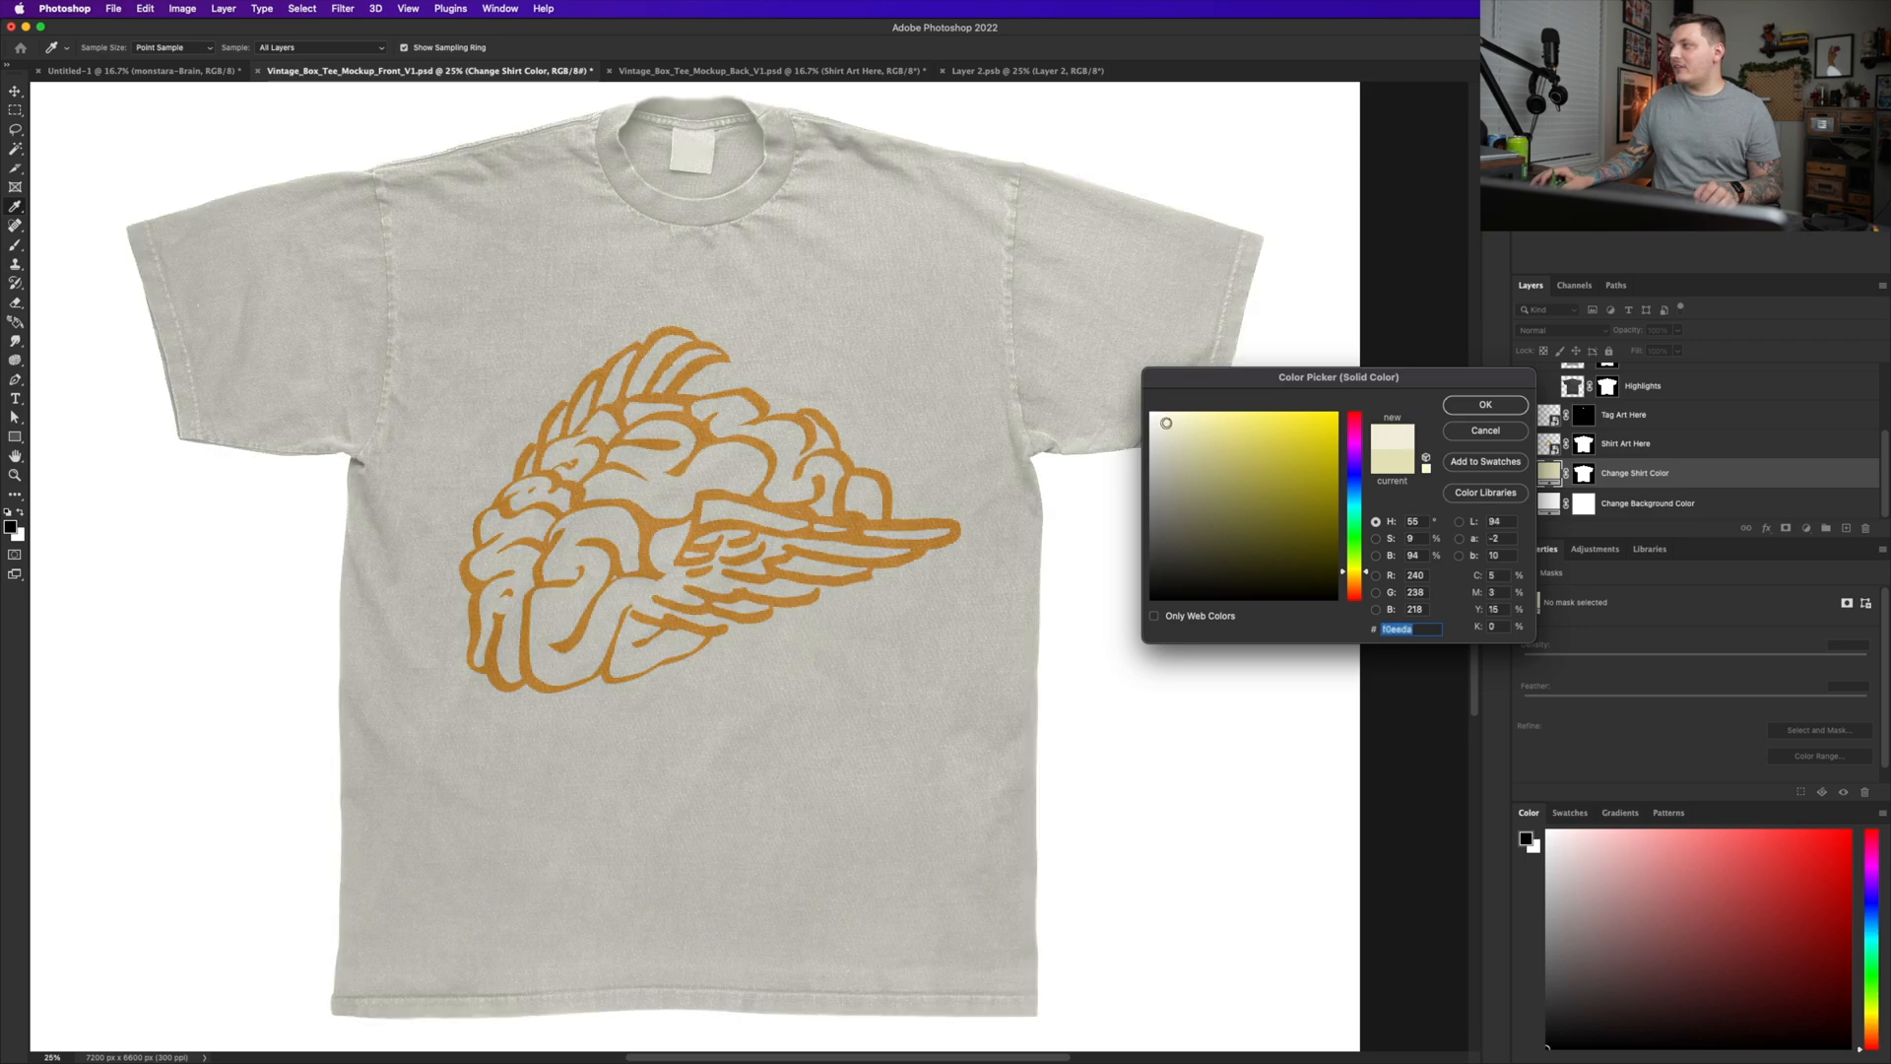
{"action": "left_click", "coordinate": [1485, 404]}
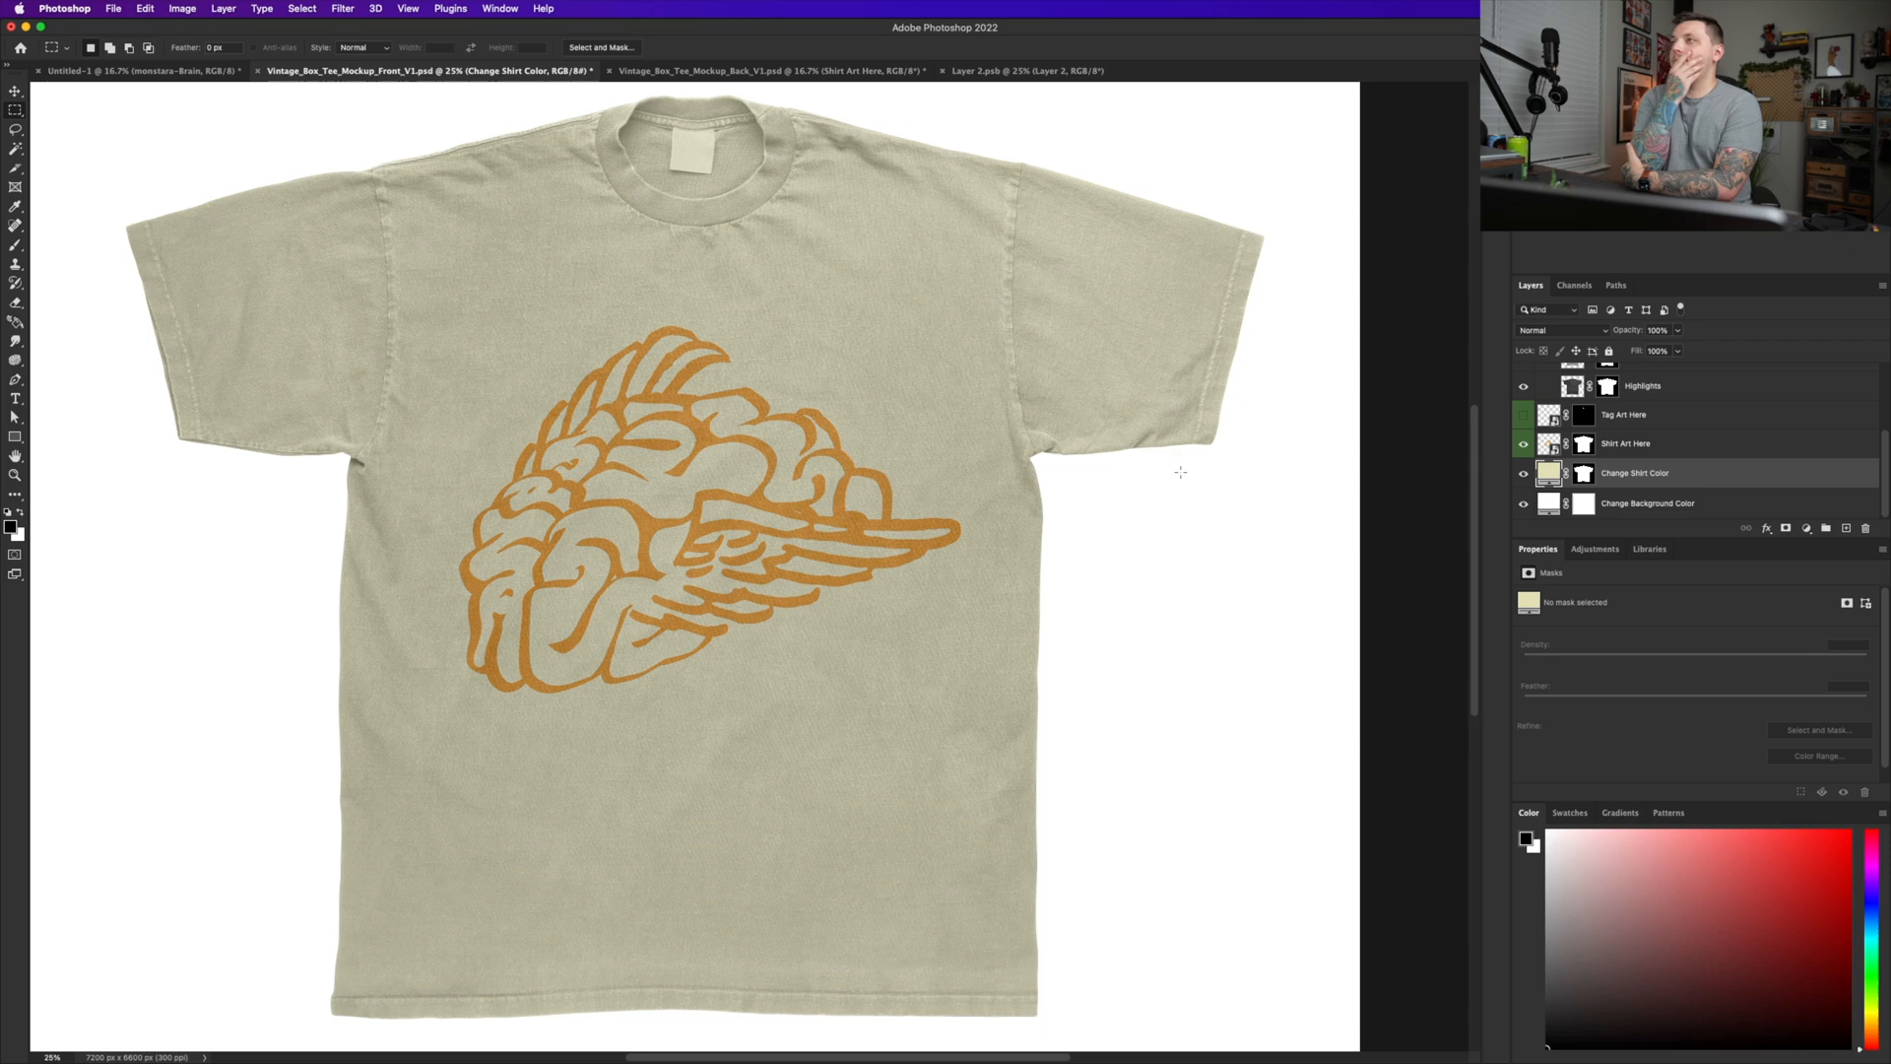
{"action": "left_click", "coordinate": [773, 71]}
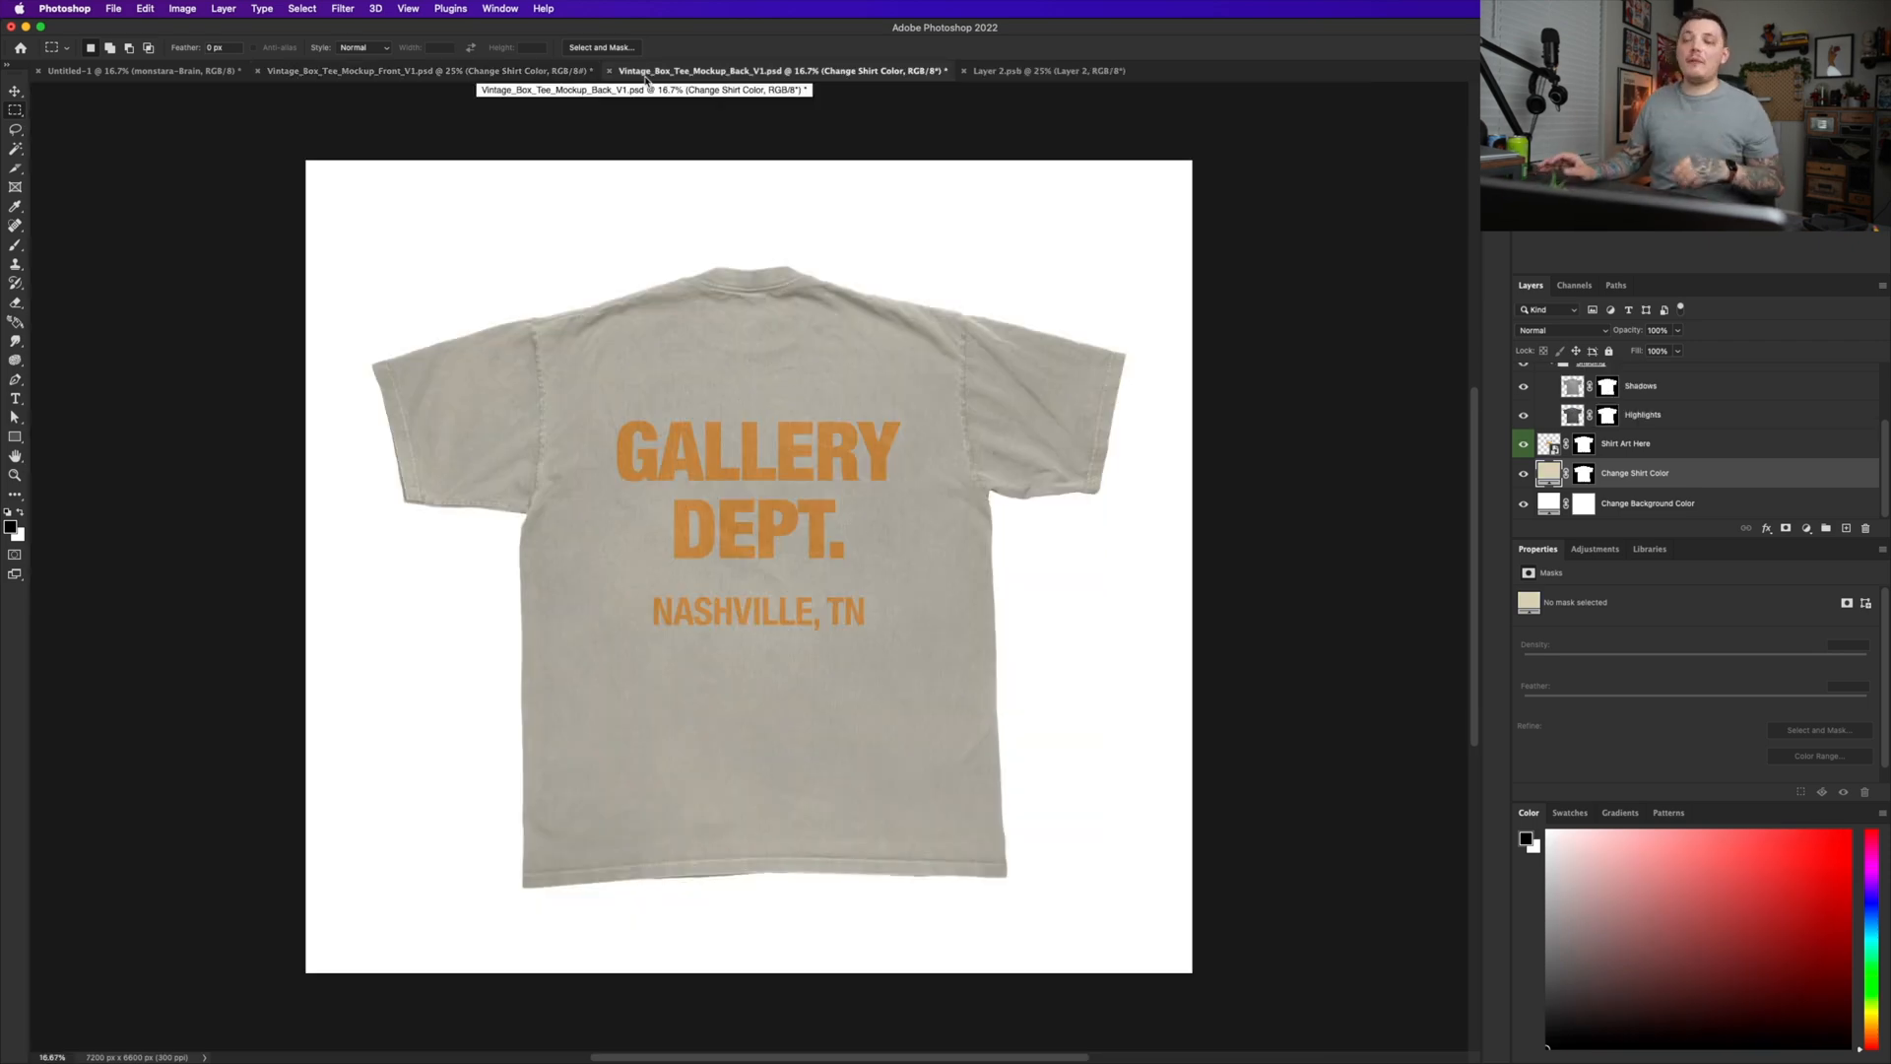
{"action": "left_click", "coordinate": [427, 71]}
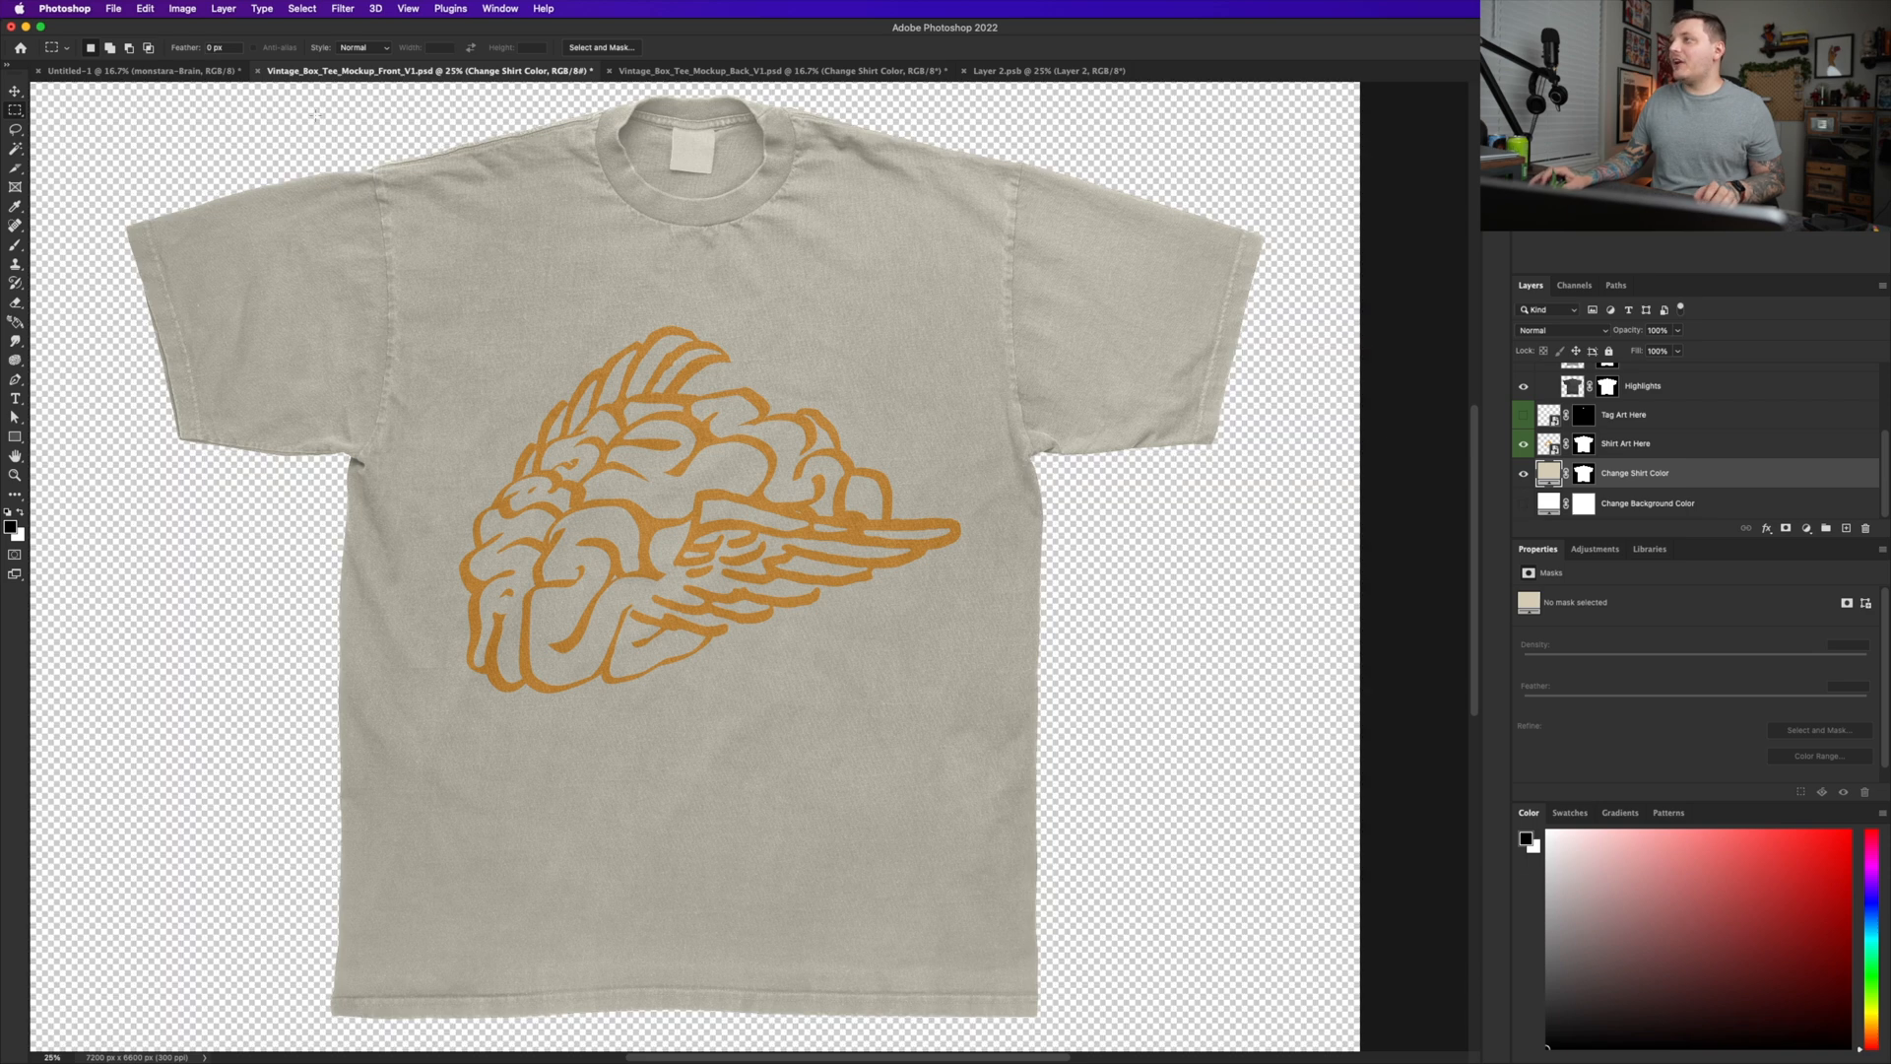
{"action": "left_click", "coordinate": [143, 8]}
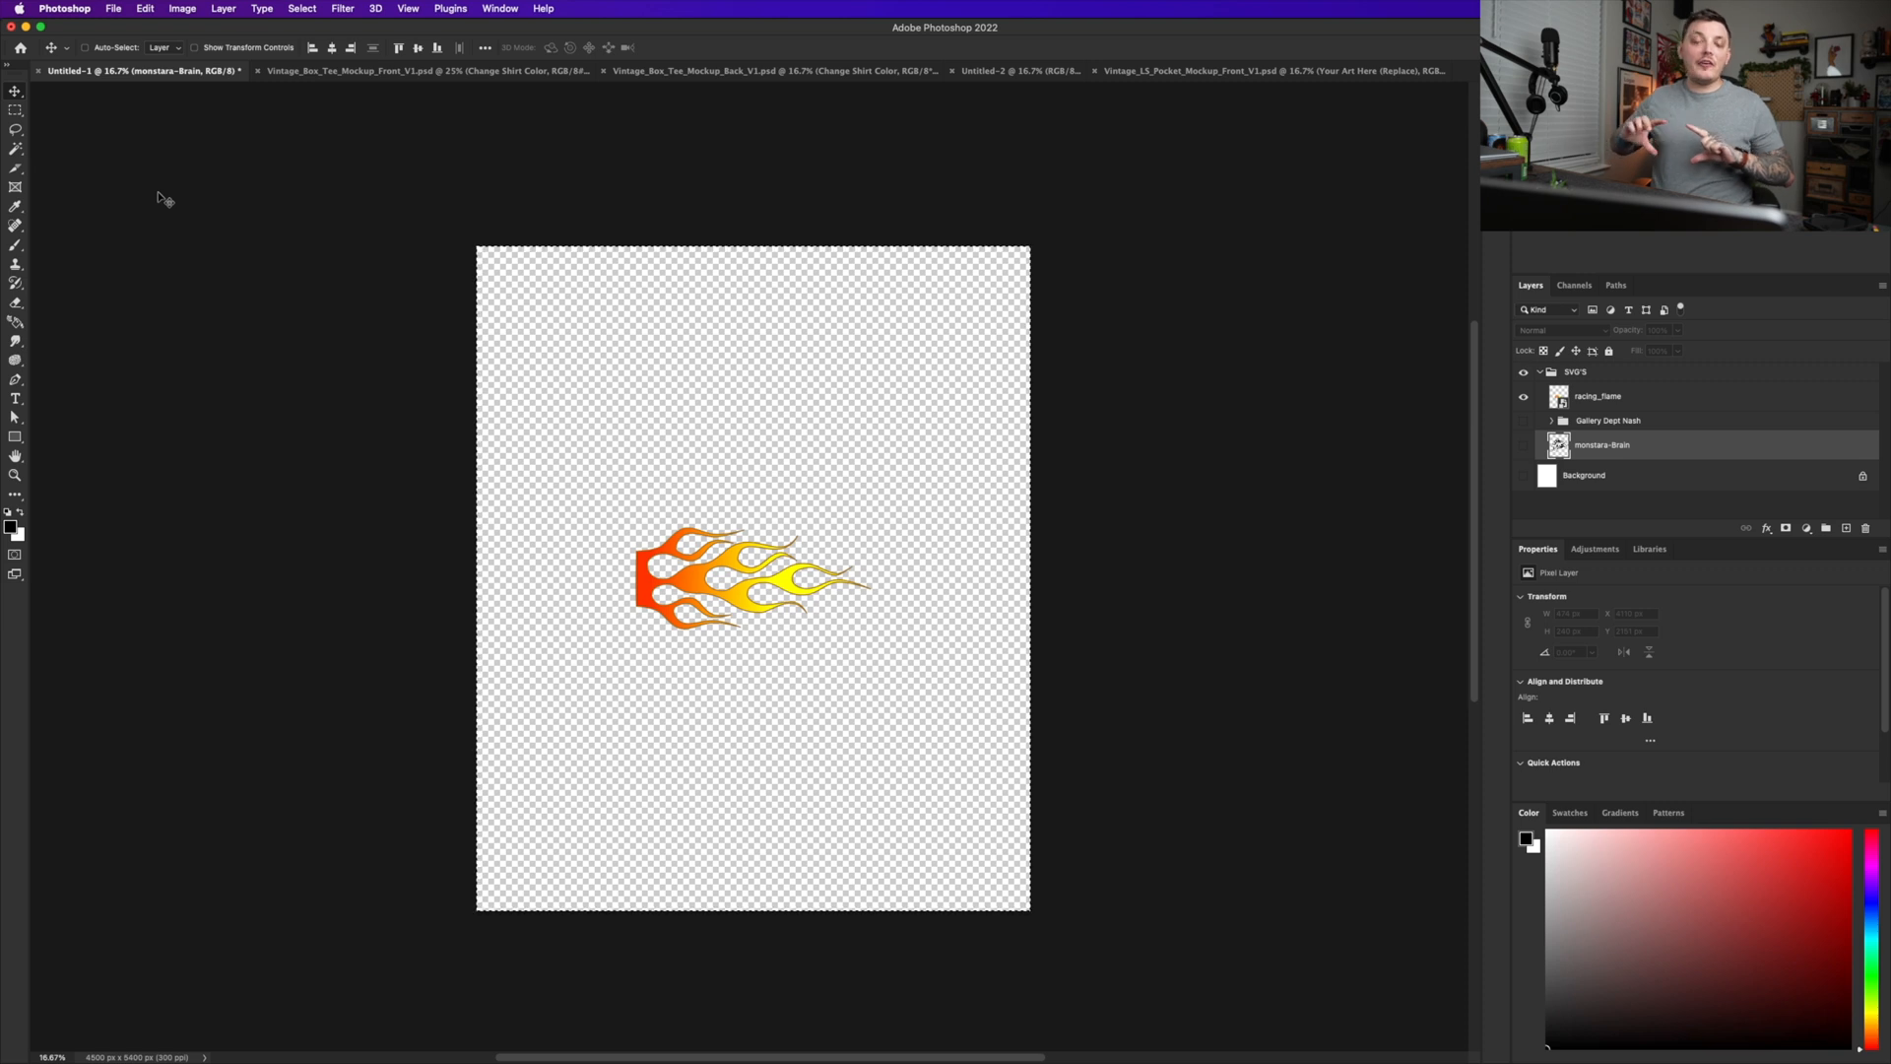
{"action": "mouse_move", "coordinate": [1392, 465]}
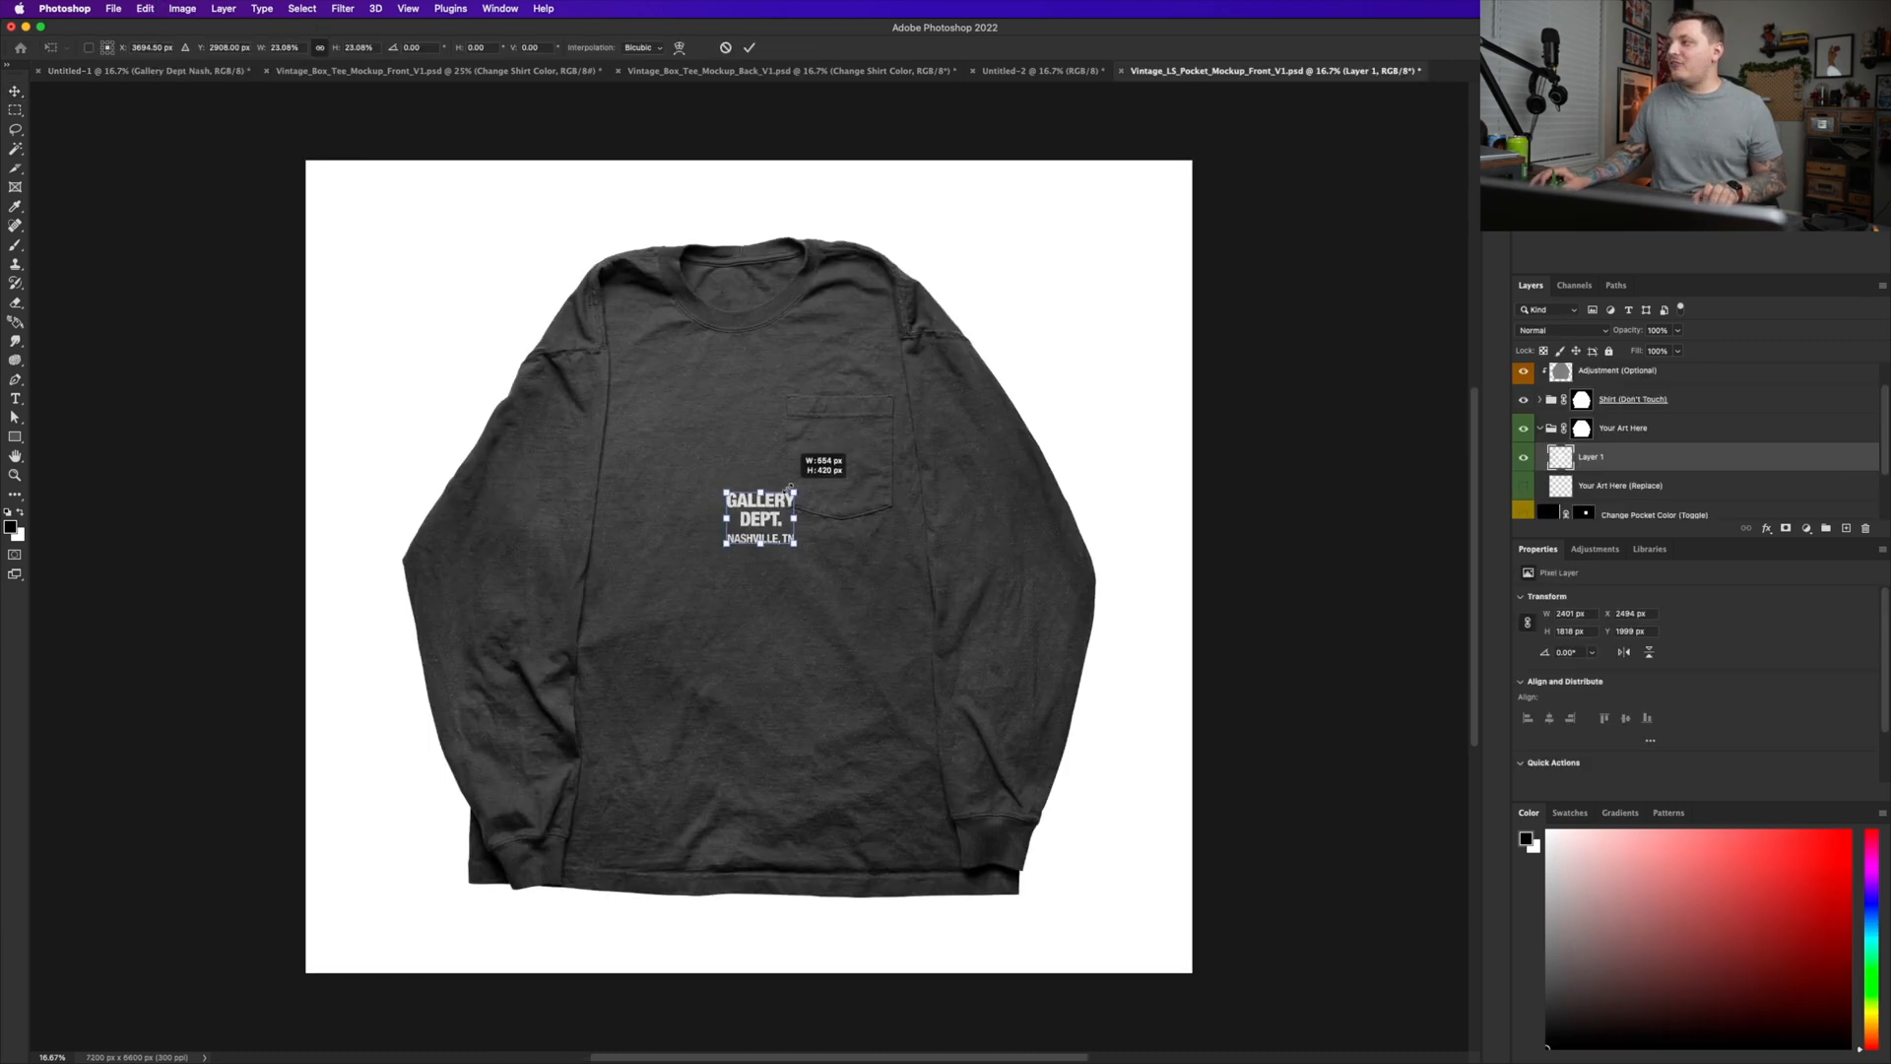
- Scale the GALLERY DEPT. NASHVILLE, TN text down and settle it on the chest pocket
{"action": "left_click_drag", "start_coordinate": [756, 518], "coordinate": [835, 459]}
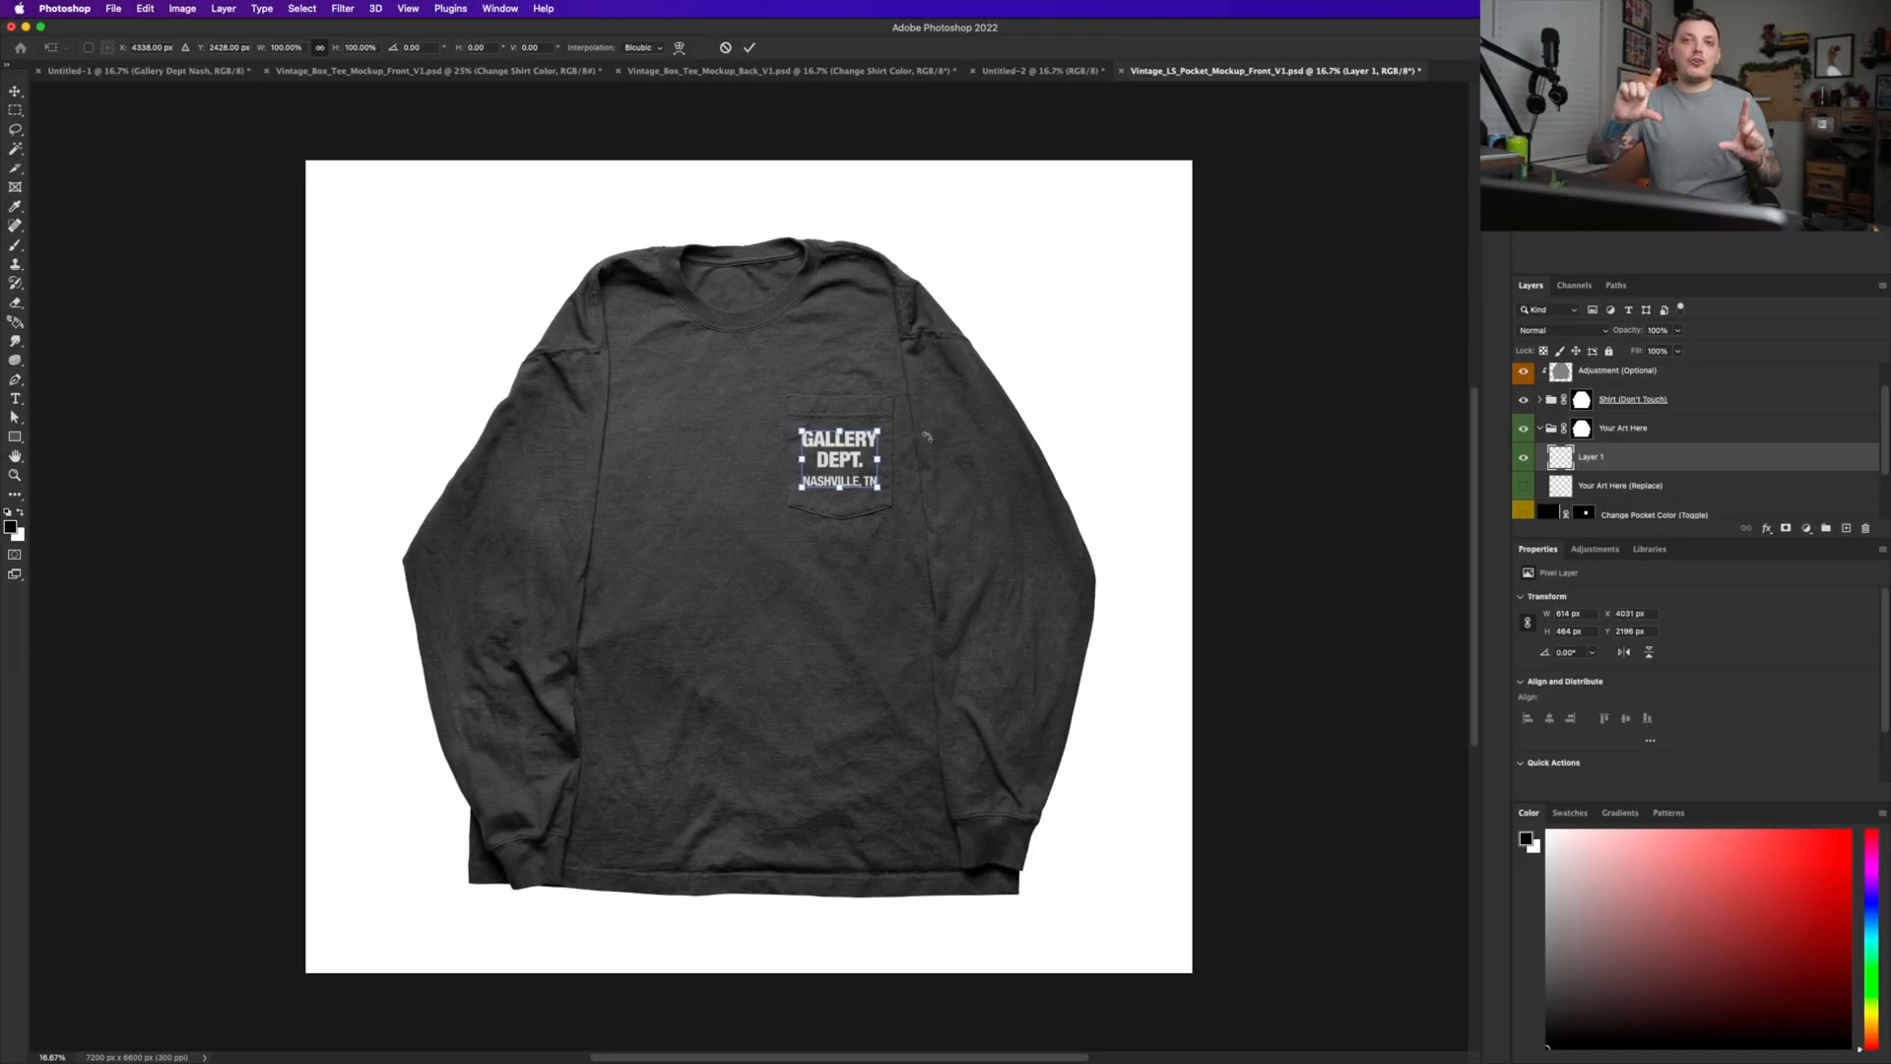
{"action": "left_click_drag", "start_coordinate": [898, 415], "coordinate": [899, 433]}
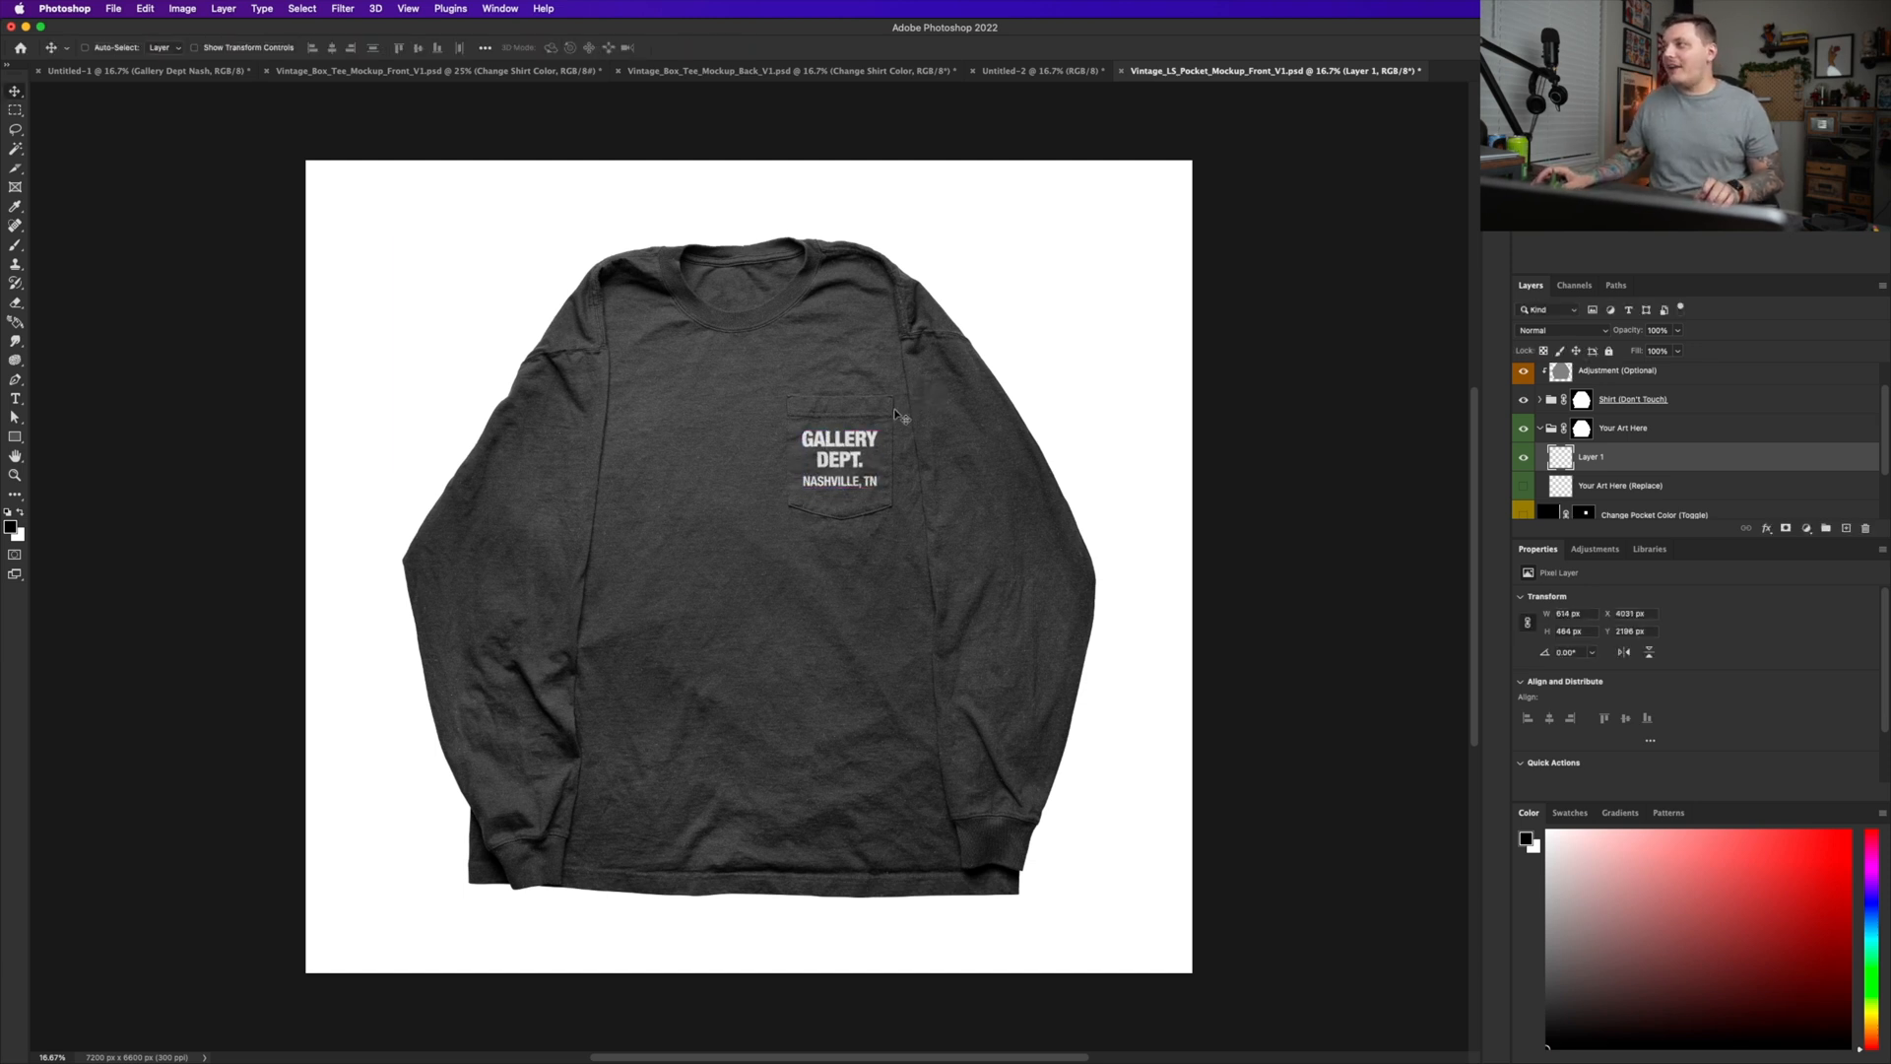
{"action": "mouse_move", "coordinate": [1453, 473]}
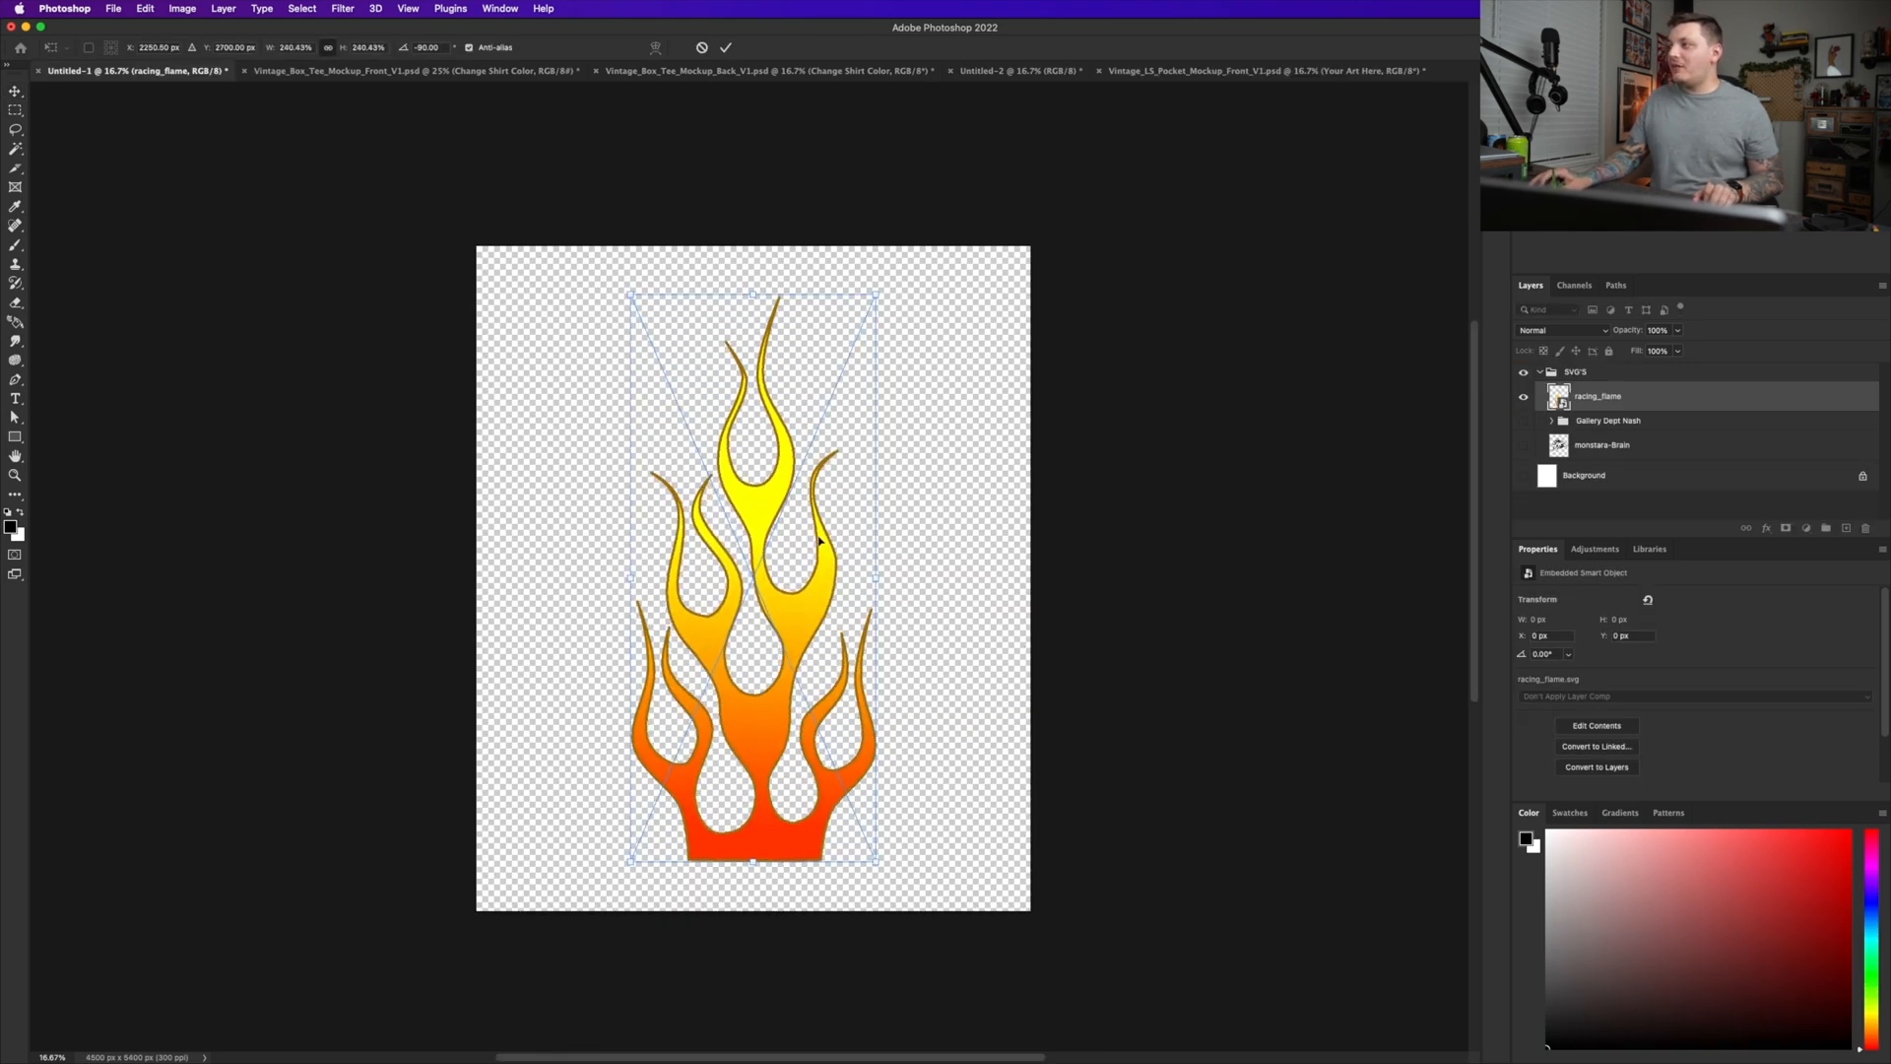
- Bring the rotated flame into the long-sleeve mockup and warp it to follow the left sleeve
{"action": "left_click", "coordinate": [413, 71]}
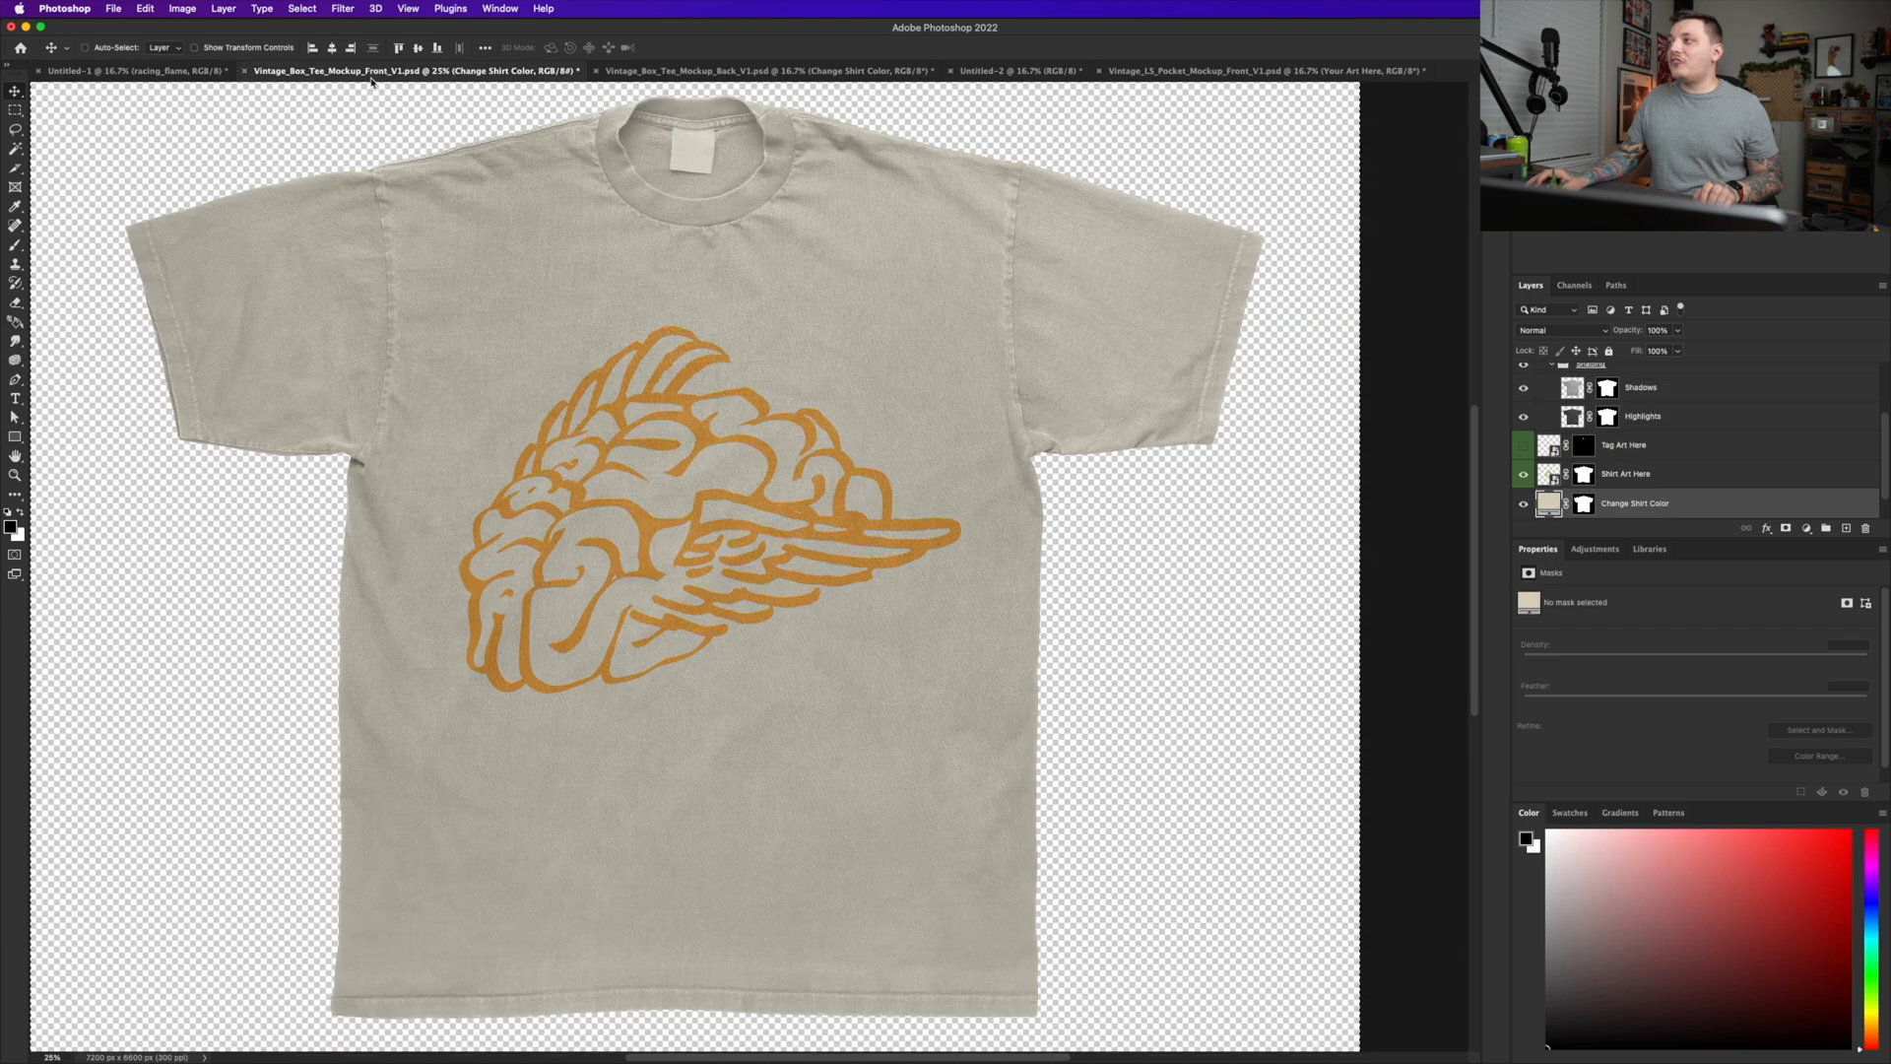
{"action": "left_click", "coordinate": [1018, 71]}
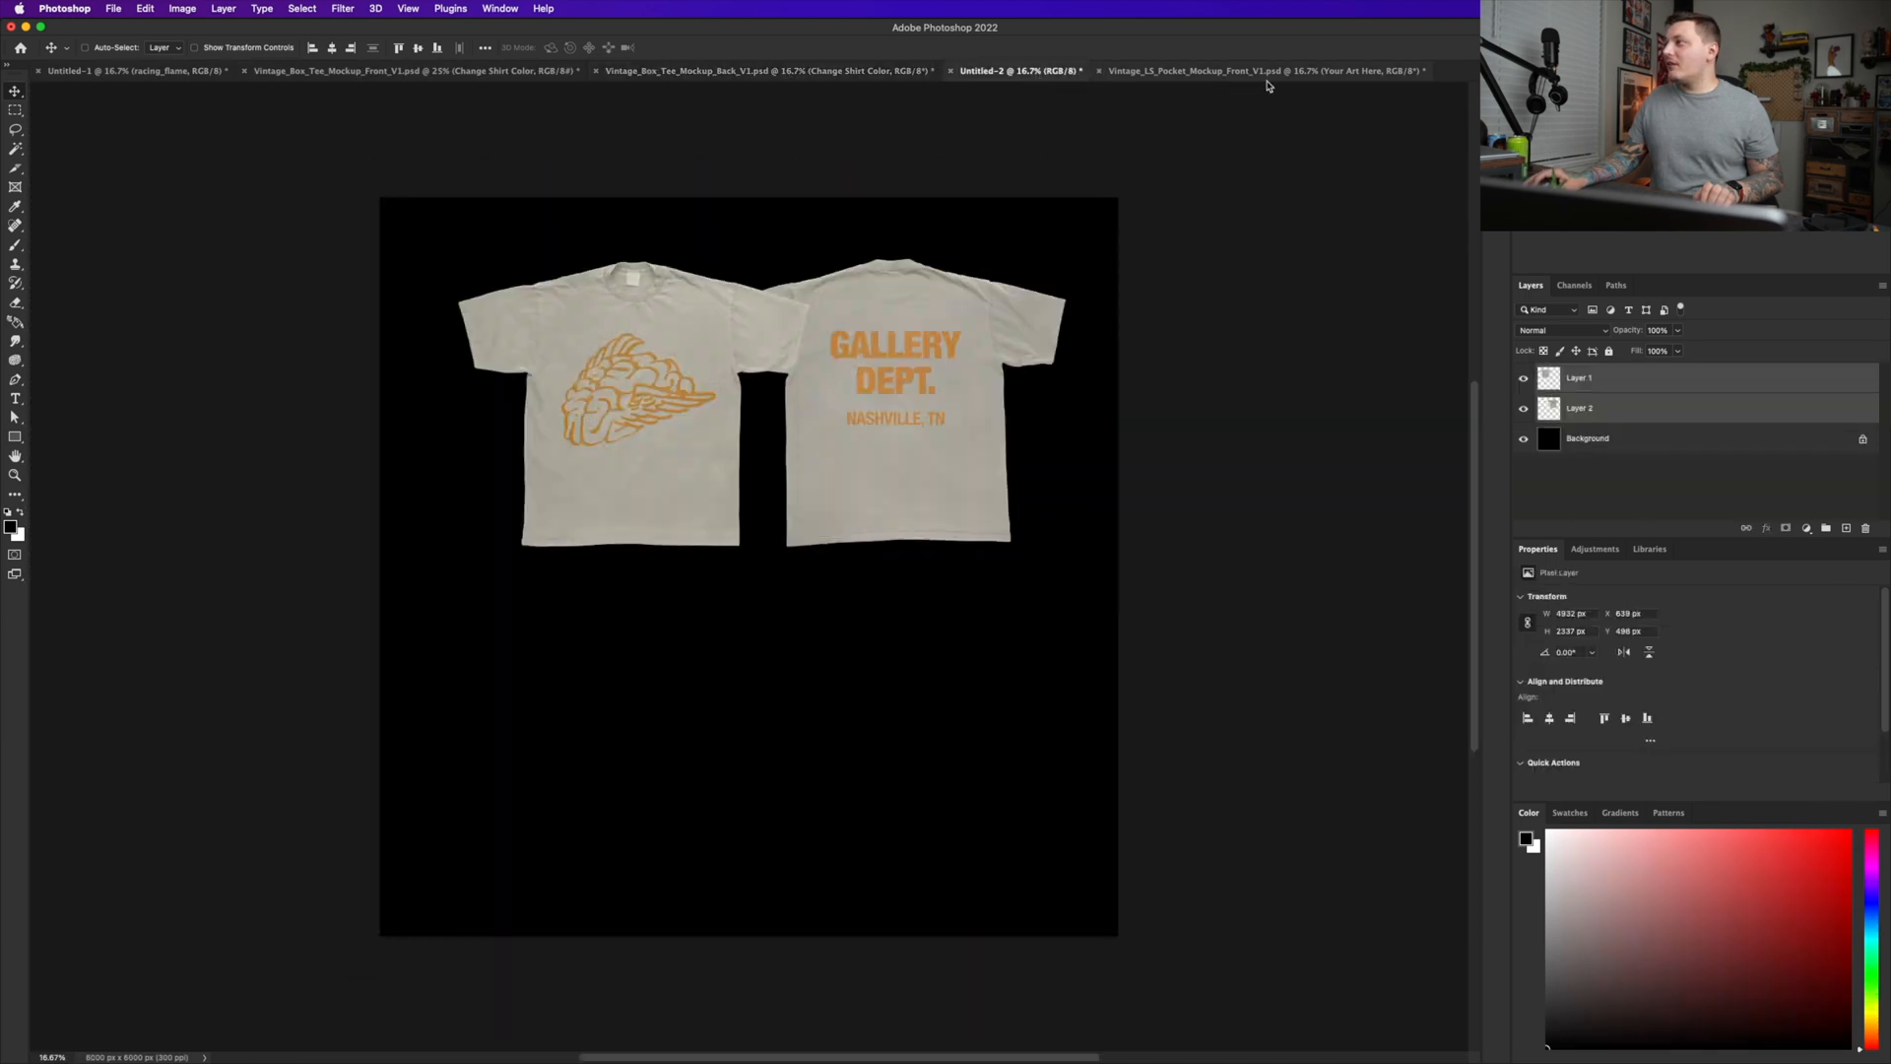
{"action": "left_click", "coordinate": [1254, 71]}
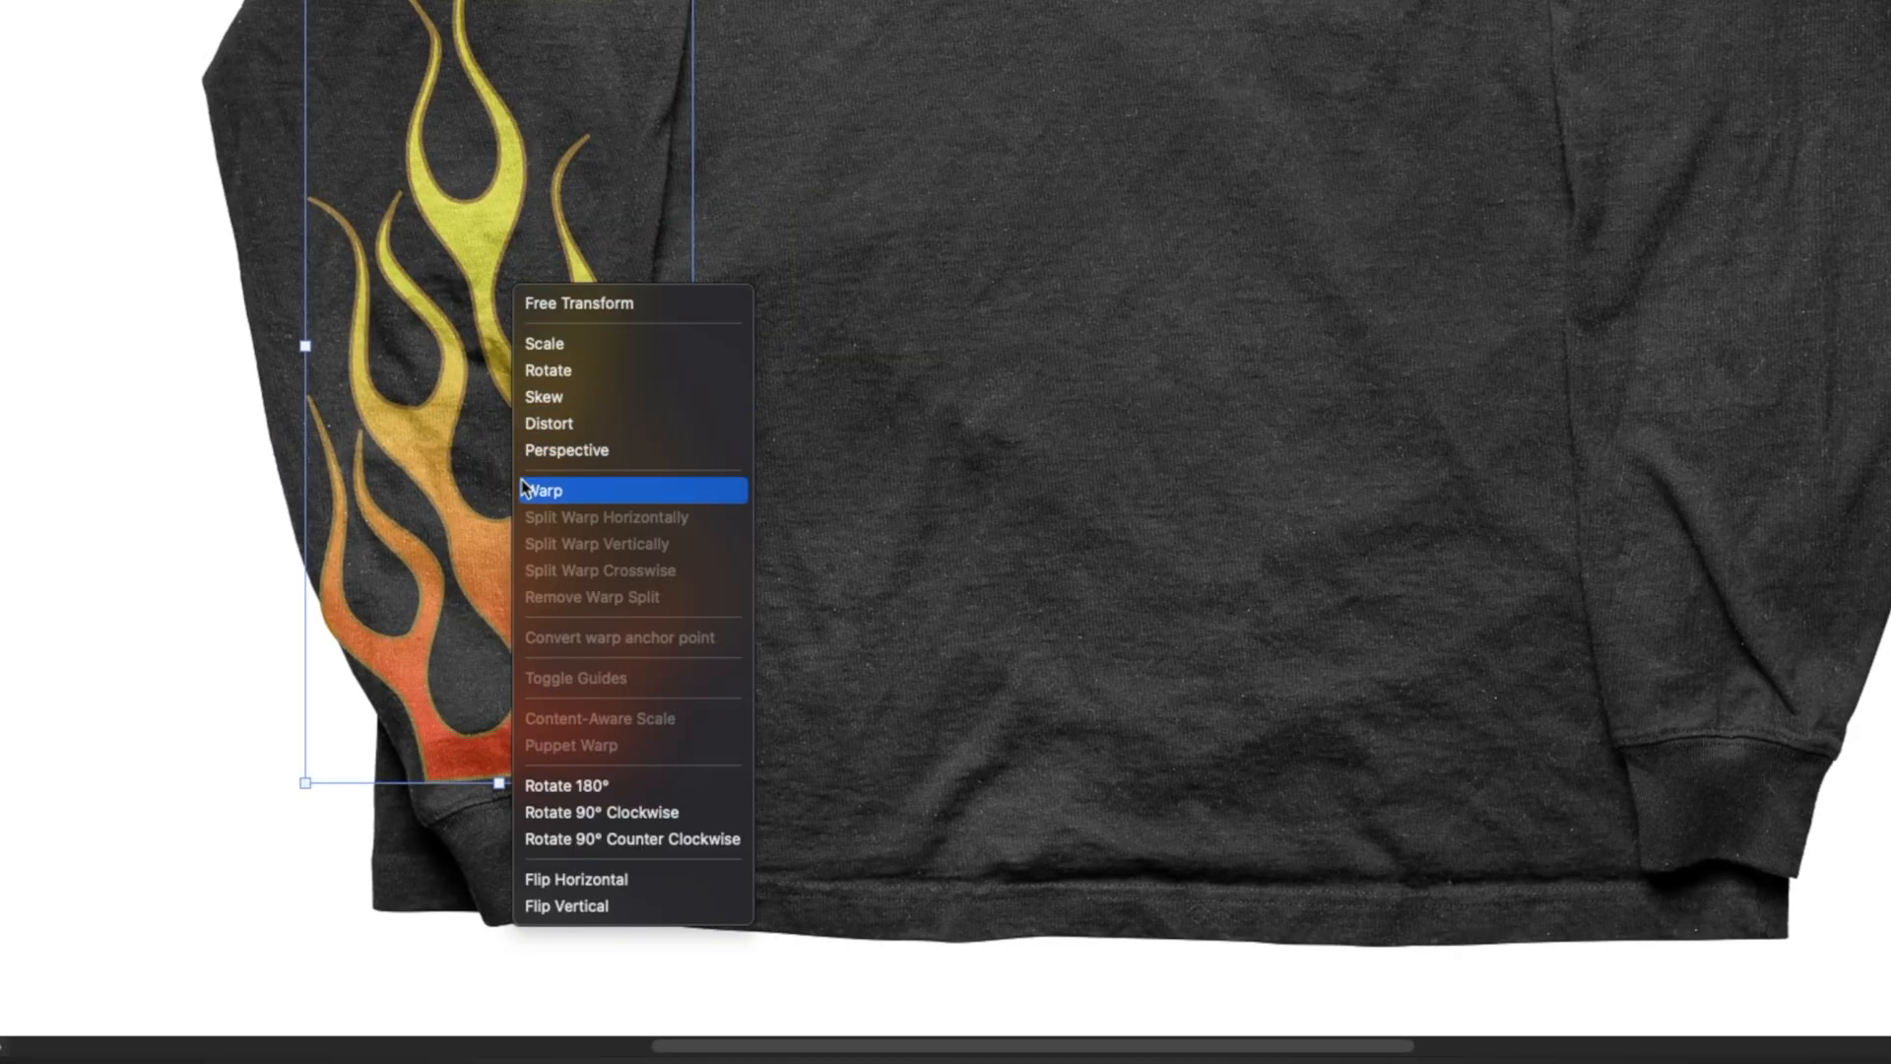
{"action": "left_click", "coordinate": [544, 490]}
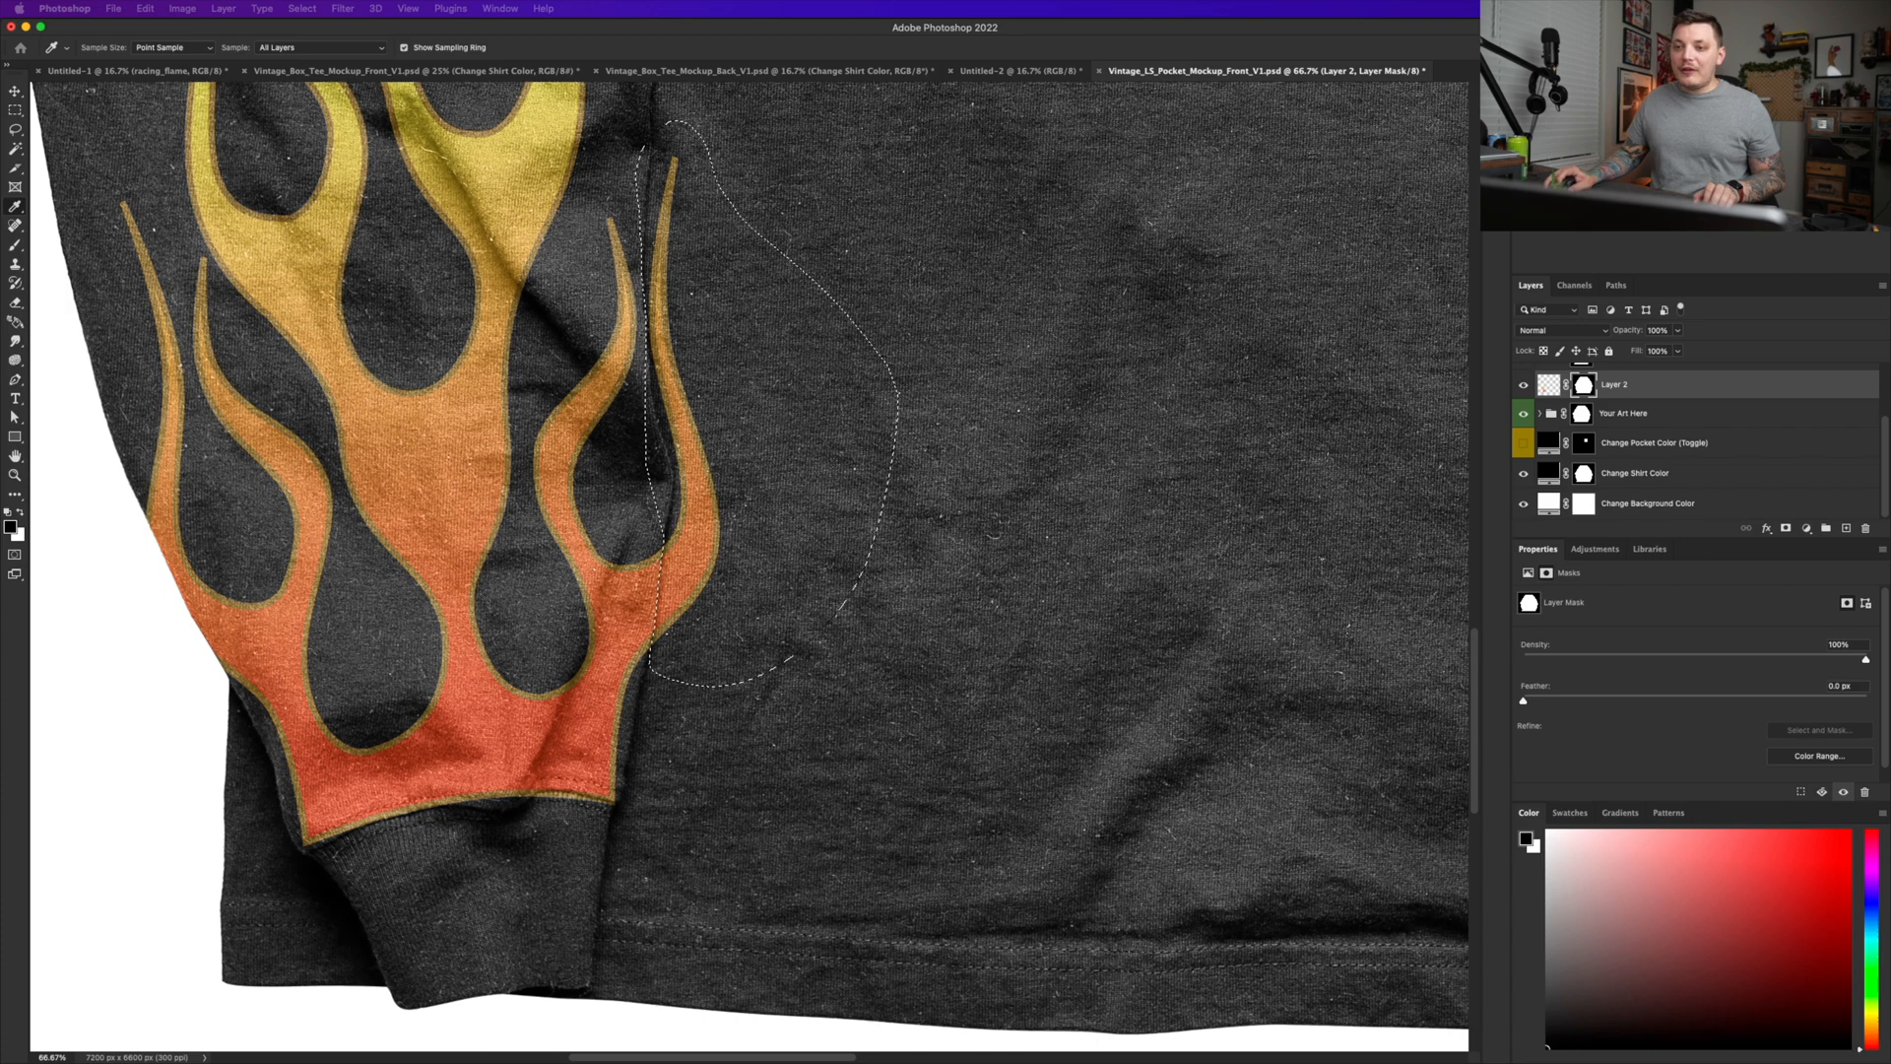
- Fill the lassoed overlap with black on the mask so the flame stops at the body
{"action": "key", "text": "shift+f5"}
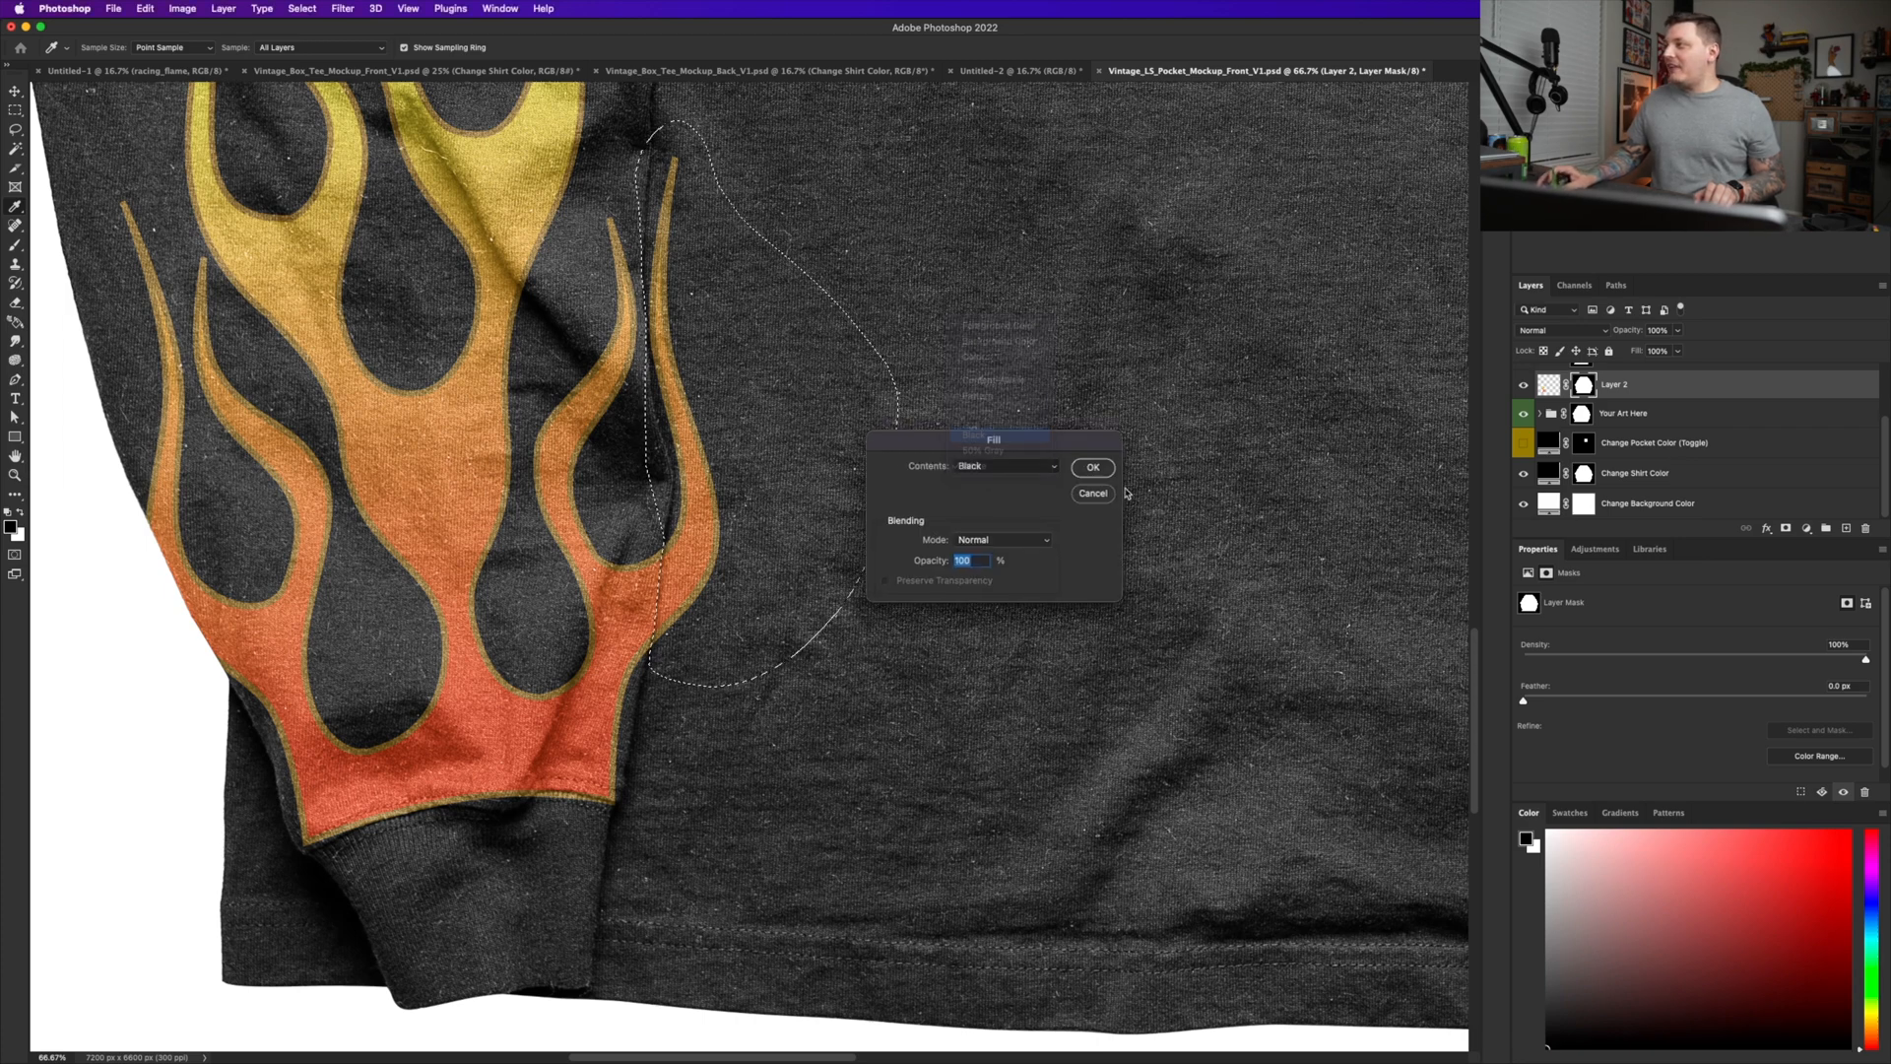
{"action": "left_click", "coordinate": [1091, 468]}
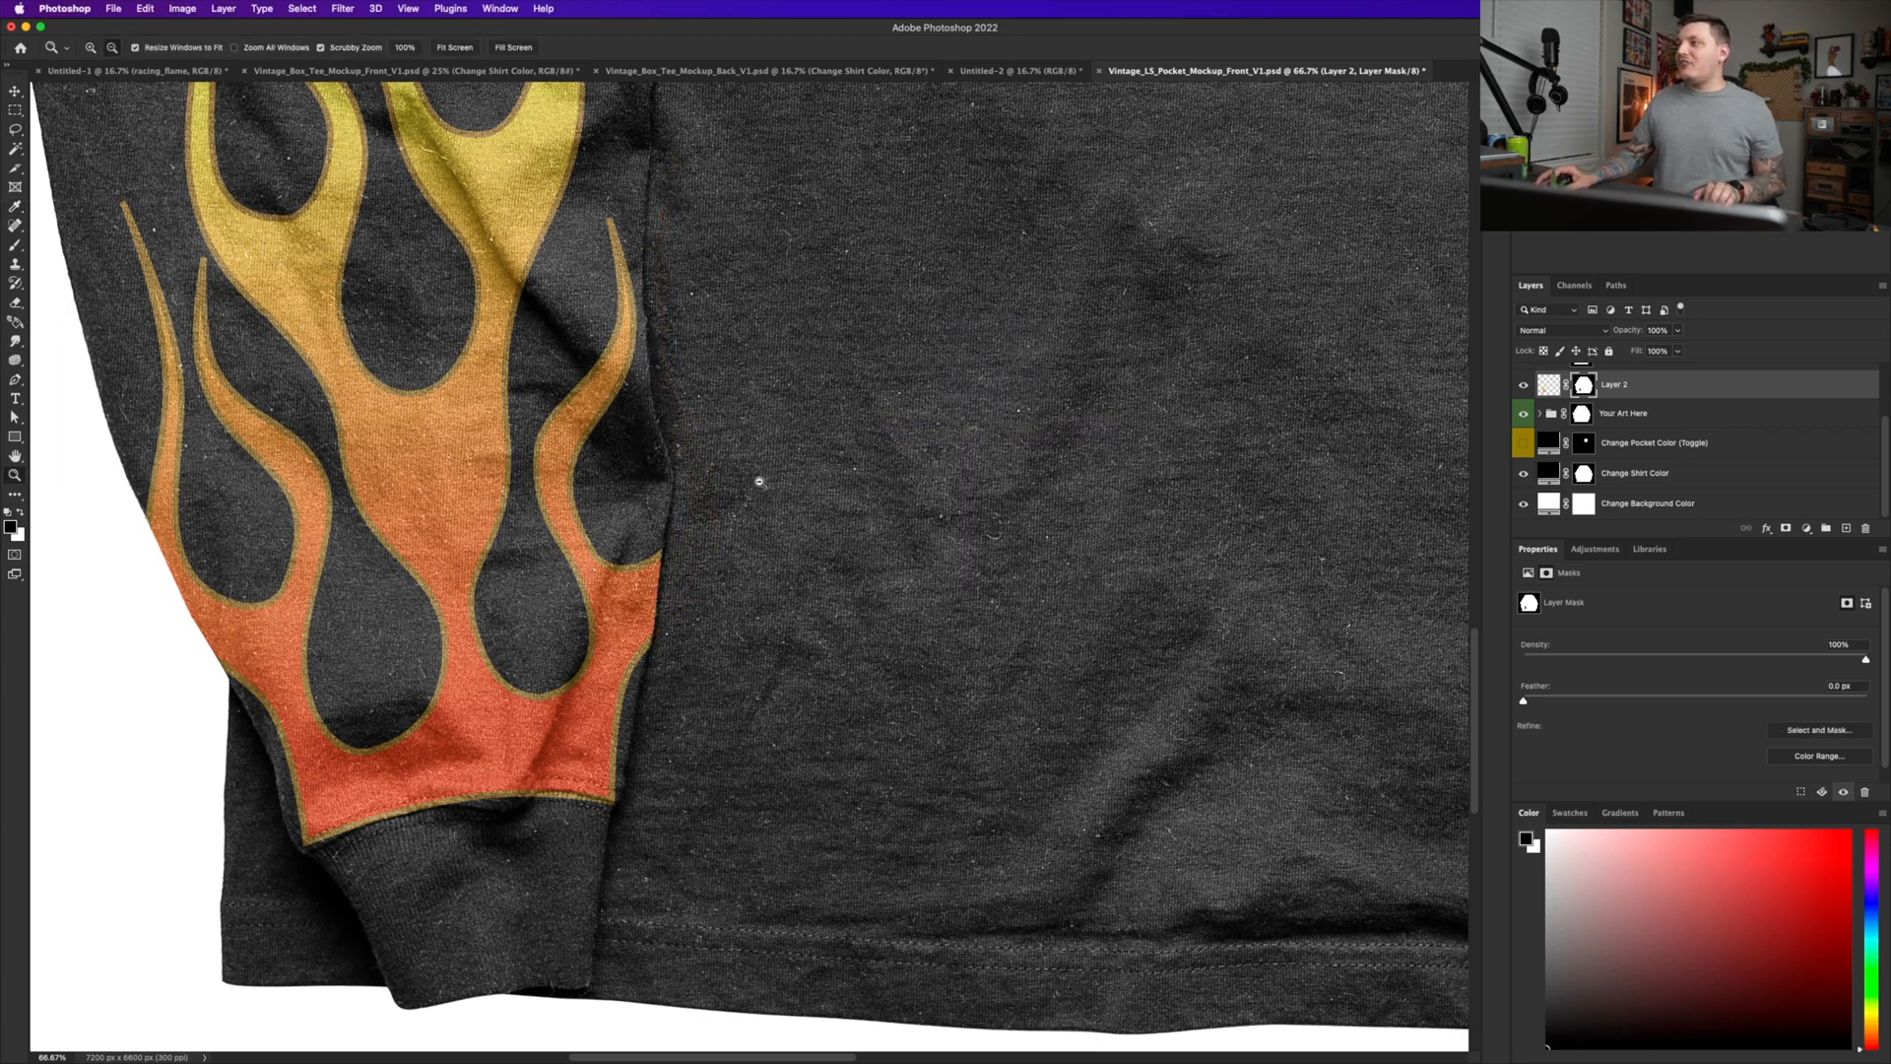
{"action": "left_click", "coordinate": [455, 48]}
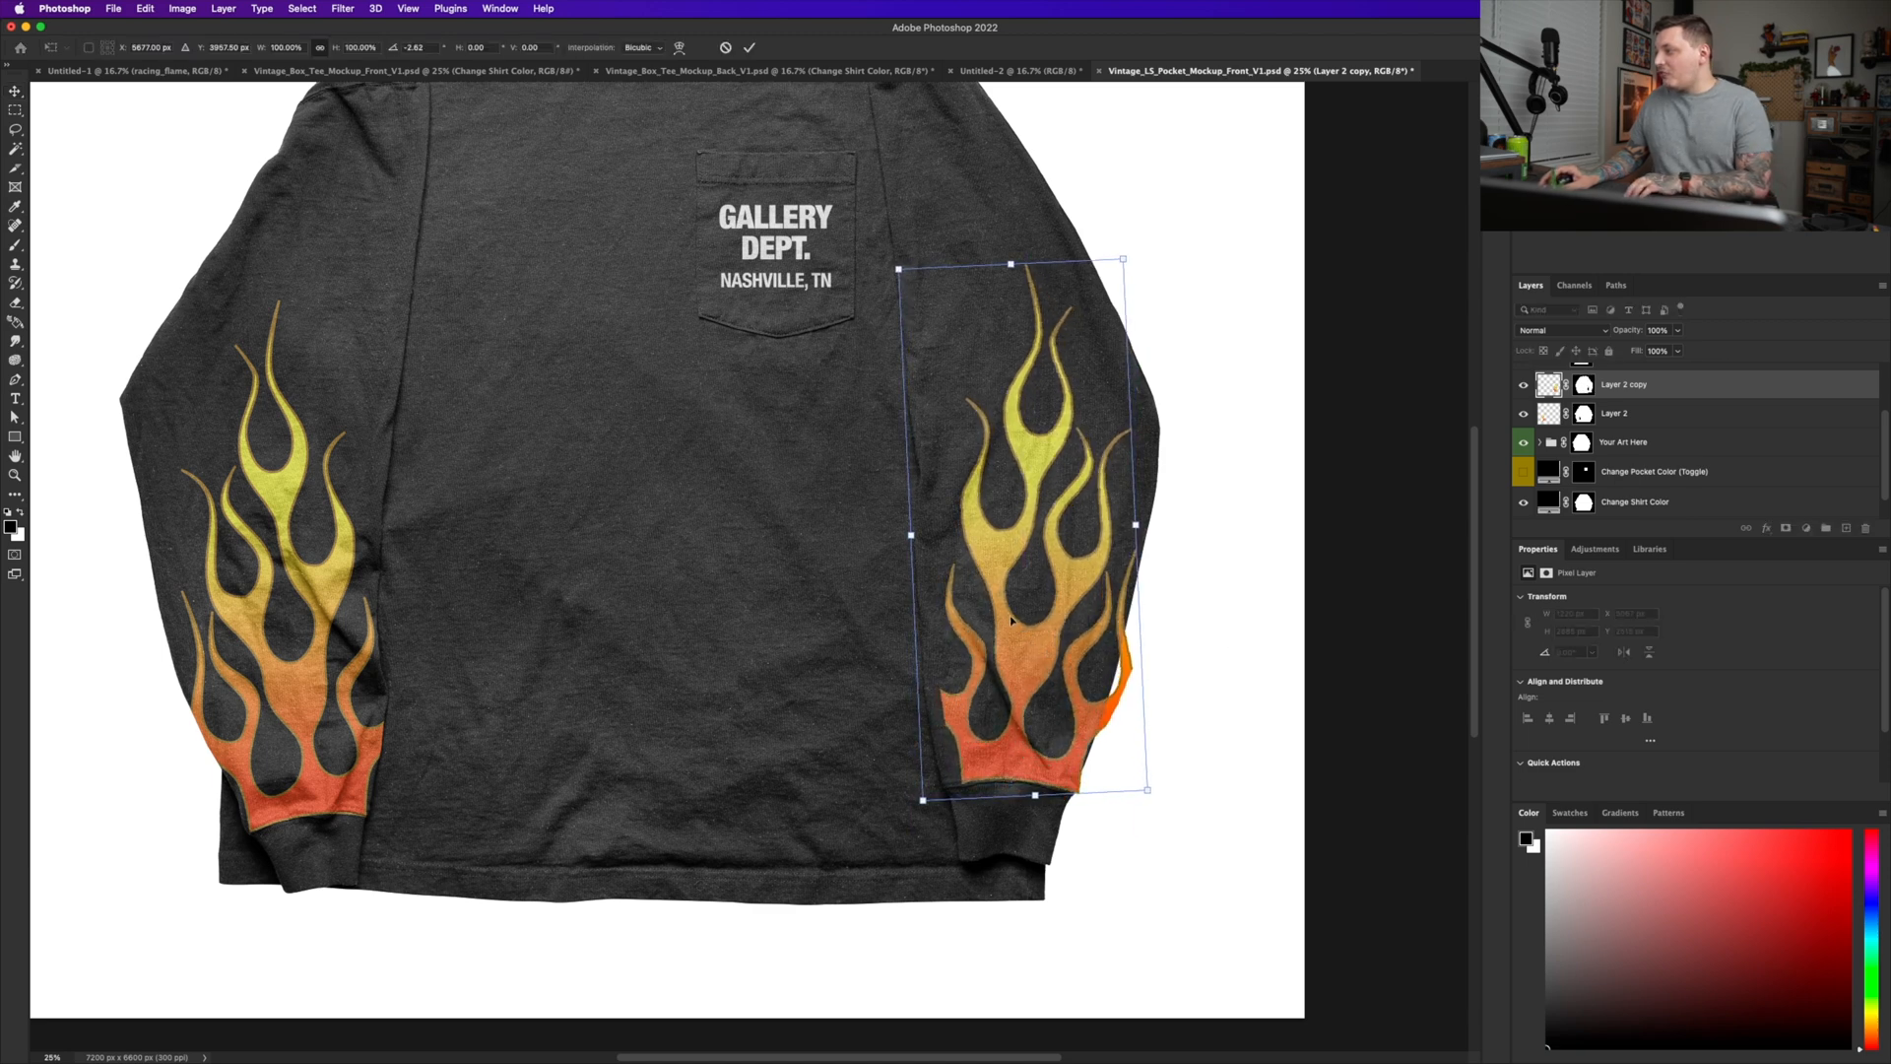
- Fit the duplicated, flipped flame along the right sleeve to match the left
{"action": "left_click_drag", "start_coordinate": [1121, 258], "coordinate": [1100, 258]}
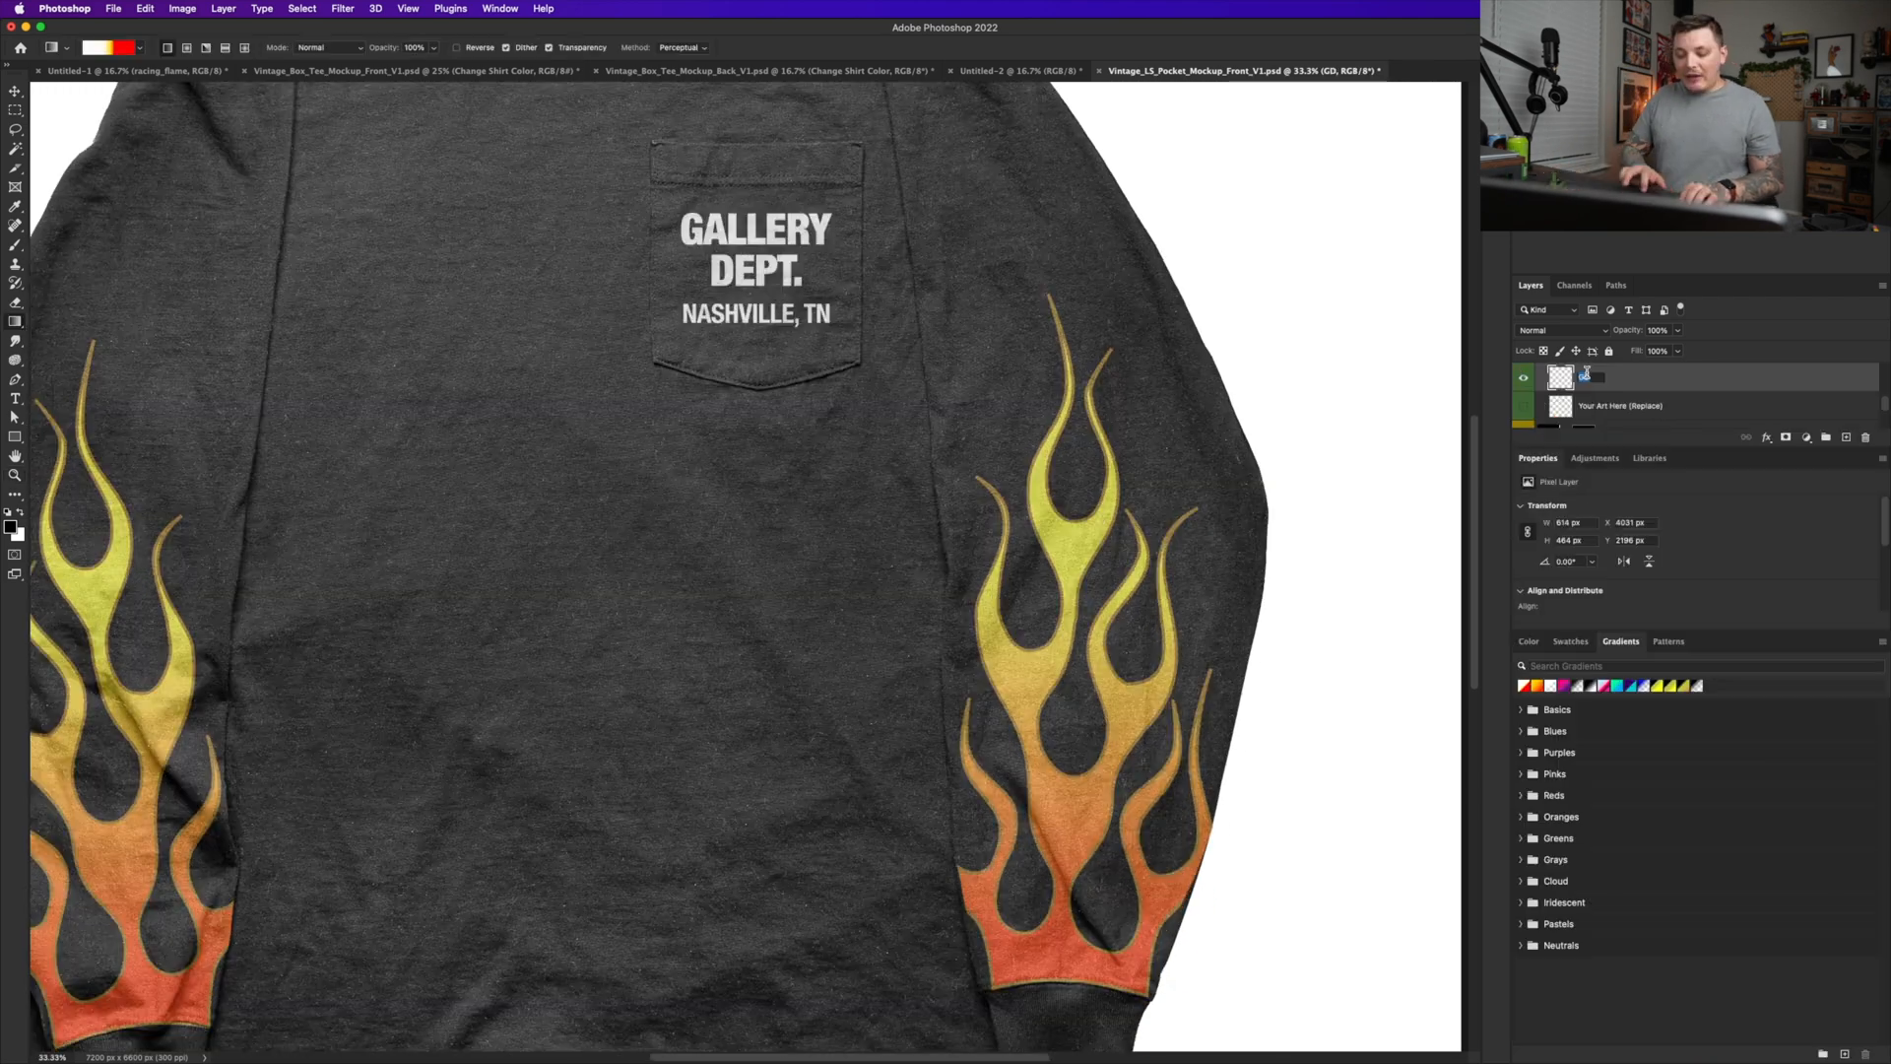
- Name the text layer 'Gallery Dept.' and add a Gradient fill layer clipped to it
{"action": "type", "text": "Gallery Dept."}
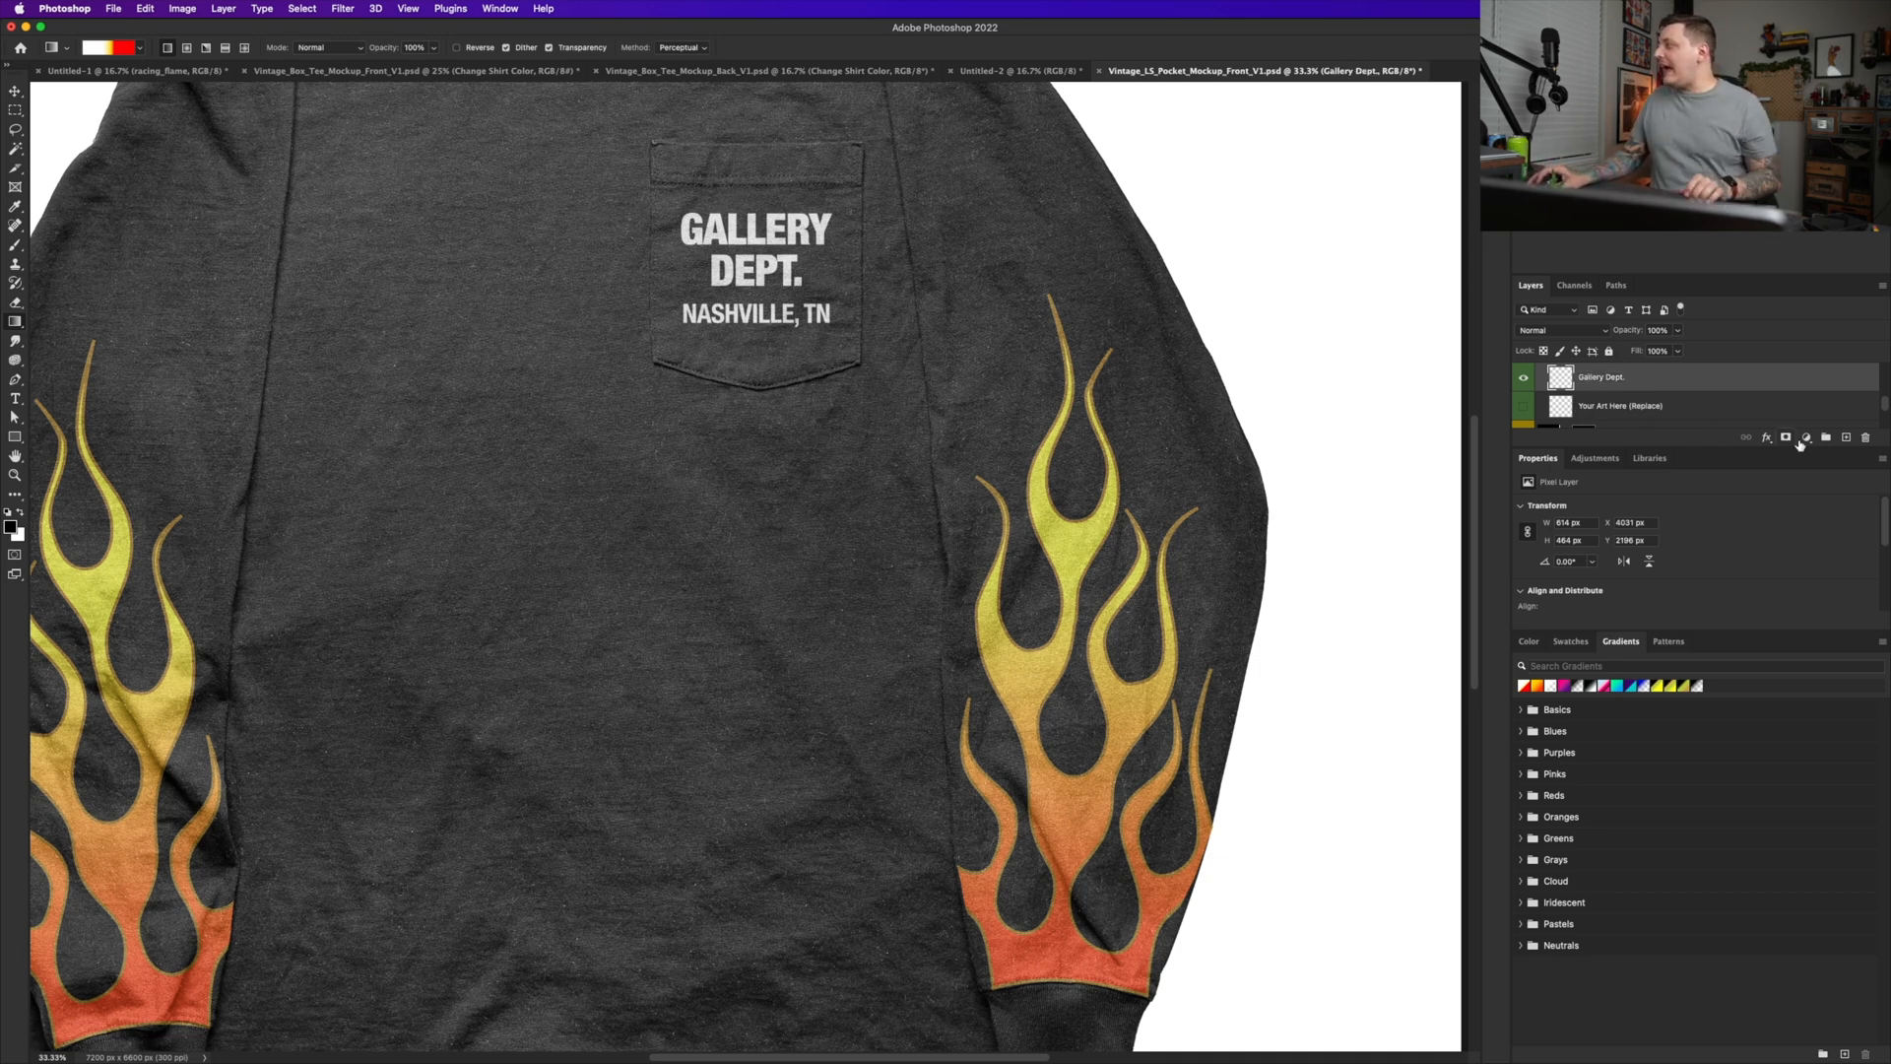
{"action": "left_click", "coordinate": [1806, 437]}
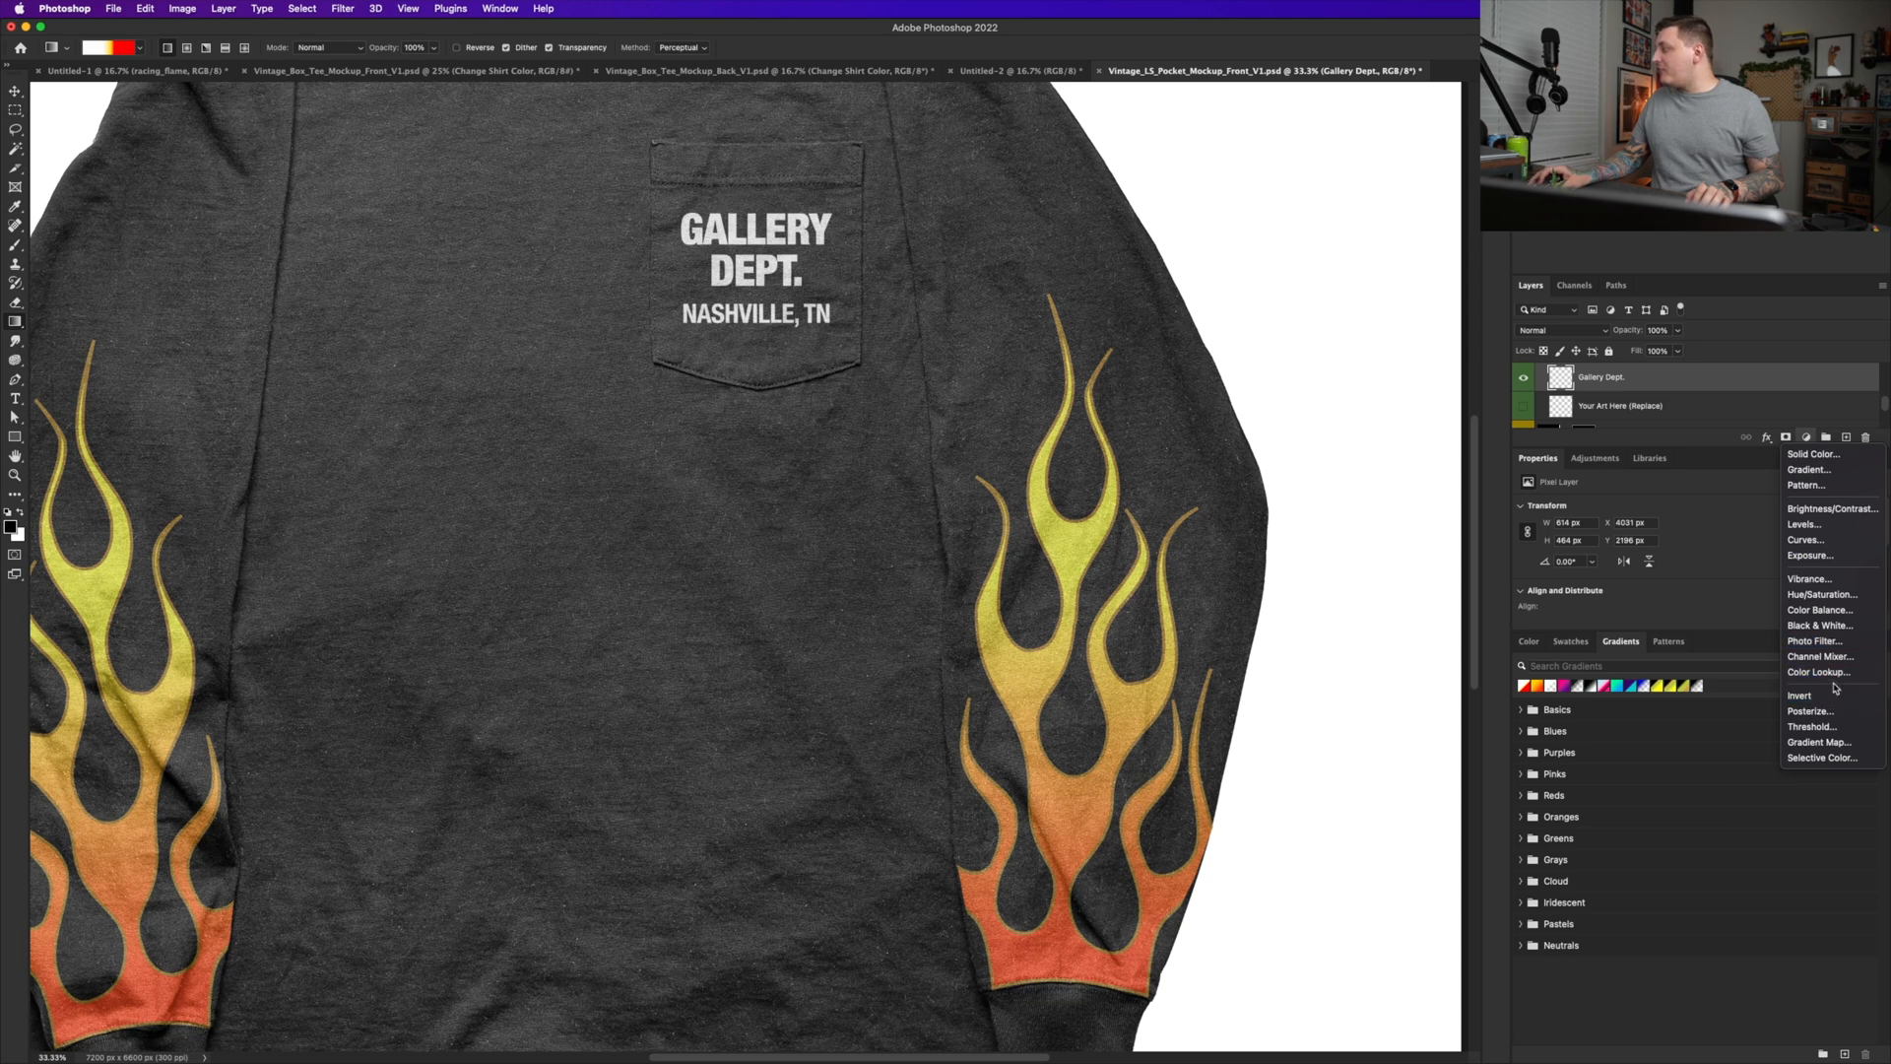
{"action": "mouse_move", "coordinate": [1820, 453]}
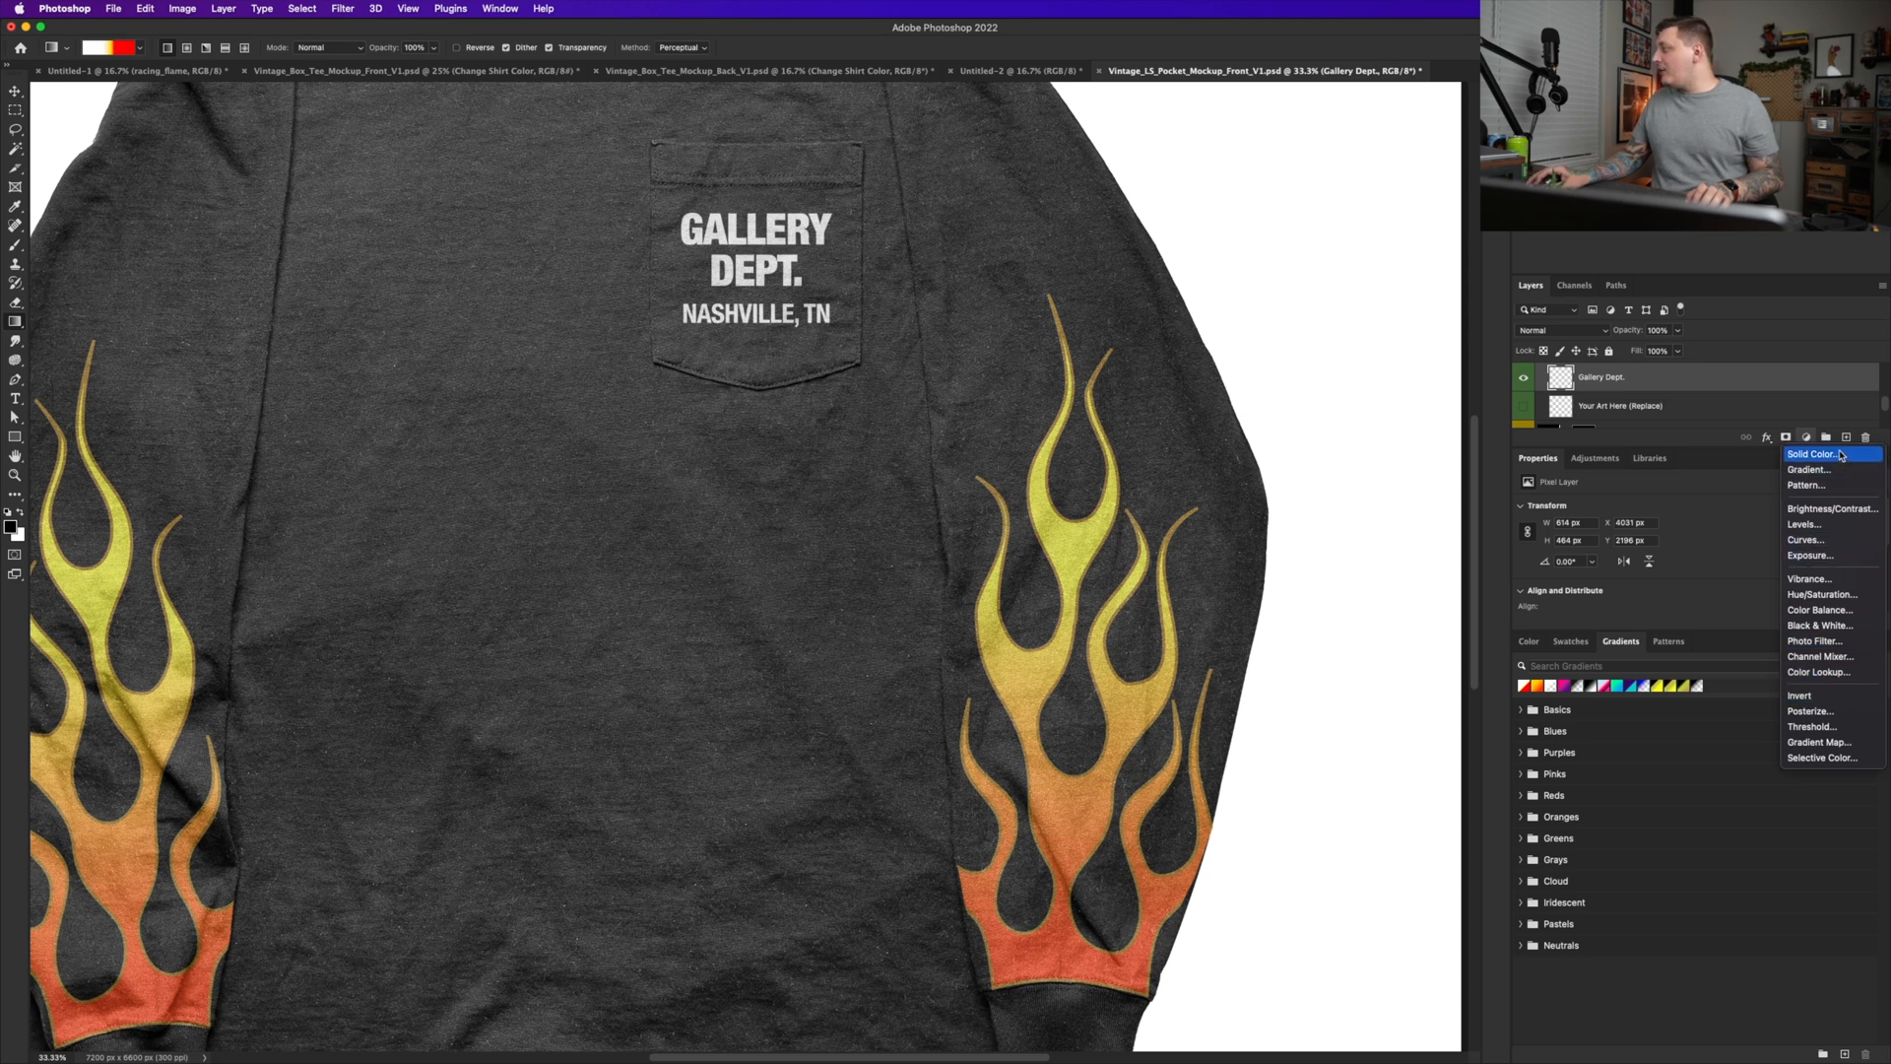
{"action": "left_click", "coordinate": [1806, 469]}
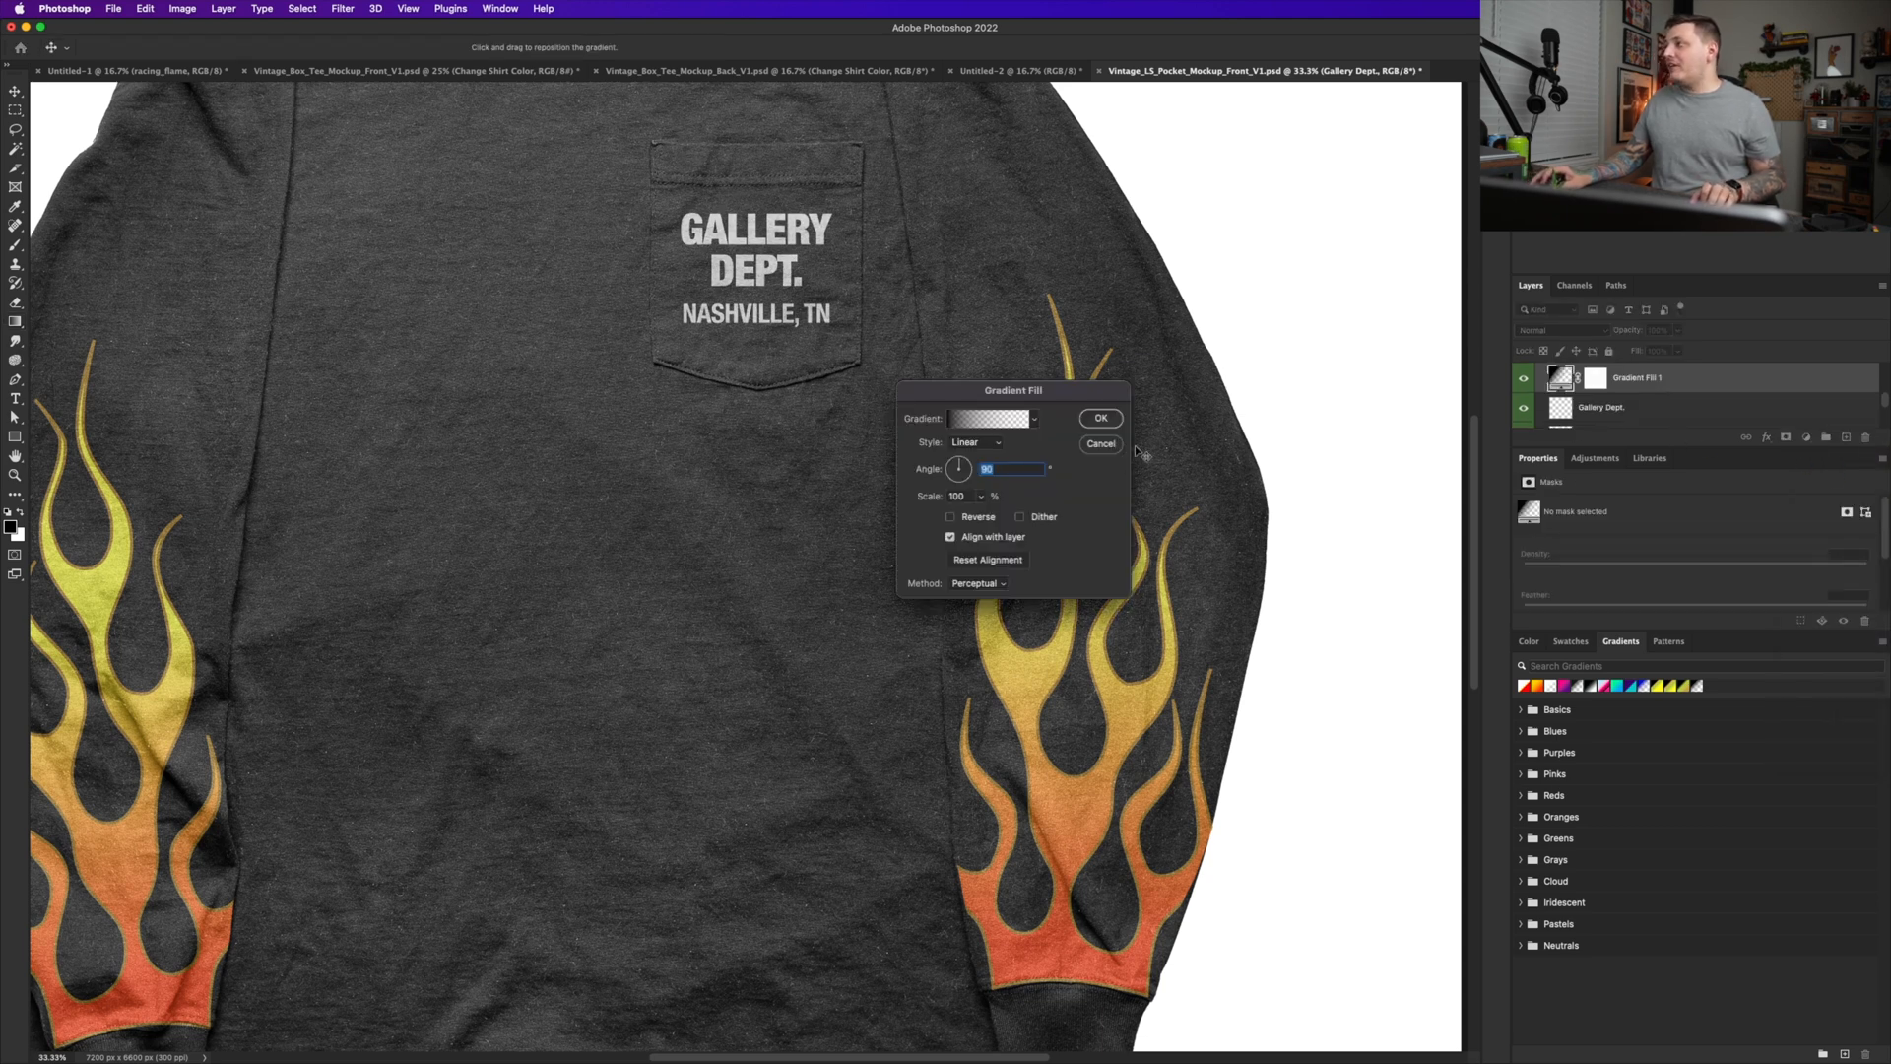
{"action": "left_click", "coordinate": [1100, 418]}
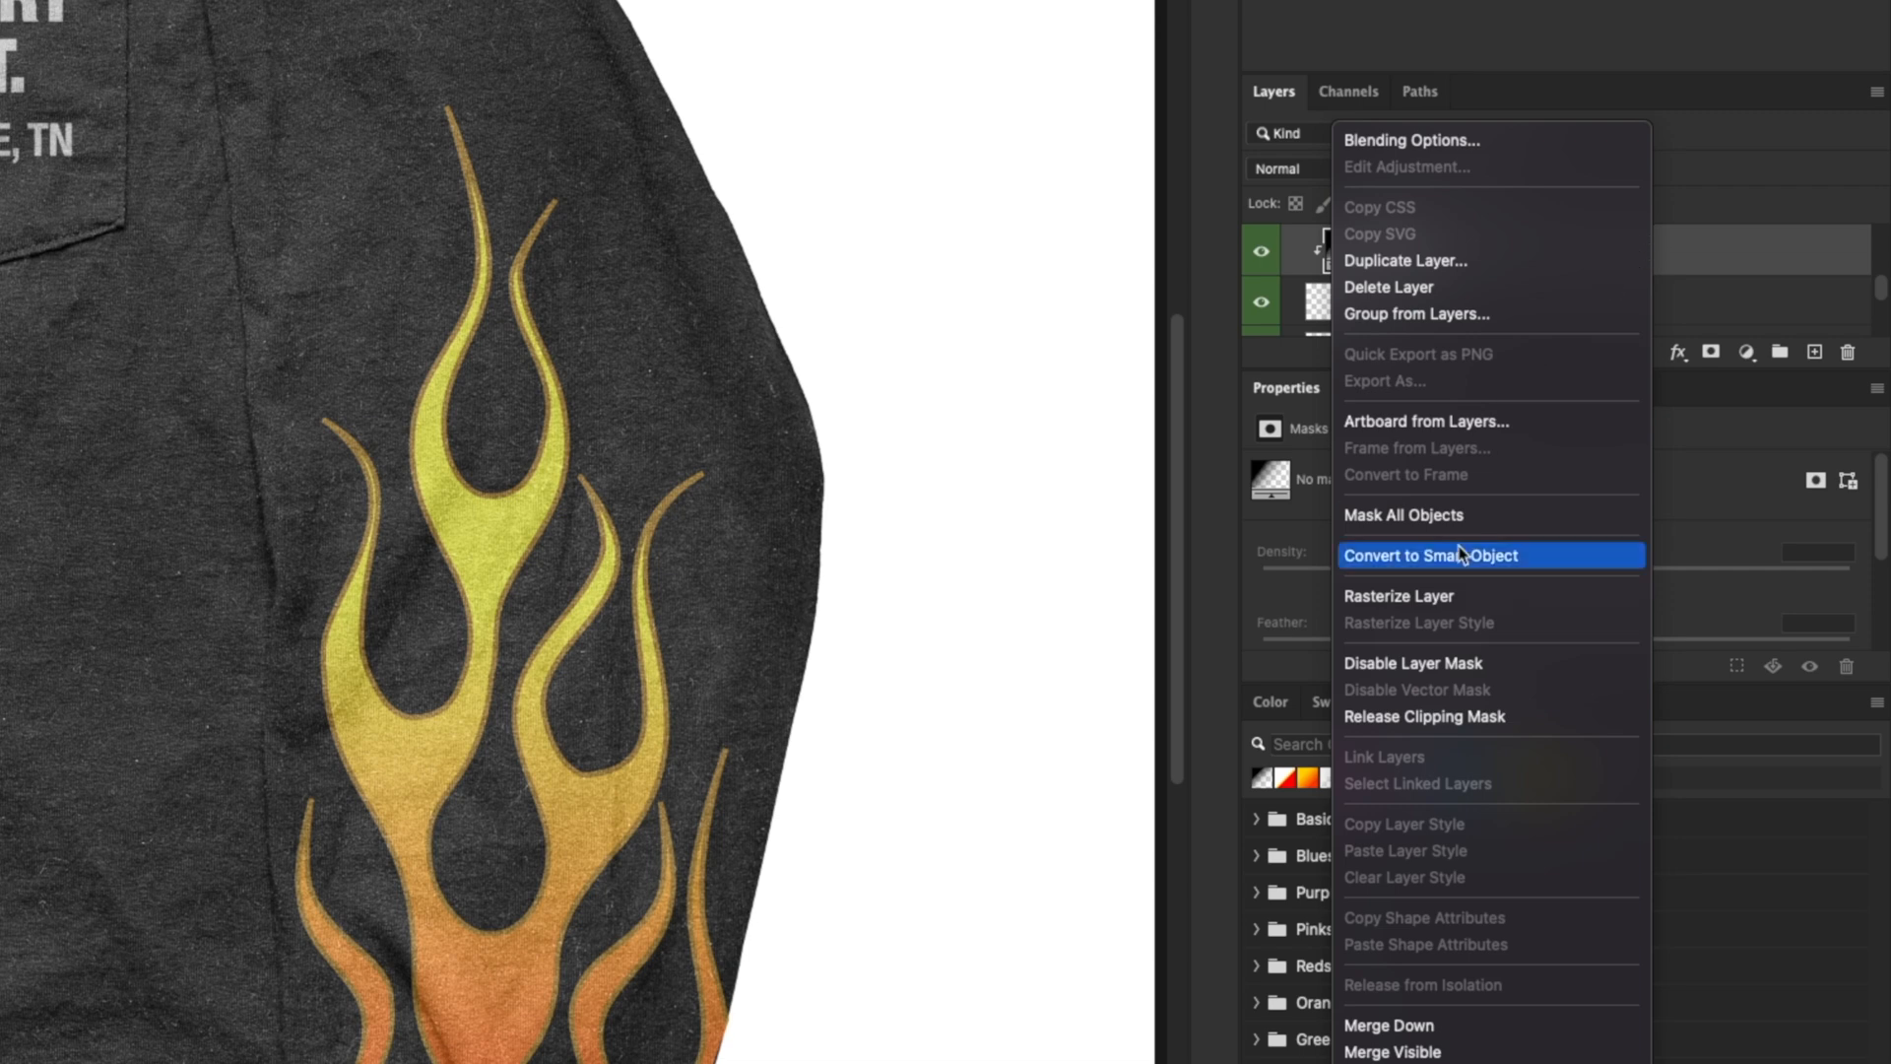
{"action": "left_click", "coordinate": [1430, 556]}
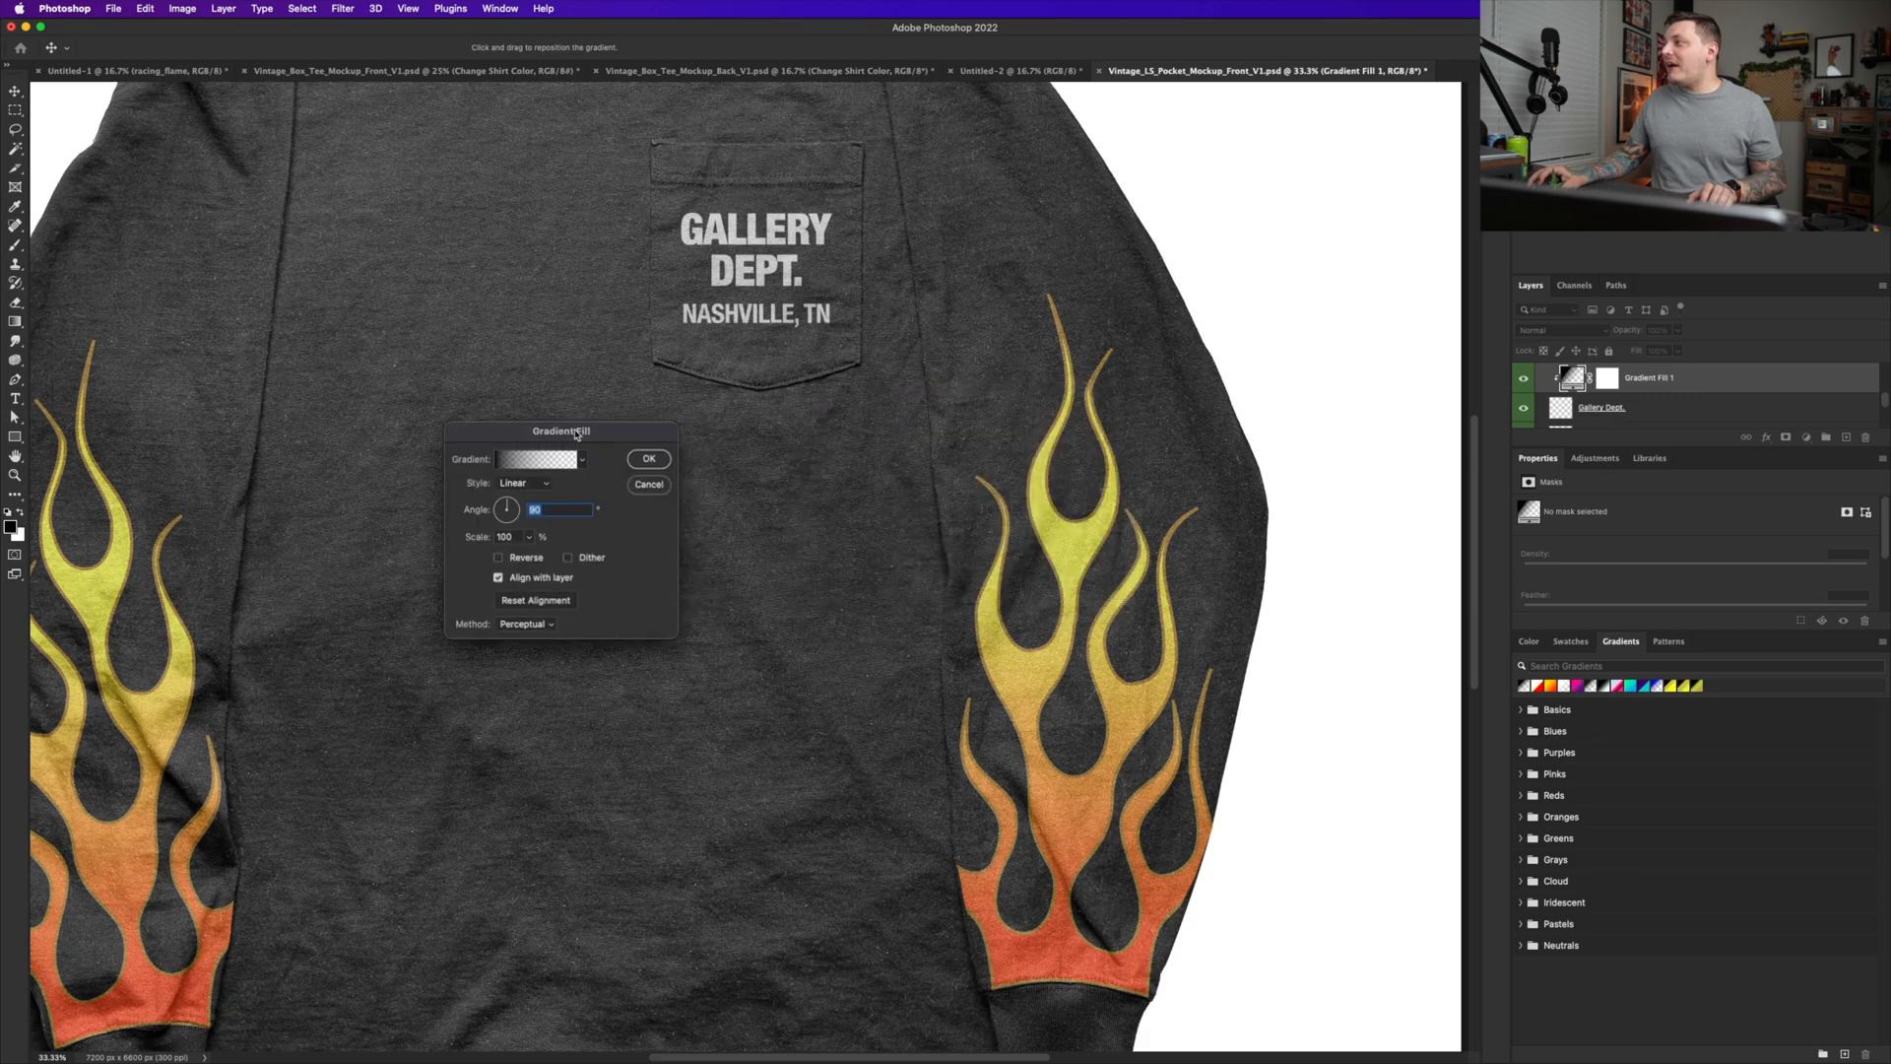
- Set the gradient stops to red and yellow with a hard edge and apply it to the pocket text
{"action": "left_click", "coordinate": [536, 459]}
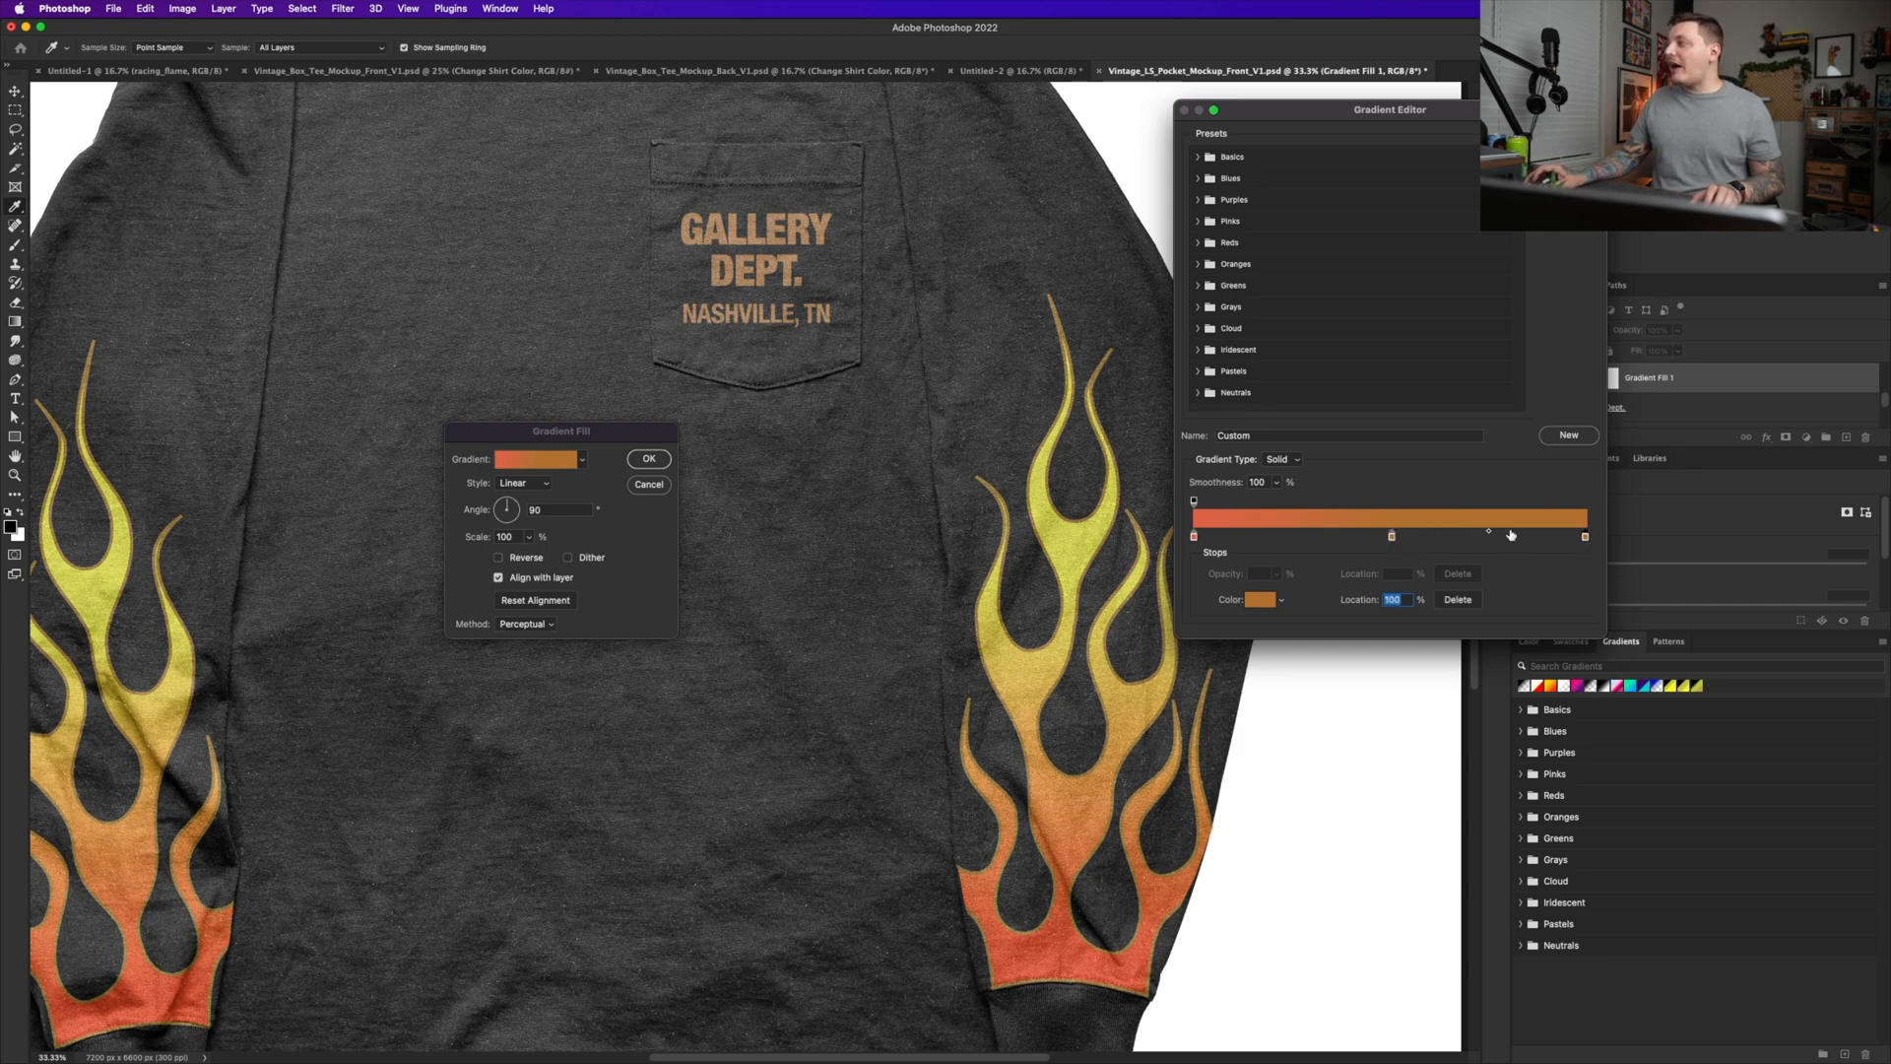
{"action": "left_click", "coordinate": [1258, 598]}
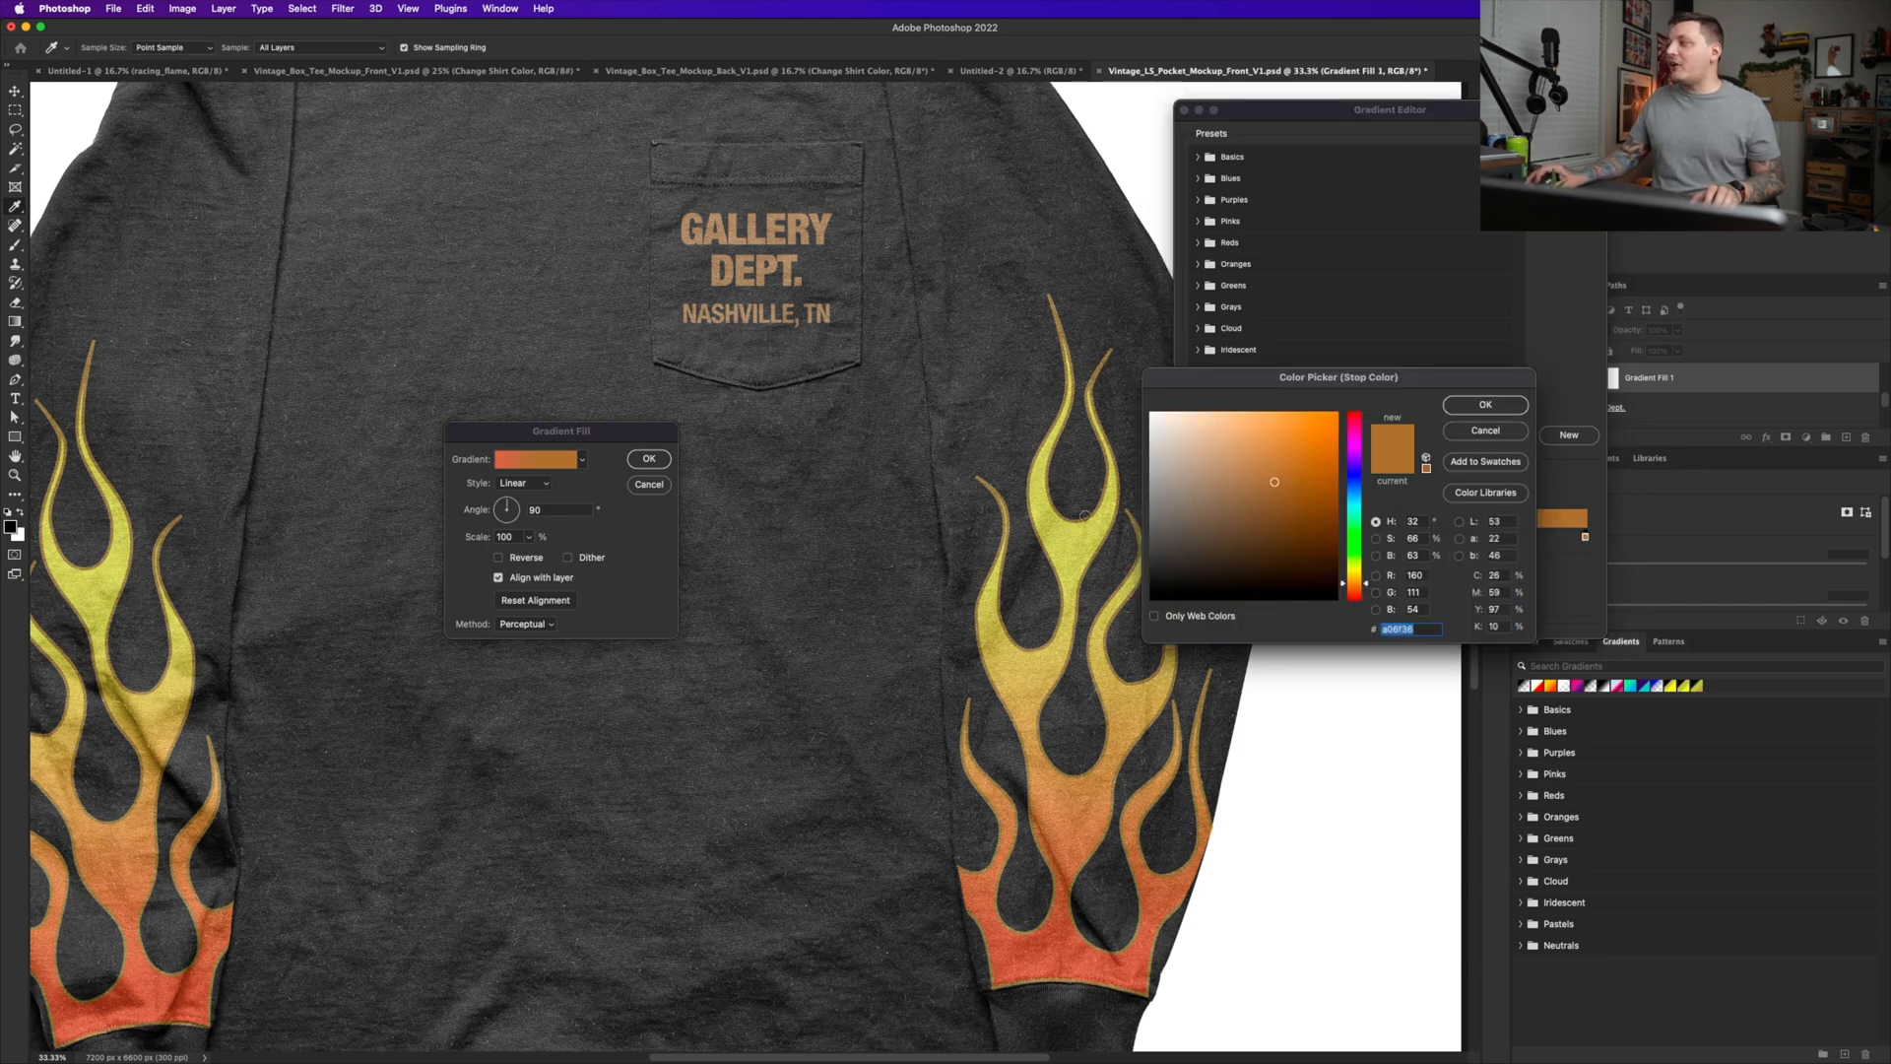
{"action": "left_click", "coordinate": [1485, 404]}
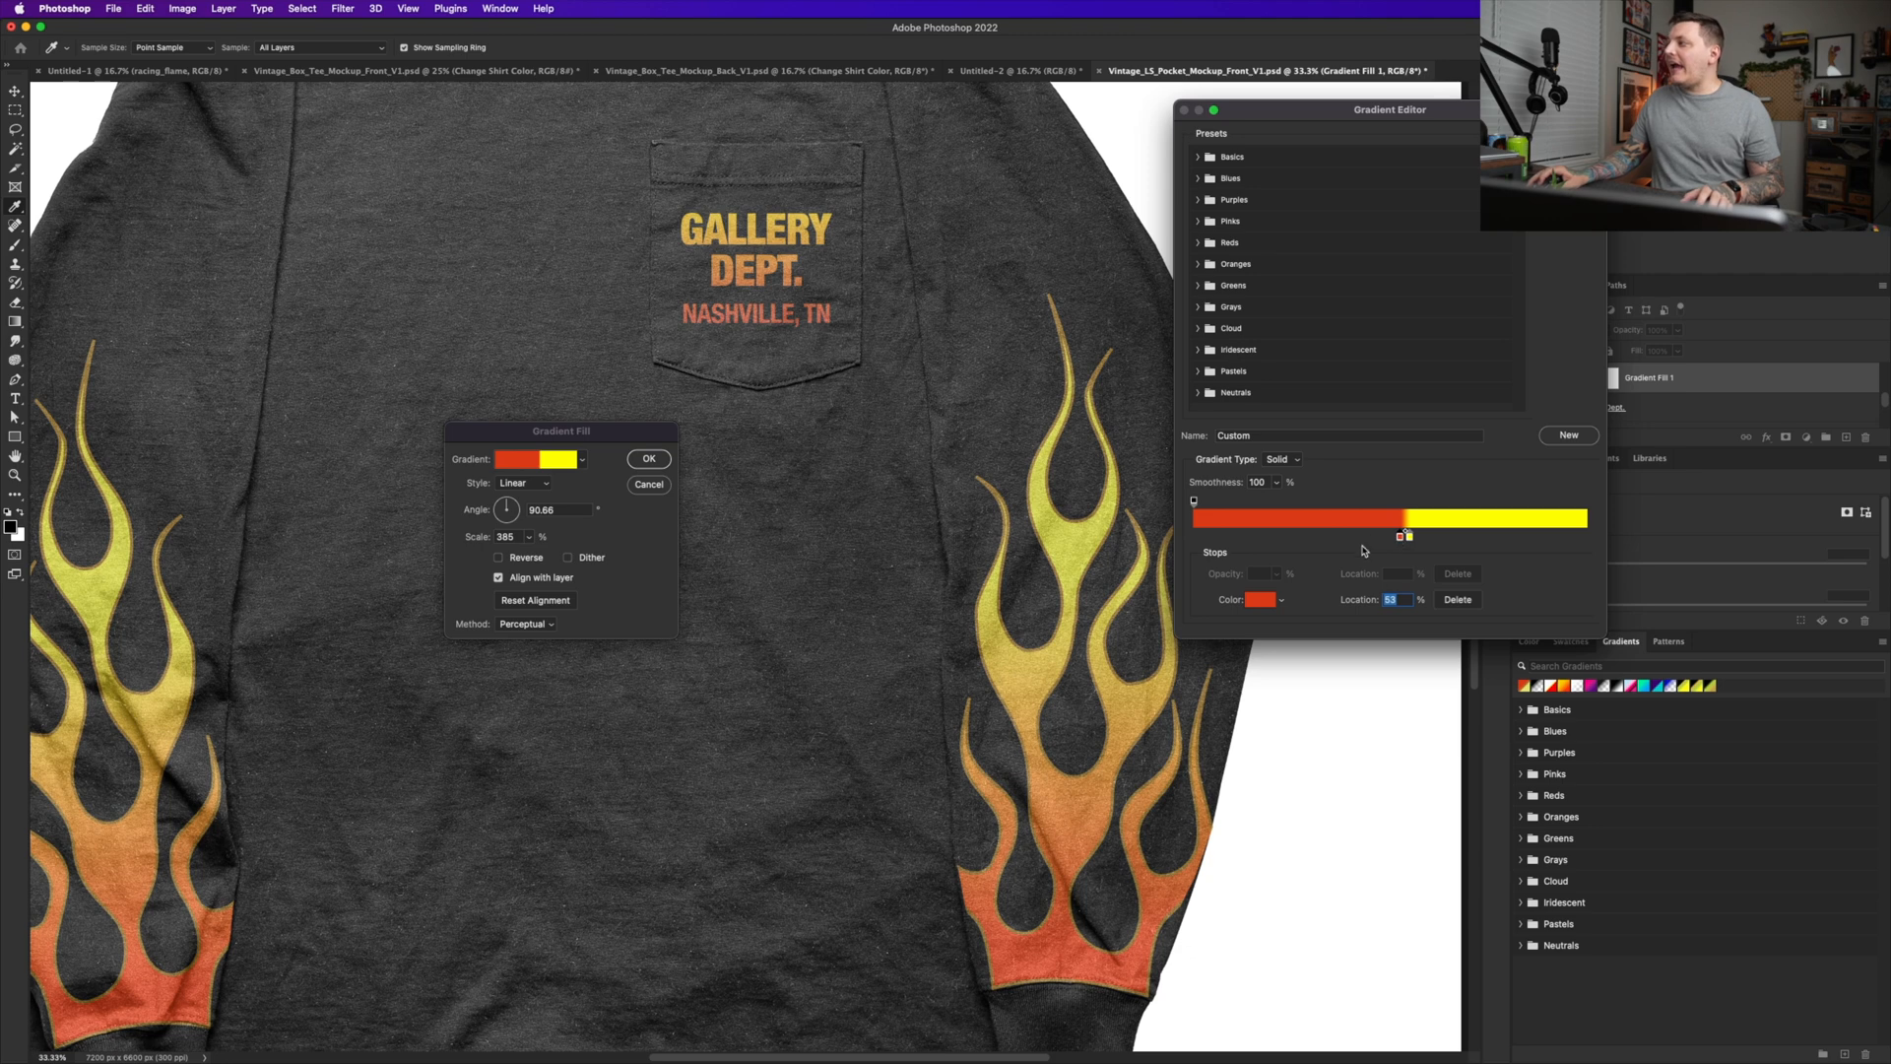
{"action": "mouse_move", "coordinate": [1401, 544]}
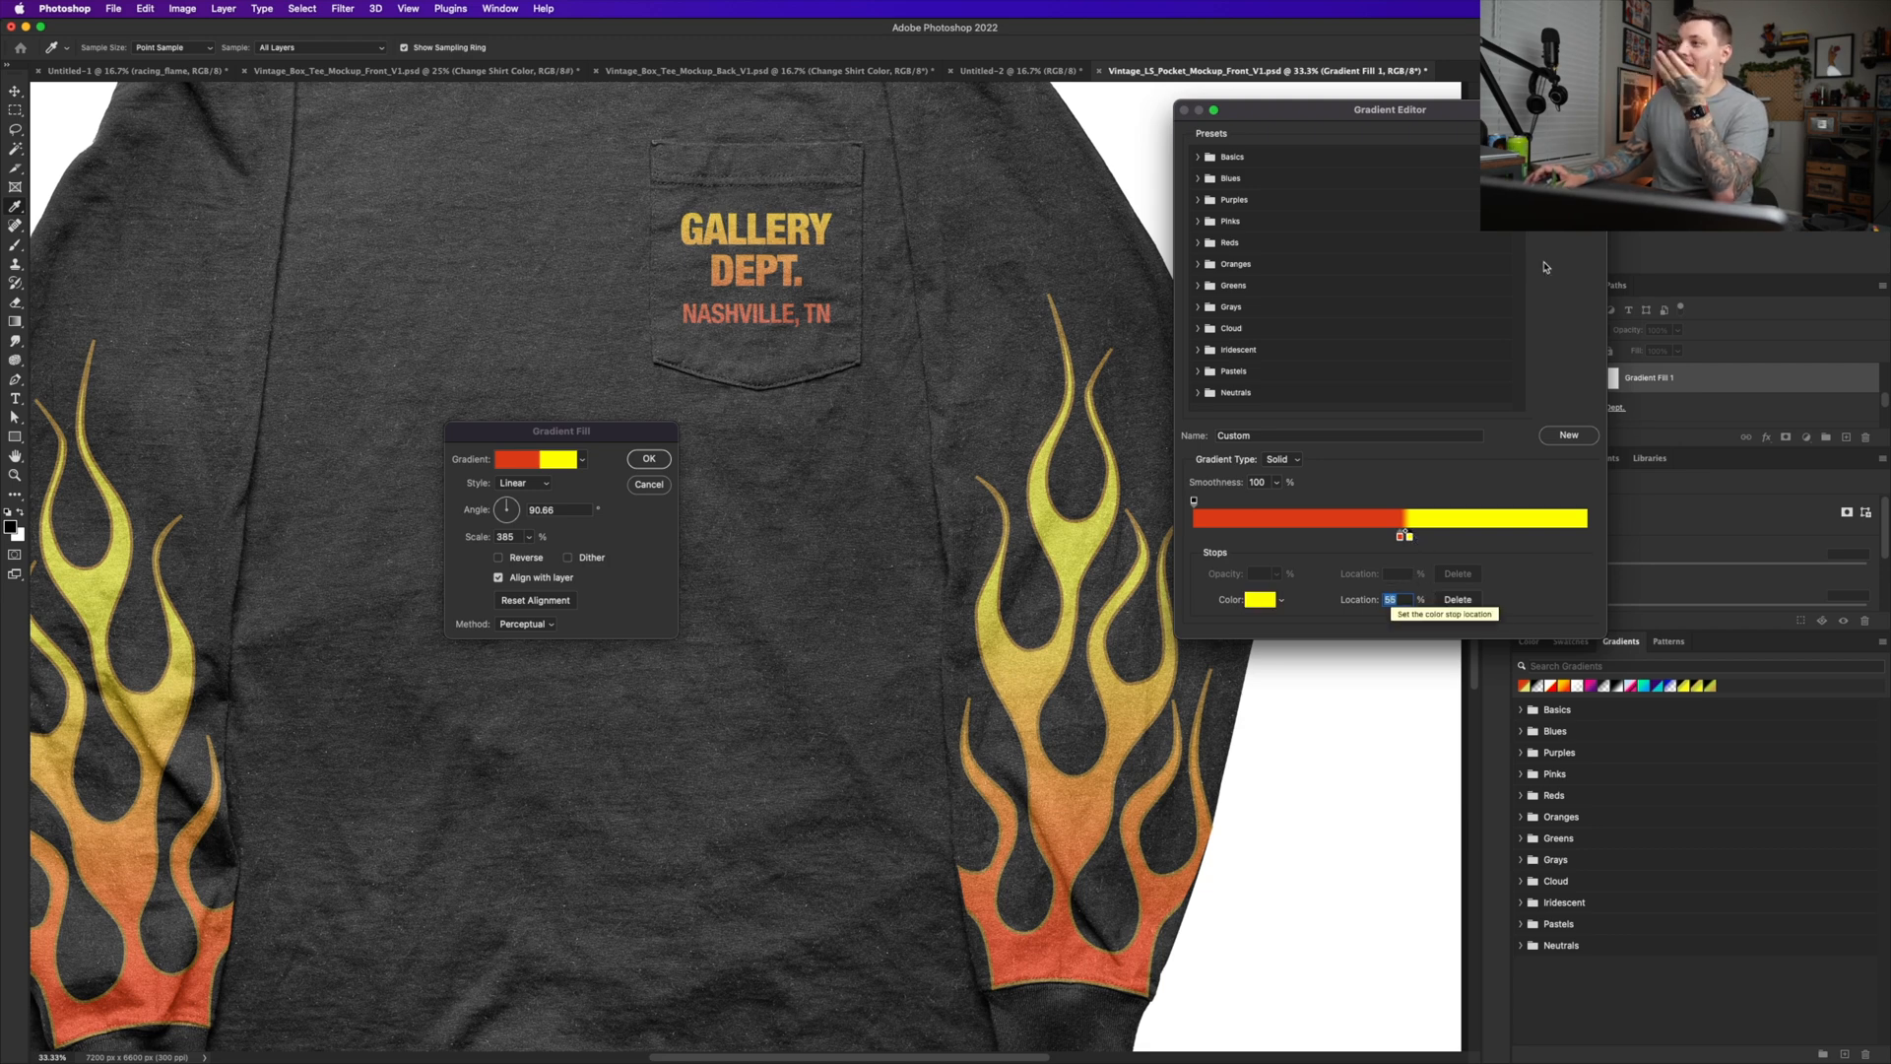
{"action": "left_click", "coordinate": [648, 459]}
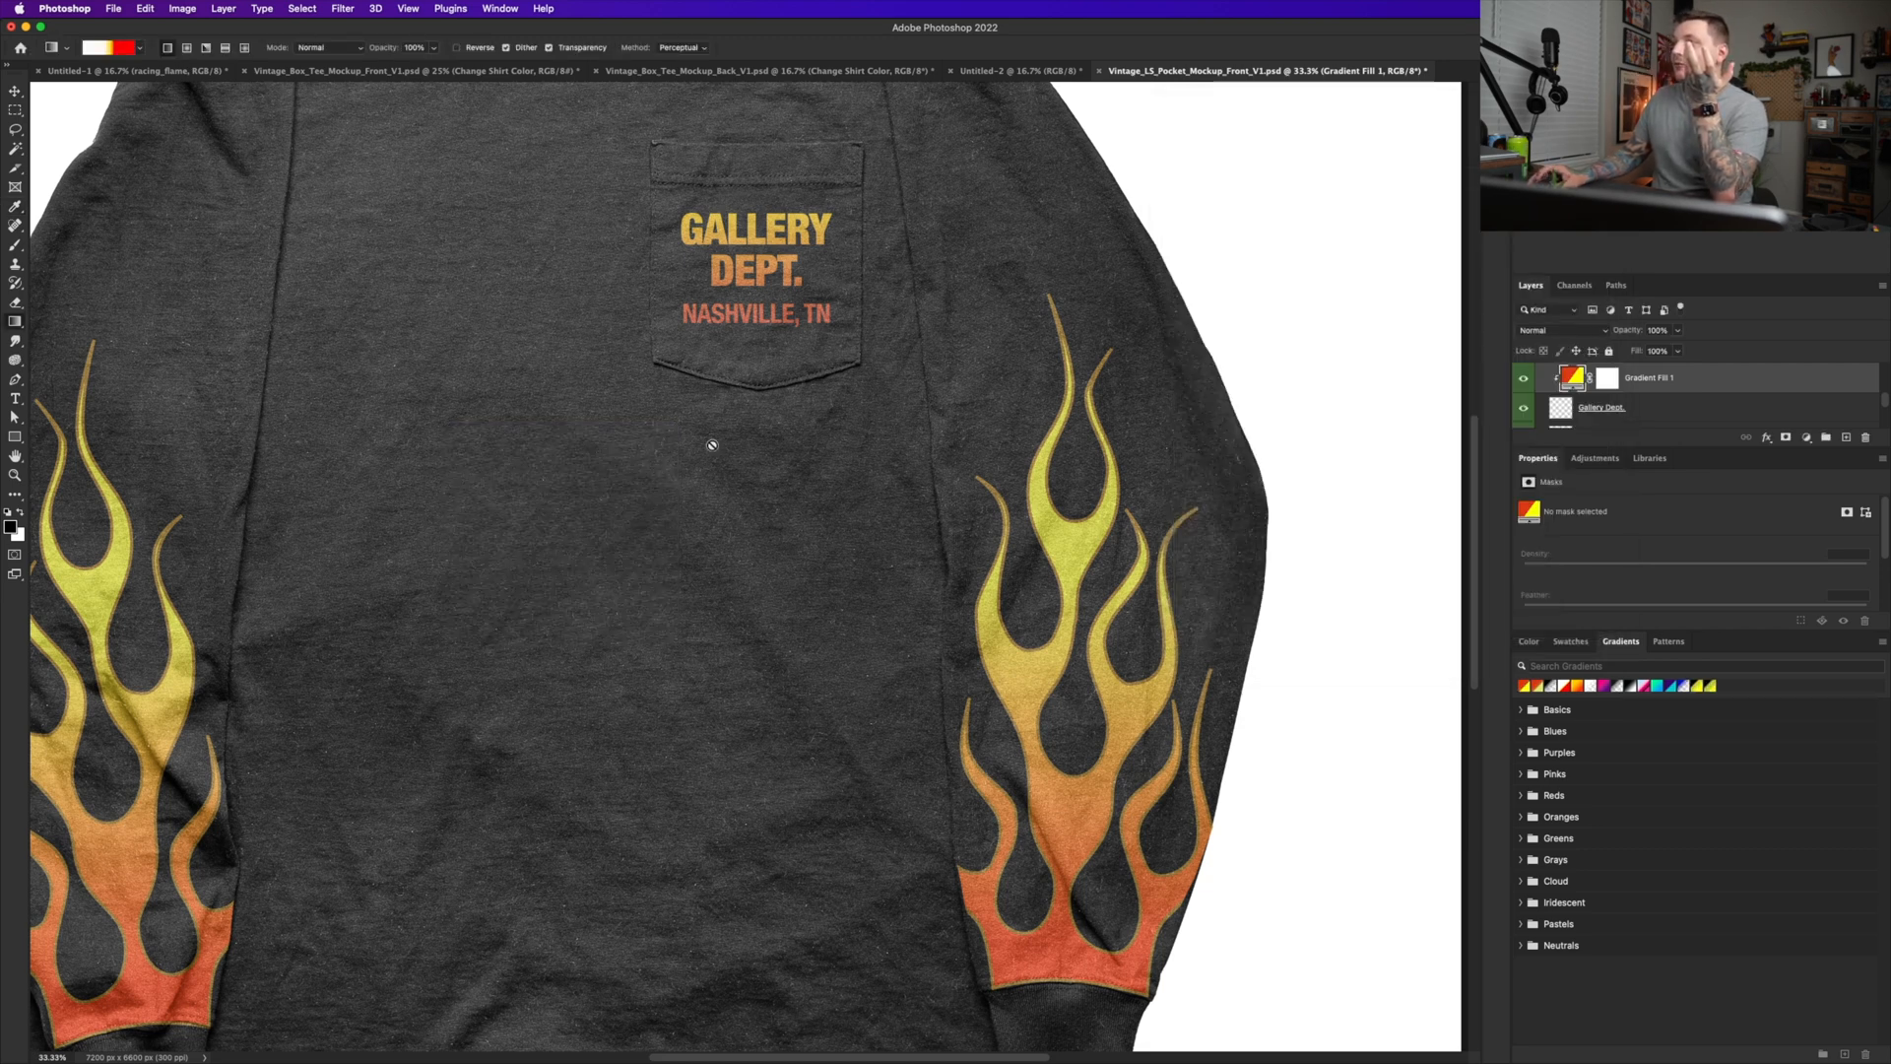